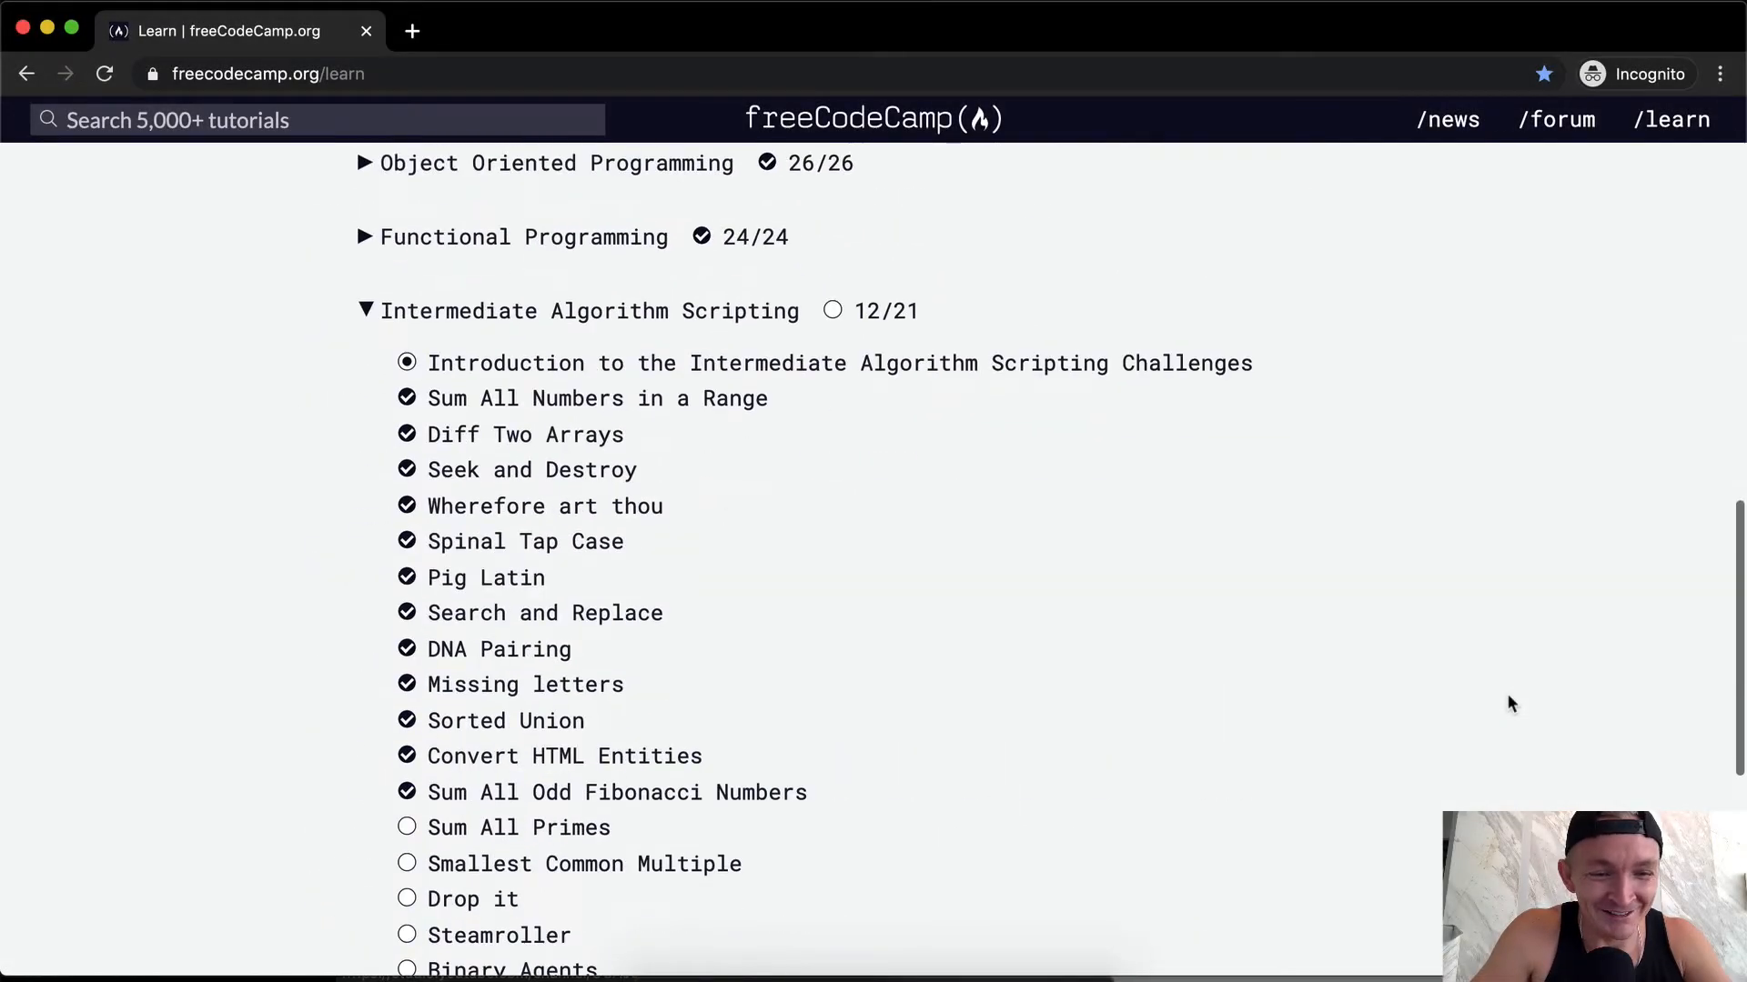
Open the Sum All Primes challenge from the Intermediate Algorithm Scripting list
click(518, 827)
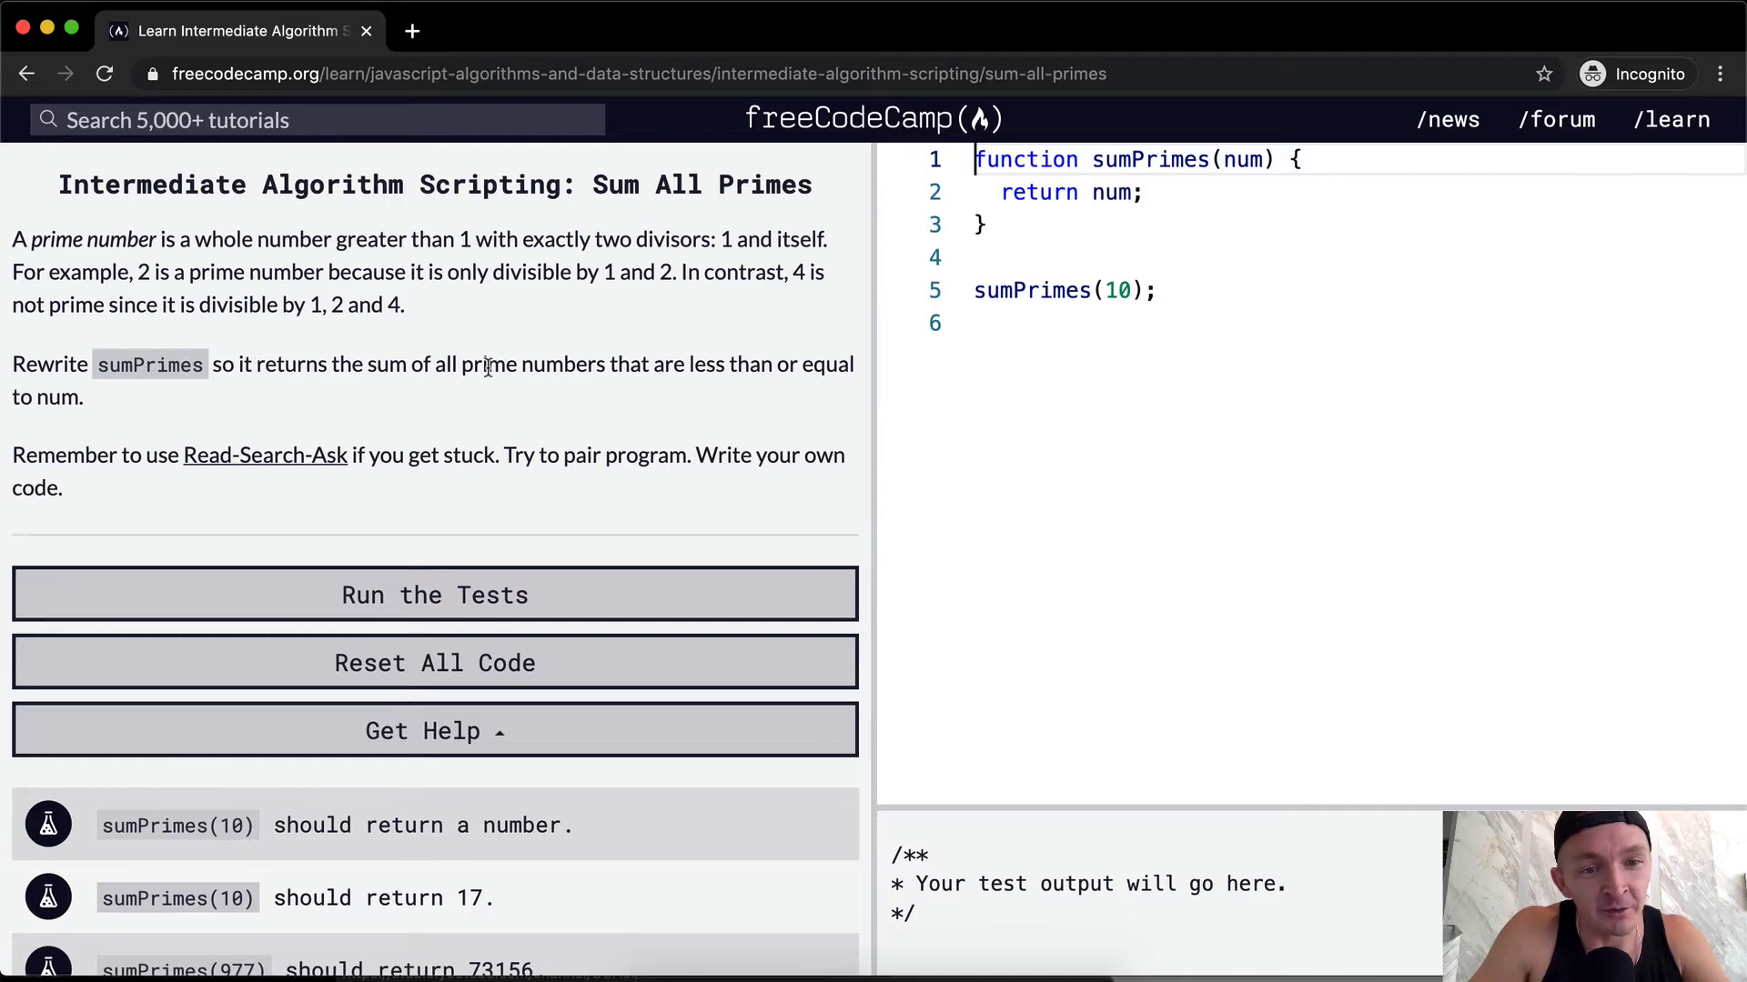
mouse_move(776, 366)
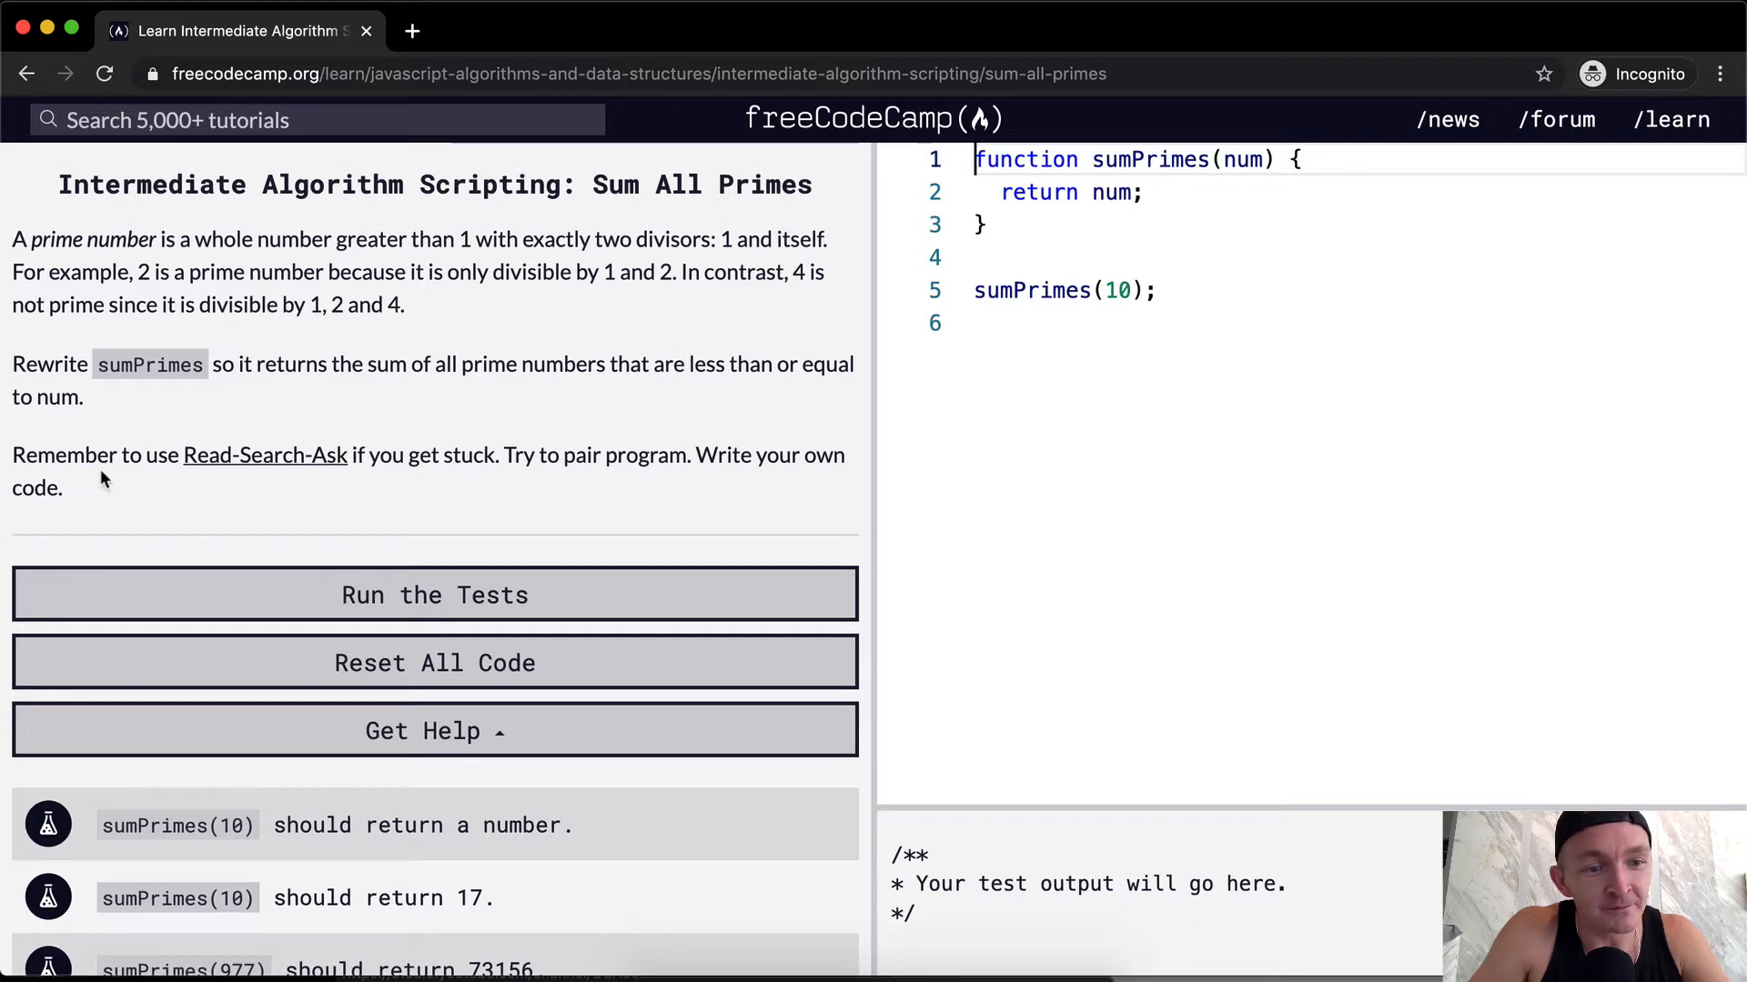
Add an empty isPrime(singleNumber) function below sumPrimes
scroll(down, 3)
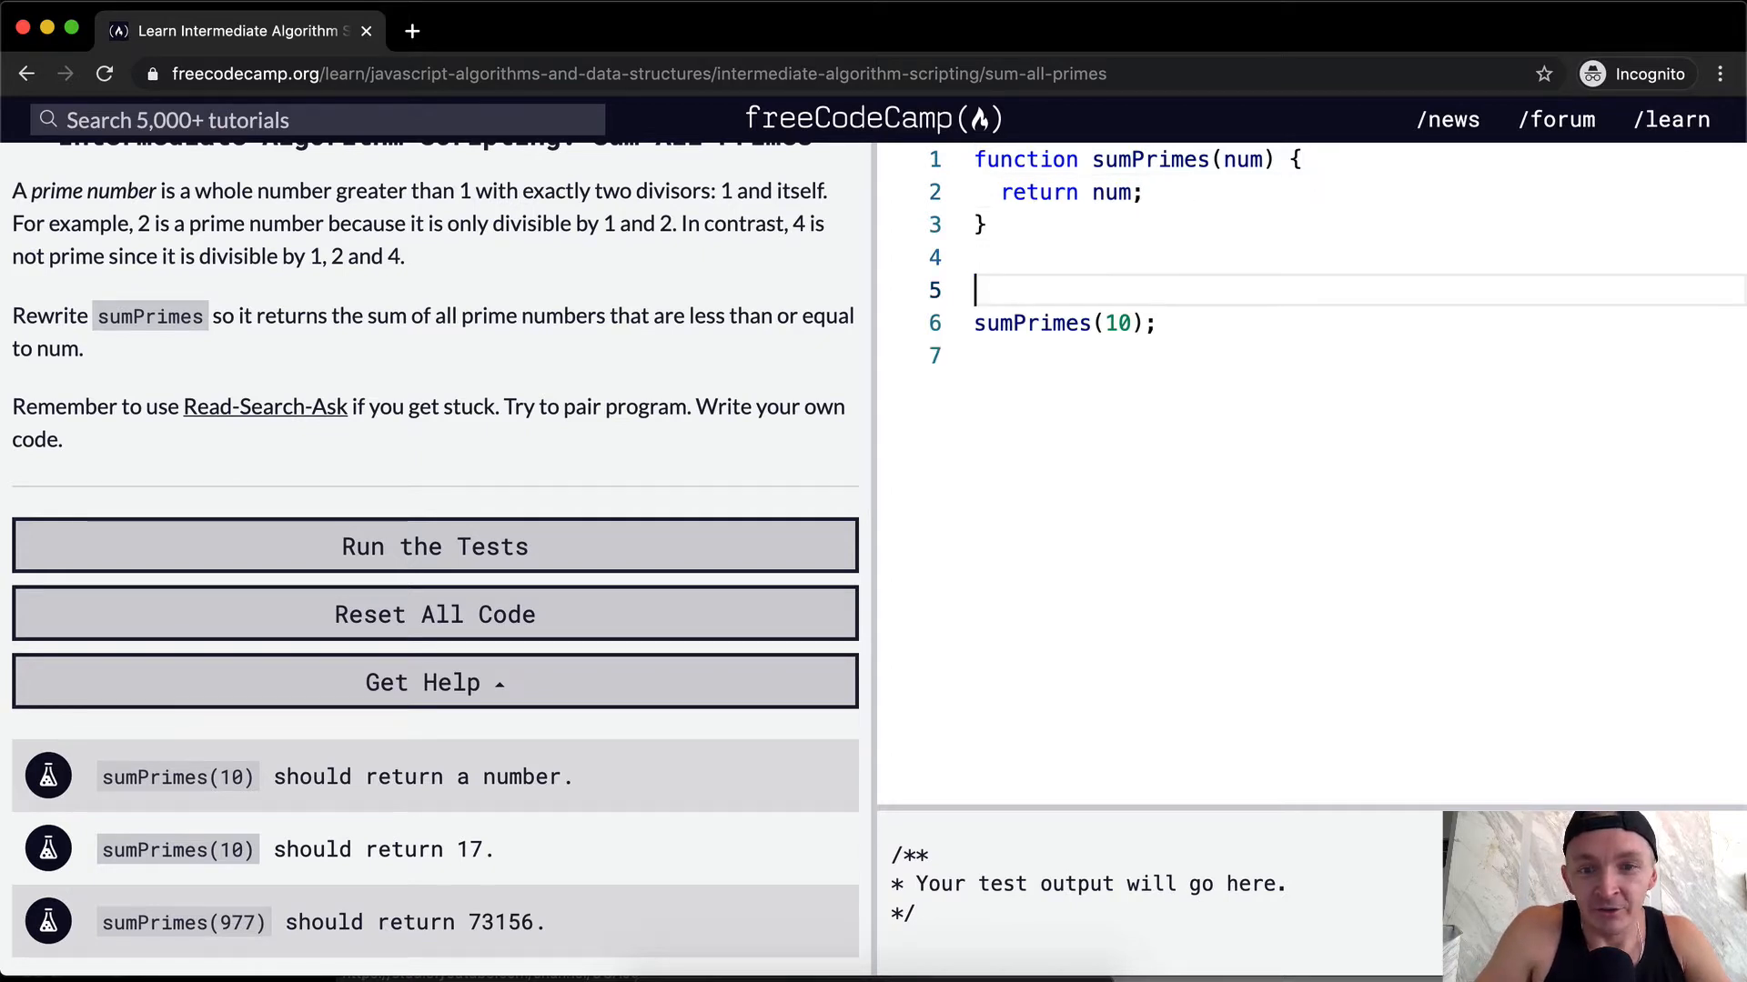
key(Return)
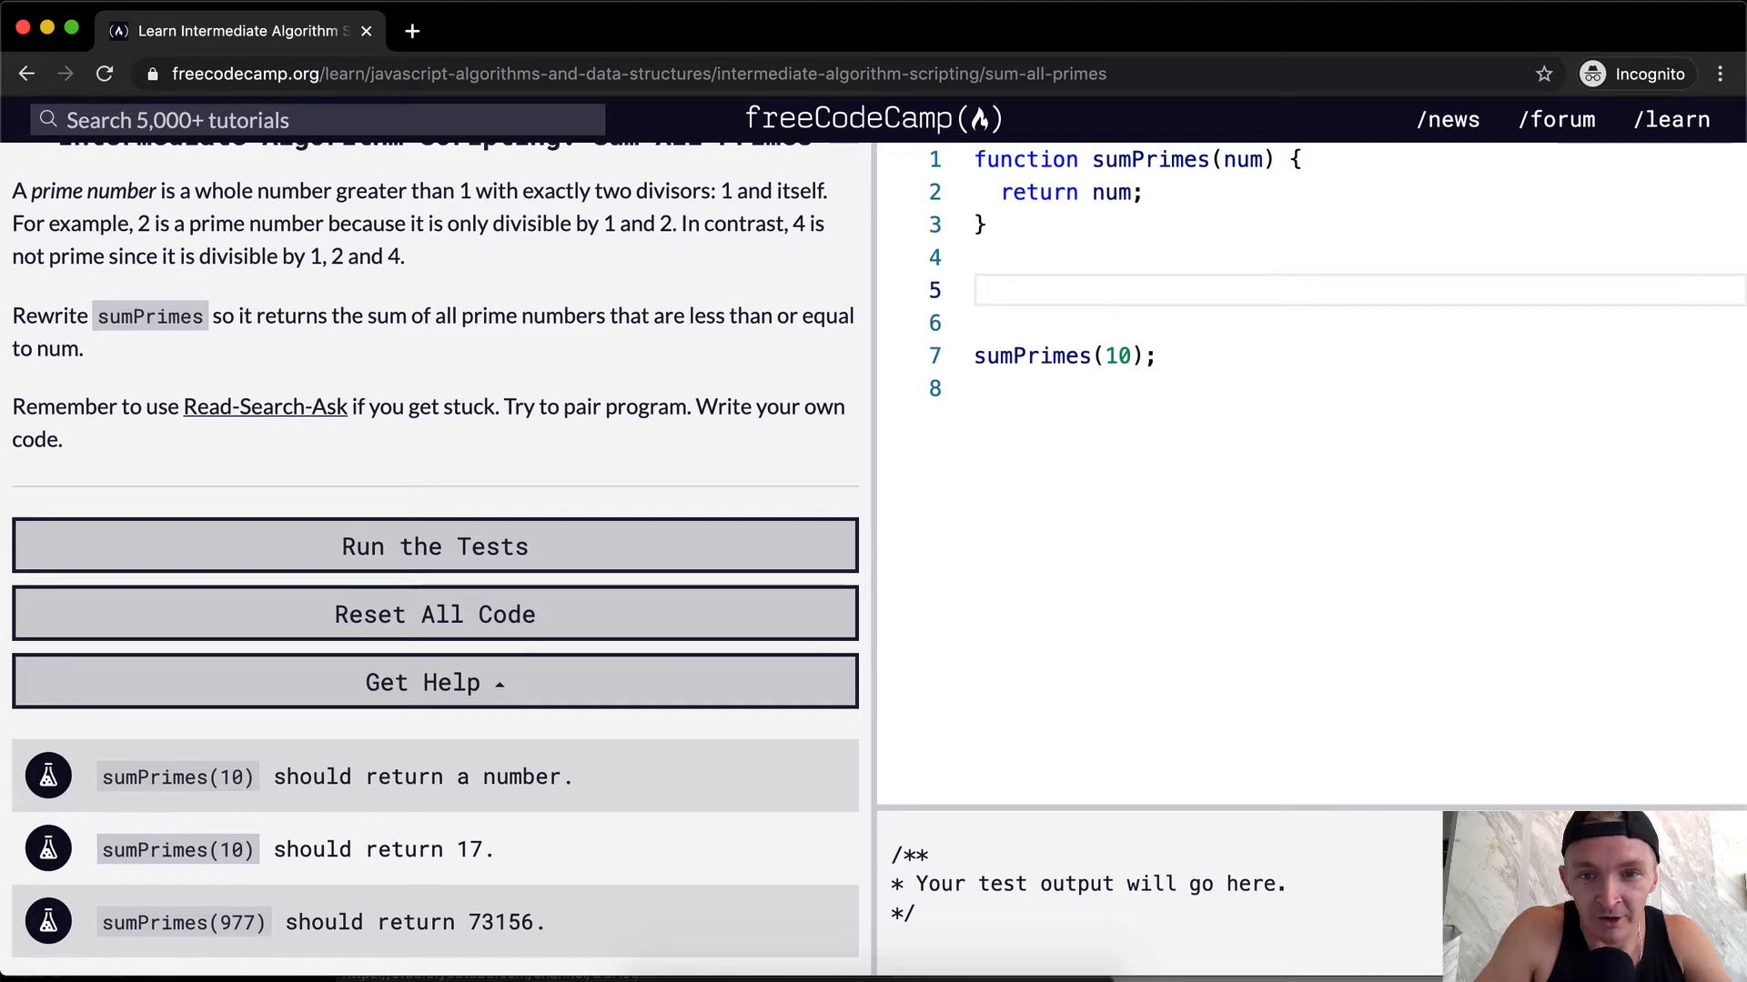
text(function)
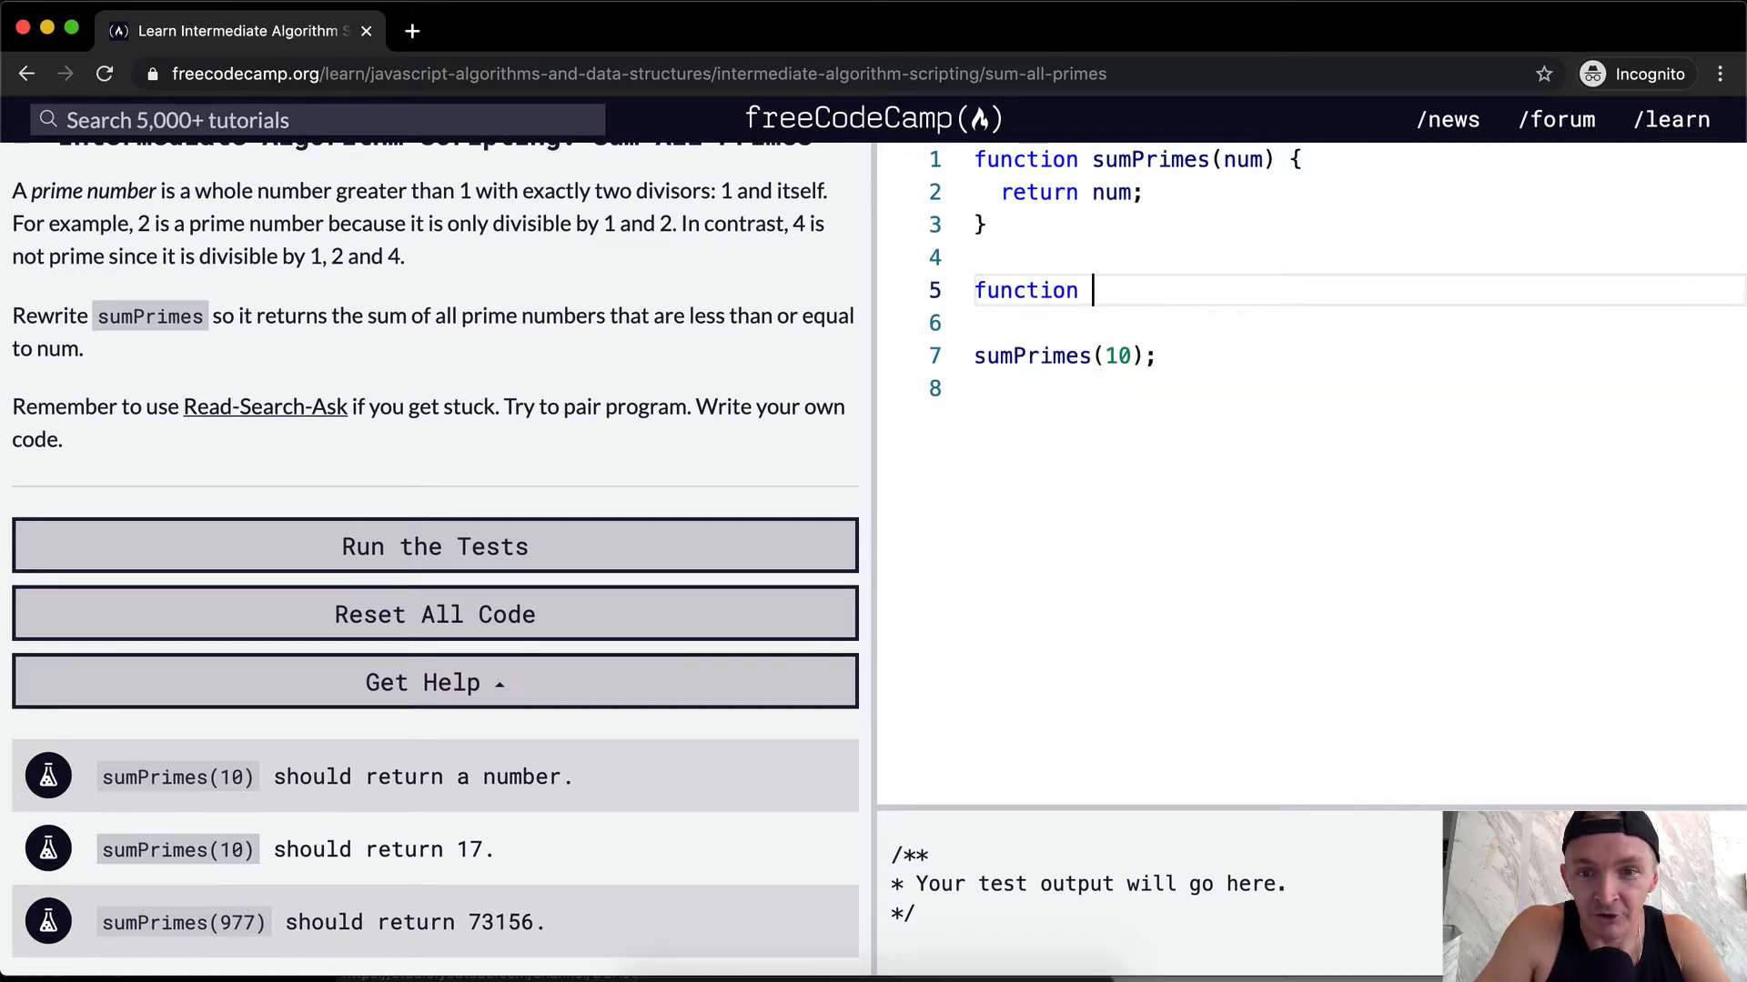
text(isPrime()
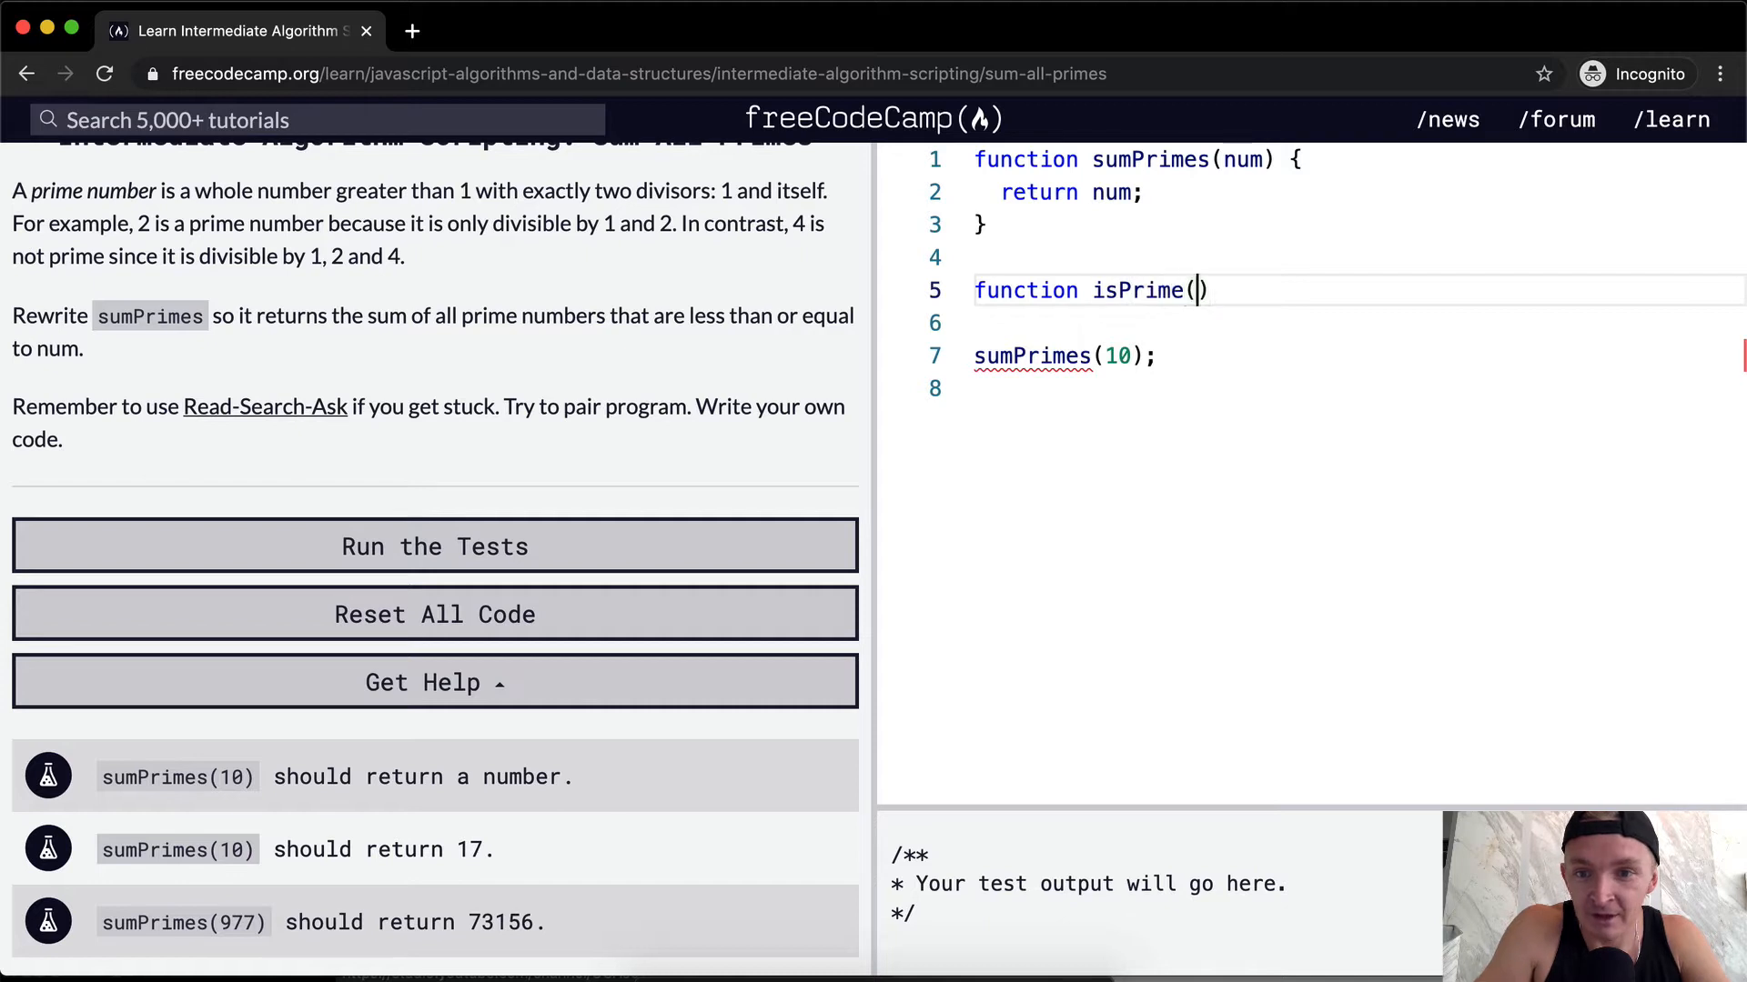
text() {)
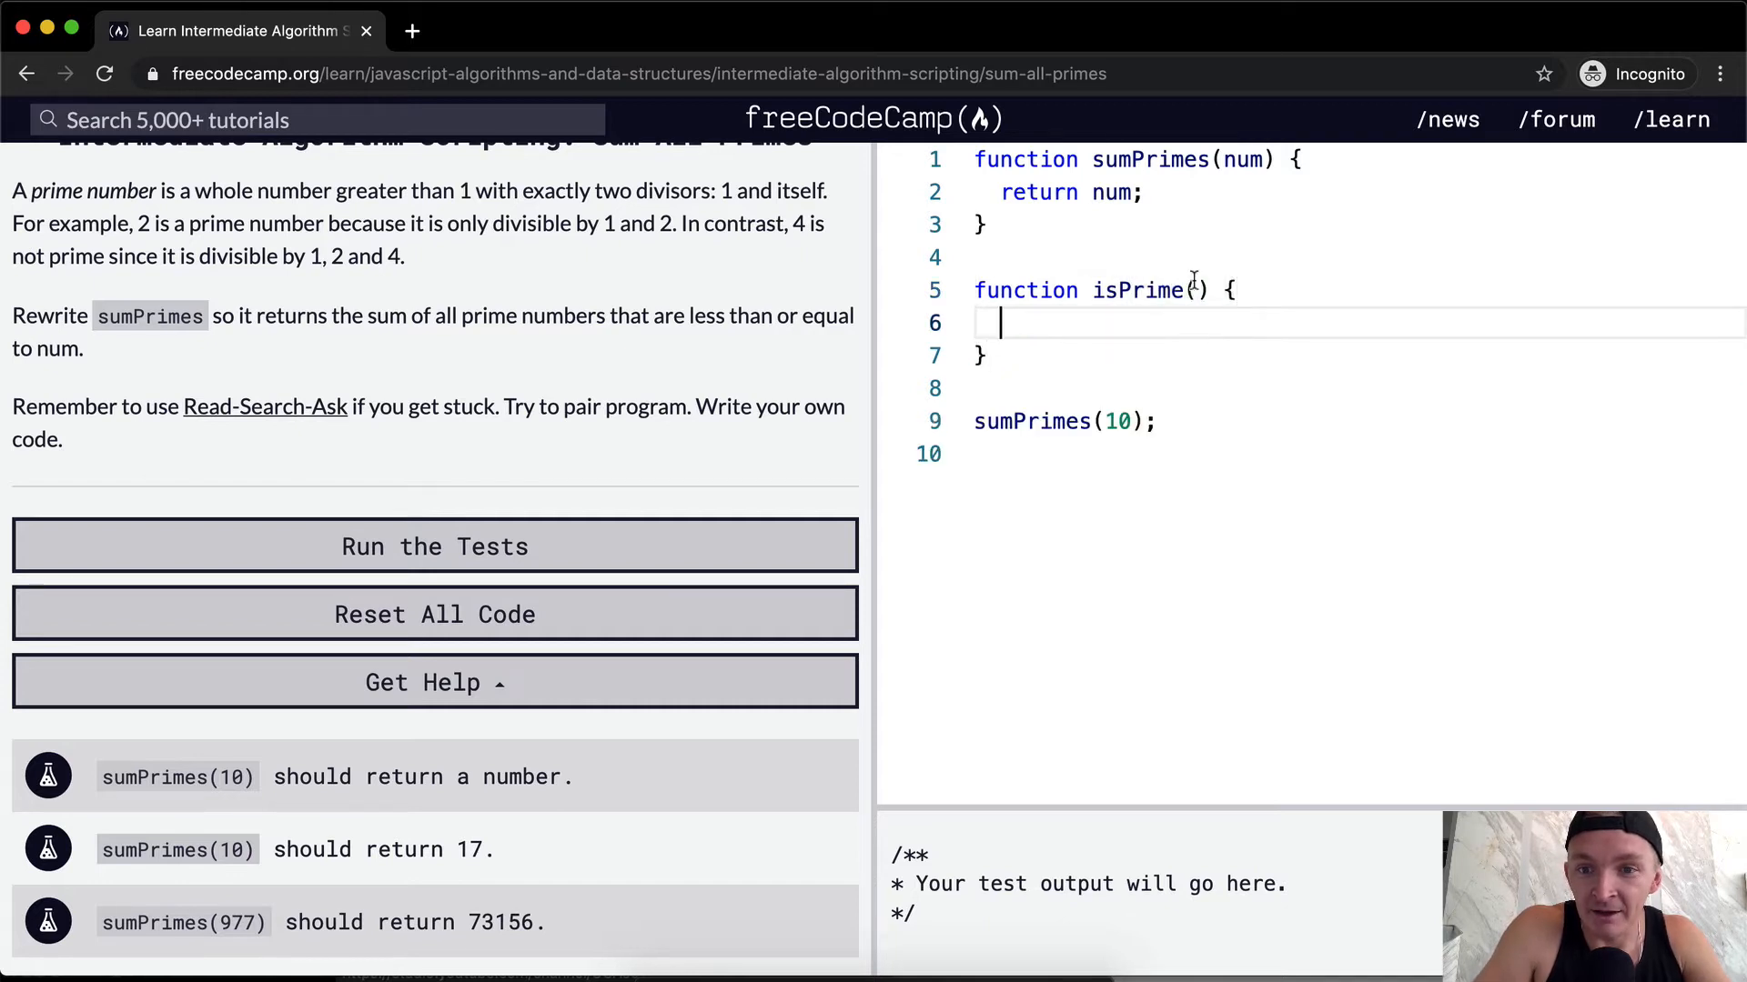
text(s)
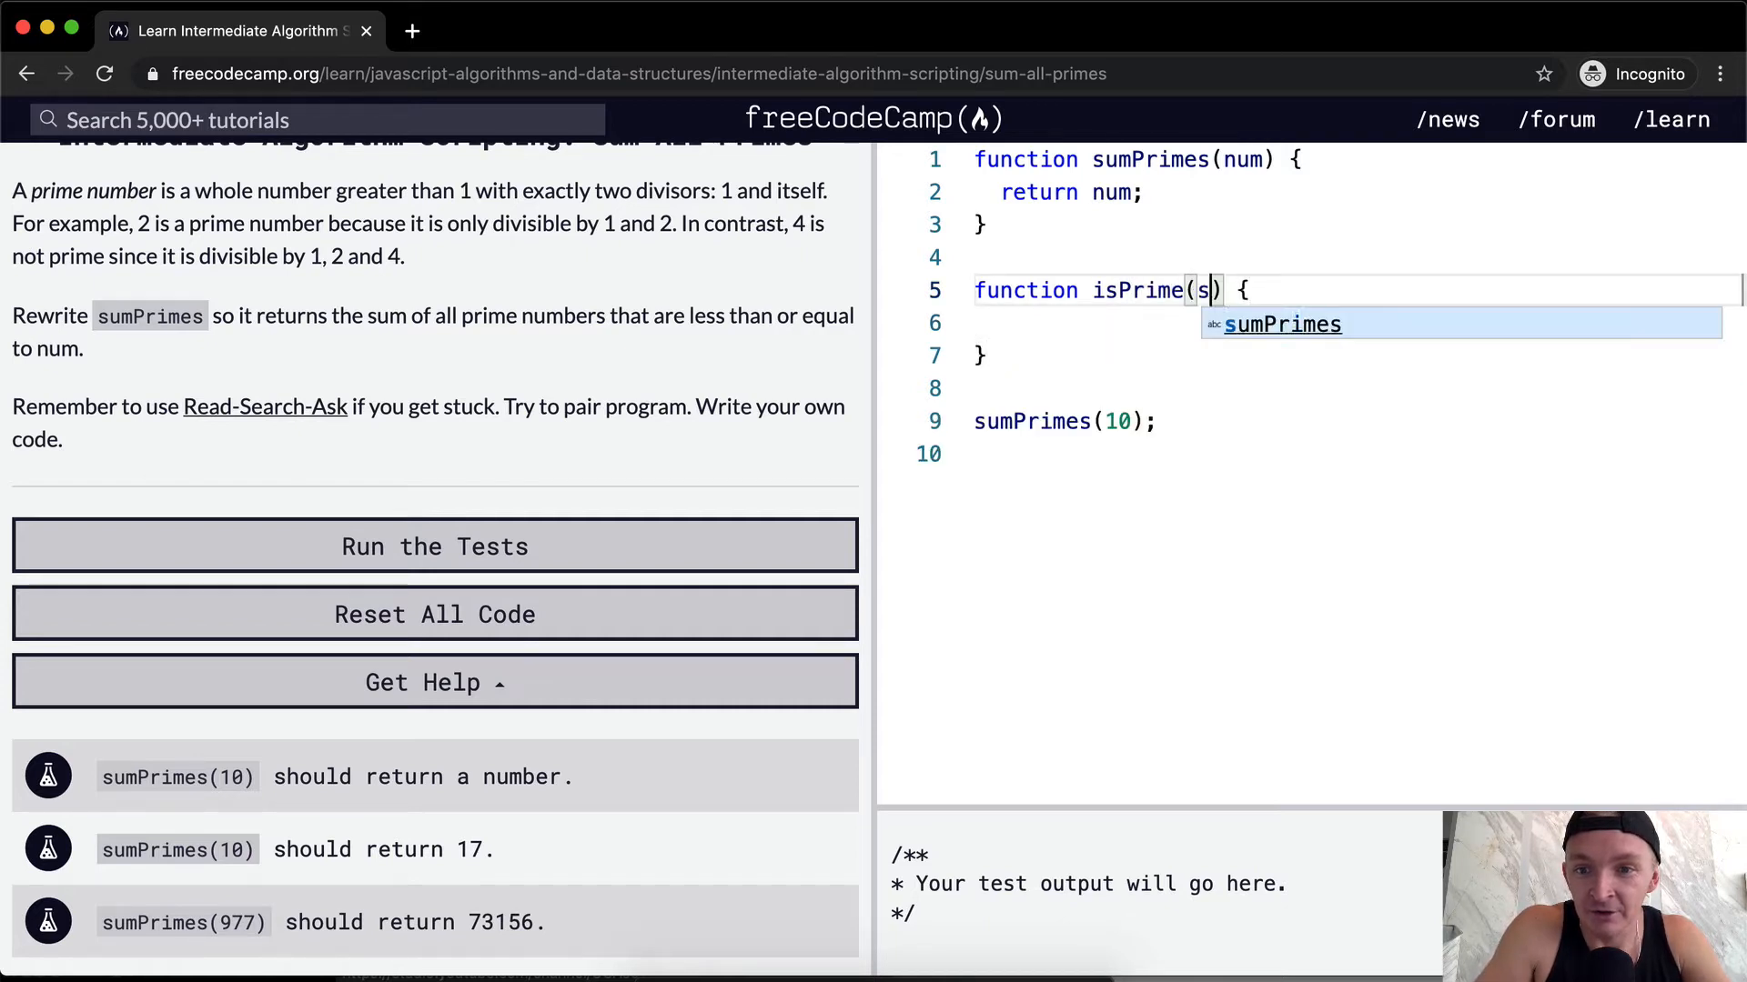
text(ingleNumber)
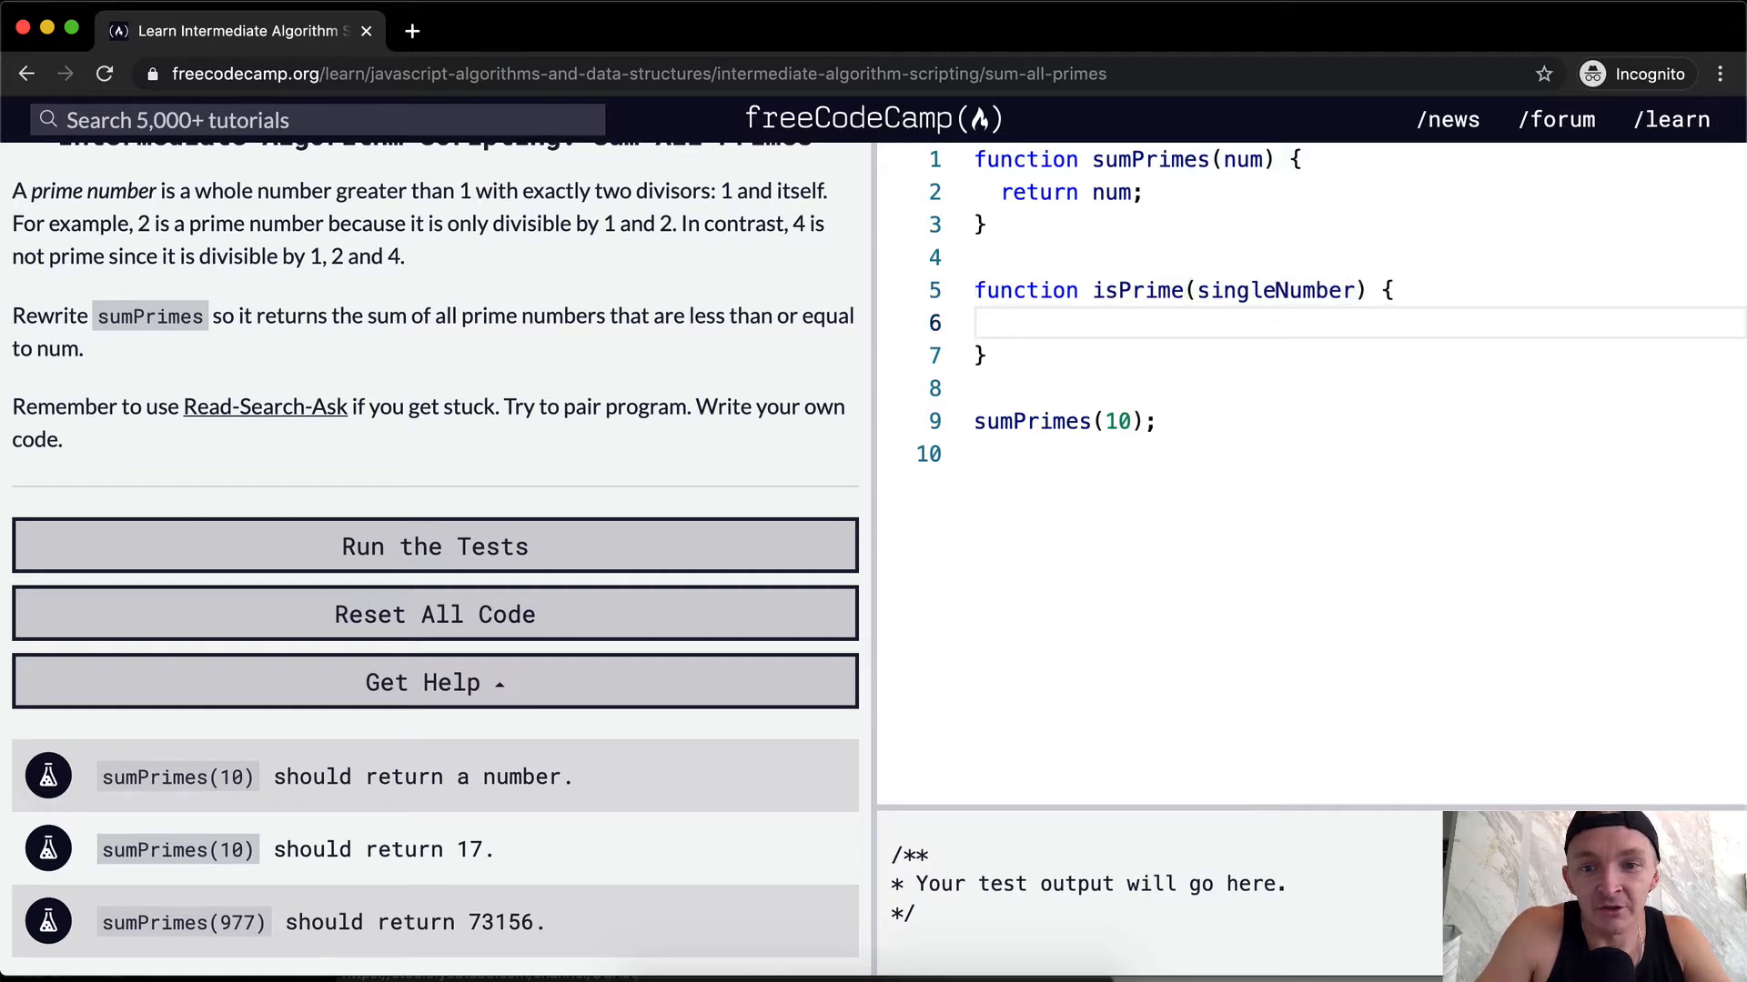
Declare let counter = 2 inside isPrime
text(cou)
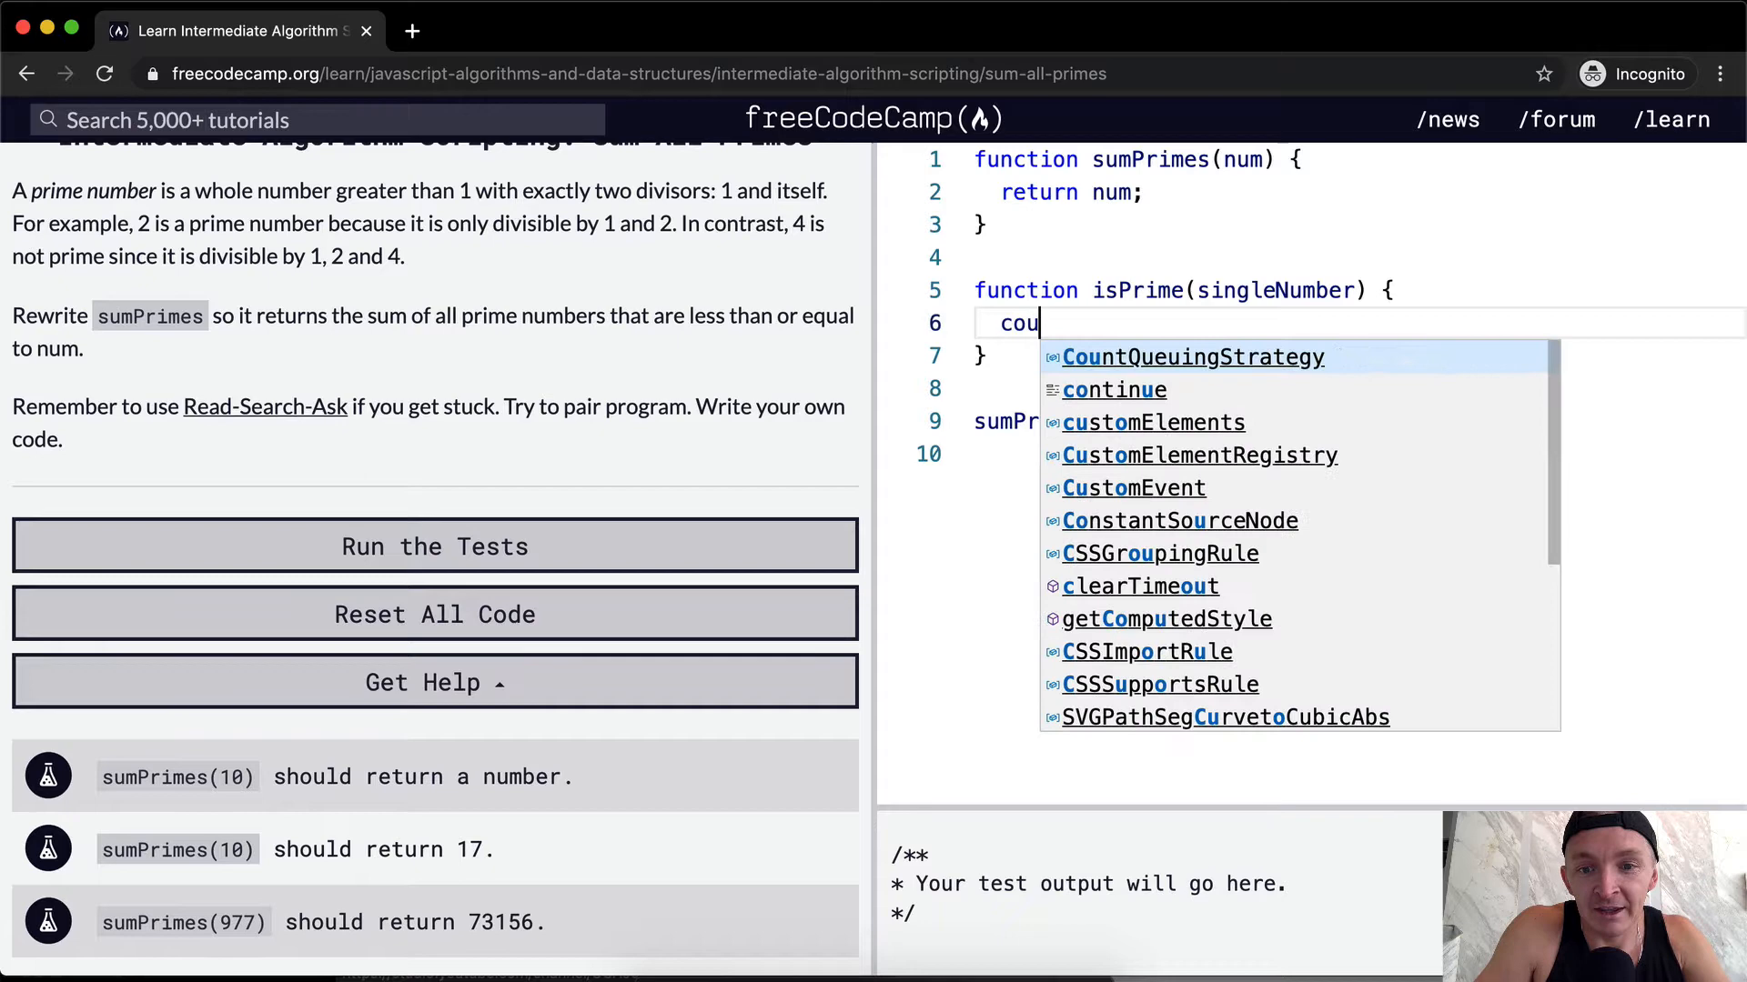
text(l)
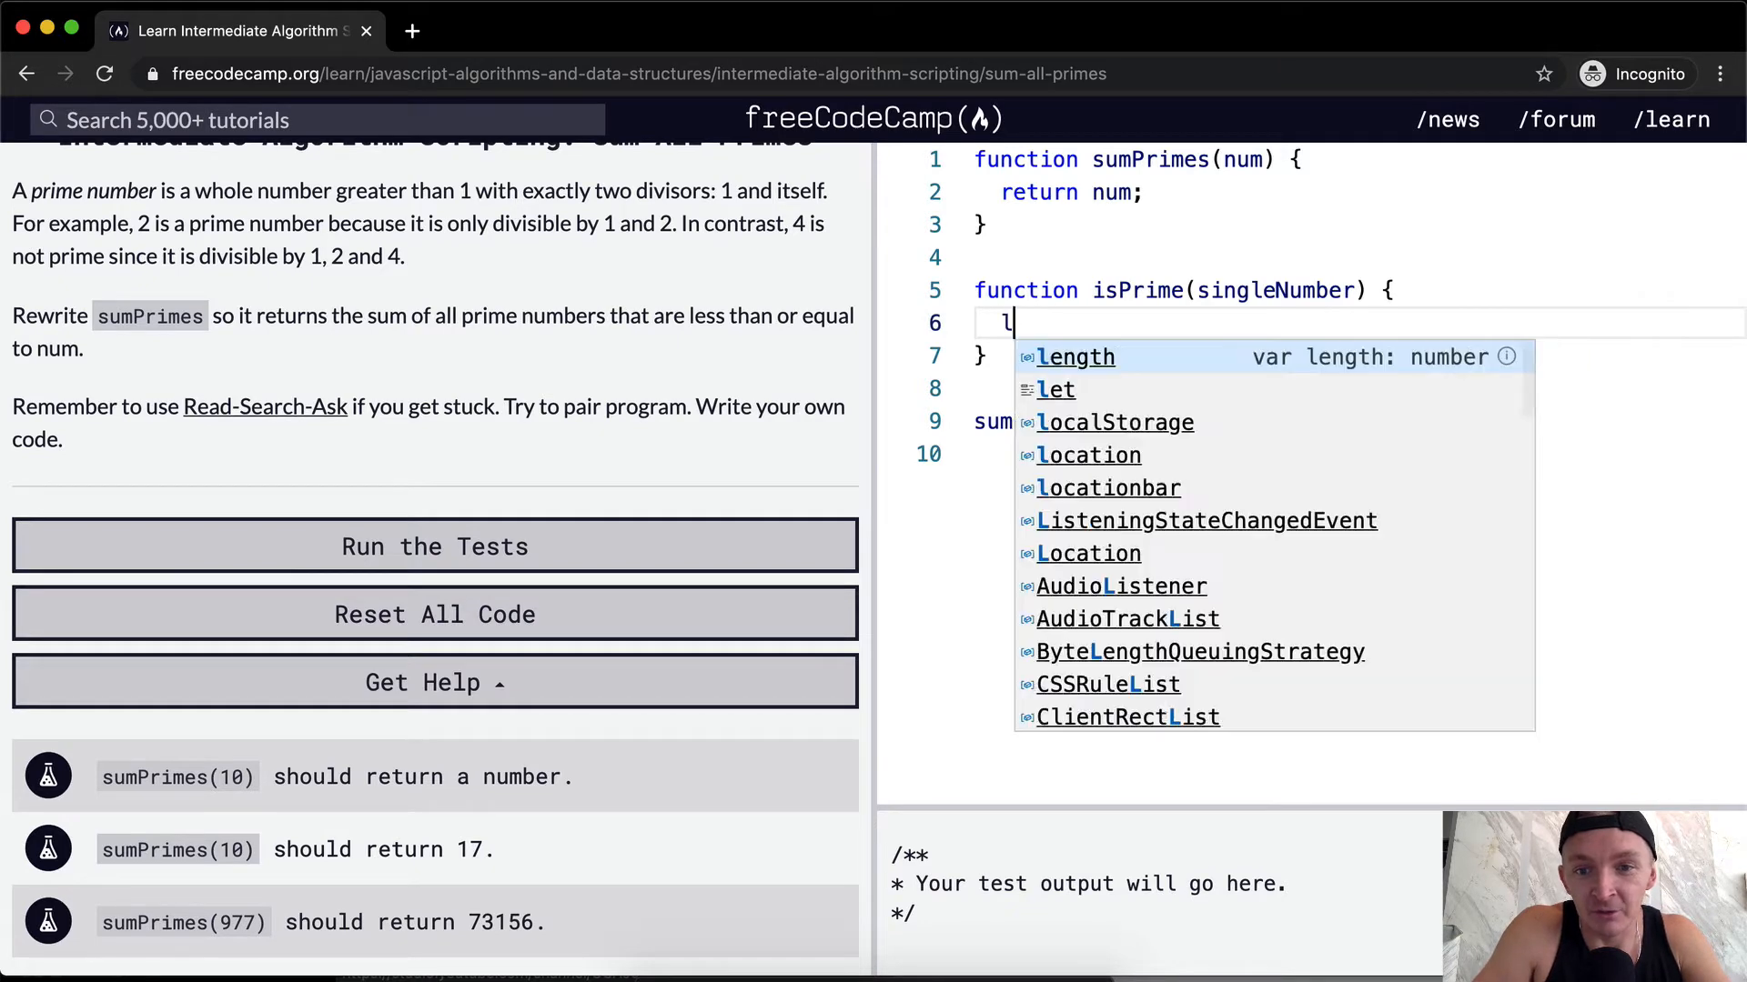
text(et counter =)
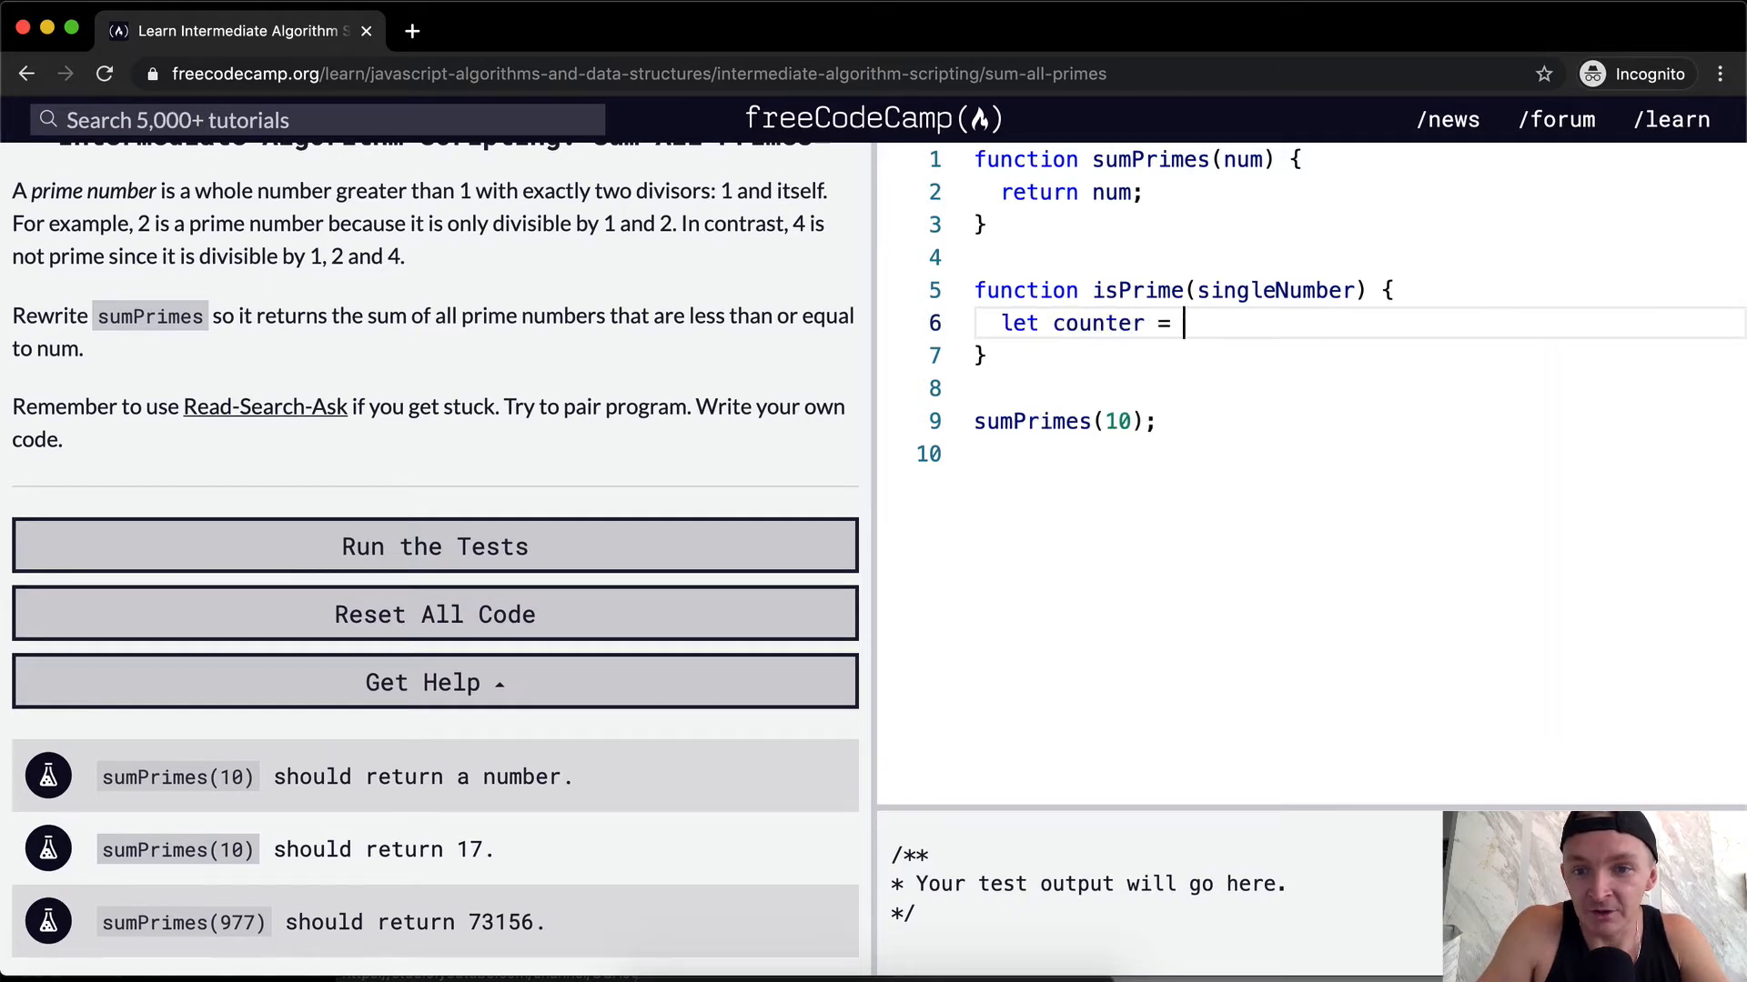
click(435, 545)
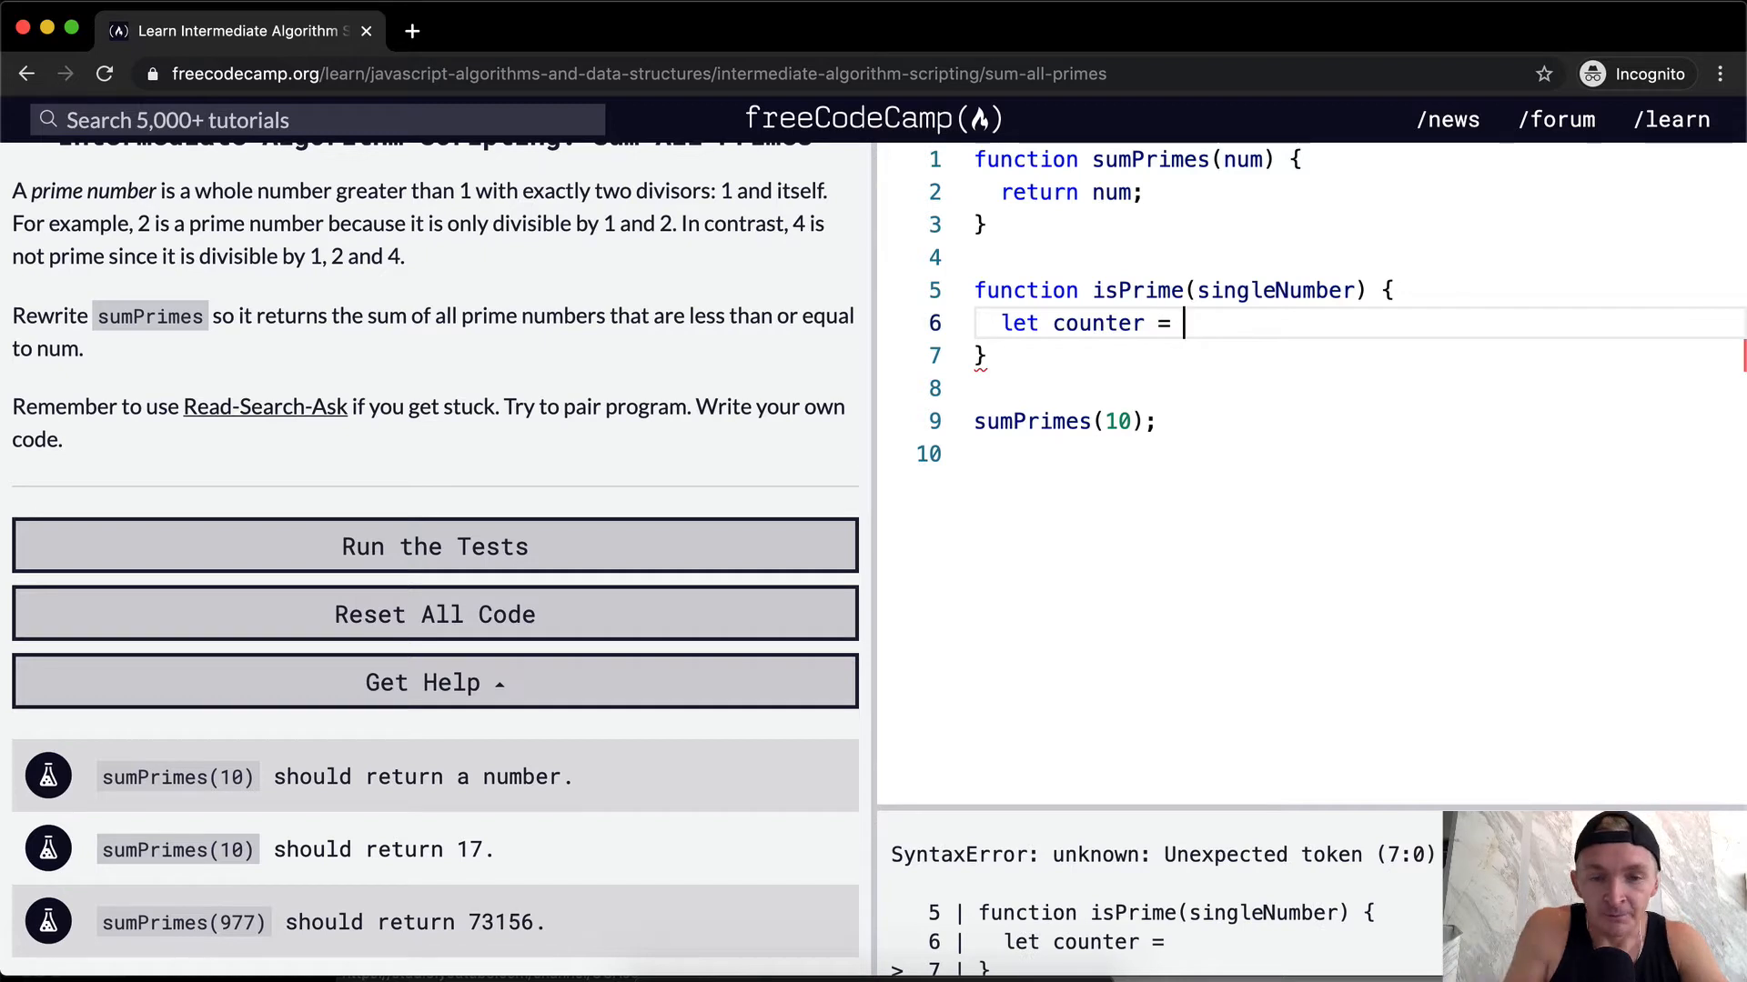
text(2)
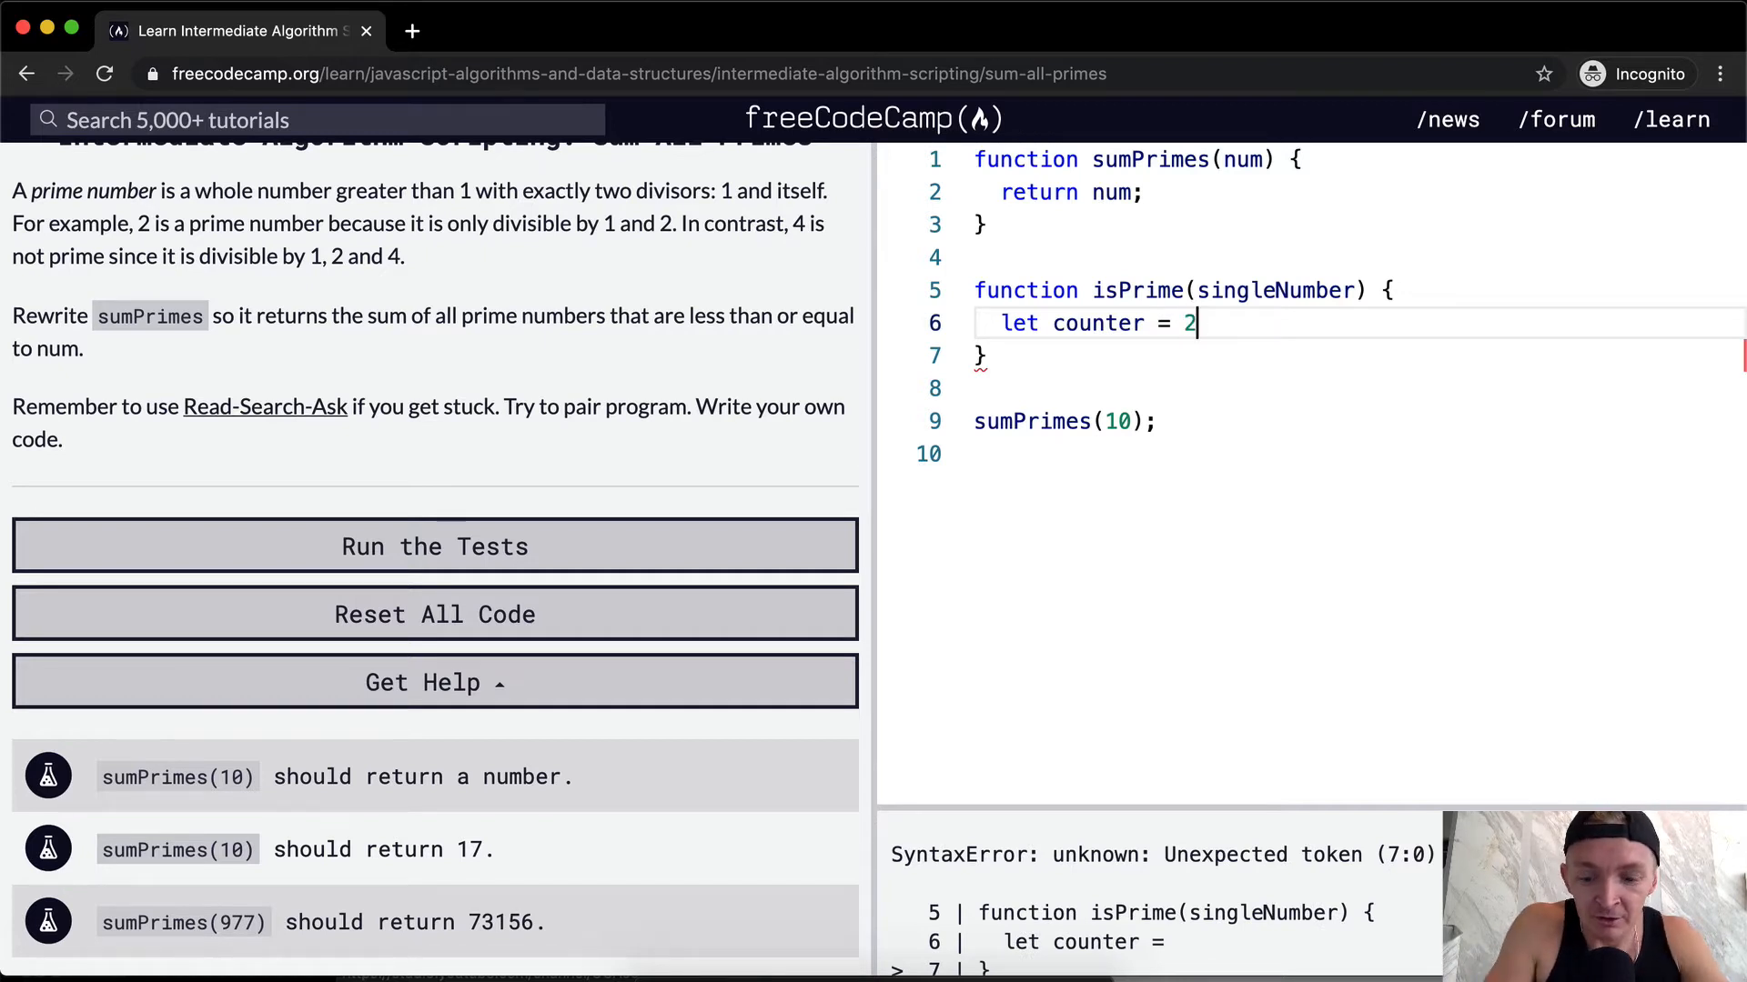
key(Enter)
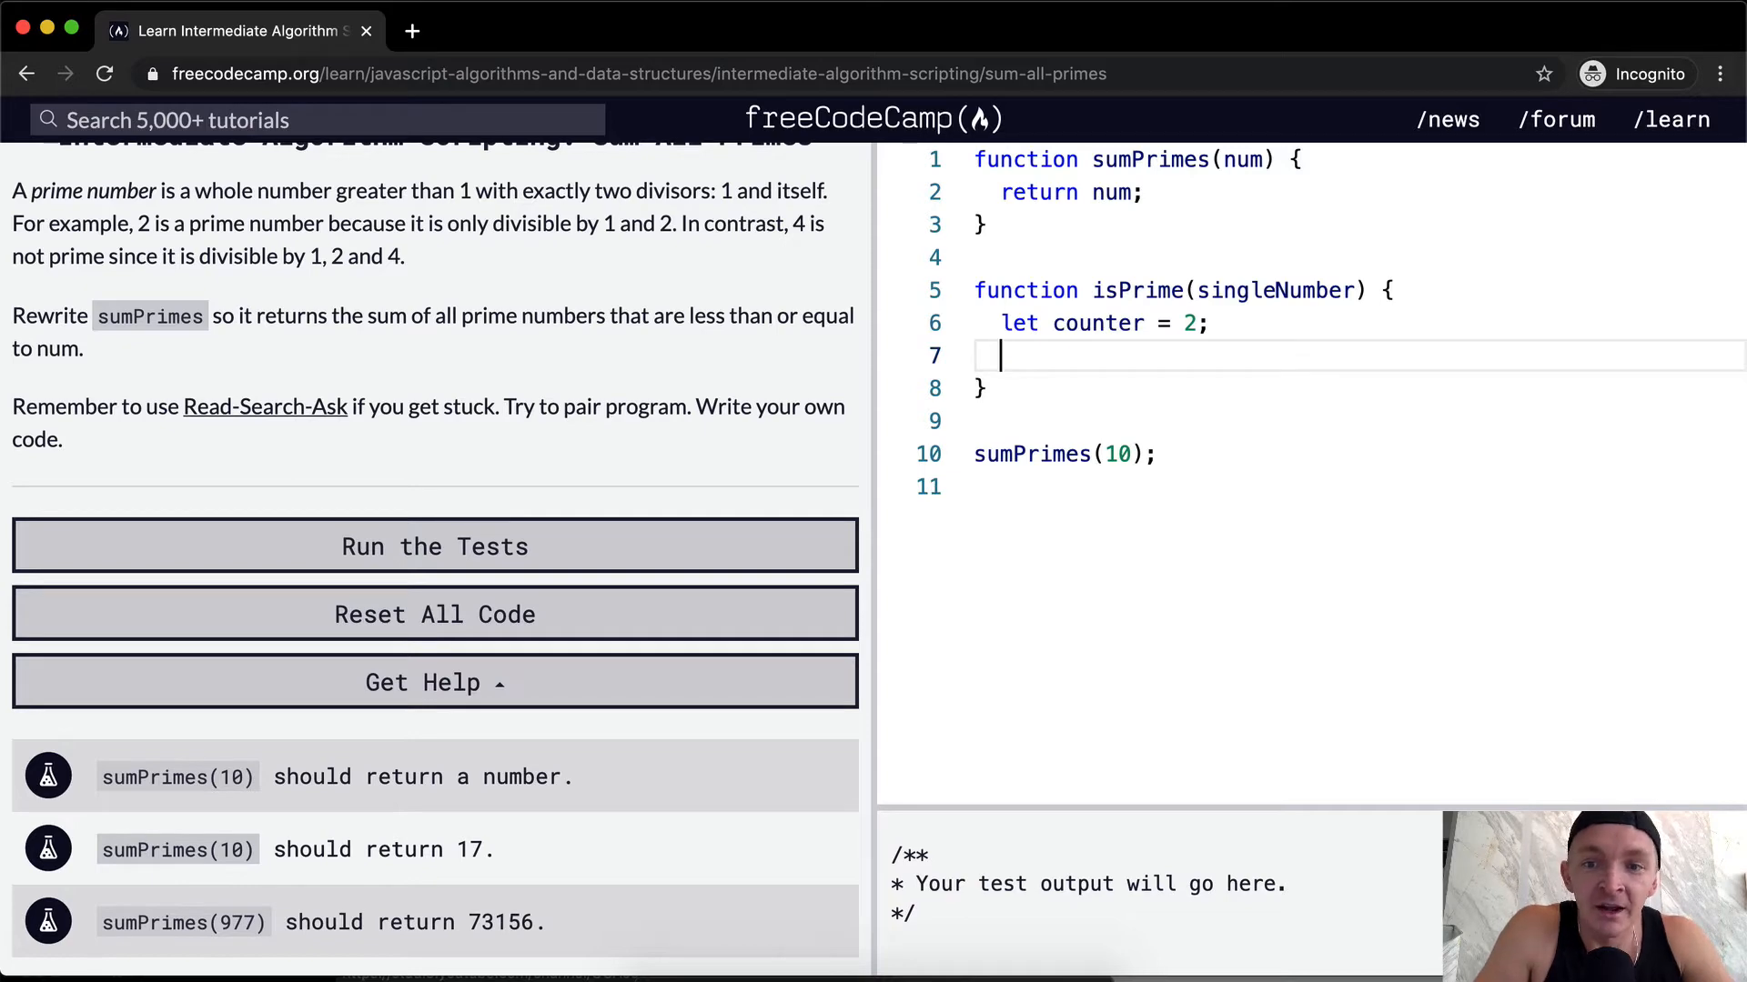
Write a while (counter <= singleNumber) loop that increments the counter by 1
text(while)
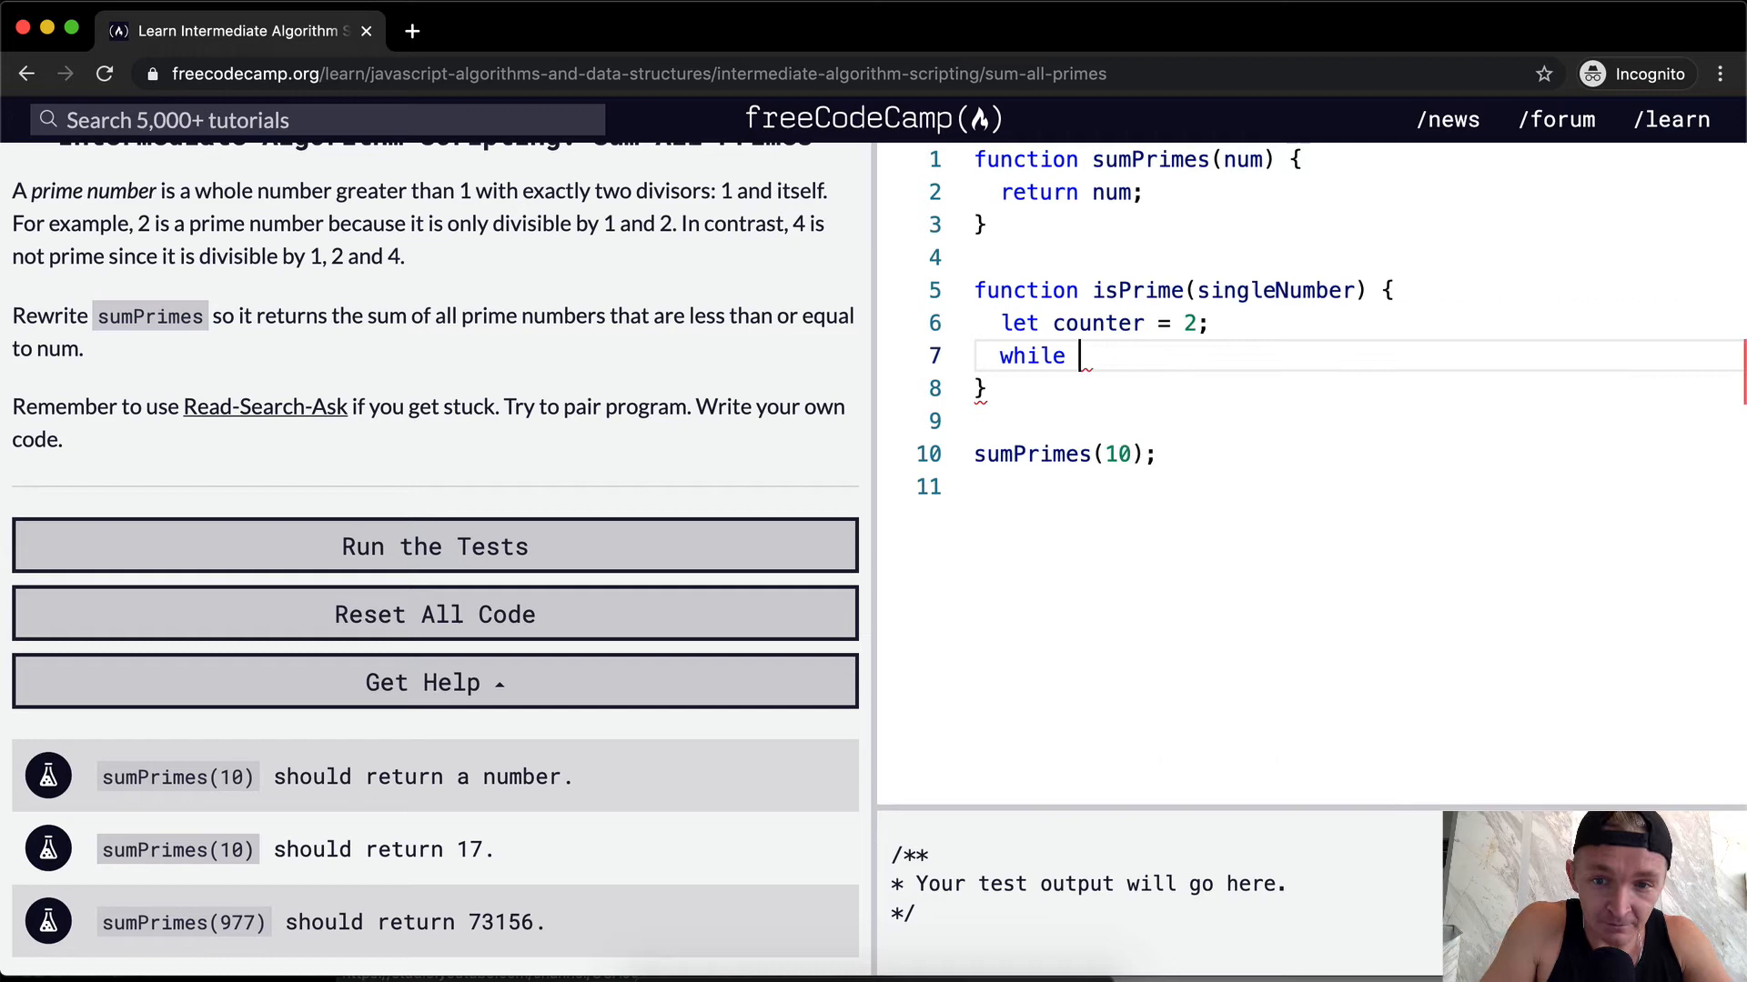
text((counter <)
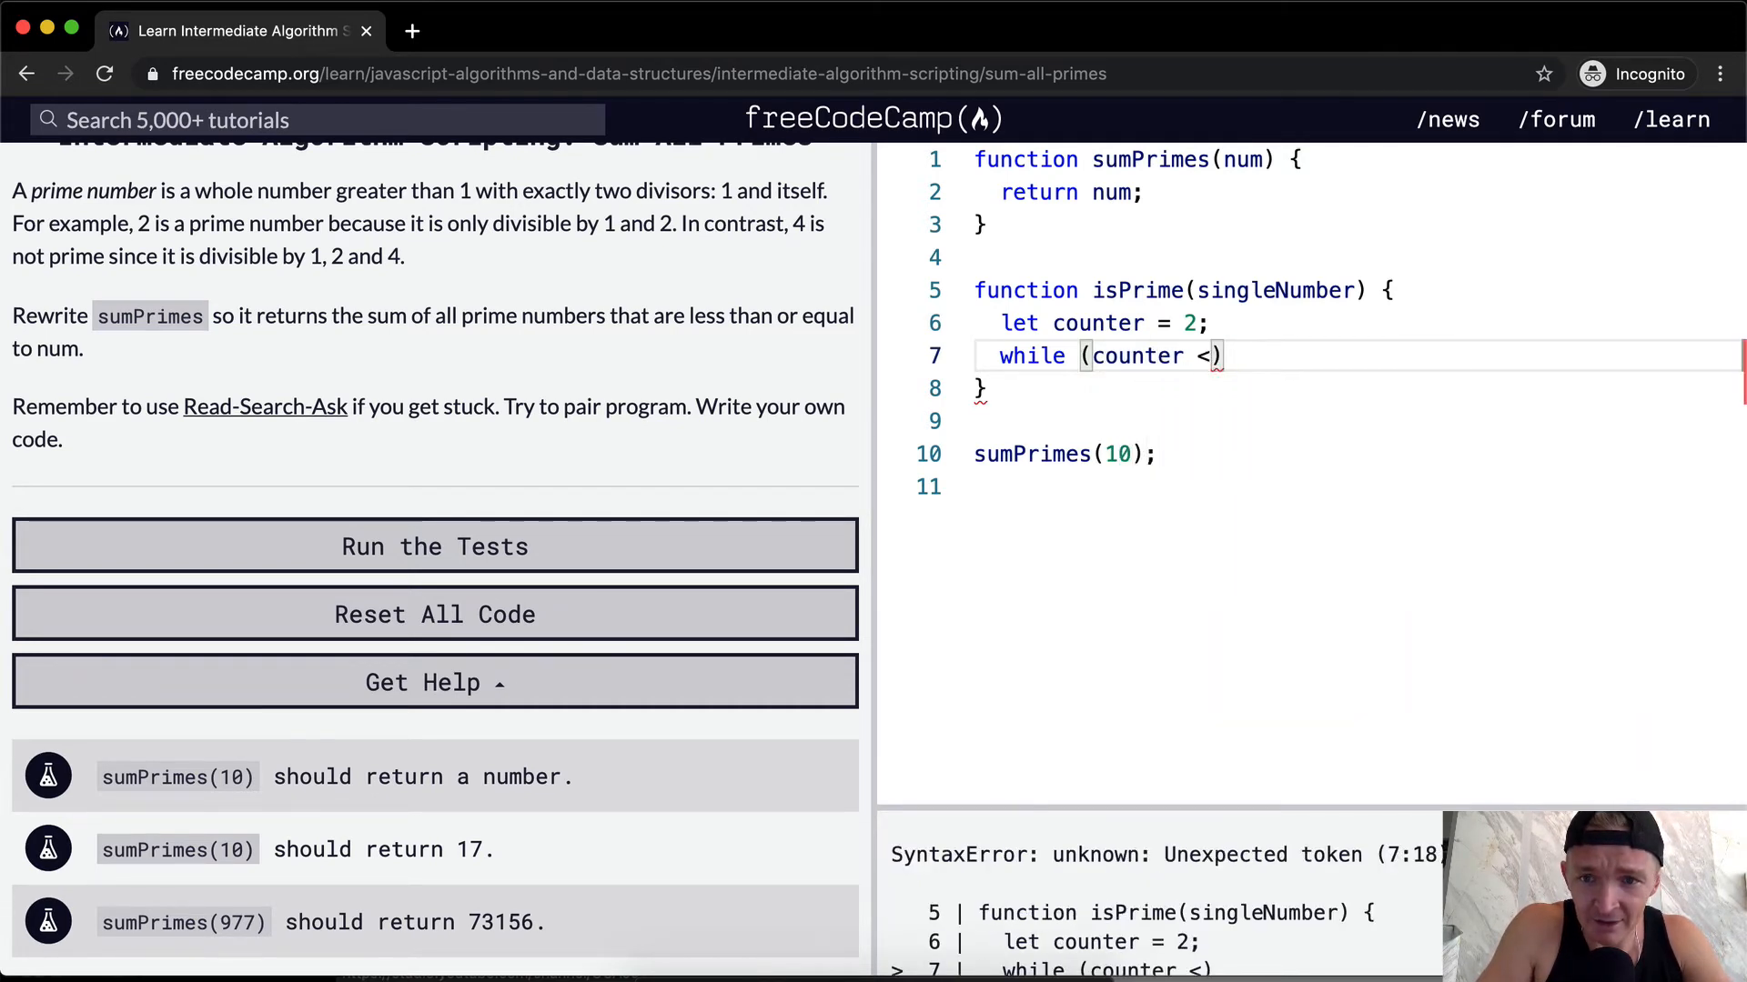
text(= singleN)
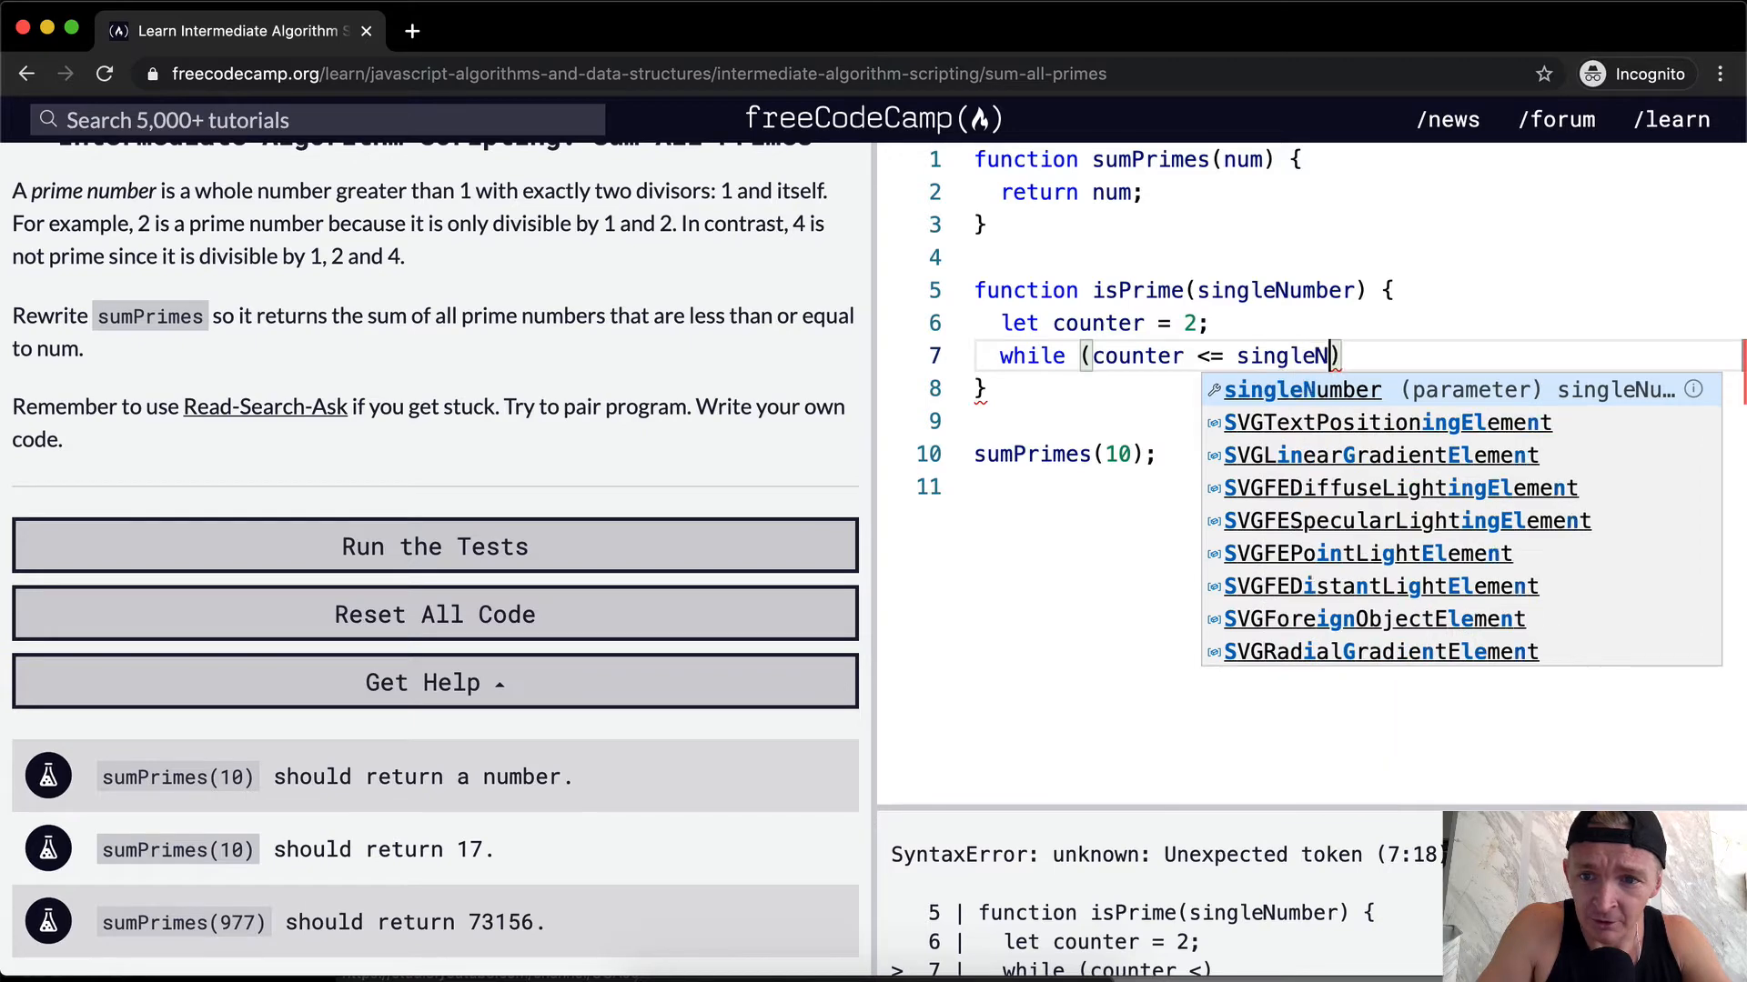
key(Enter)
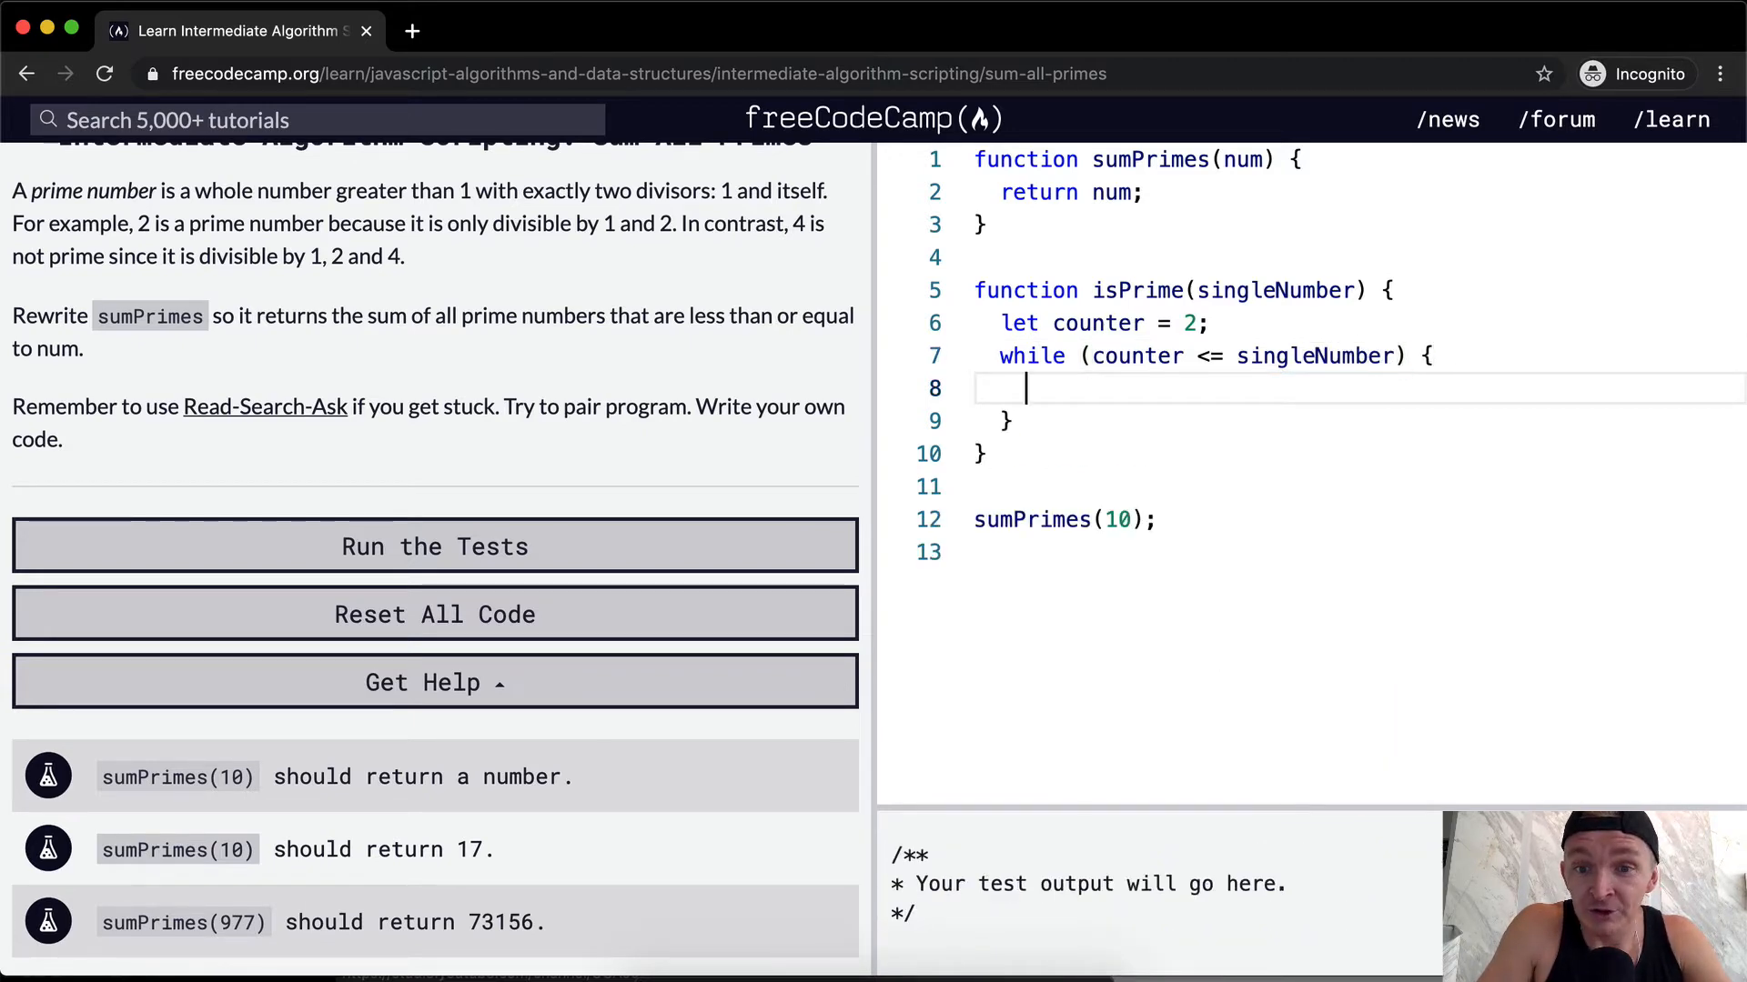
text(c)
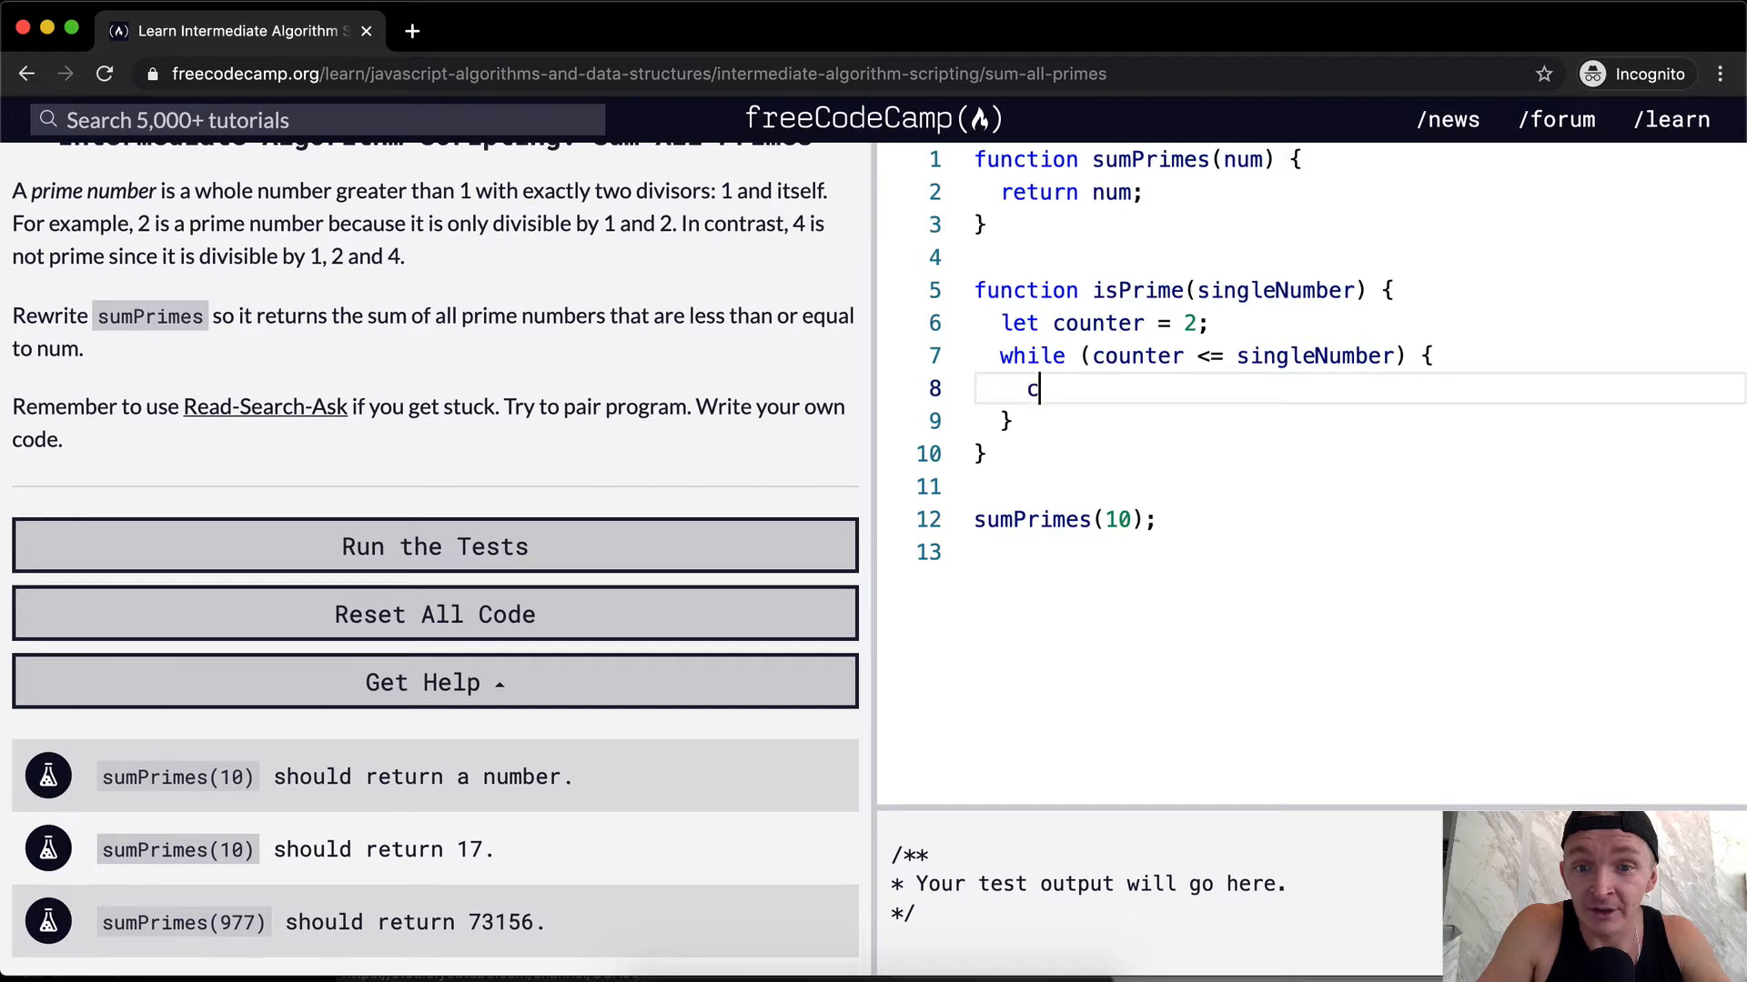
text(onter +=)
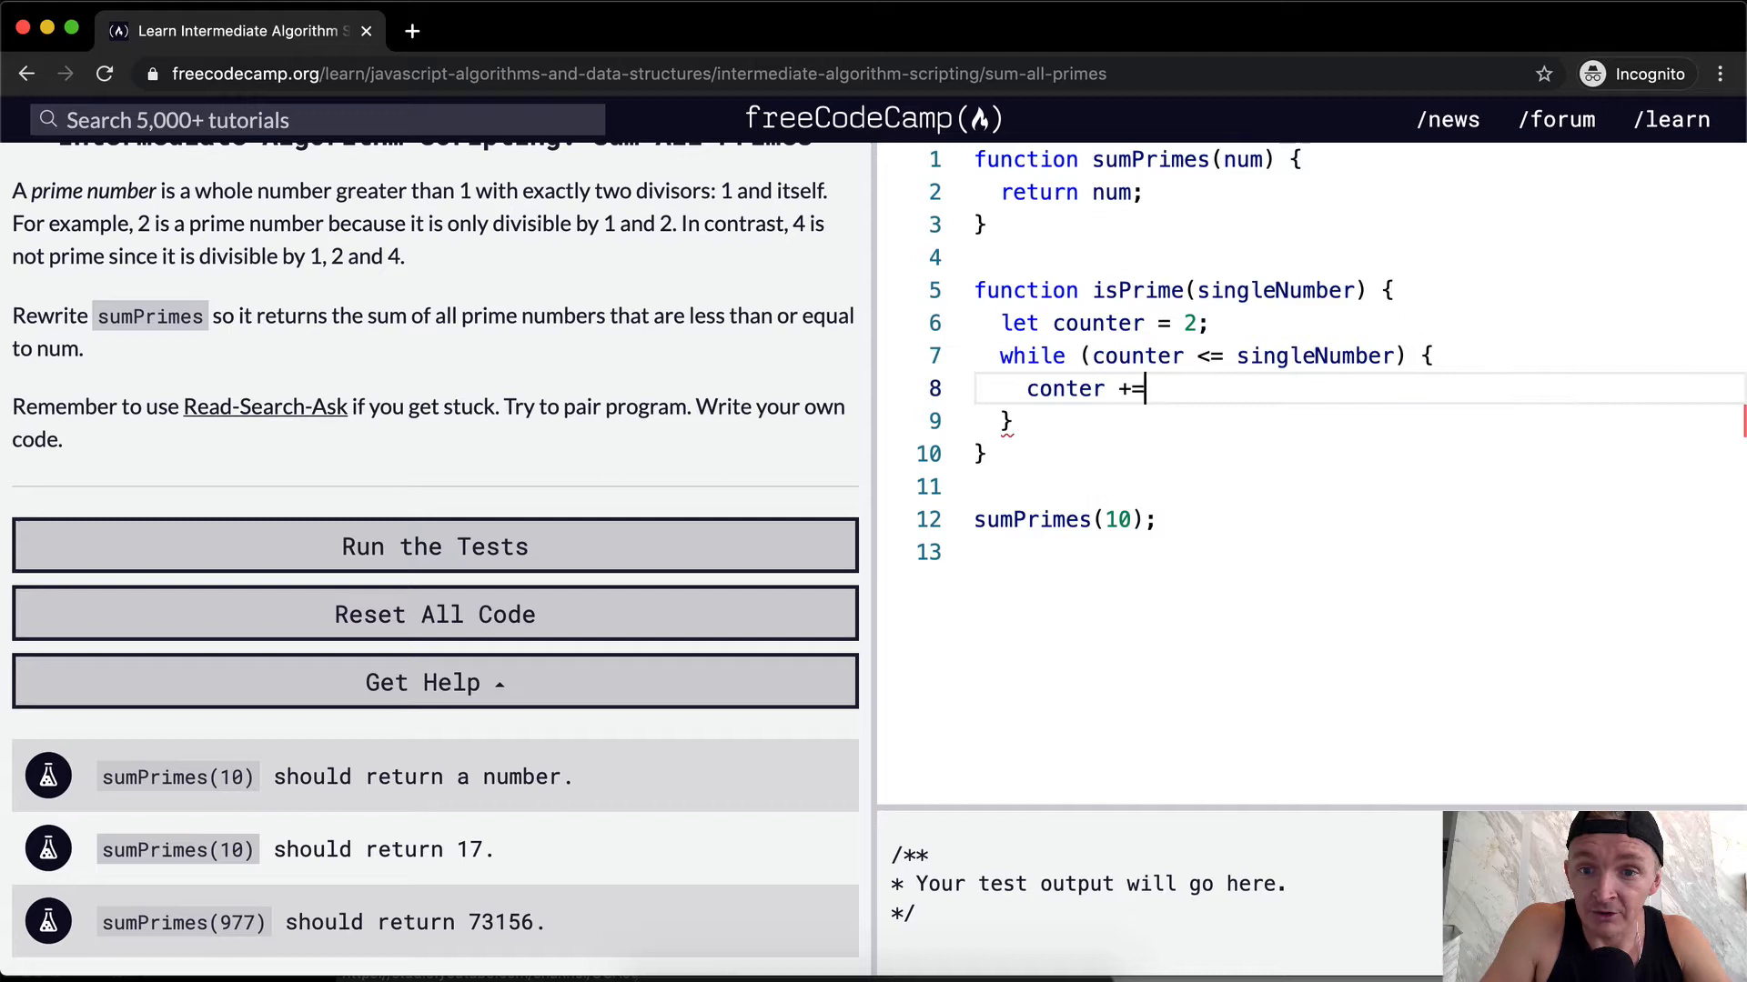
text(1;)
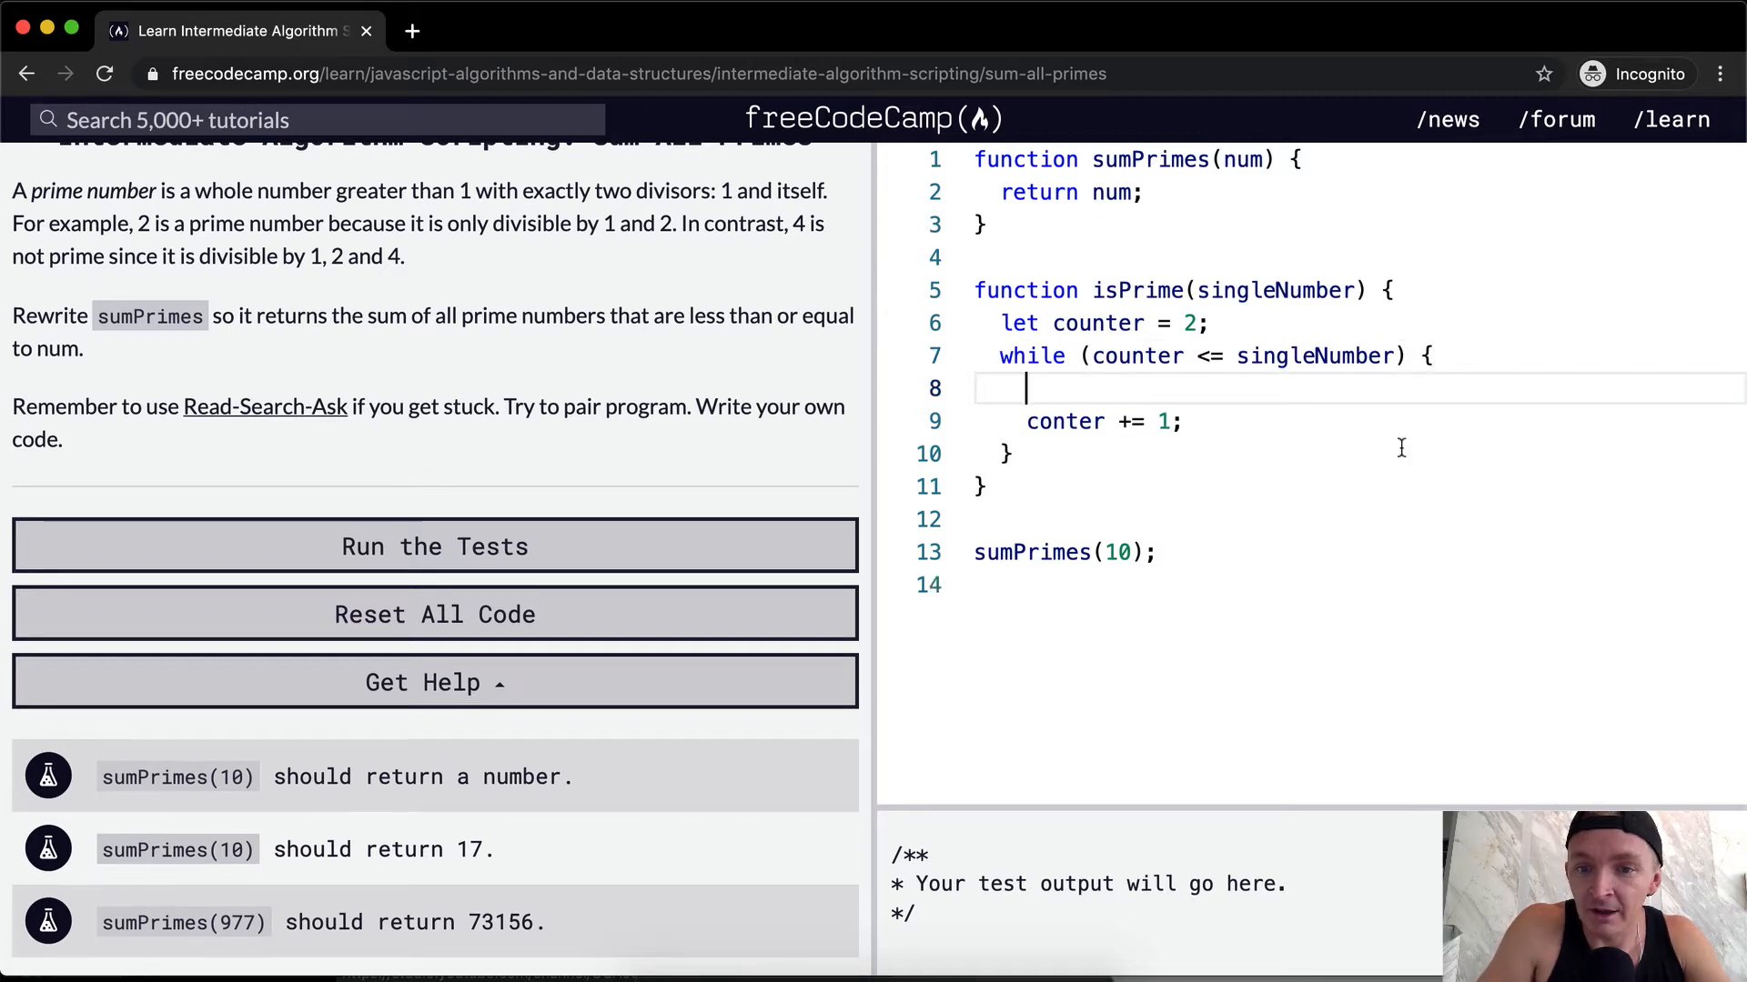
Inside the loop, return false when singleNumber % counter === 0
text(if (s)
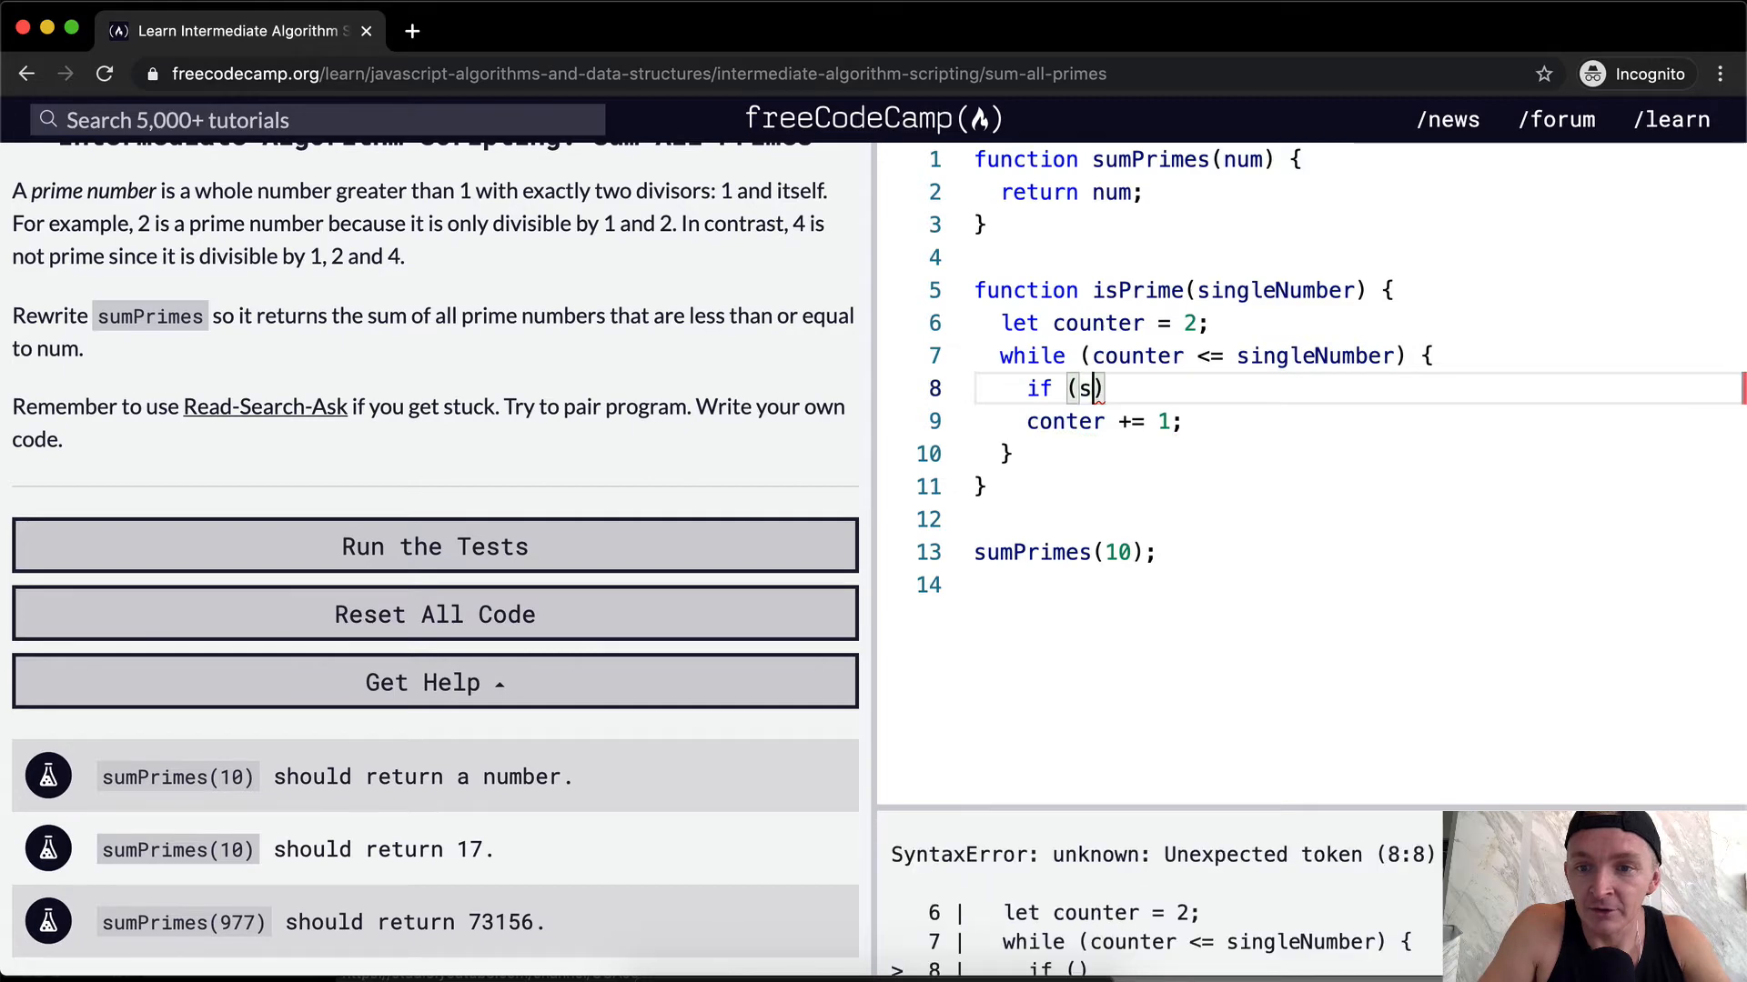
text(ingleNumber)
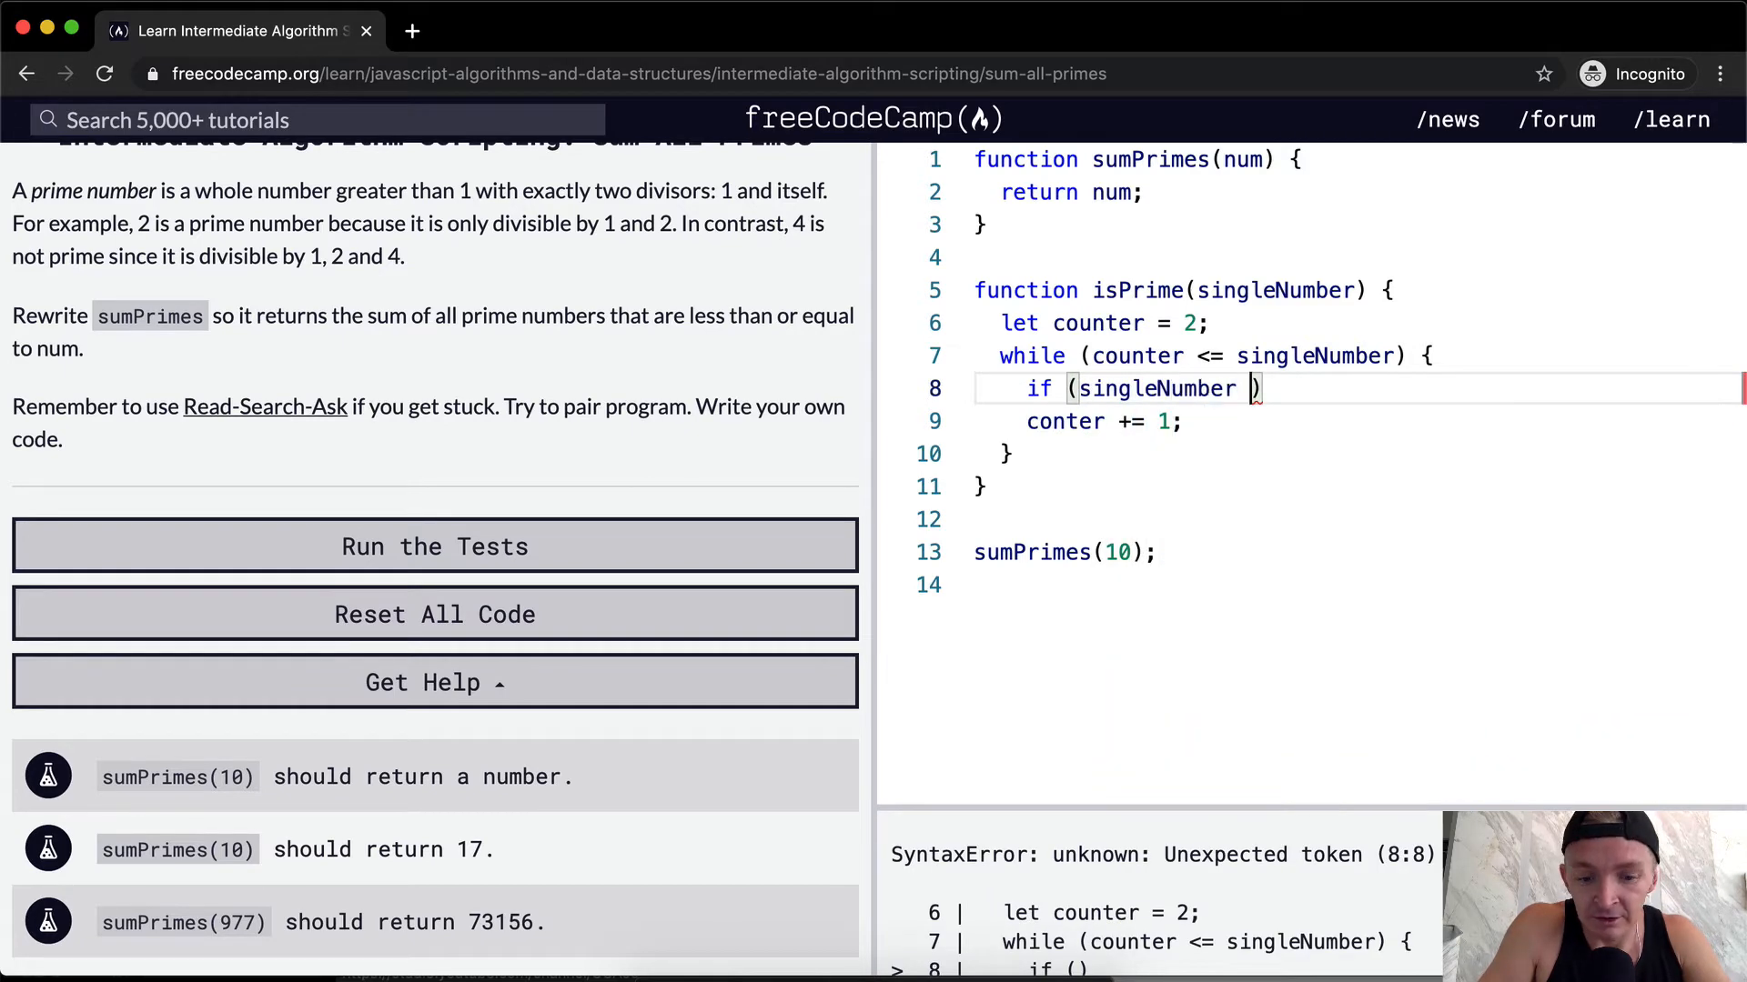
text(% counter === 0)
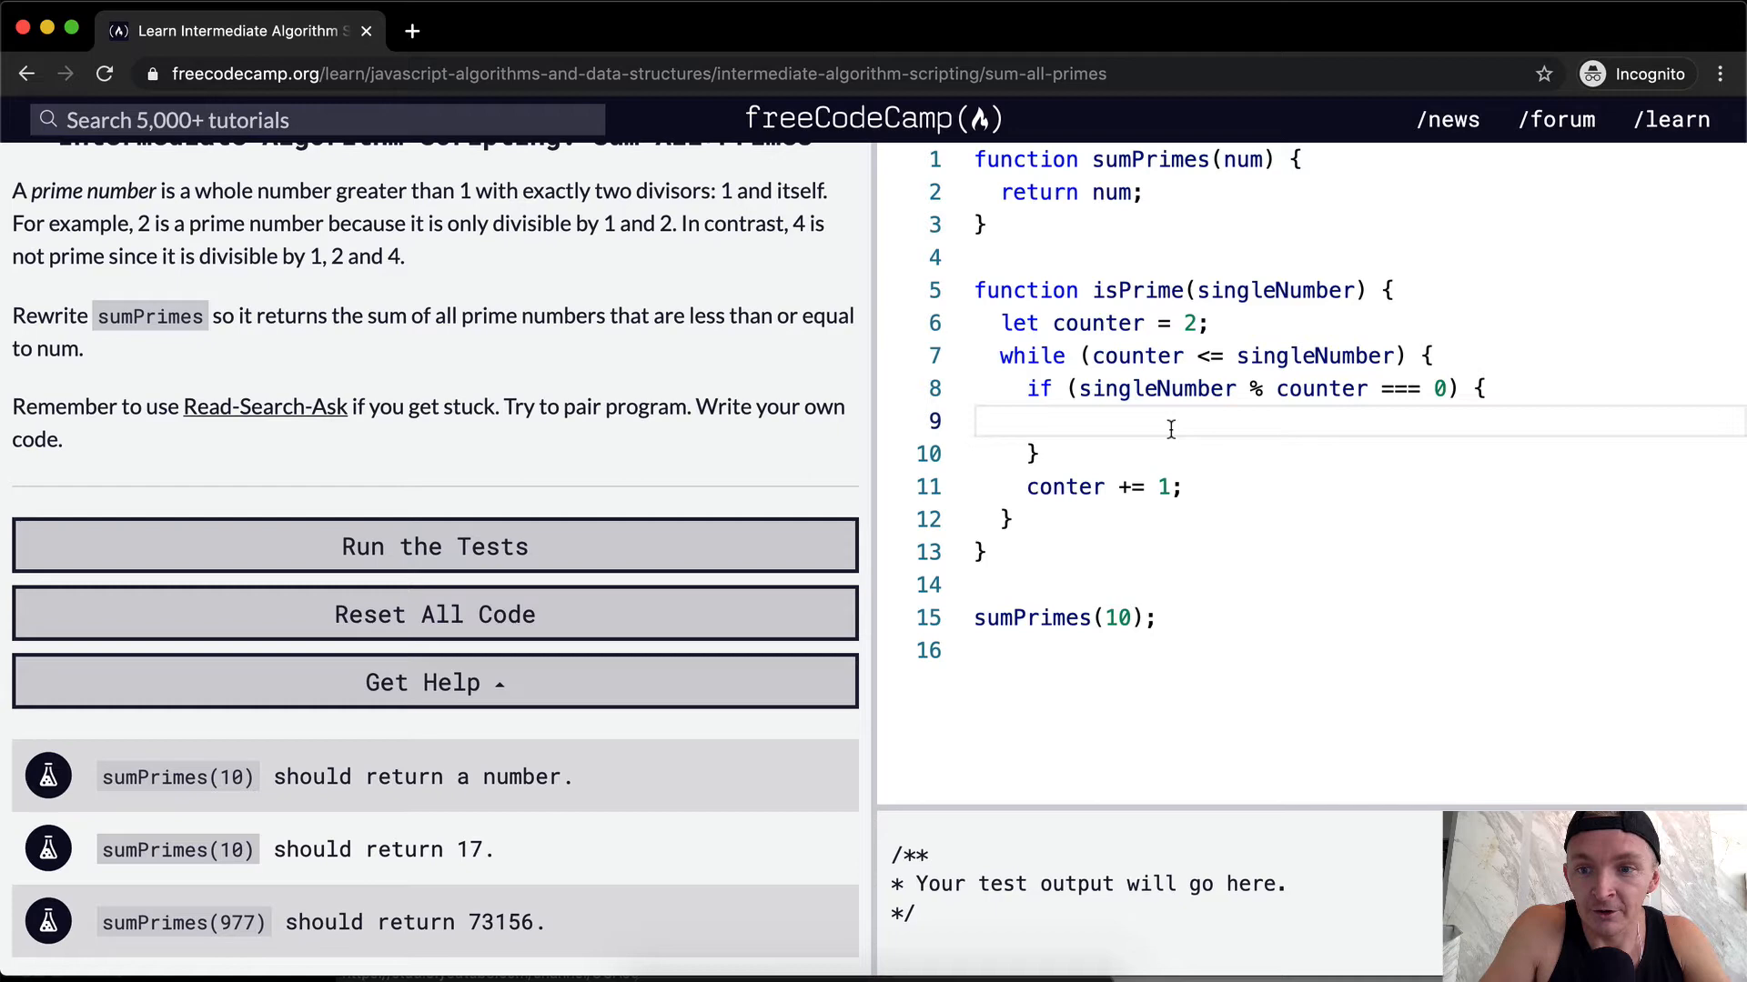
text(return false;)
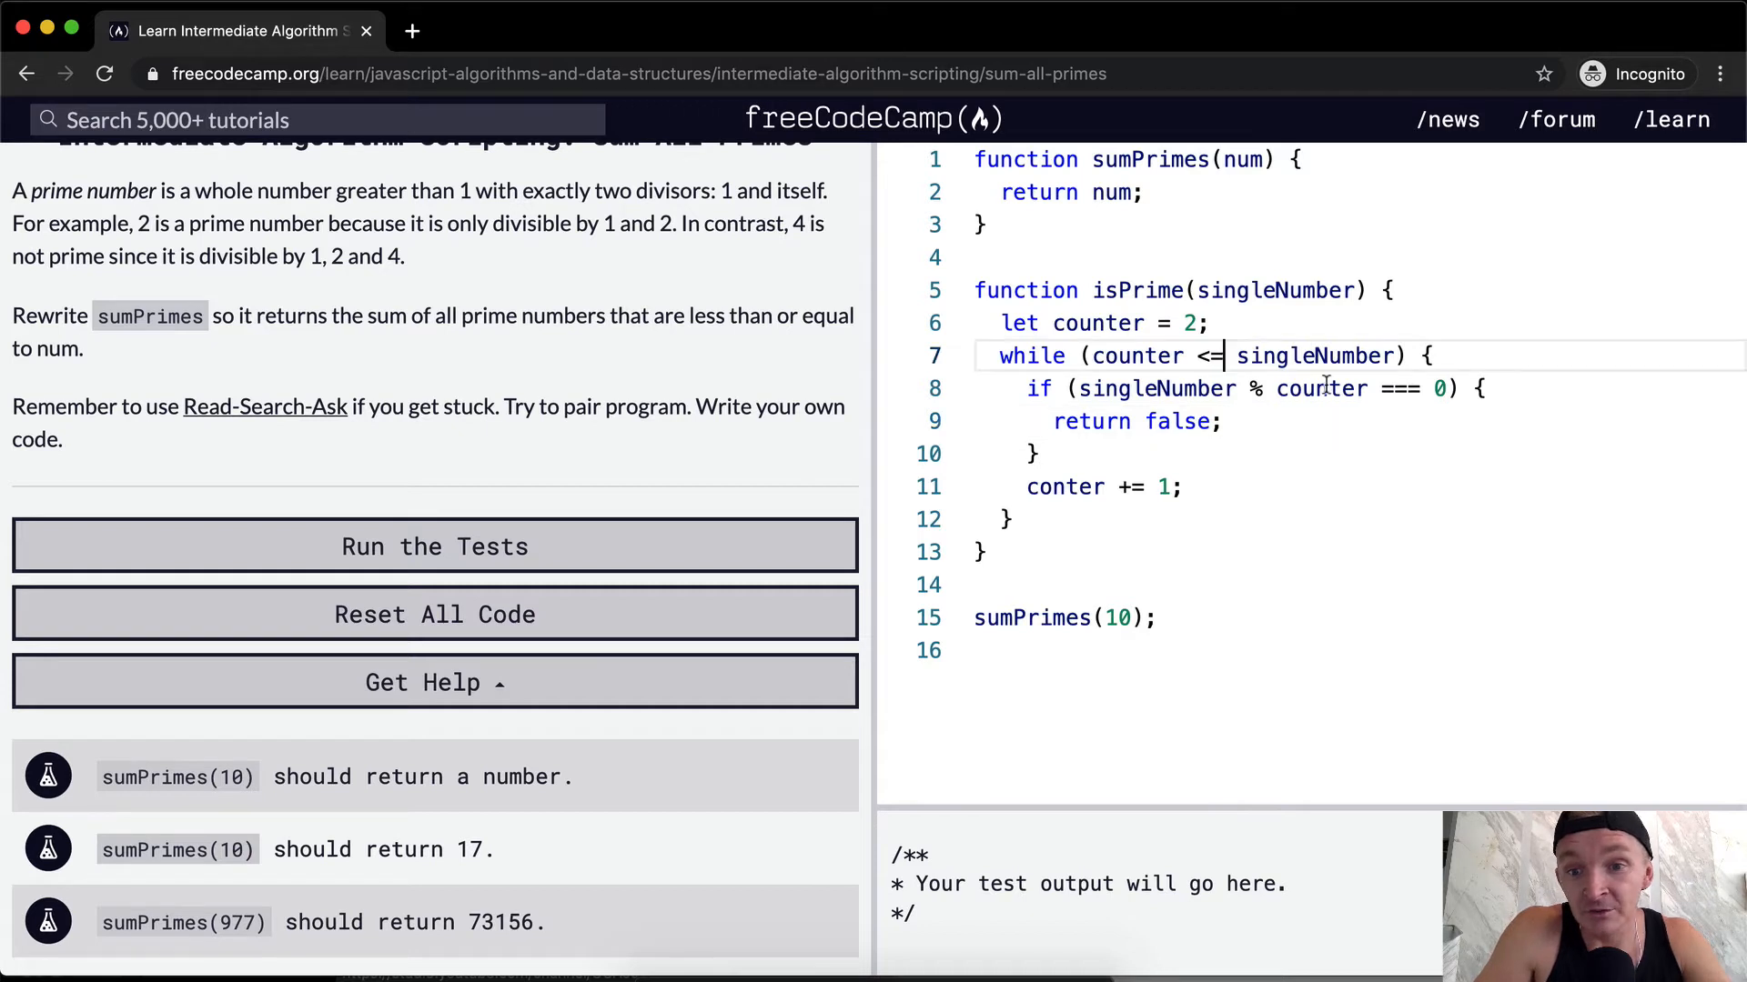
Change the loop condition to counter < singleNumber and add return true after the loop
key(Backspace)
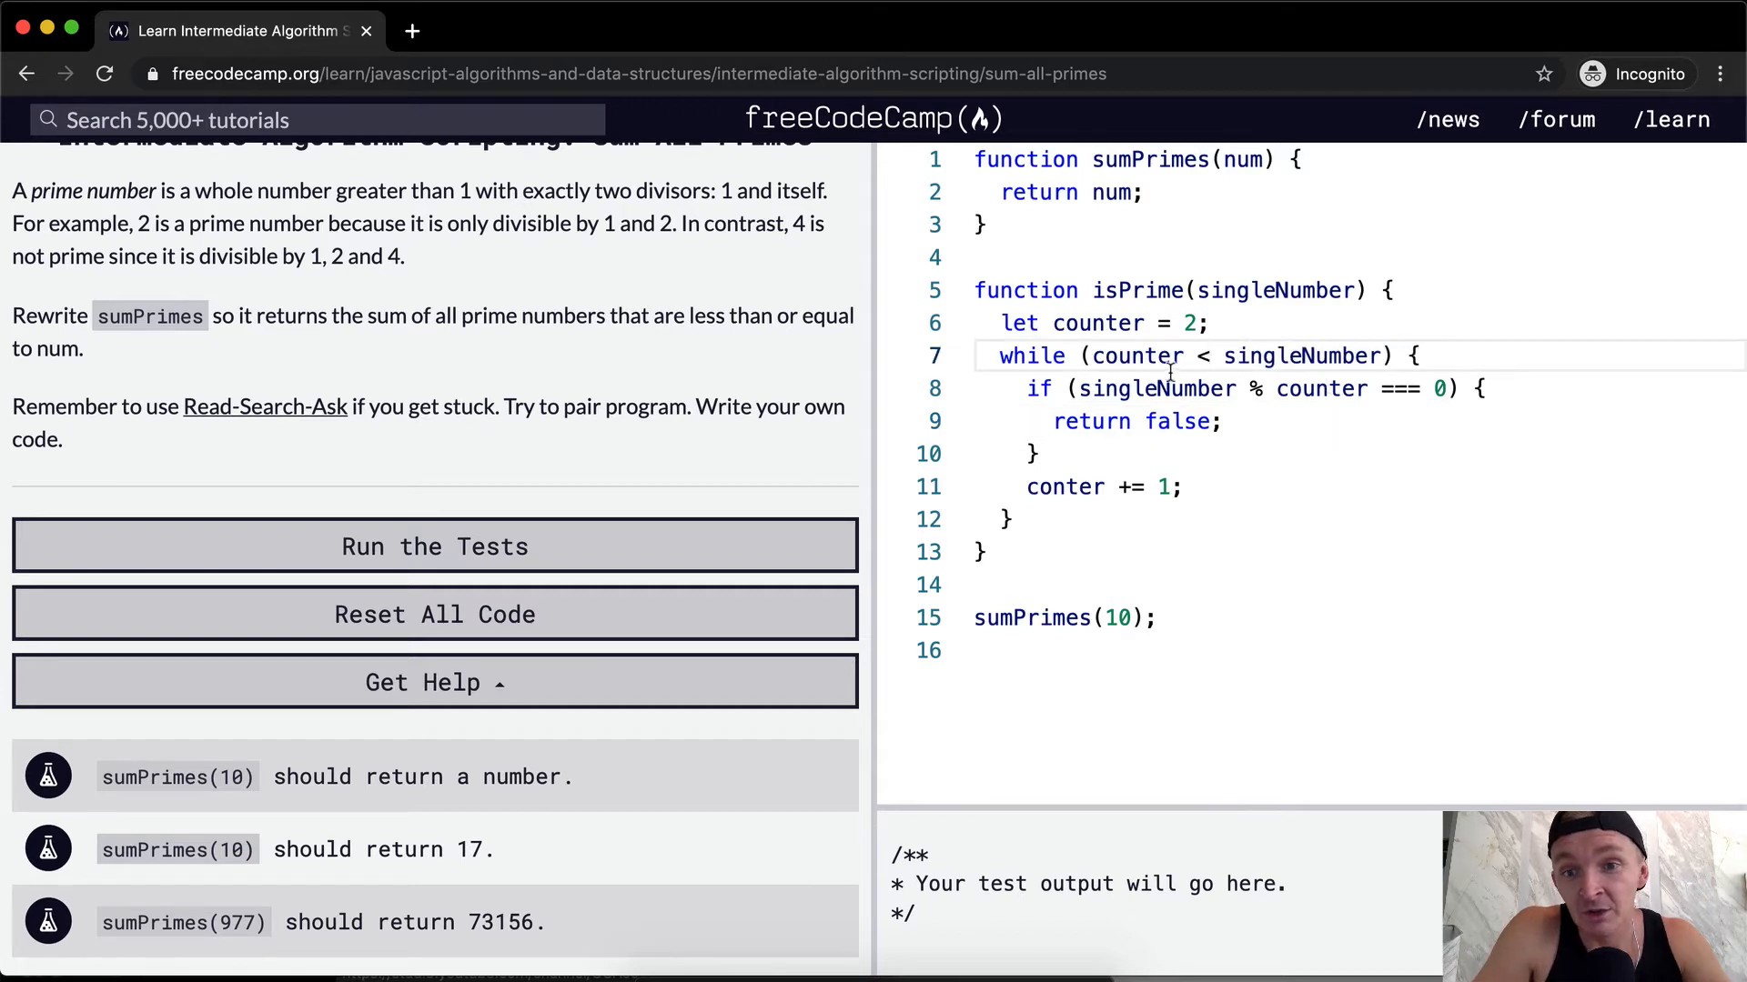
mouse_move(1304, 355)
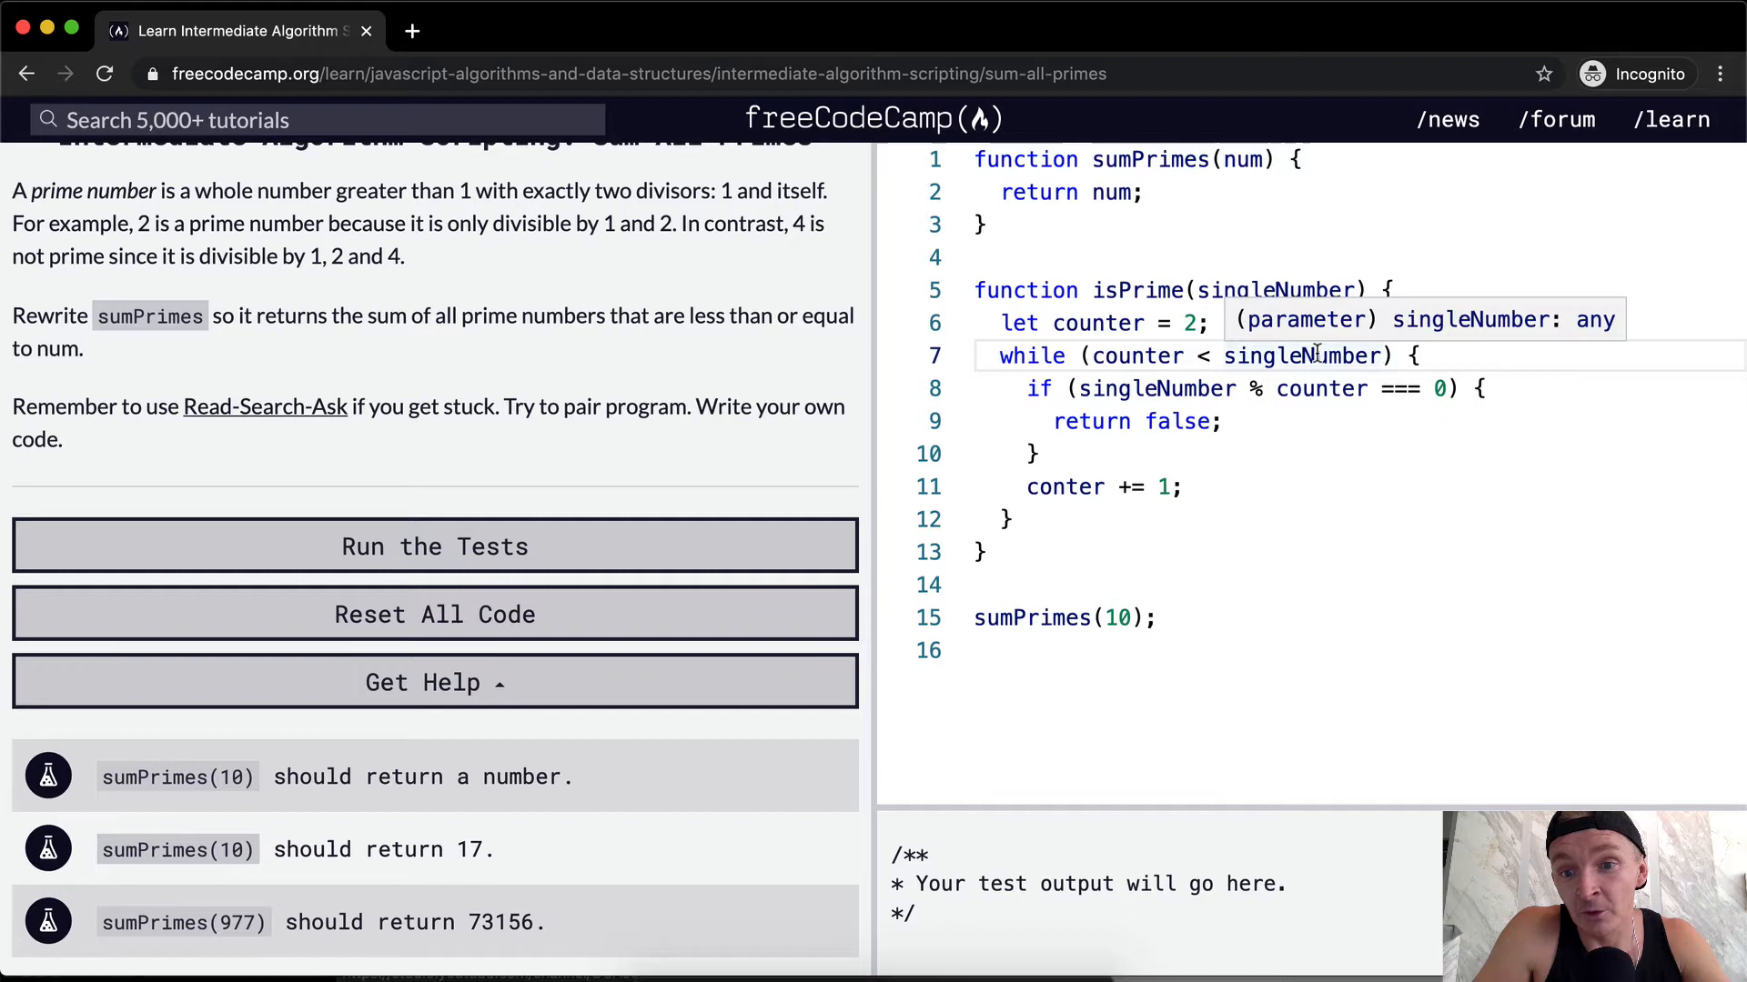
mouse_move(1246, 392)
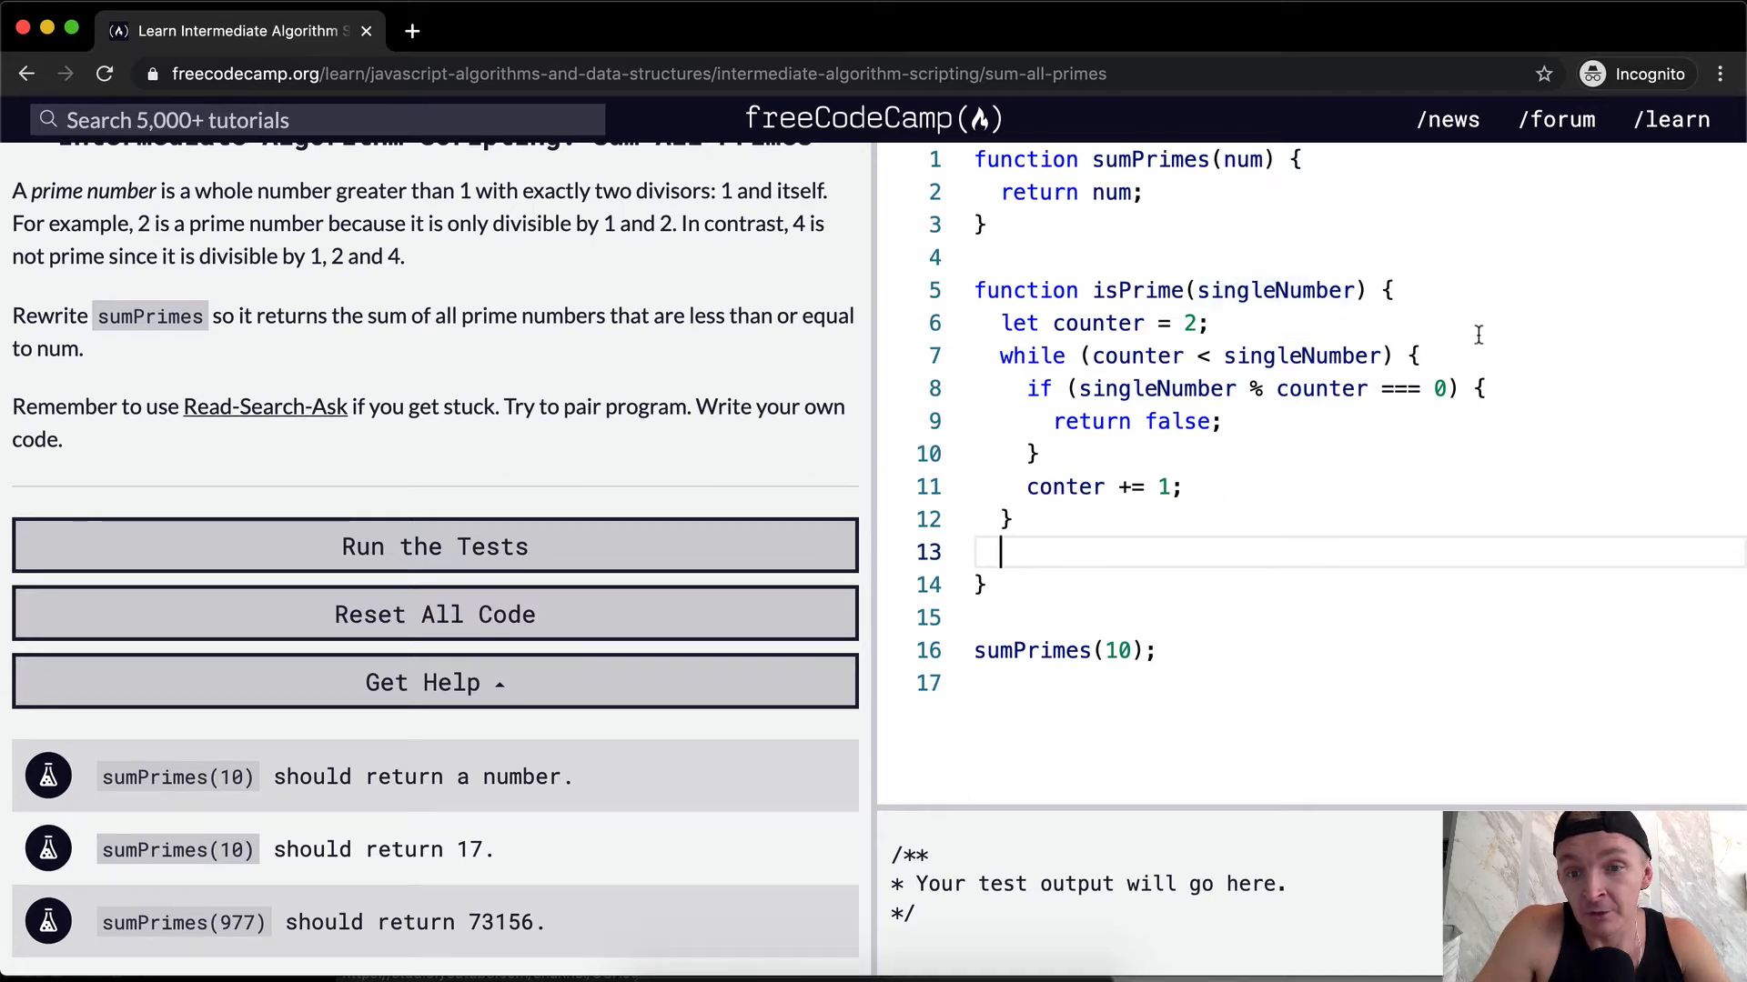
mouse_move(1092, 387)
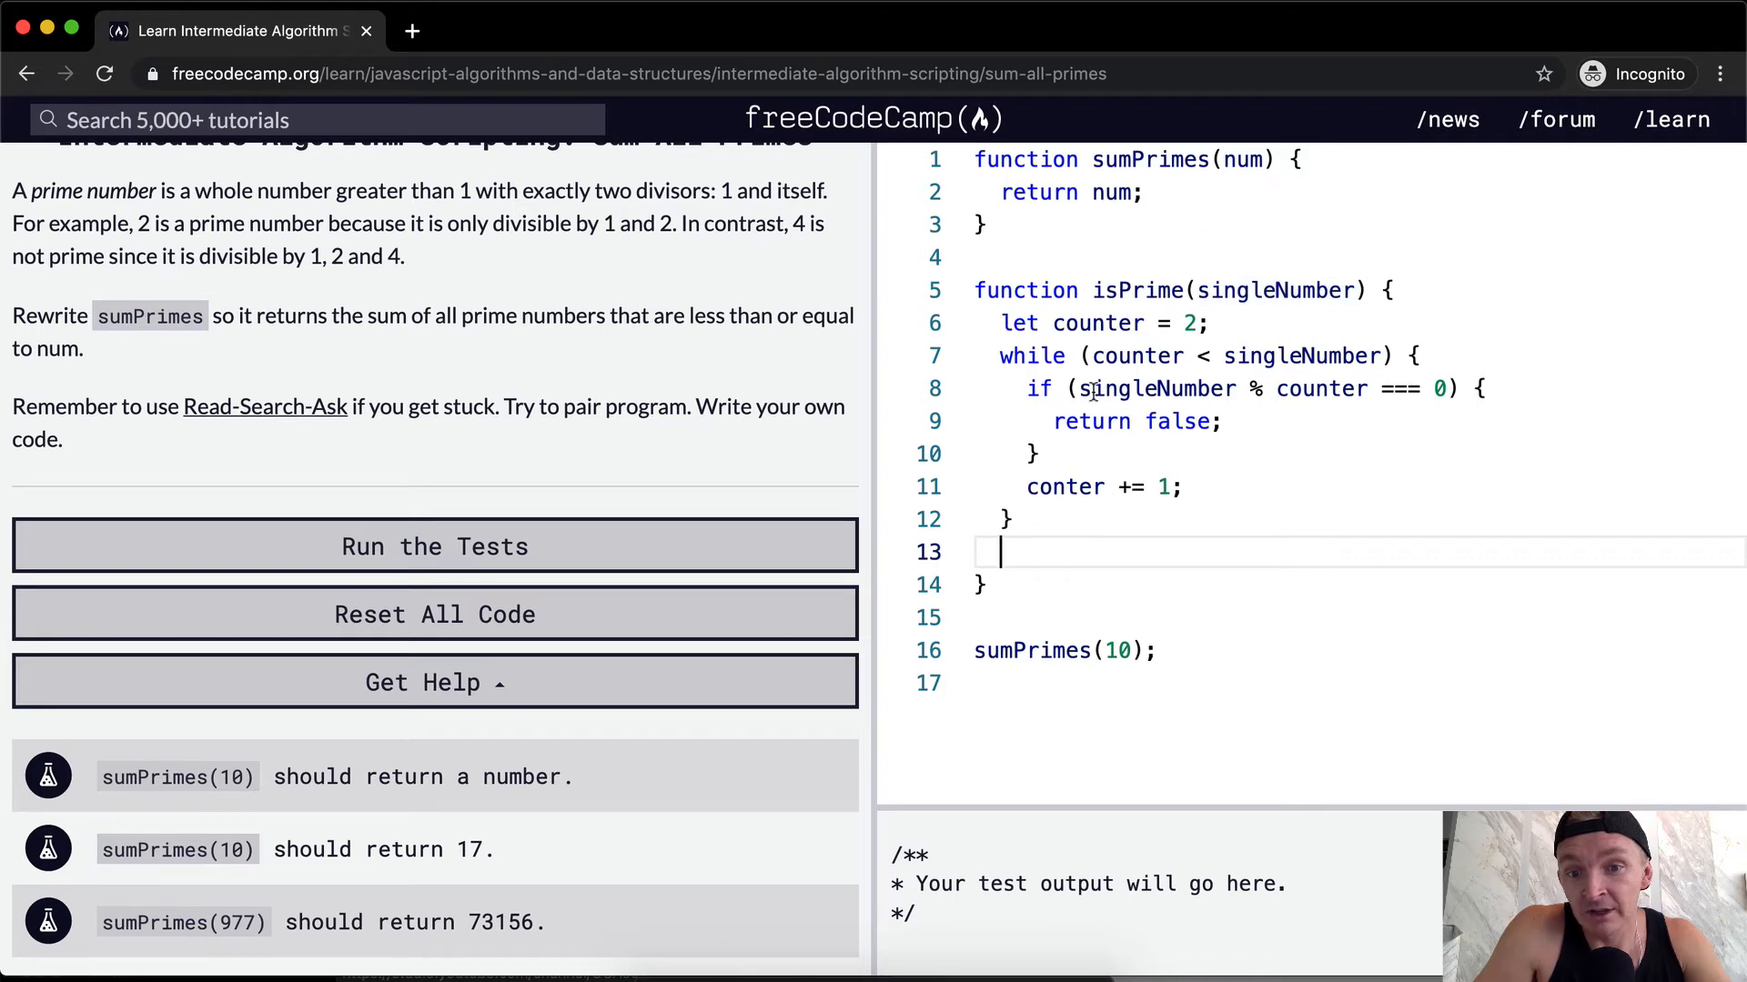
text(return true;)
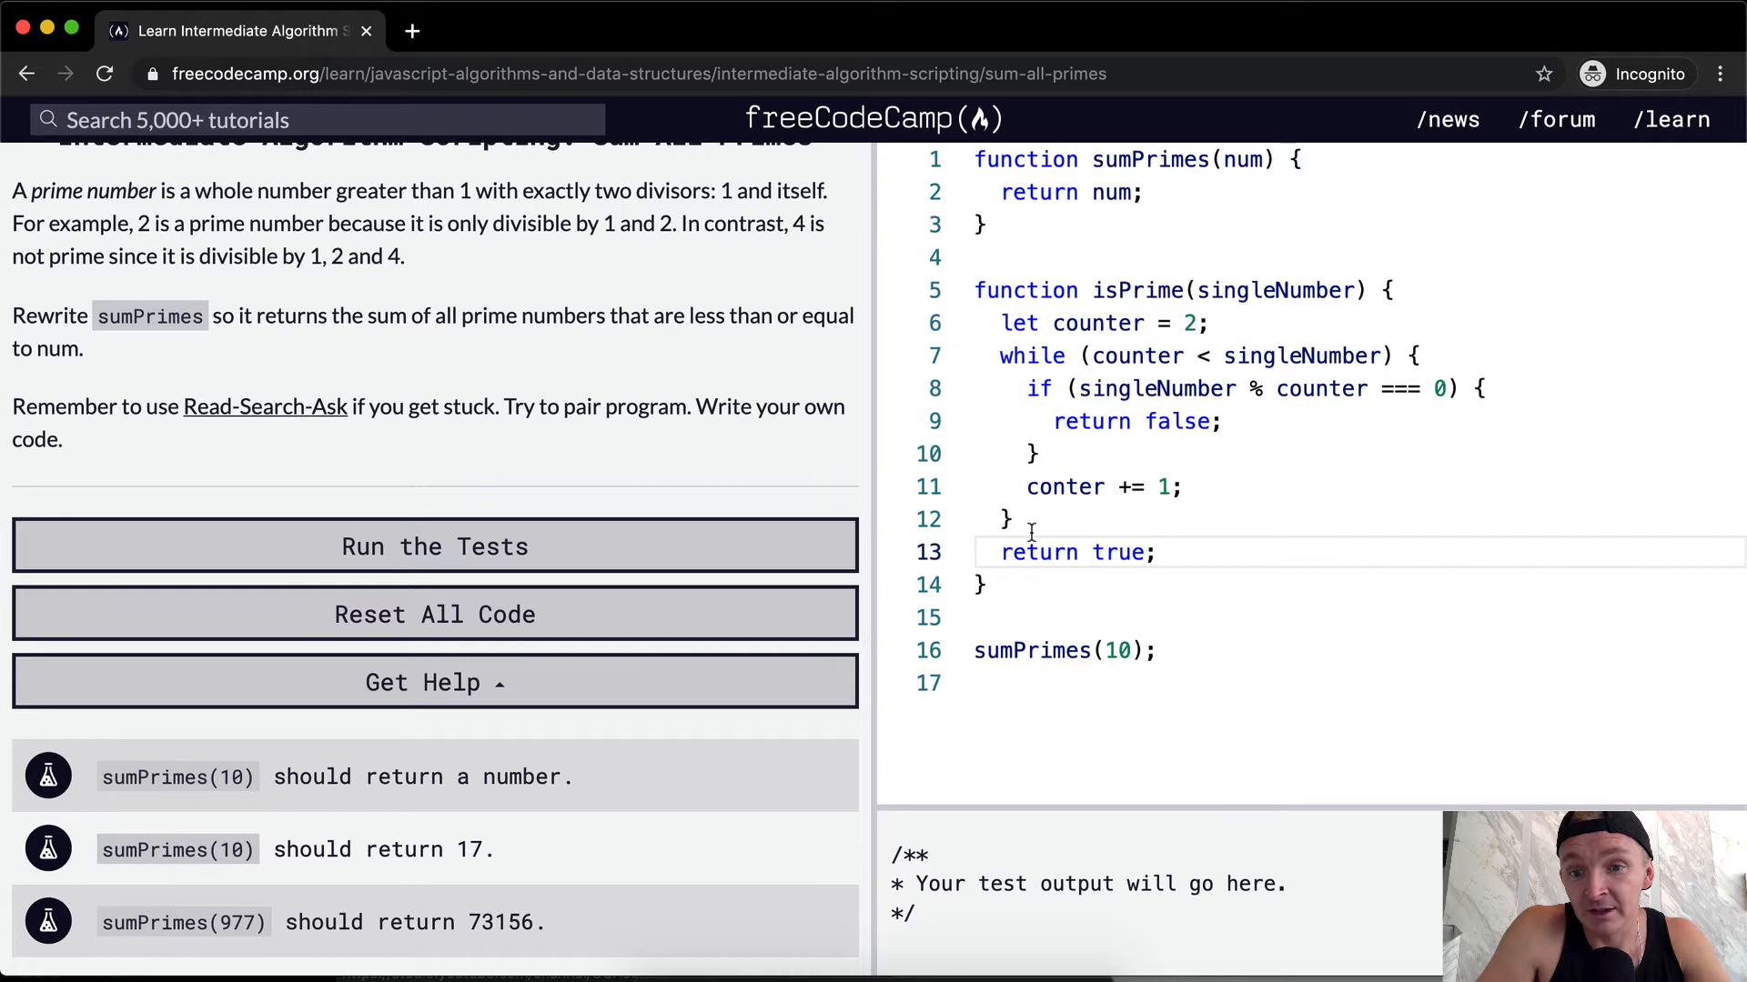
click(1091, 225)
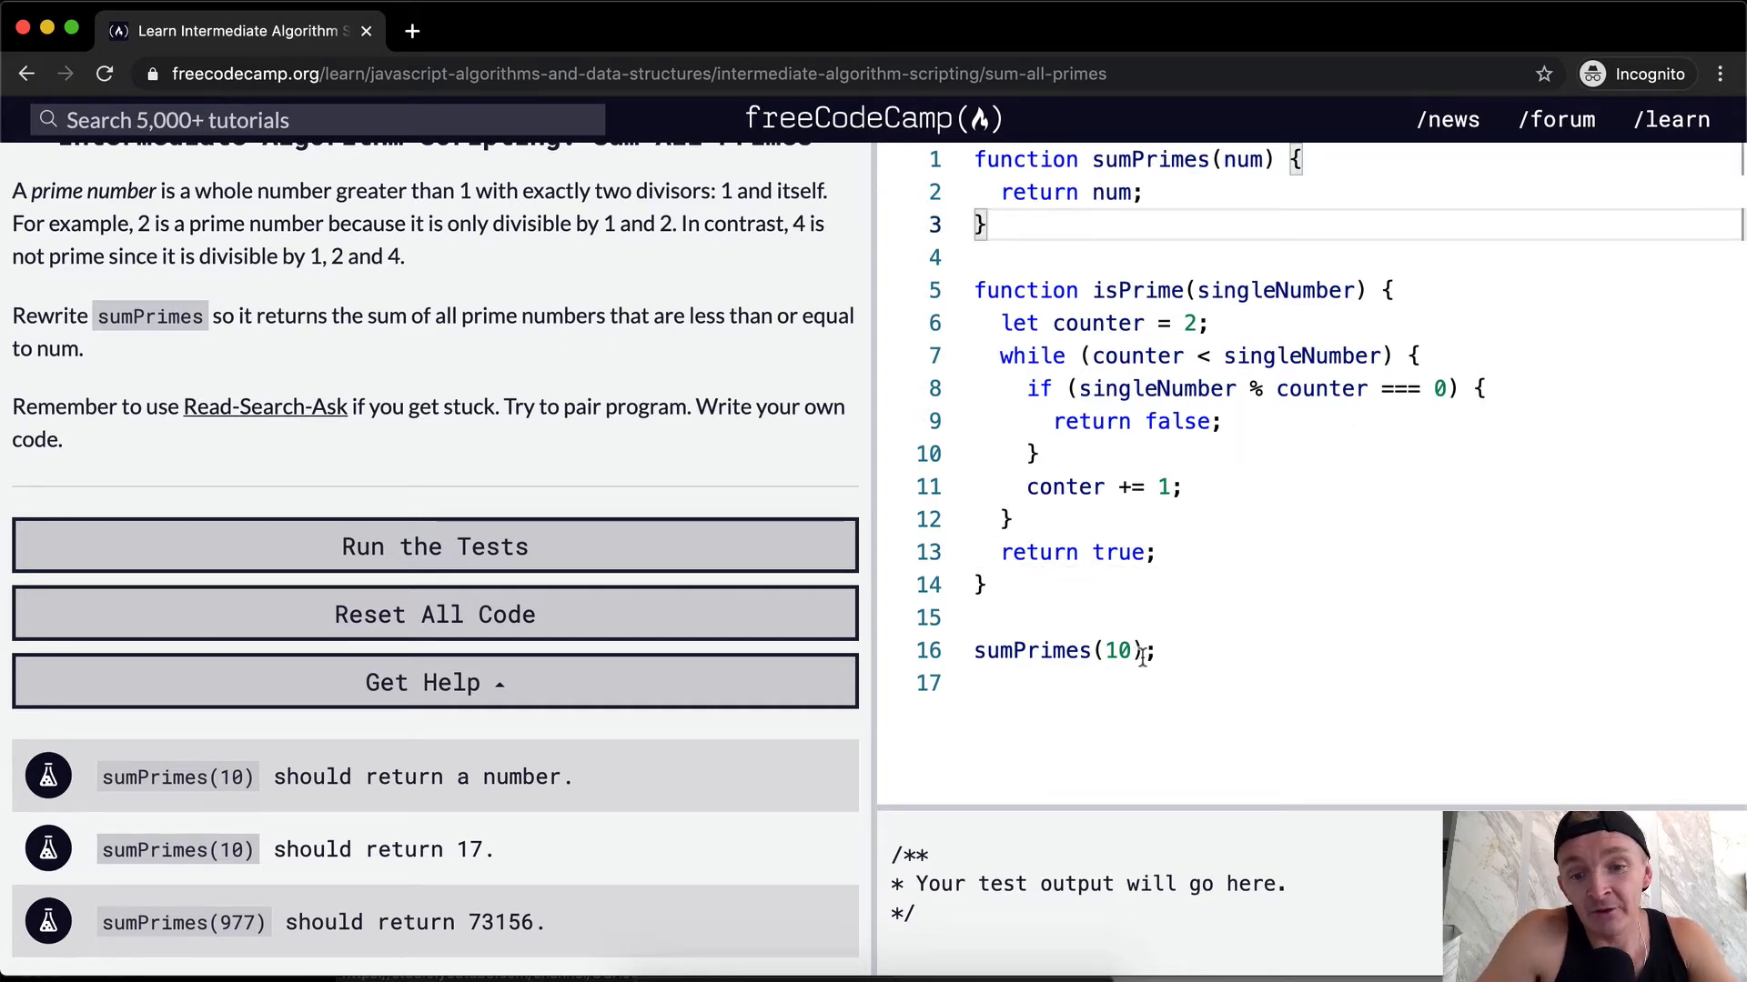
Log isPrime for 2 through 6 and fix the 'conter' typo to counter
text(console.log()
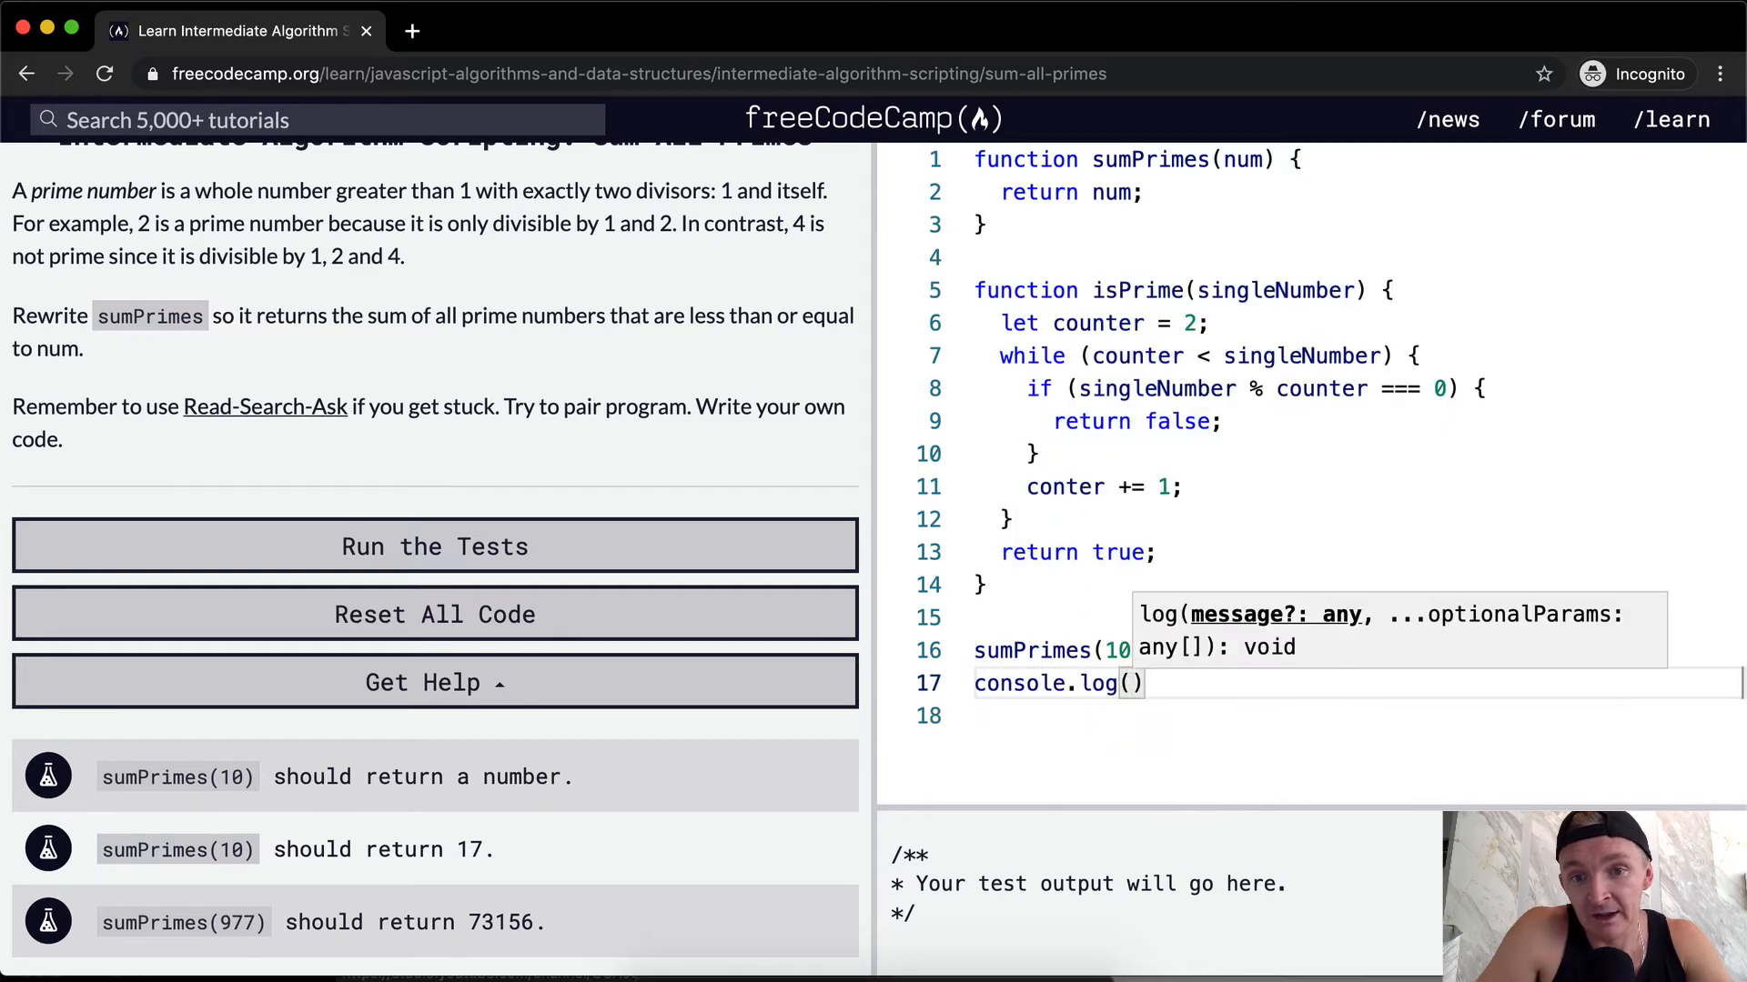
text(isPrime)
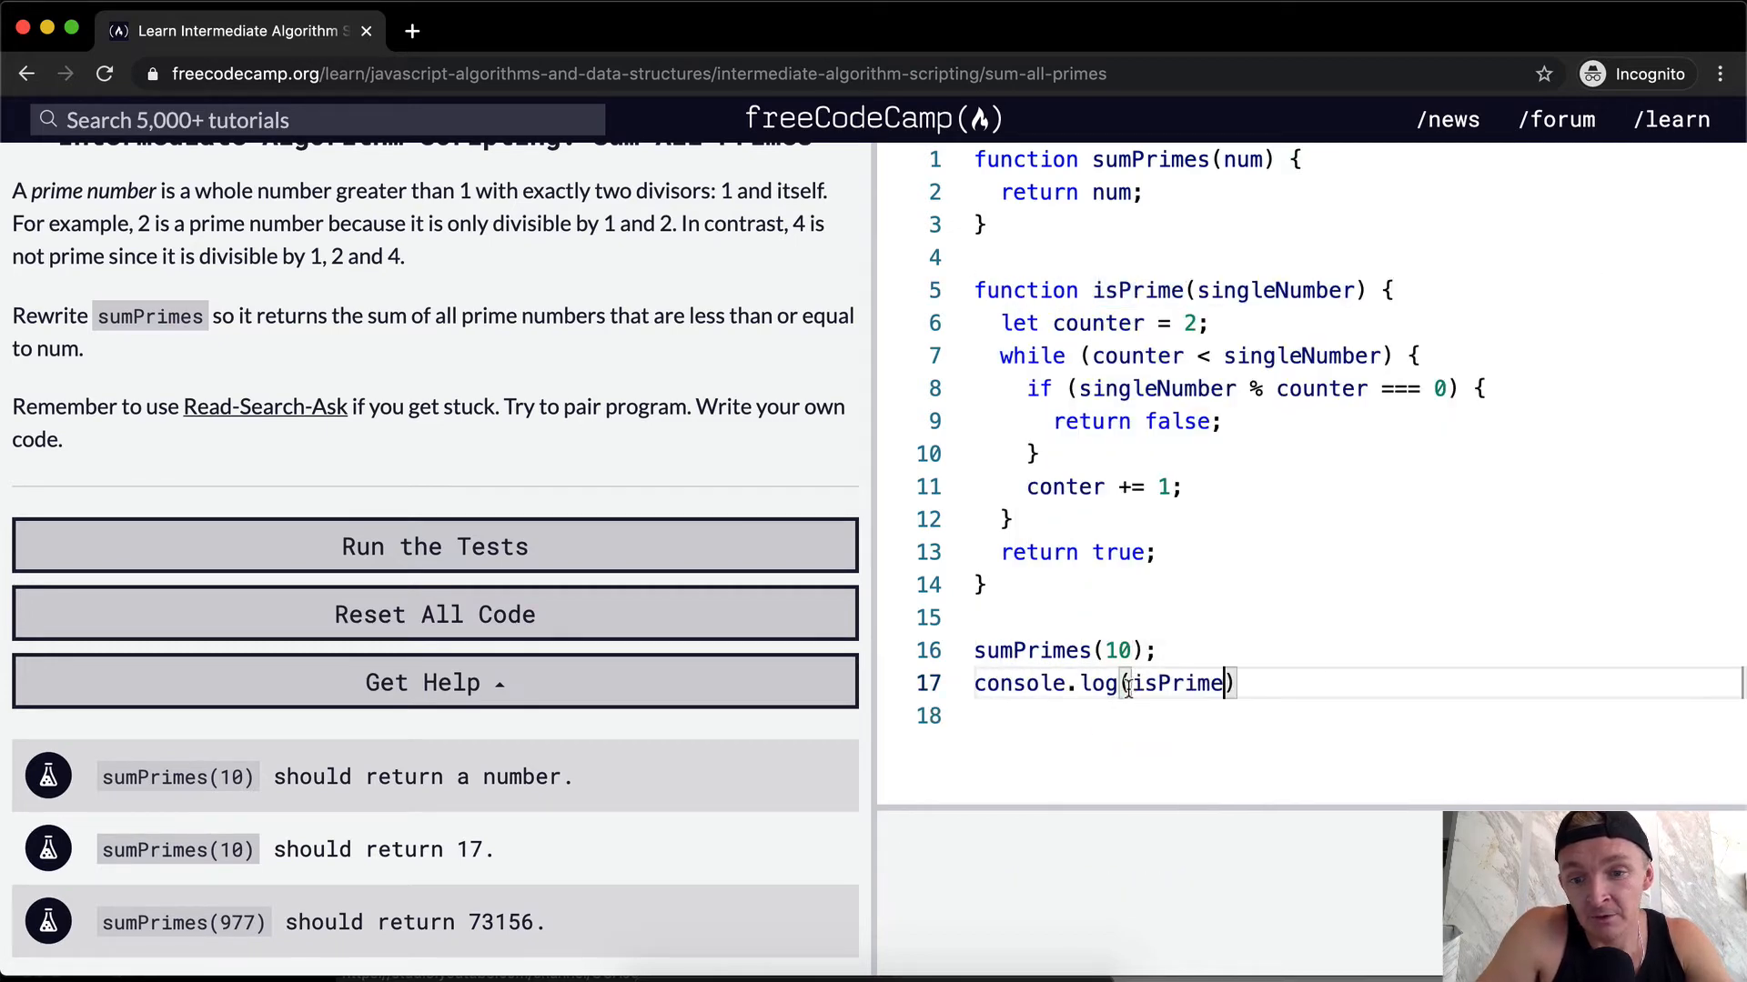
text((2));)
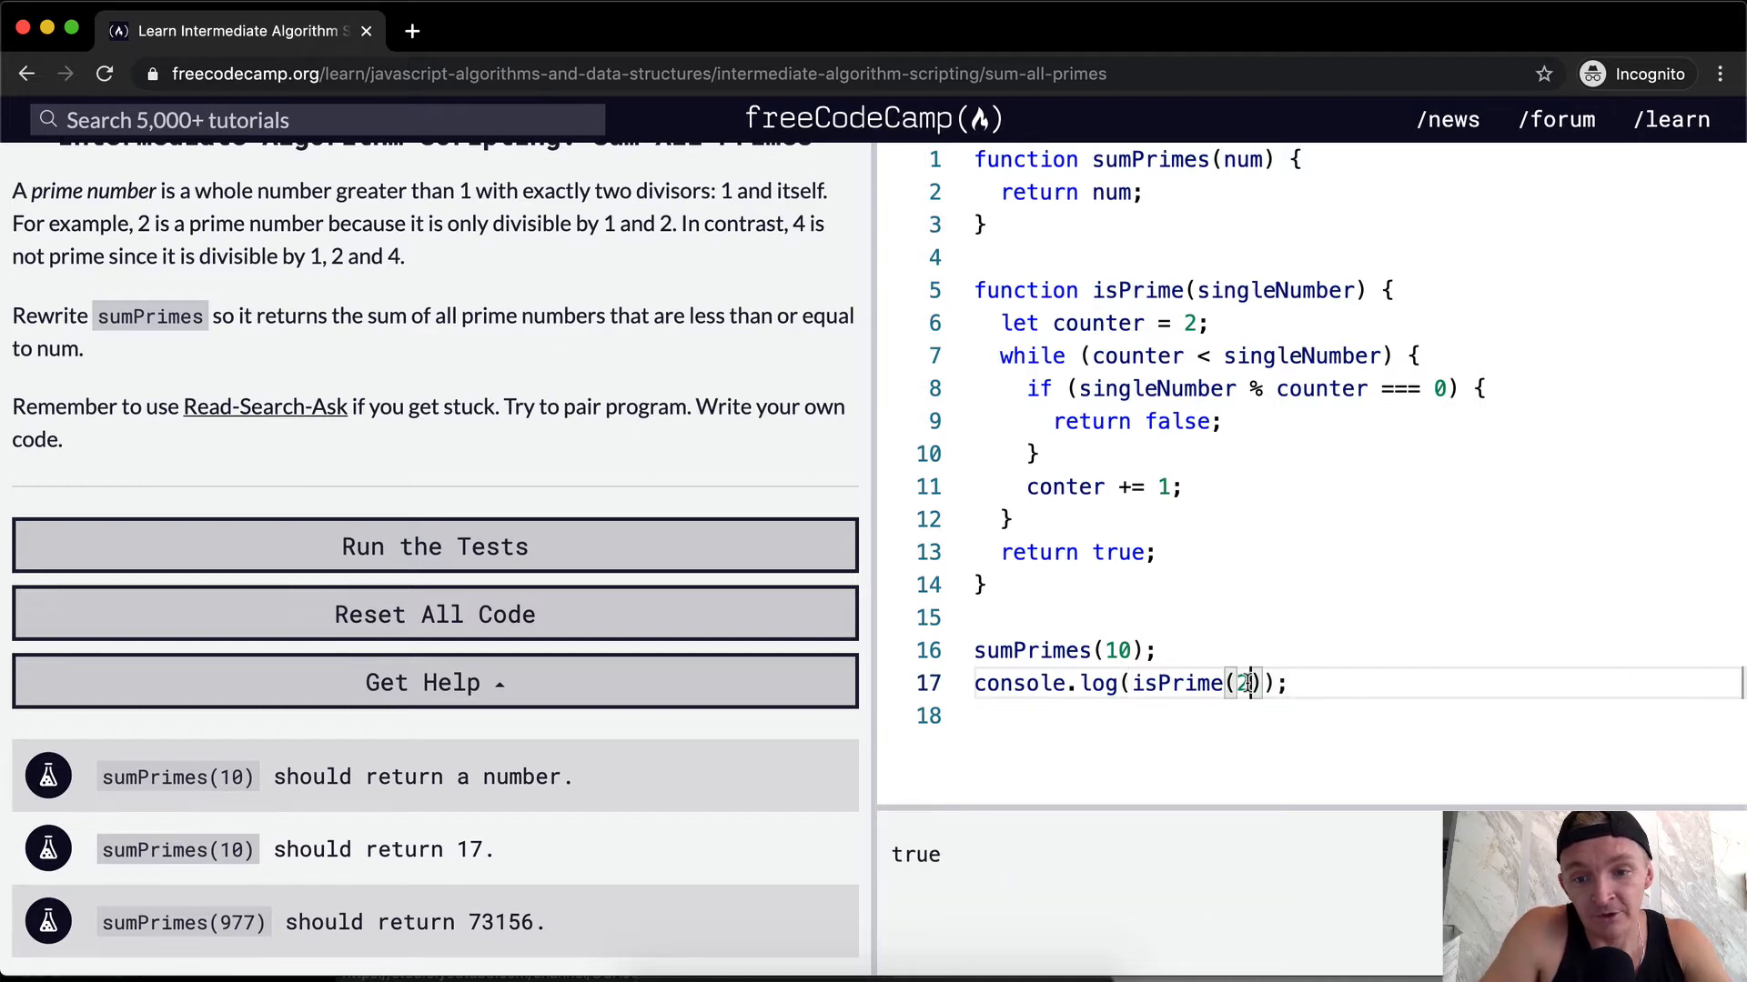
text(3)
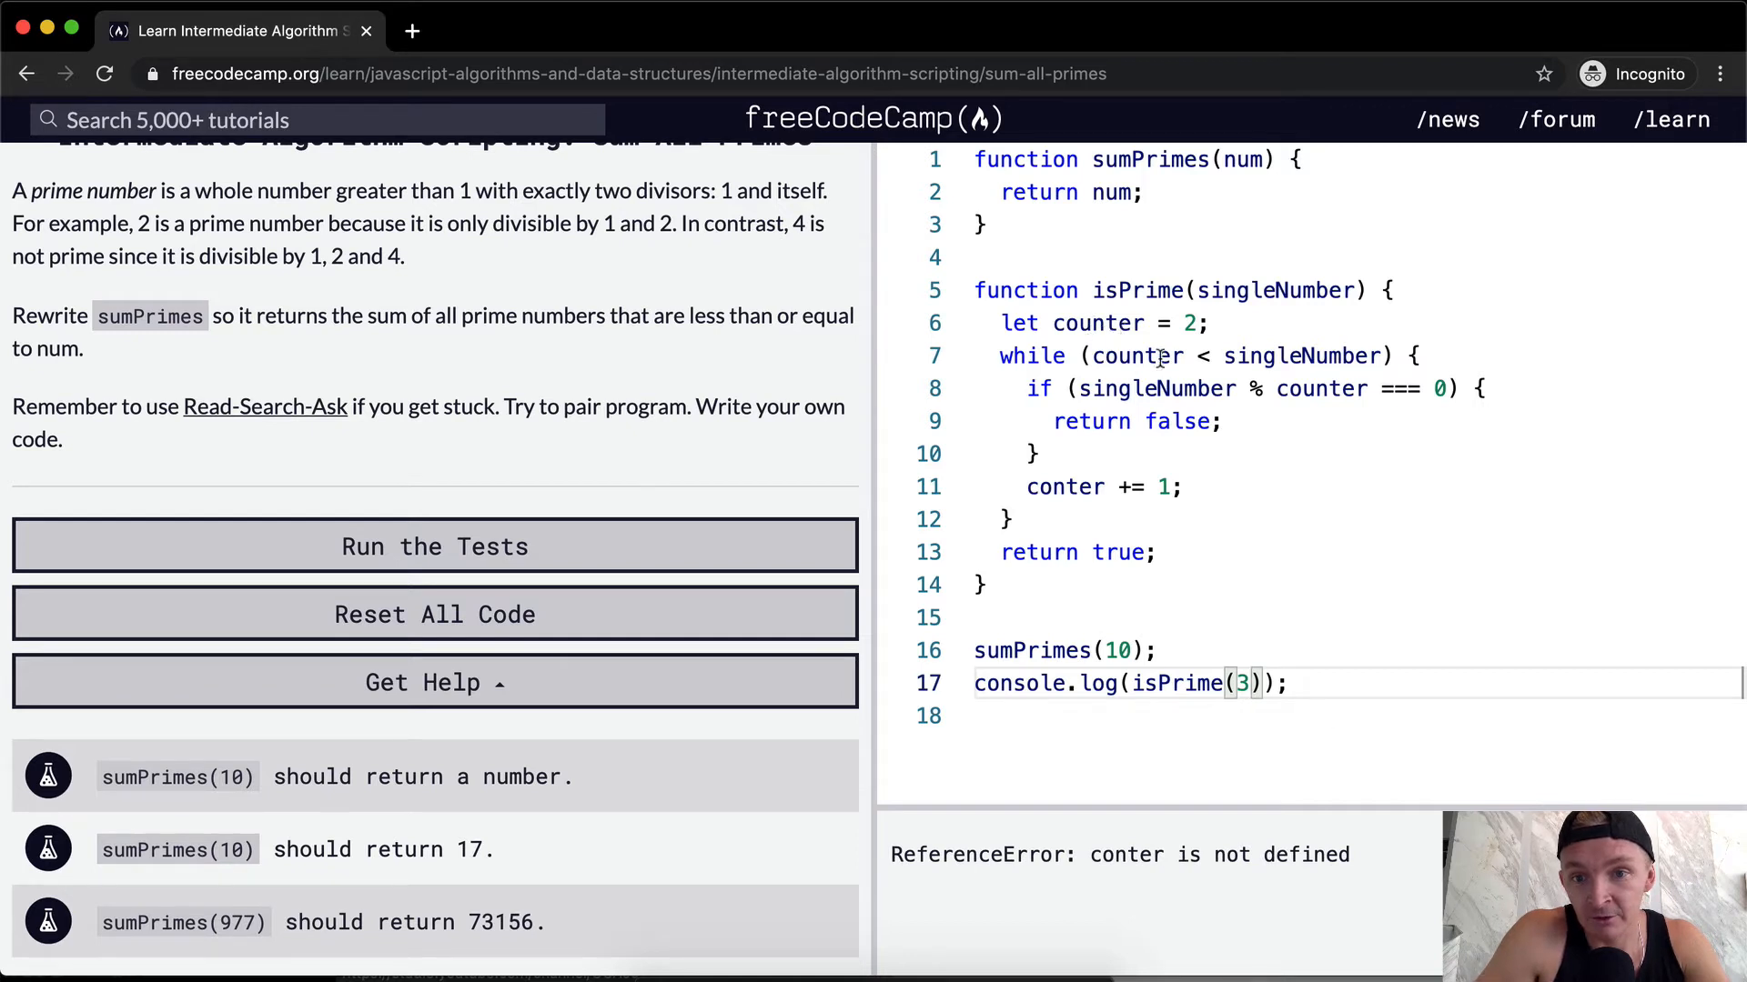
click(1041, 487)
text(u)
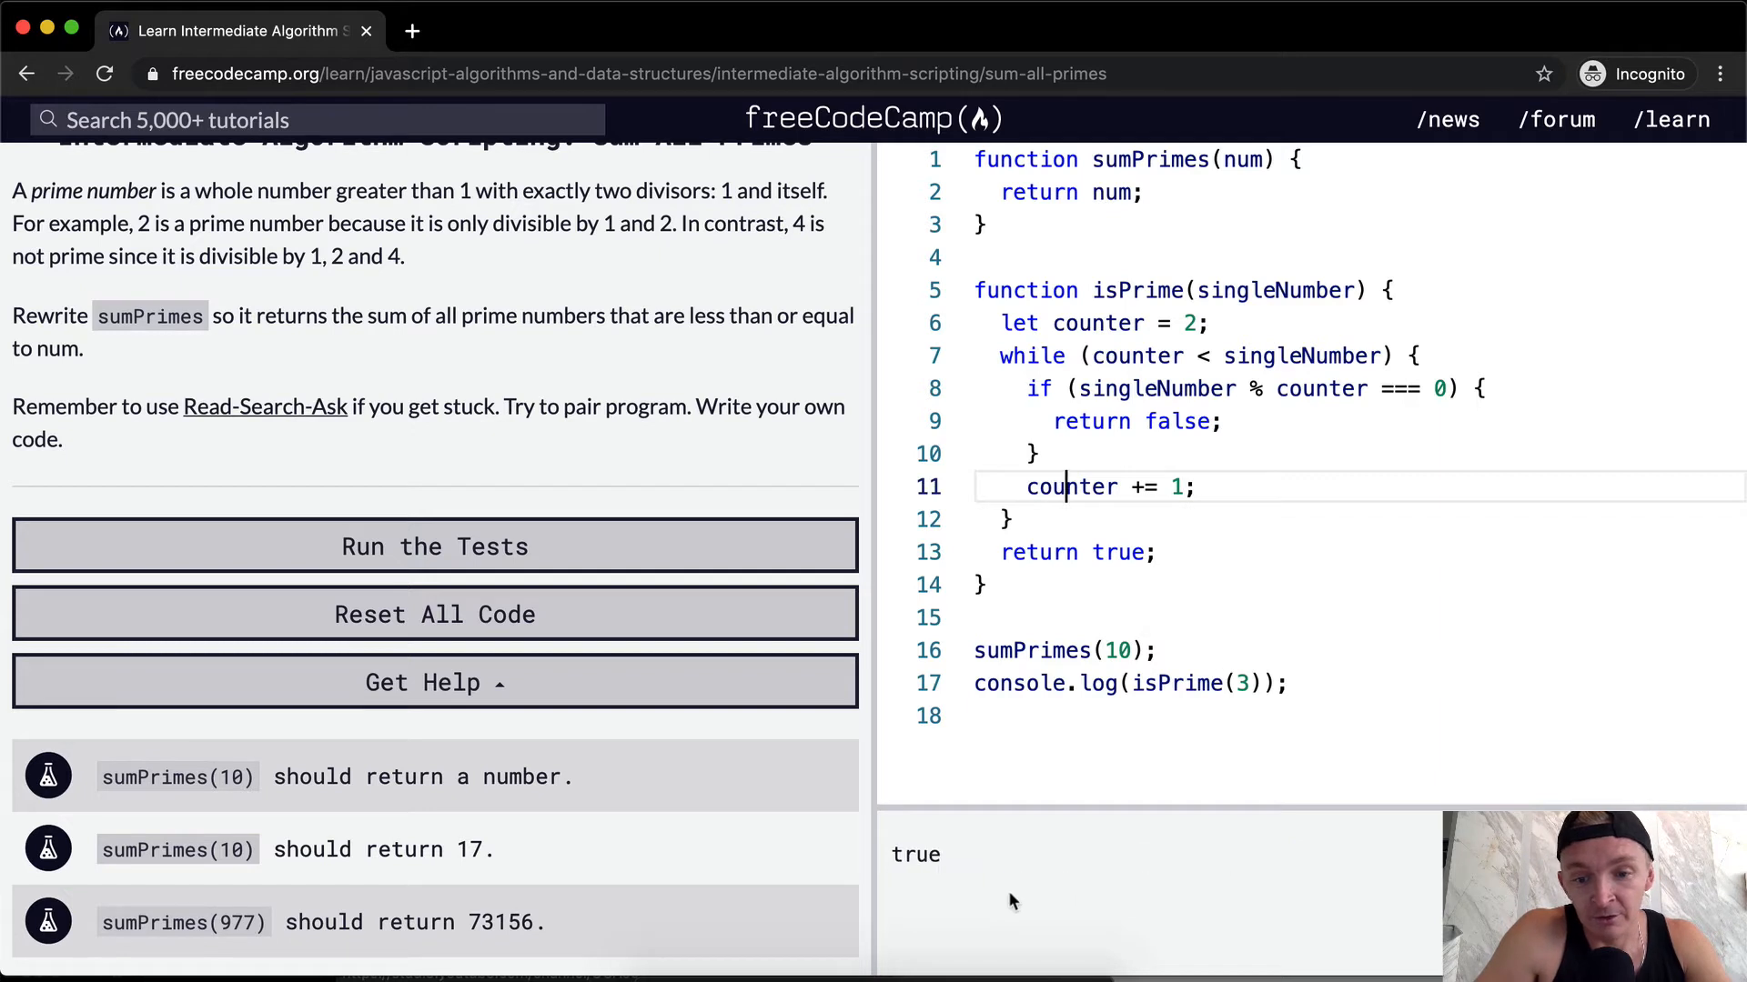
text(4)
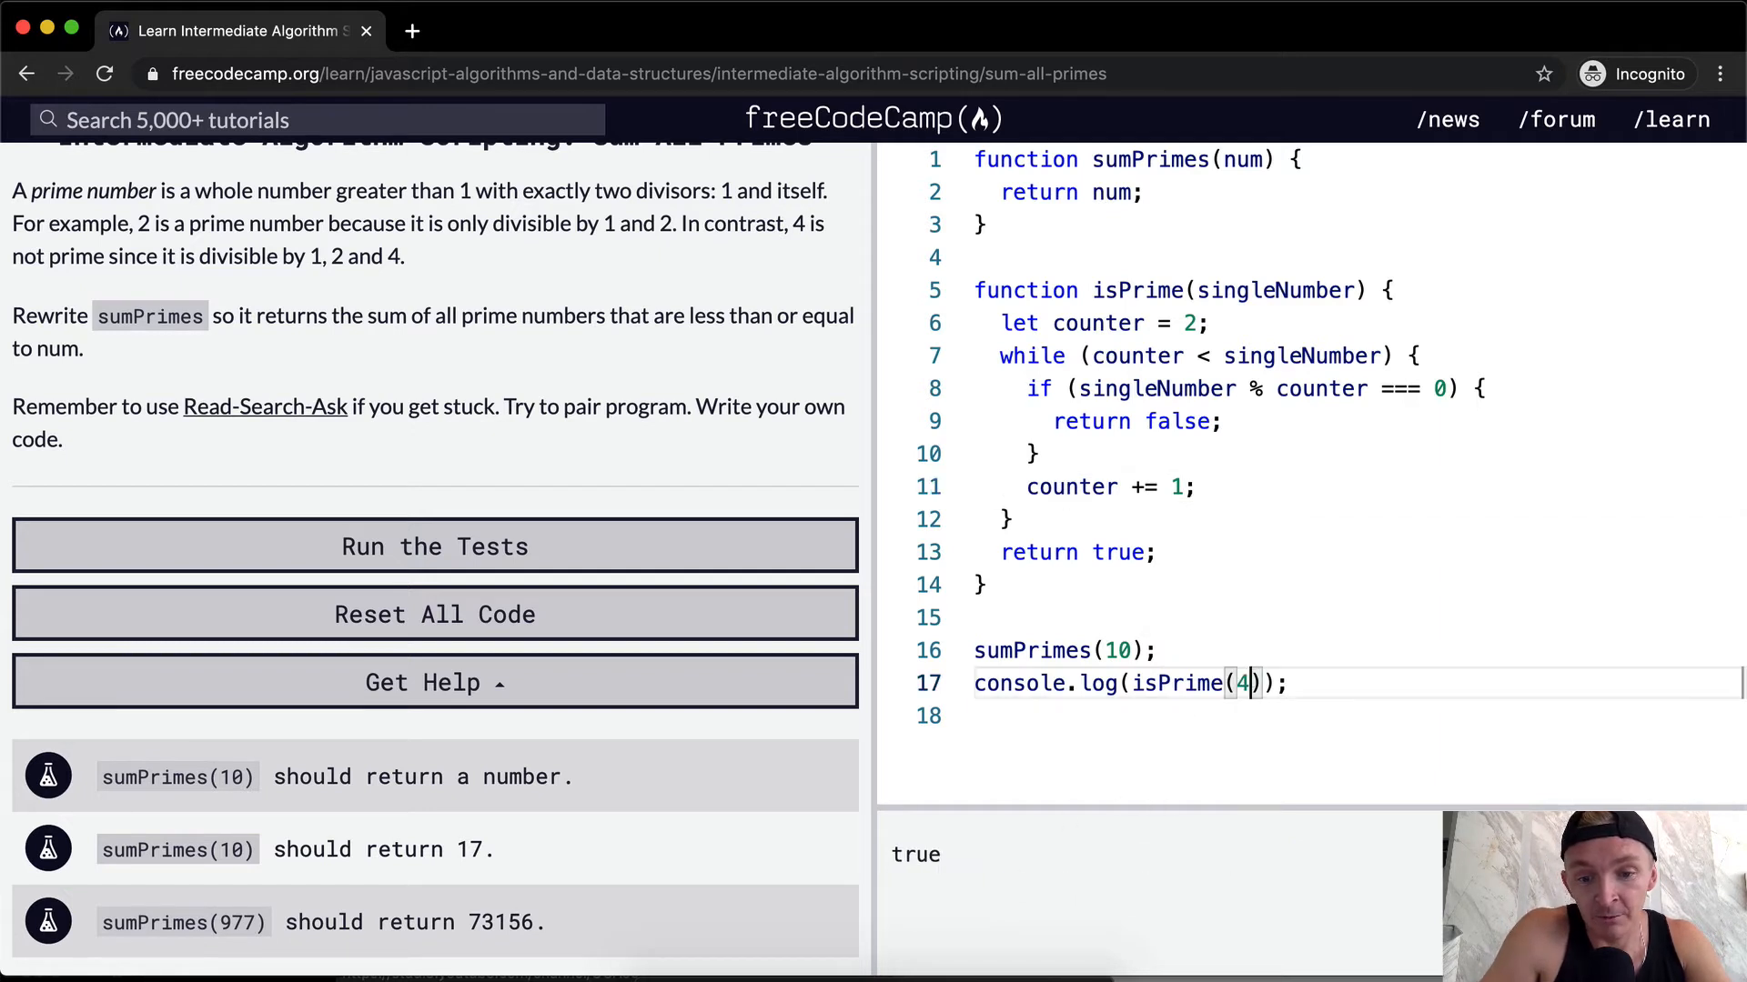
text(5)
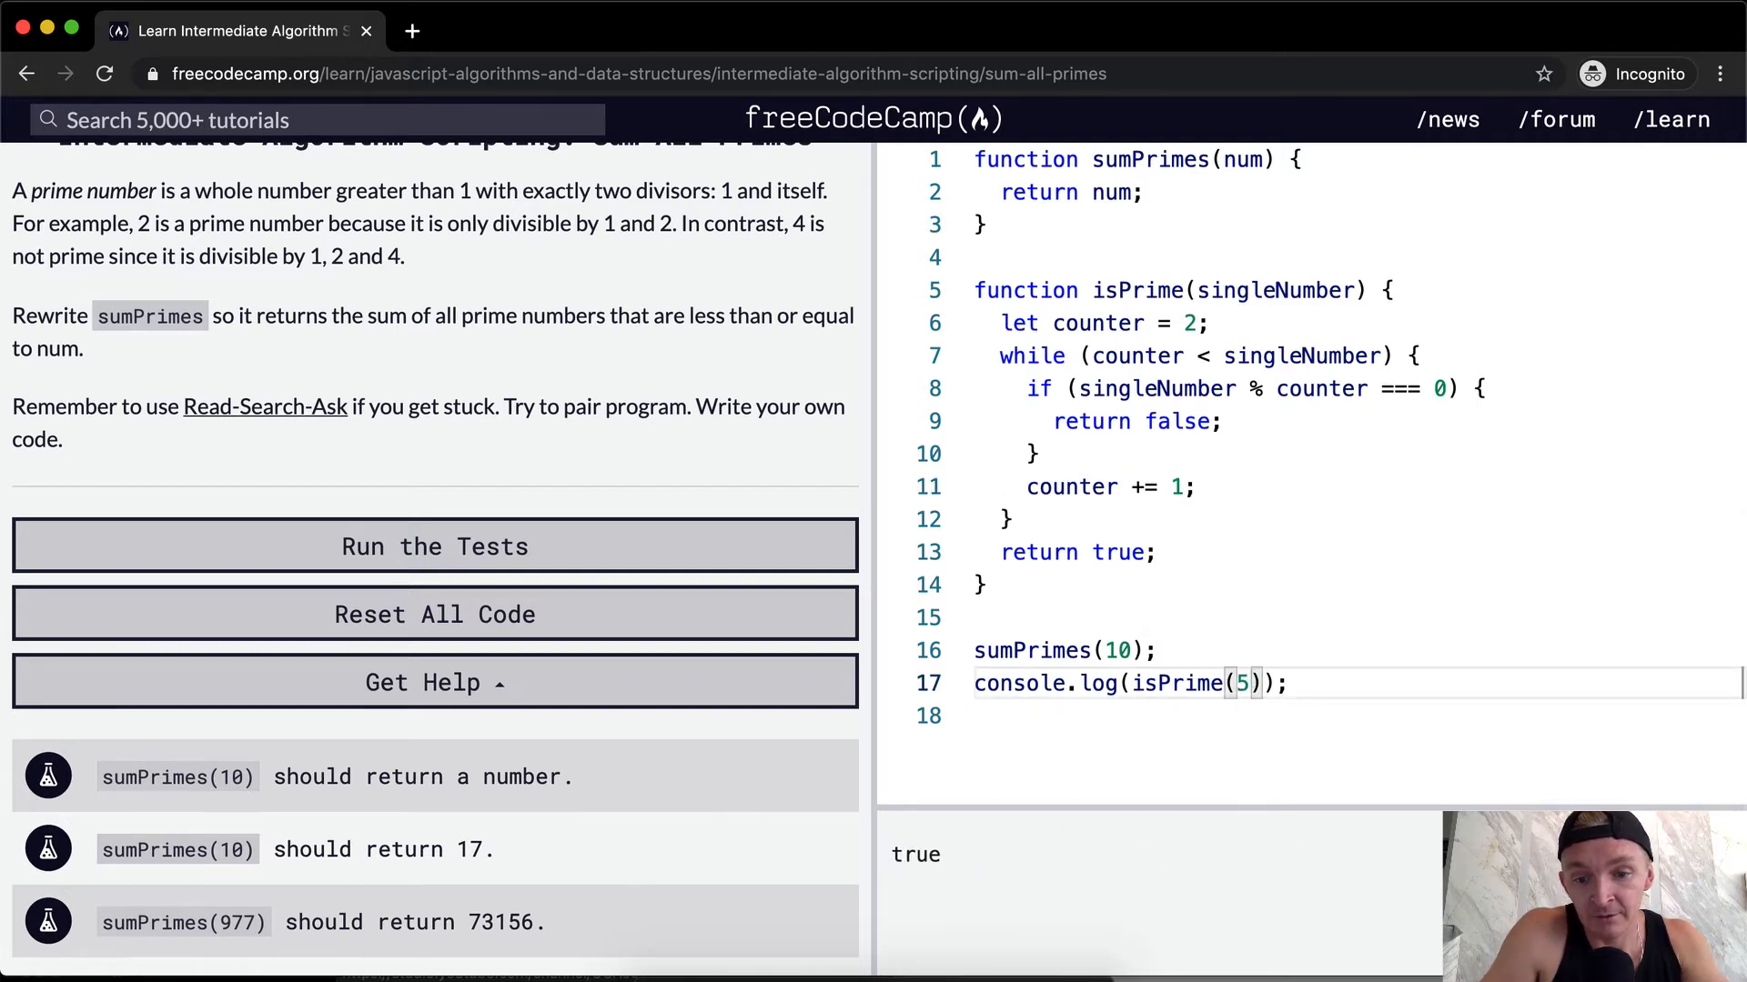
text(6)
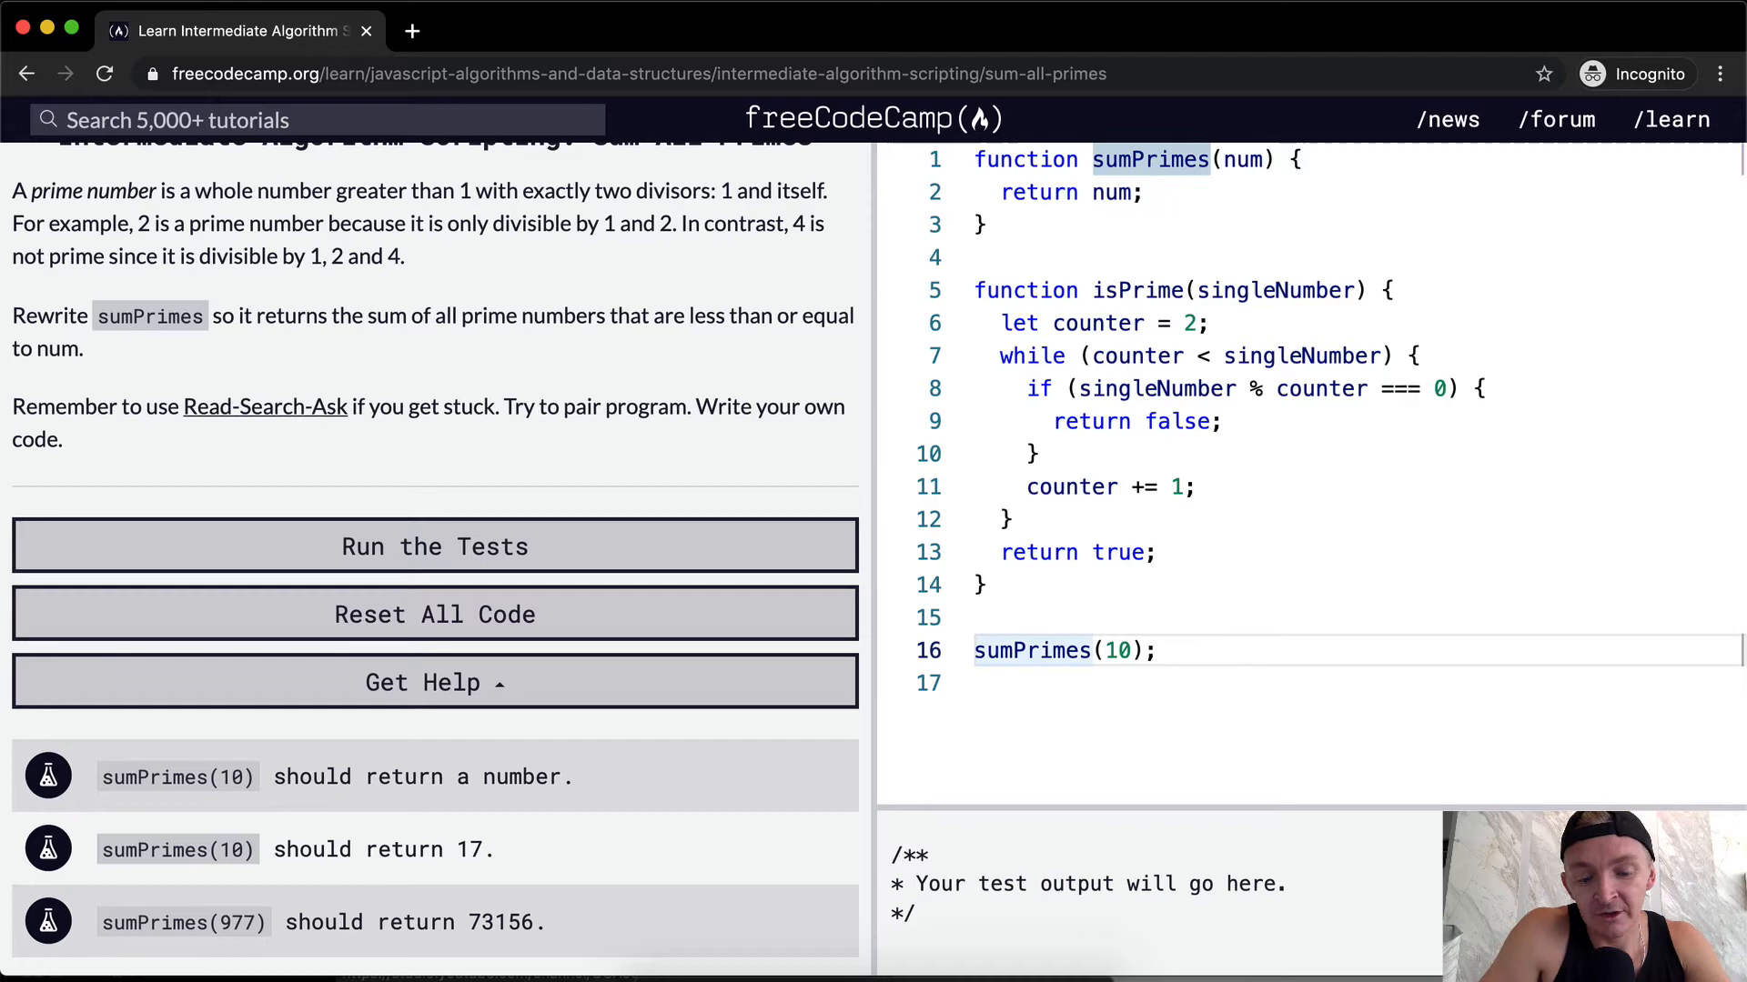
Store sumPrimes(10) in let result, log result, and end return num with a semicolon
text(let rest)
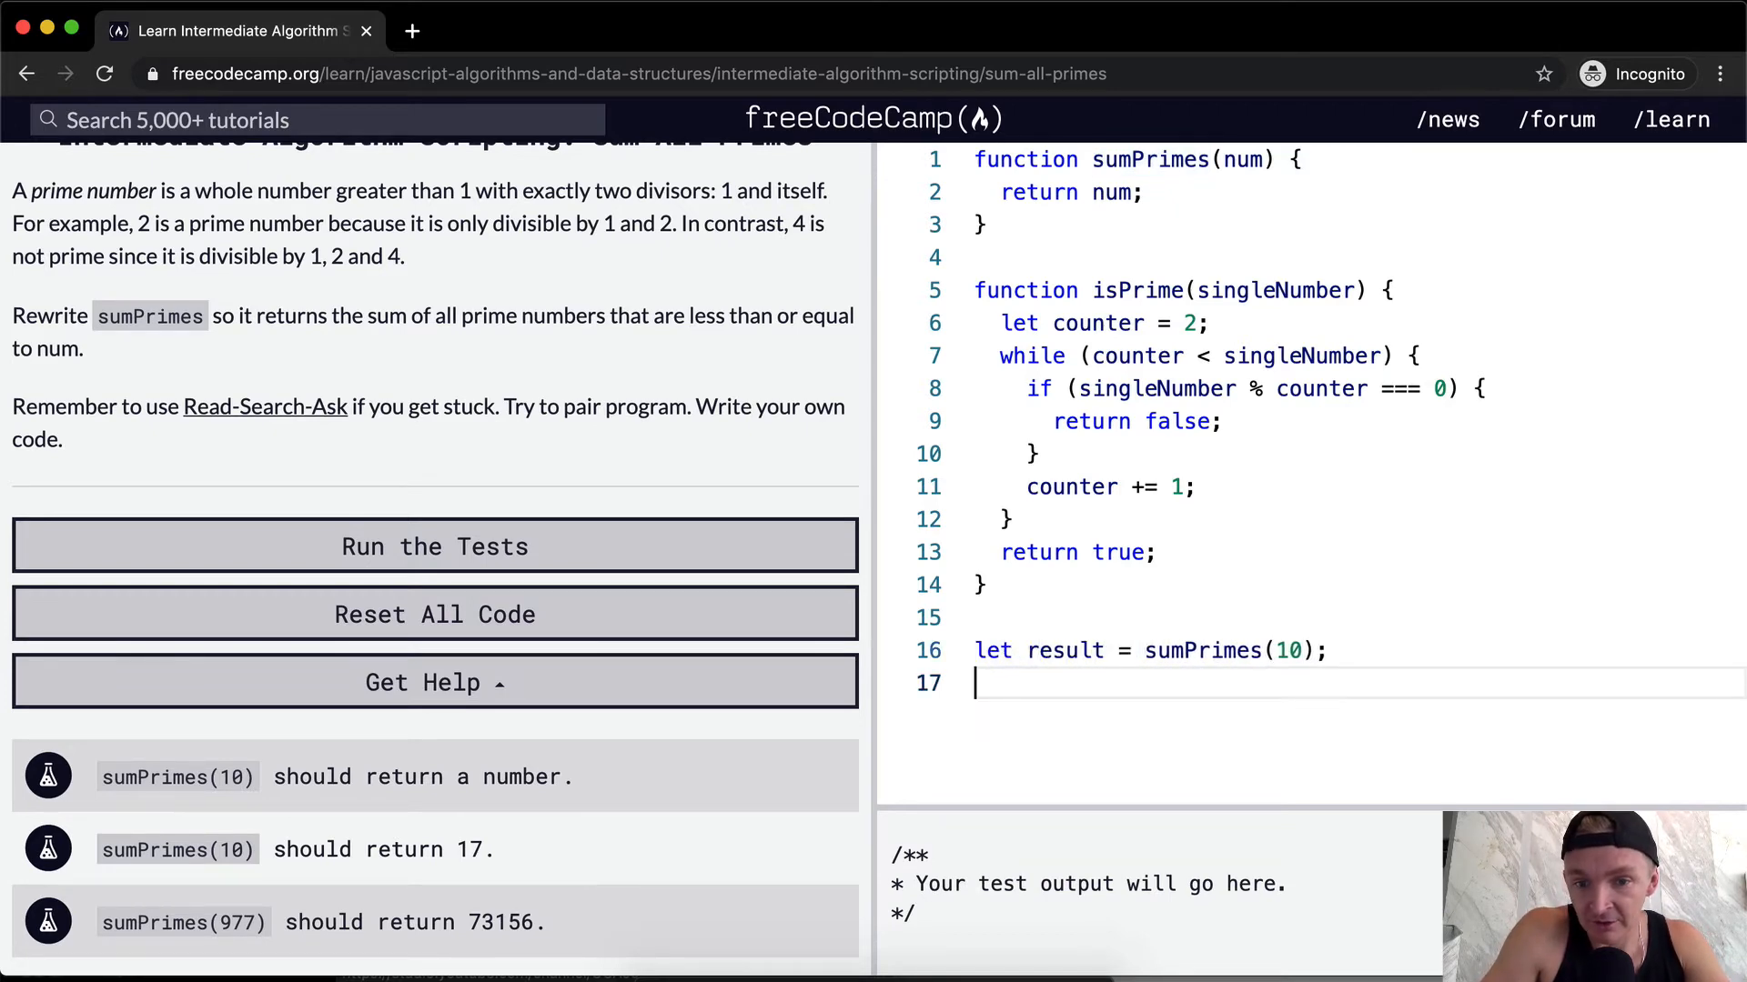
text(console.log)
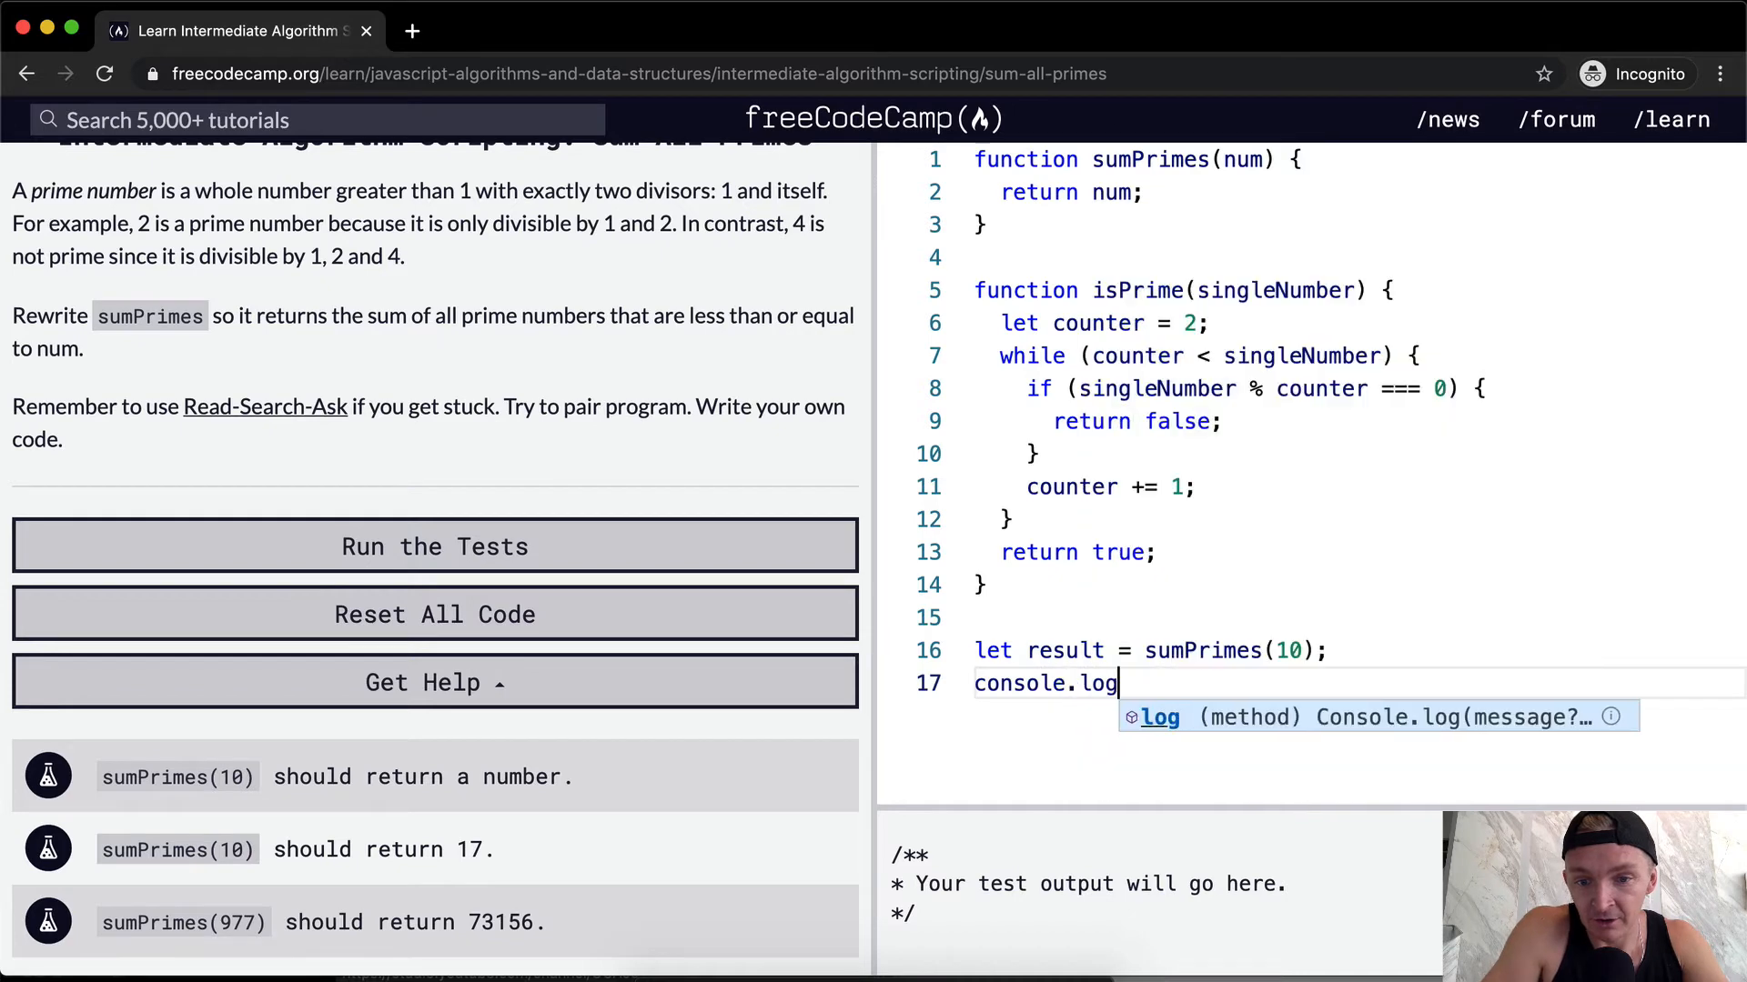
text((result);)
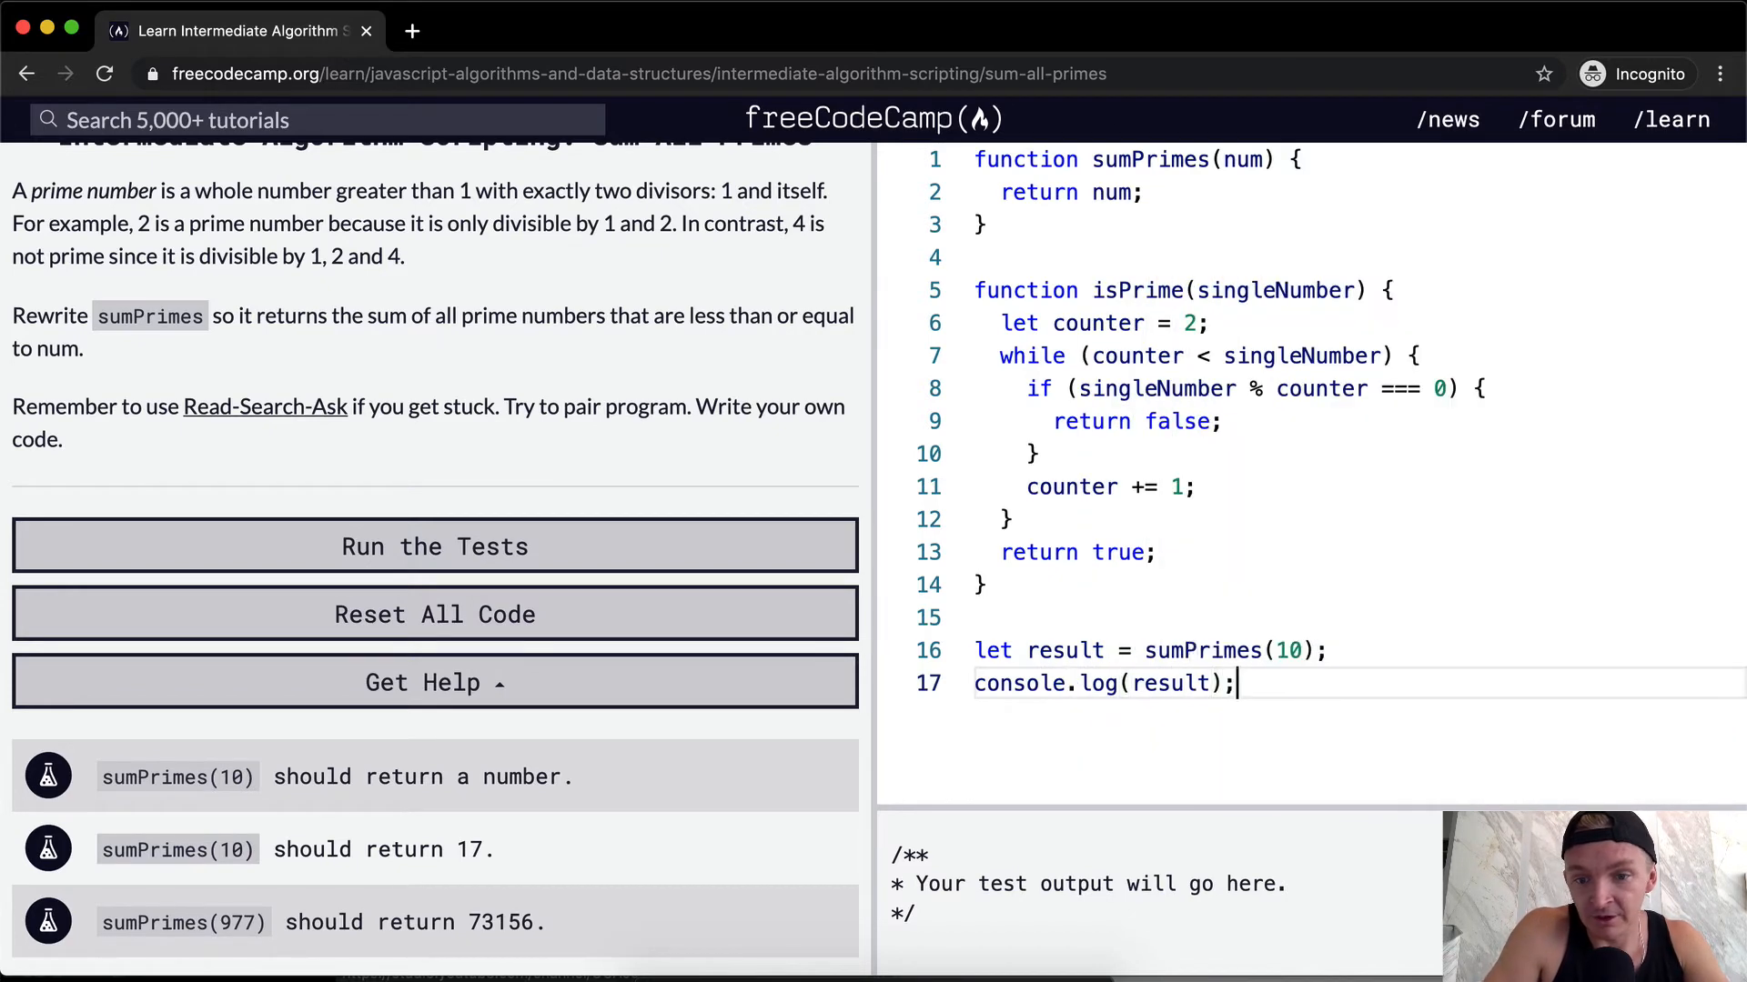
click(435, 545)
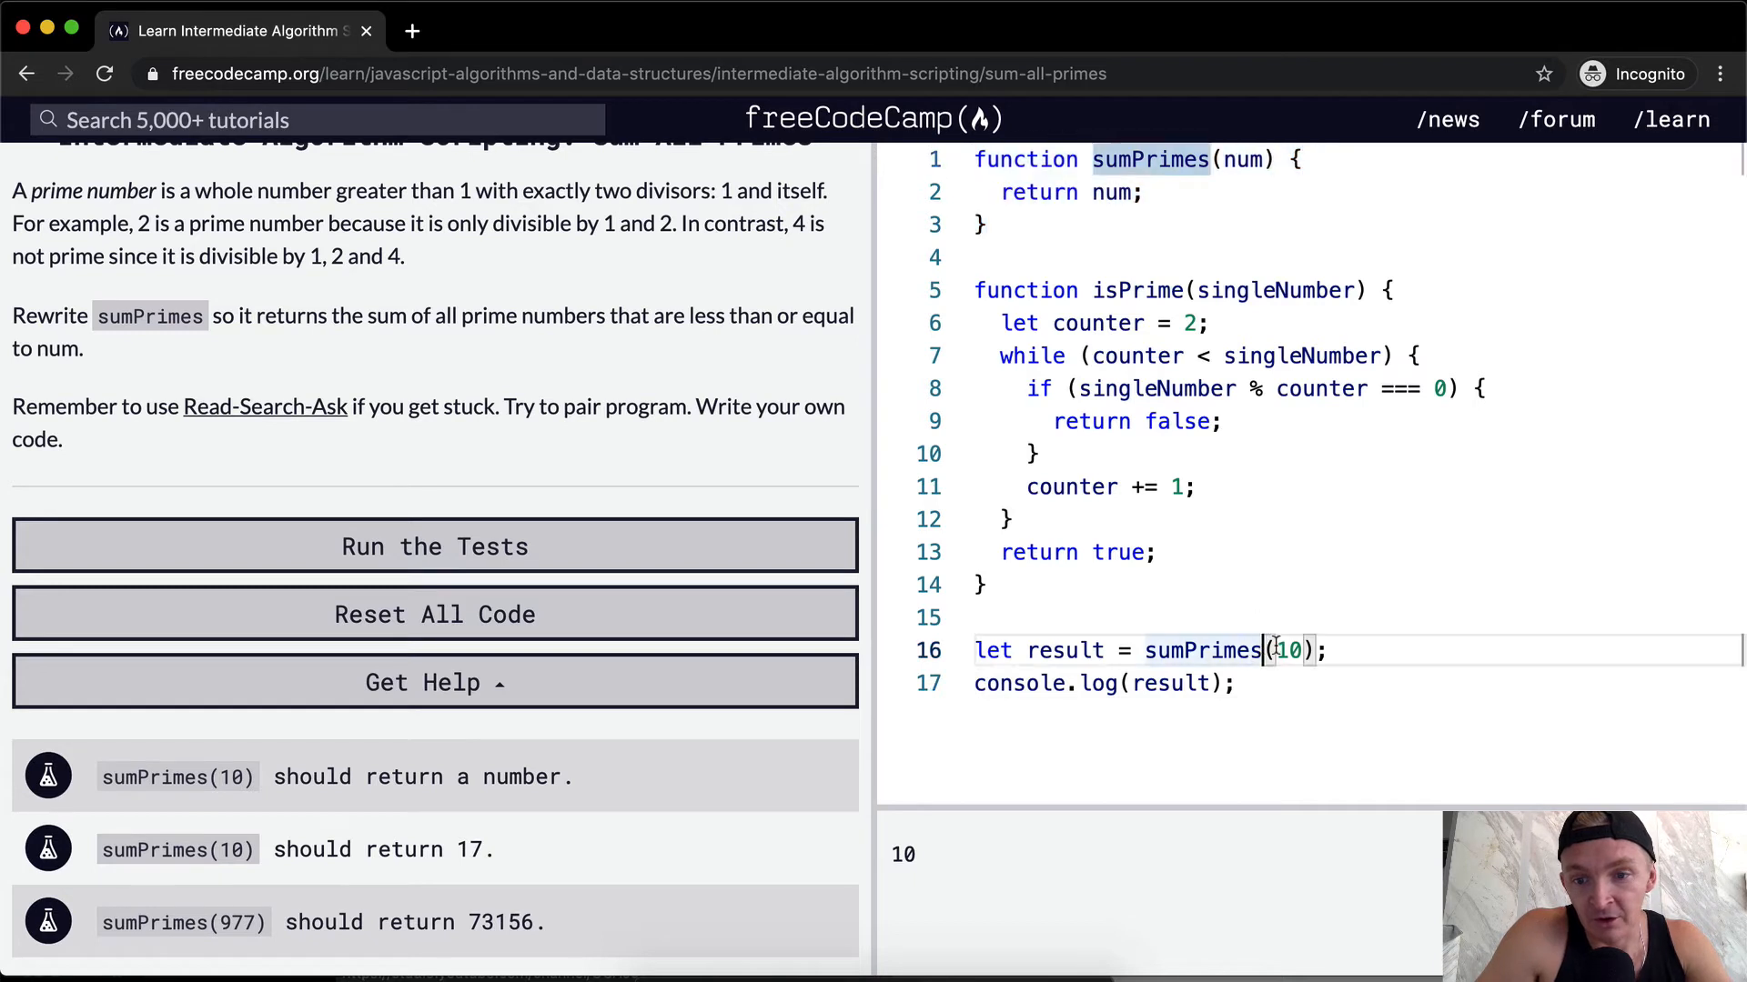
click(1132, 192)
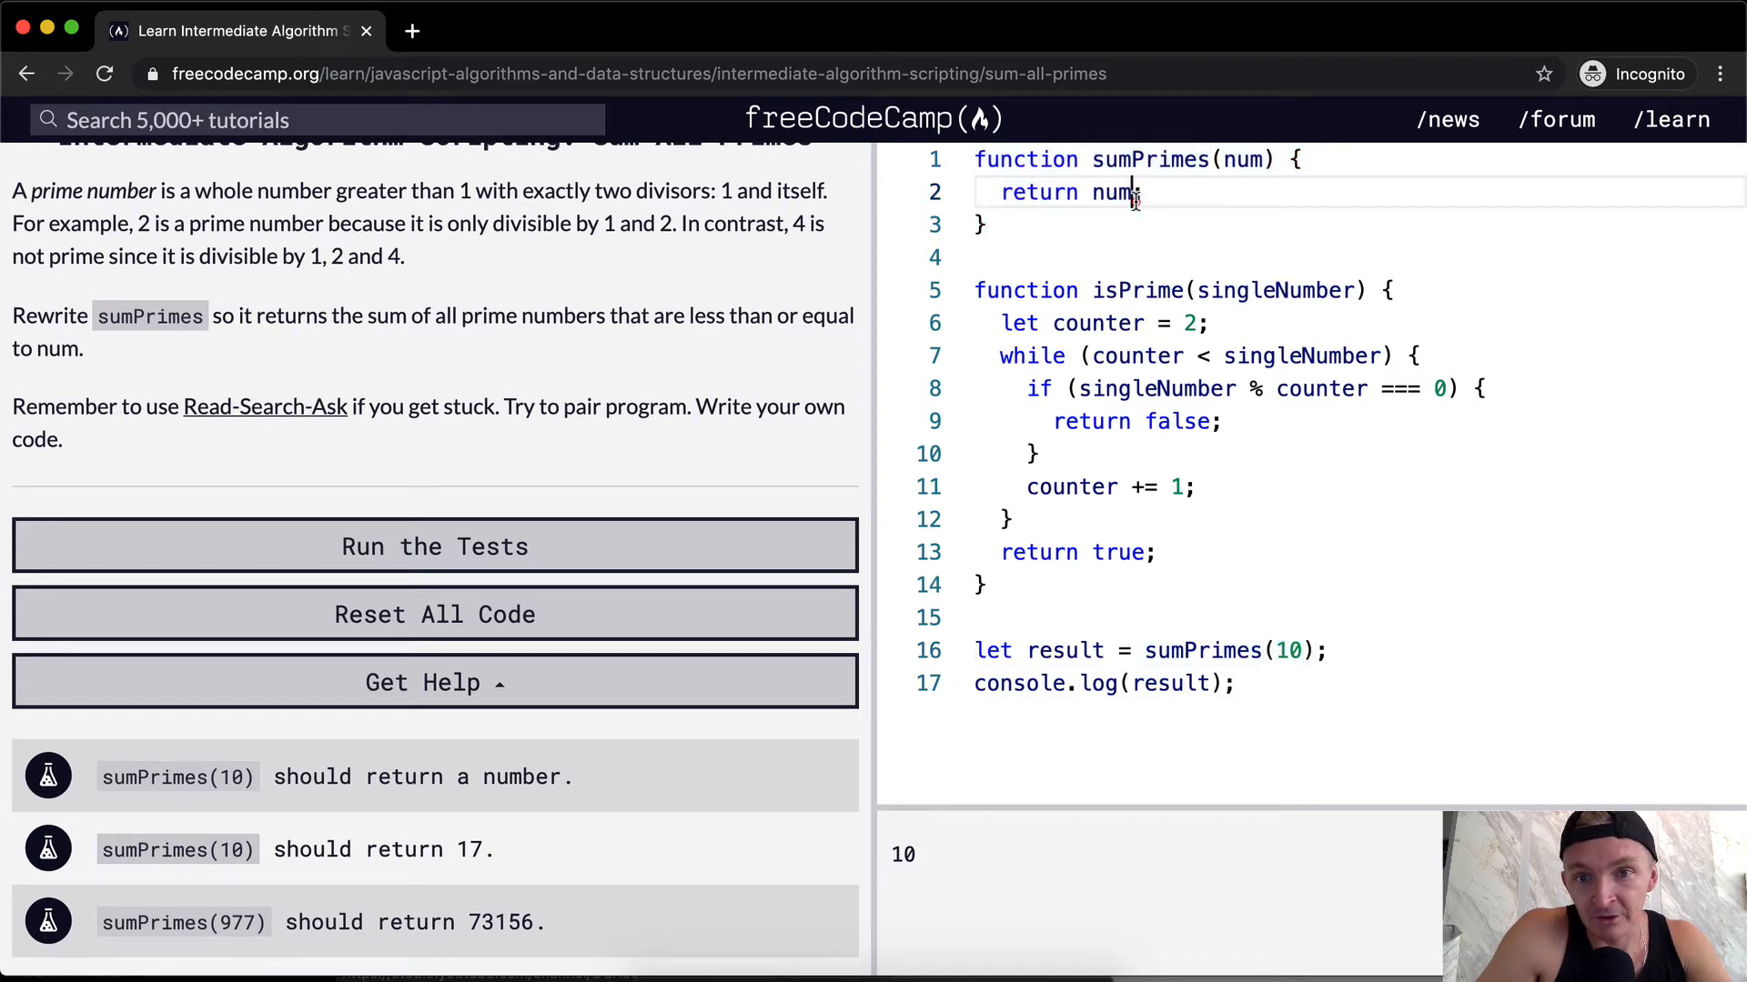
text(;)
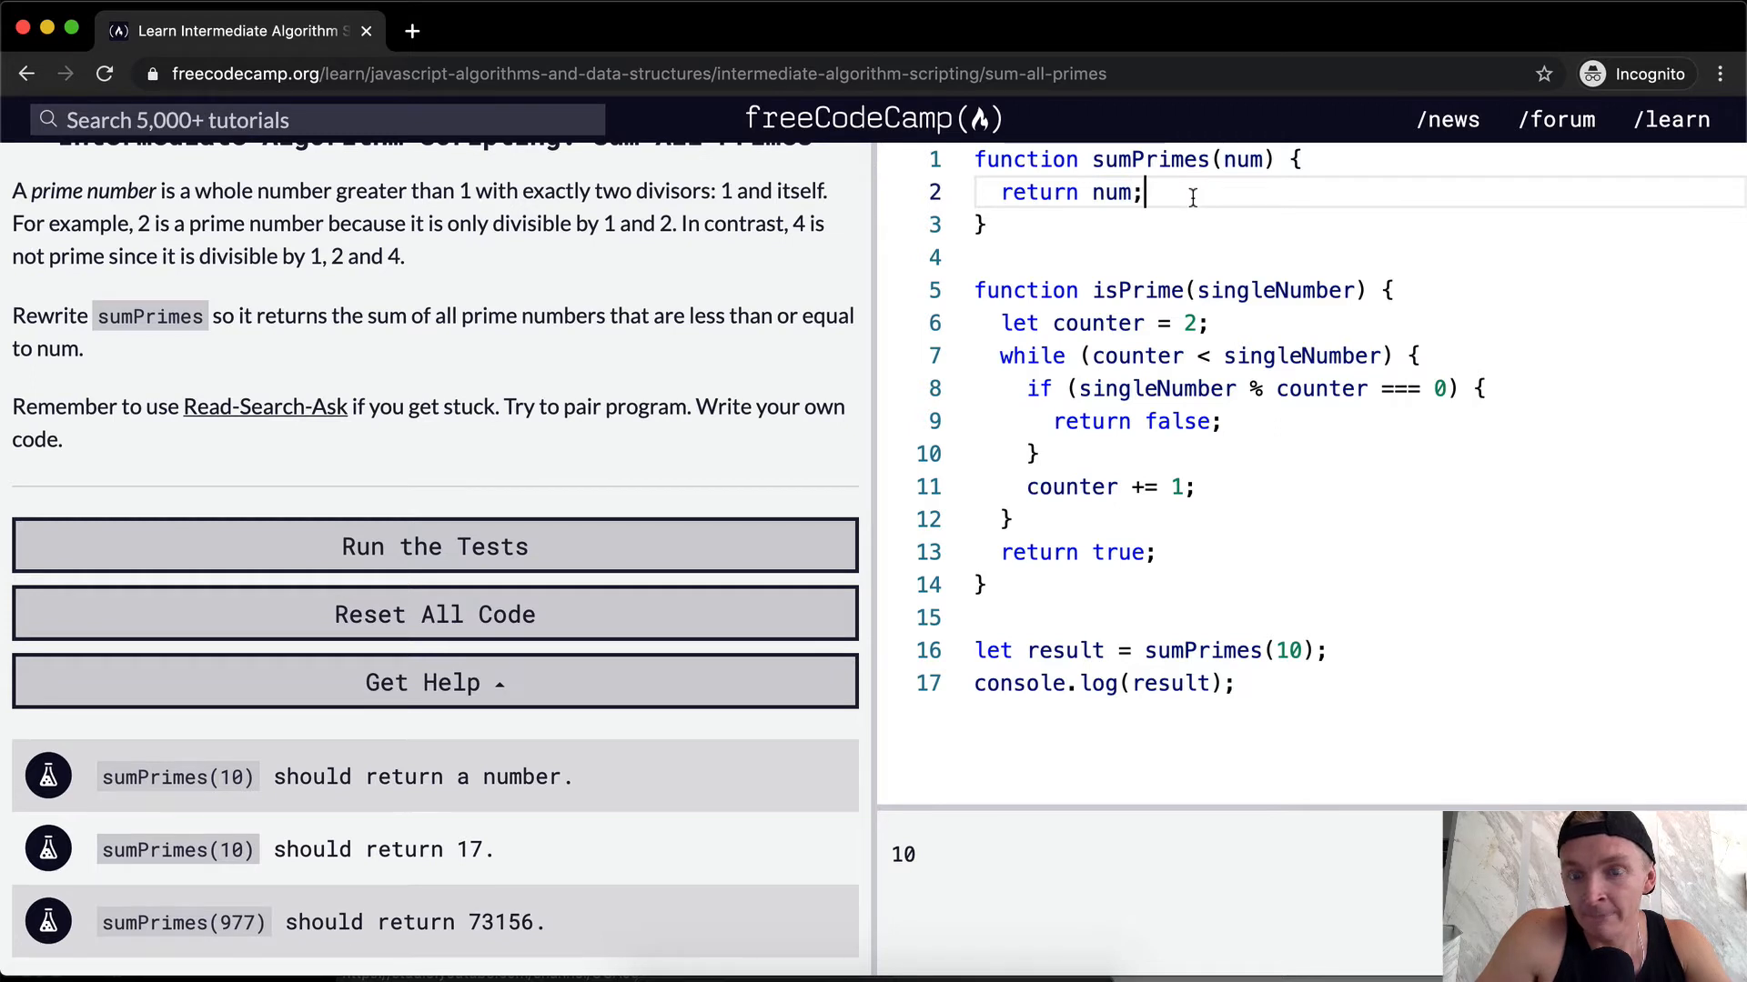
mouse_move(1326, 176)
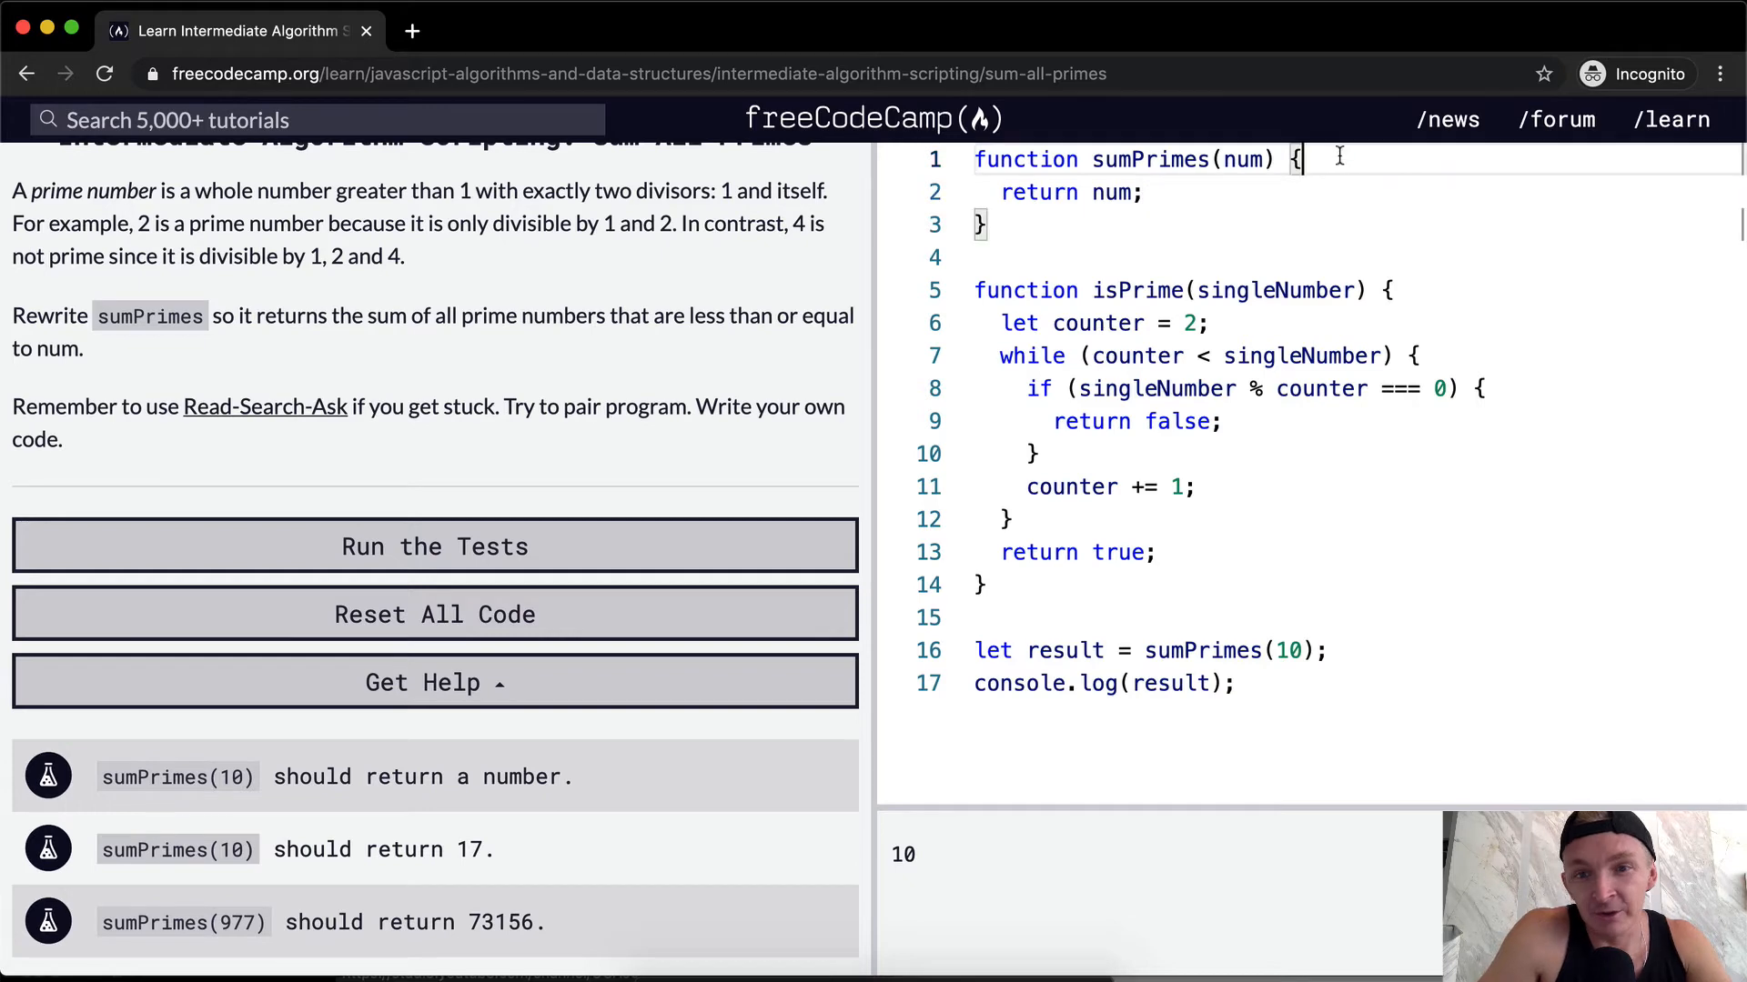
Replace the unfinished counter declaration with an if (num <= 1) return false guard
text(let)
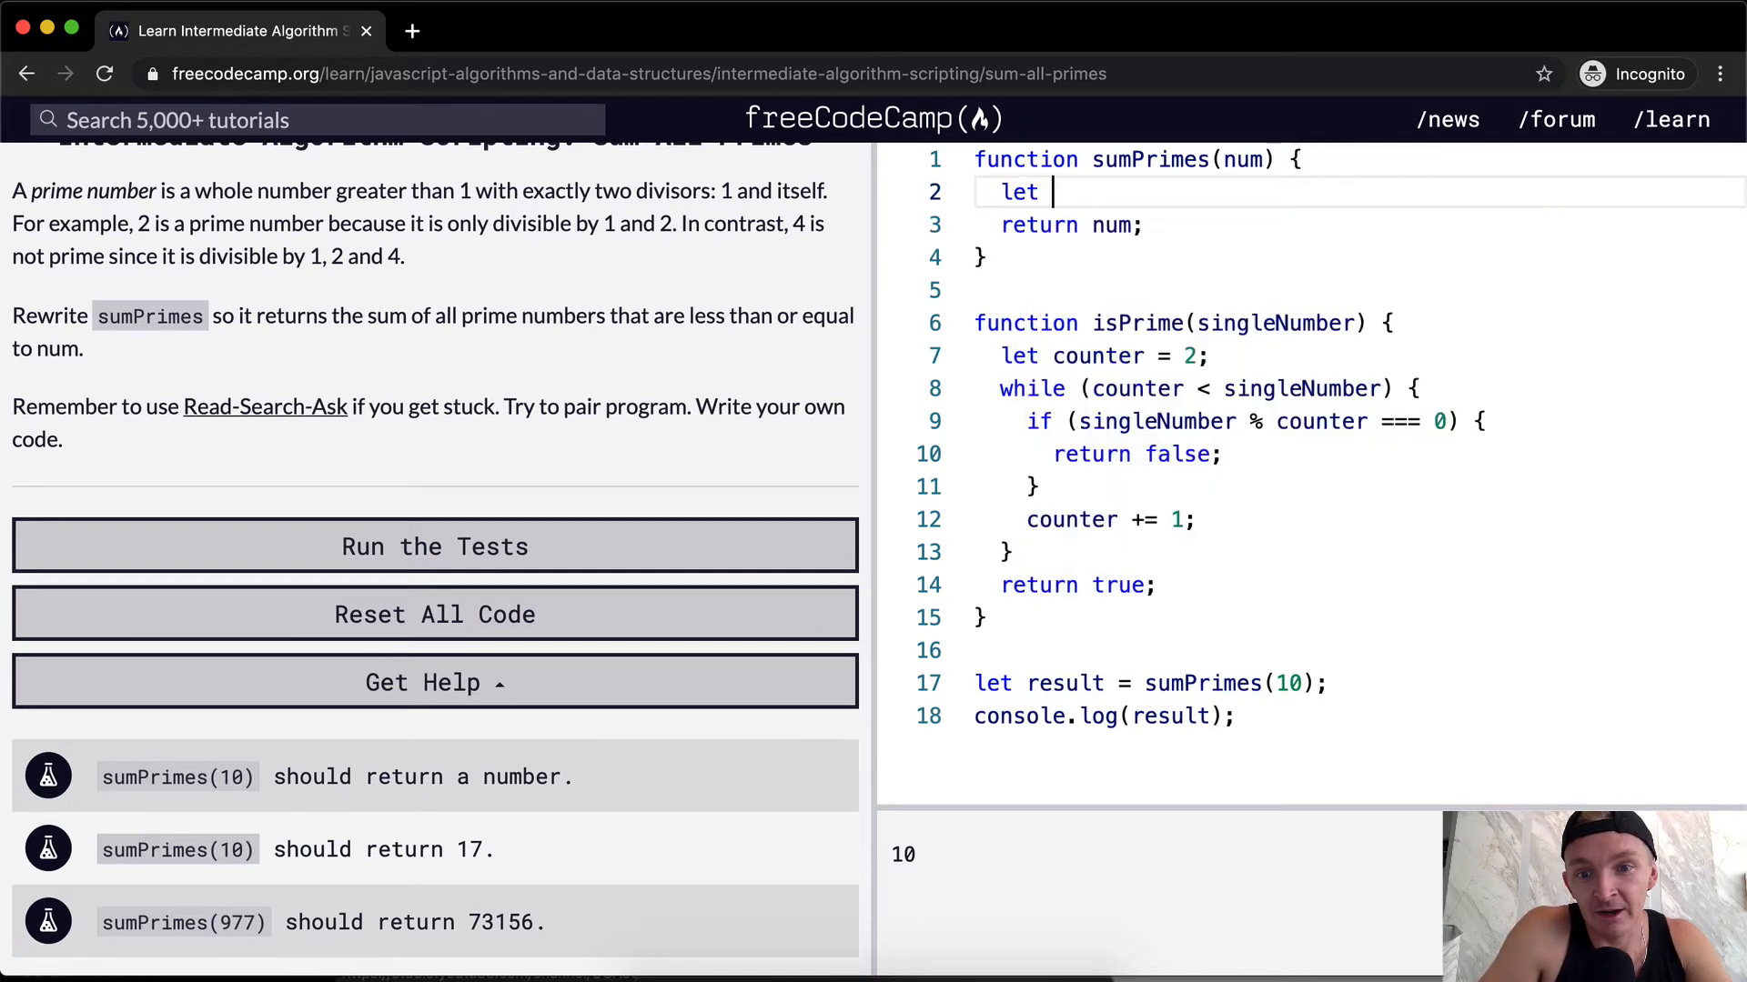
text(counter =)
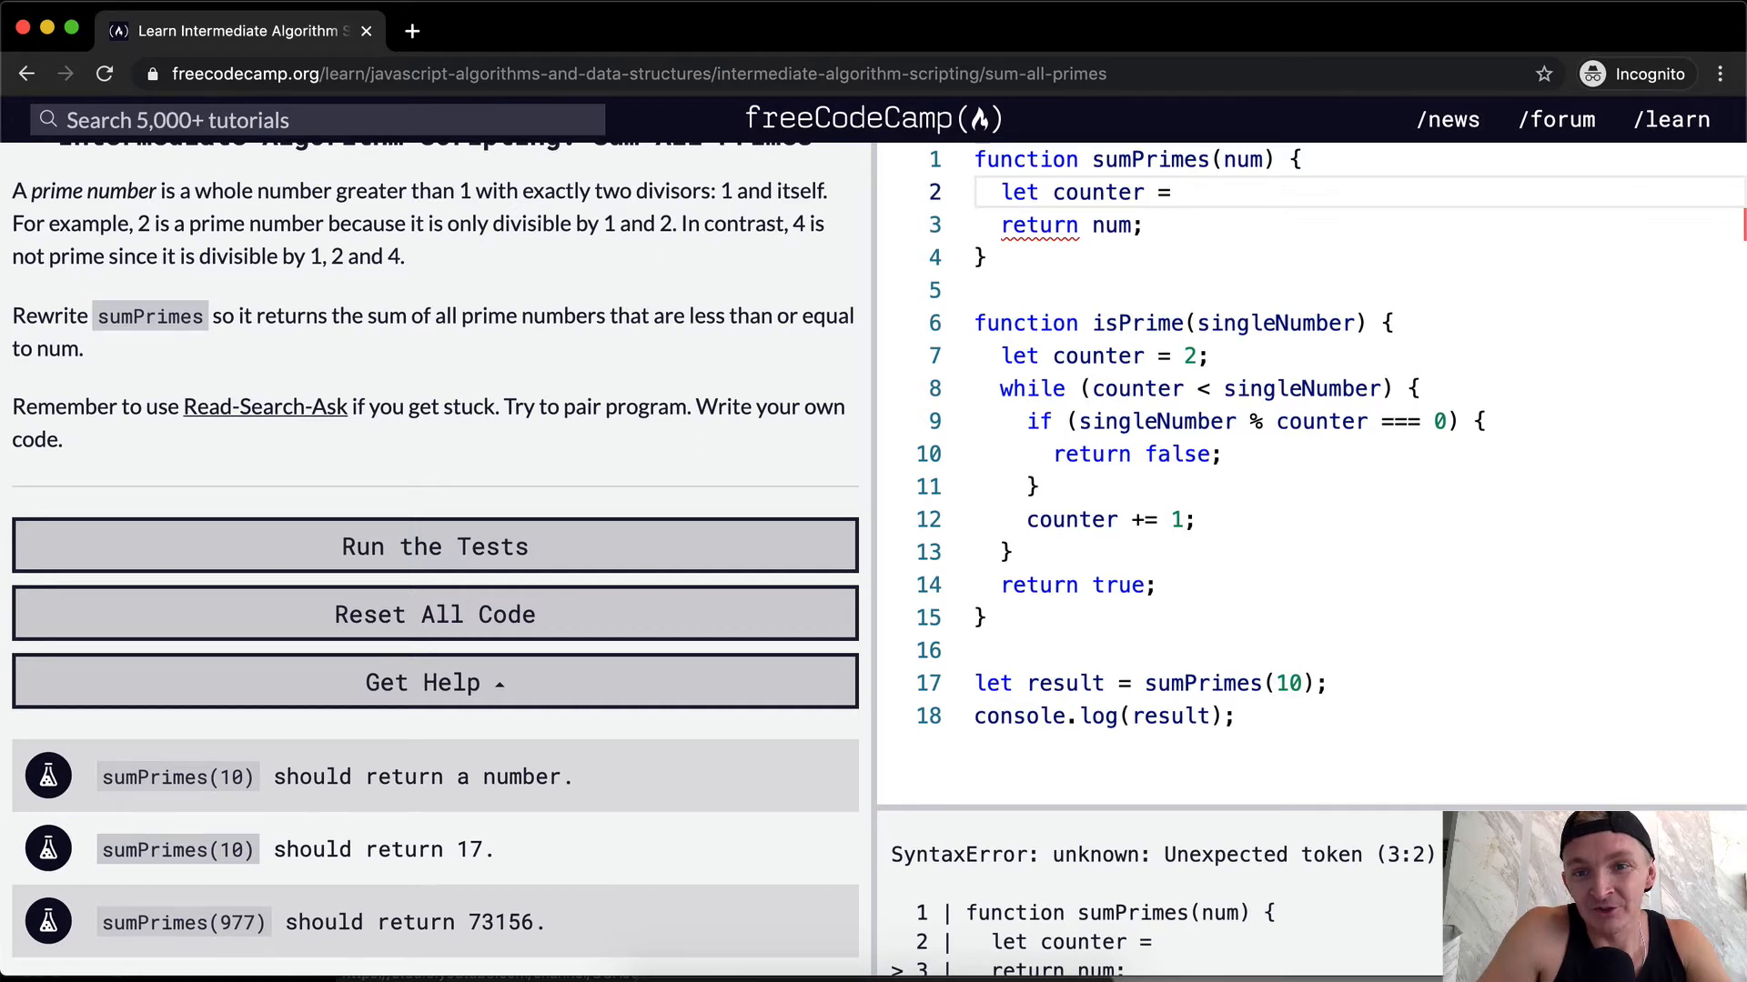
key(Backspace)
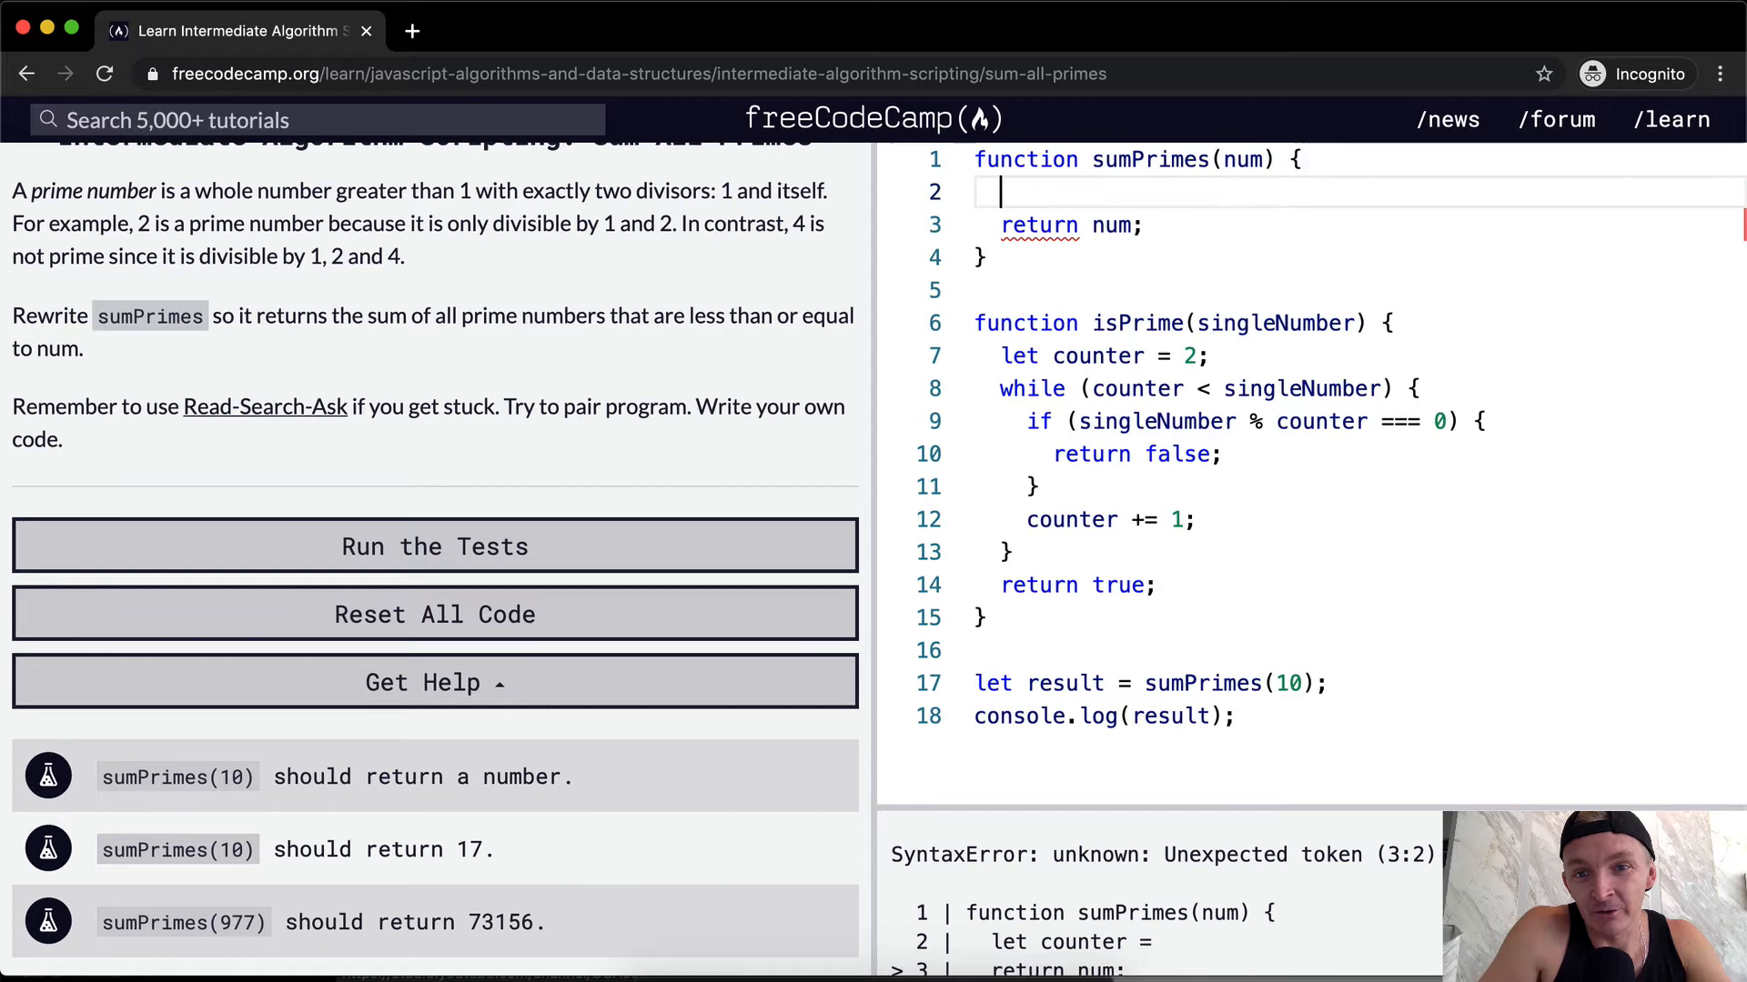
text(if ()
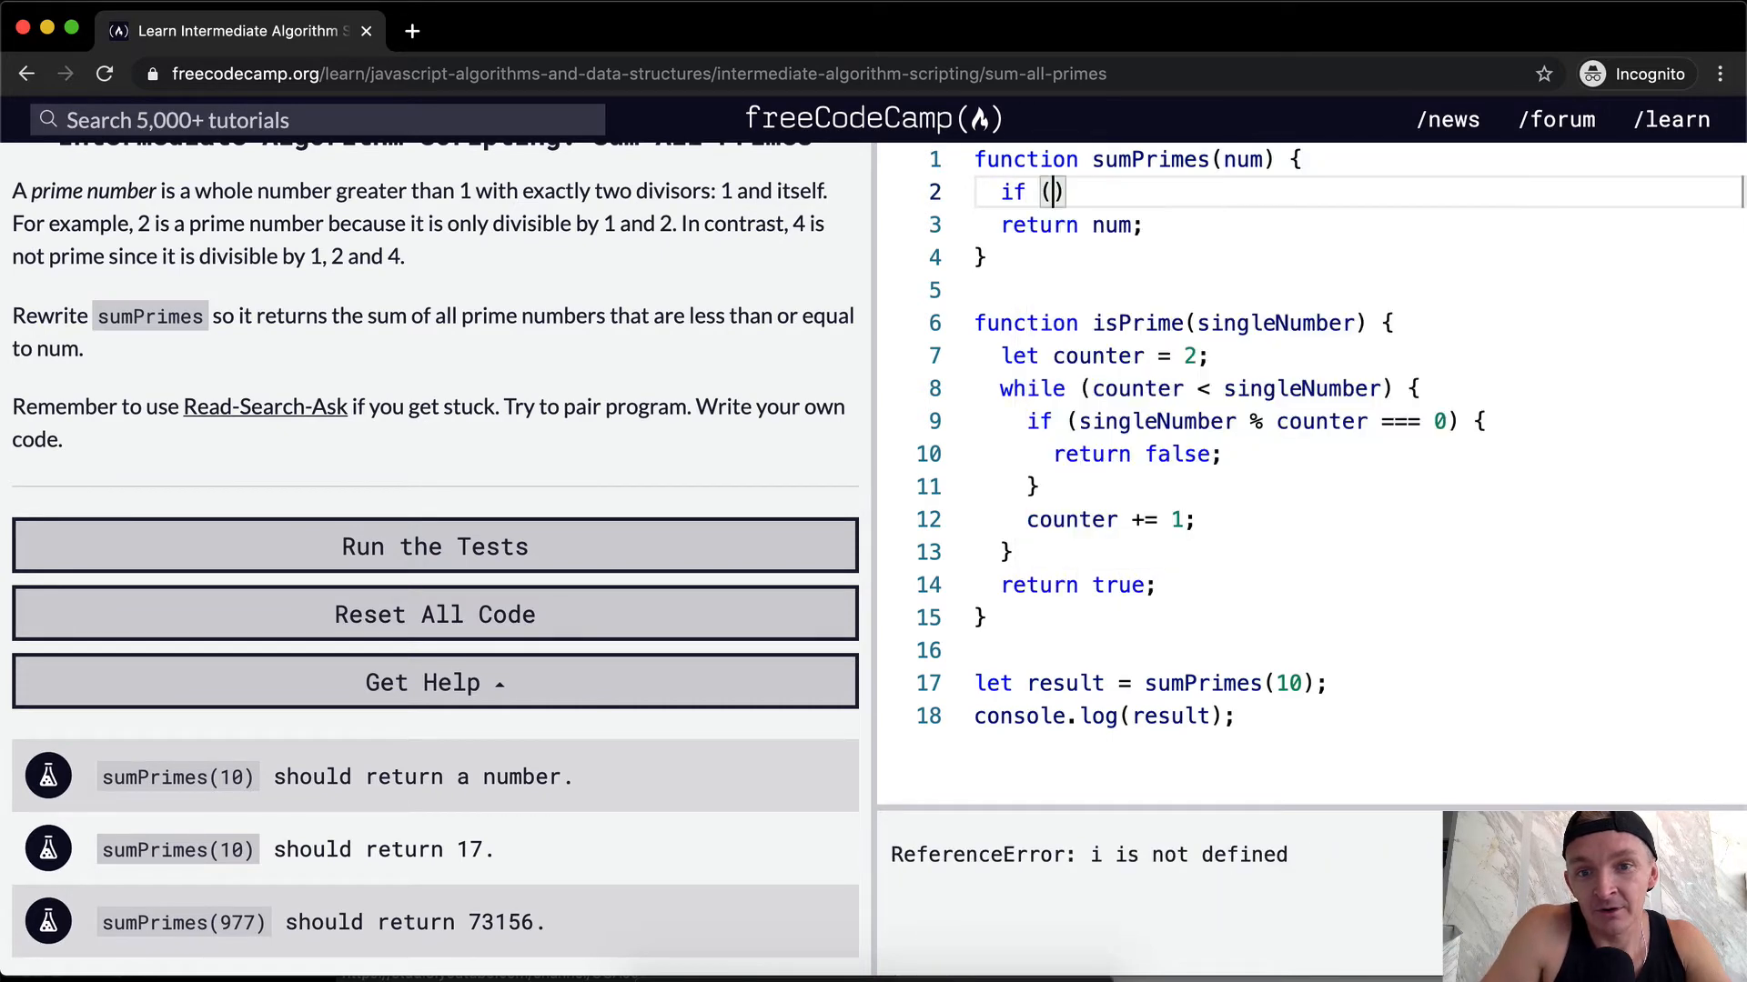
text(num <)
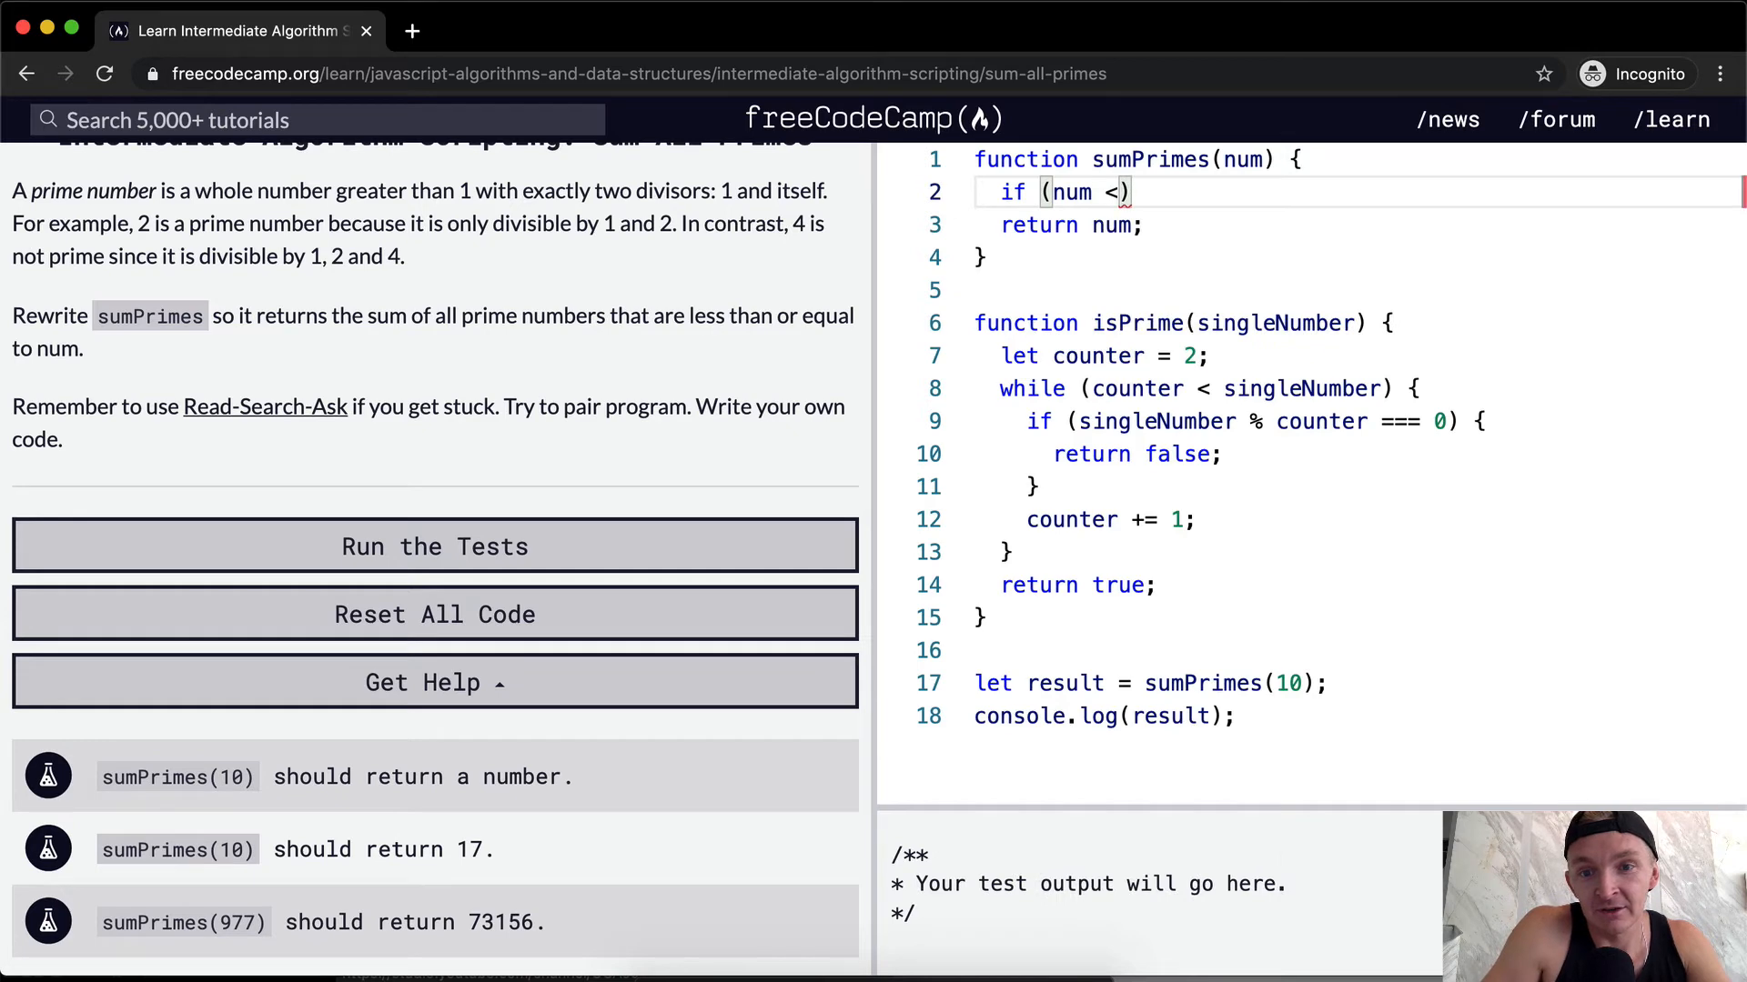
text(=)
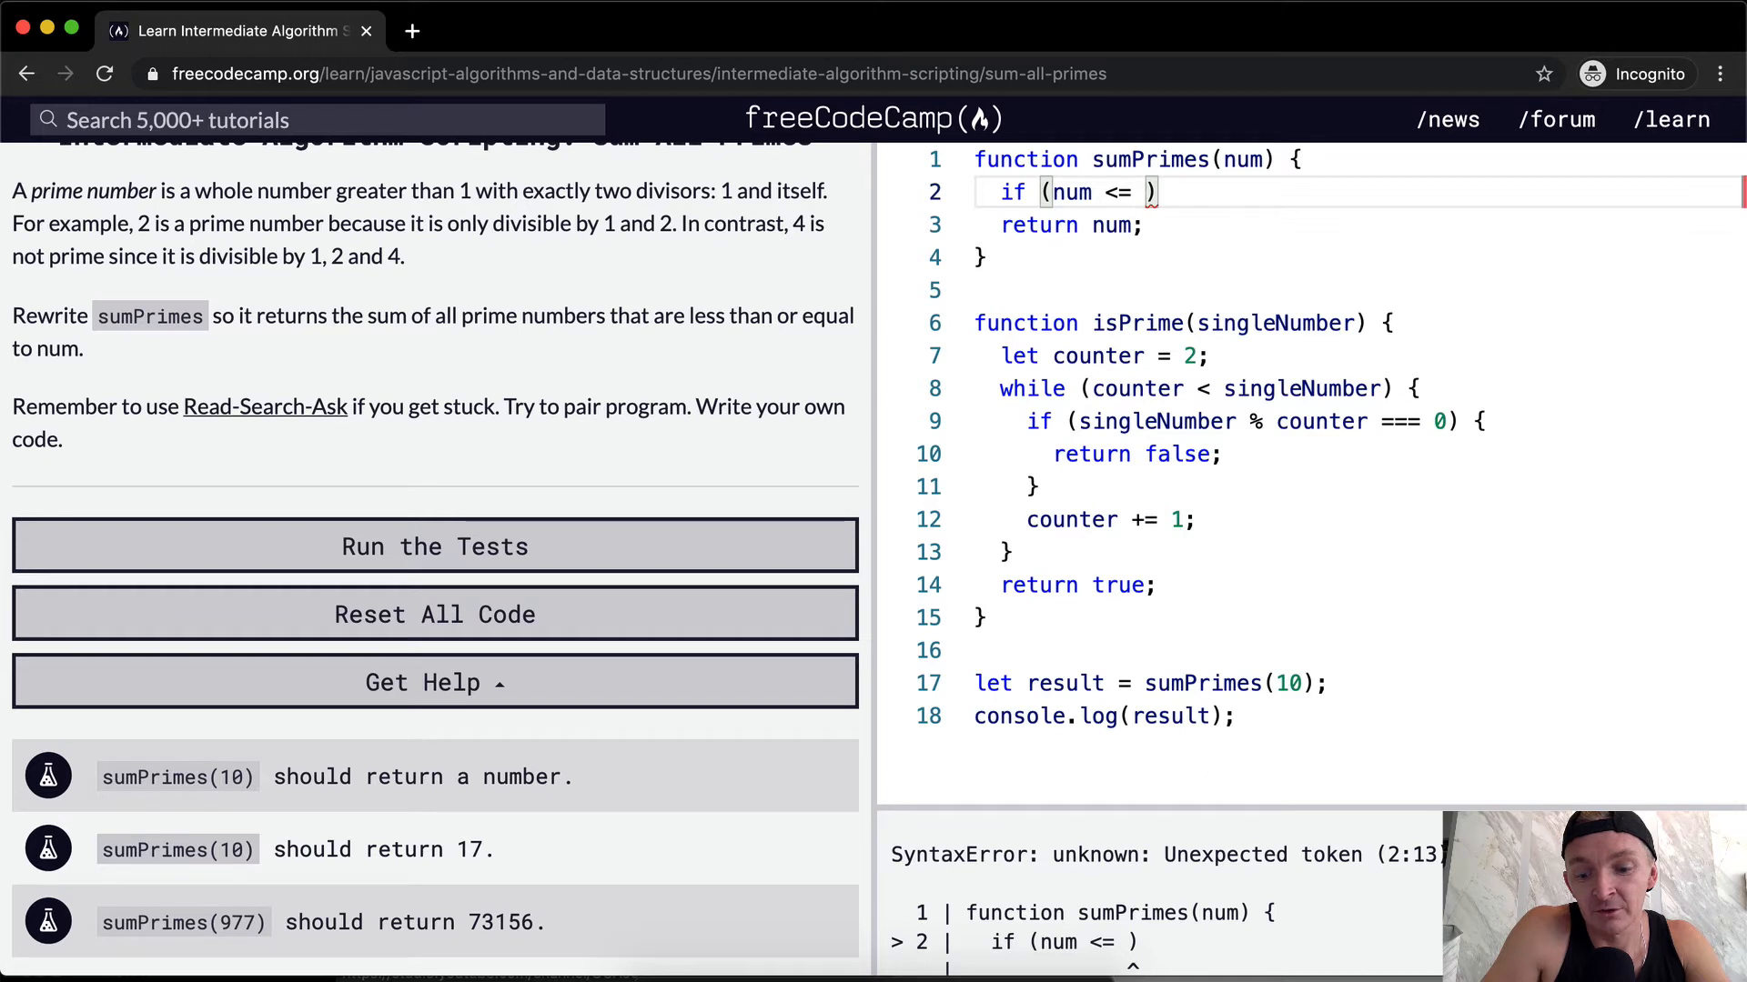
text(1)
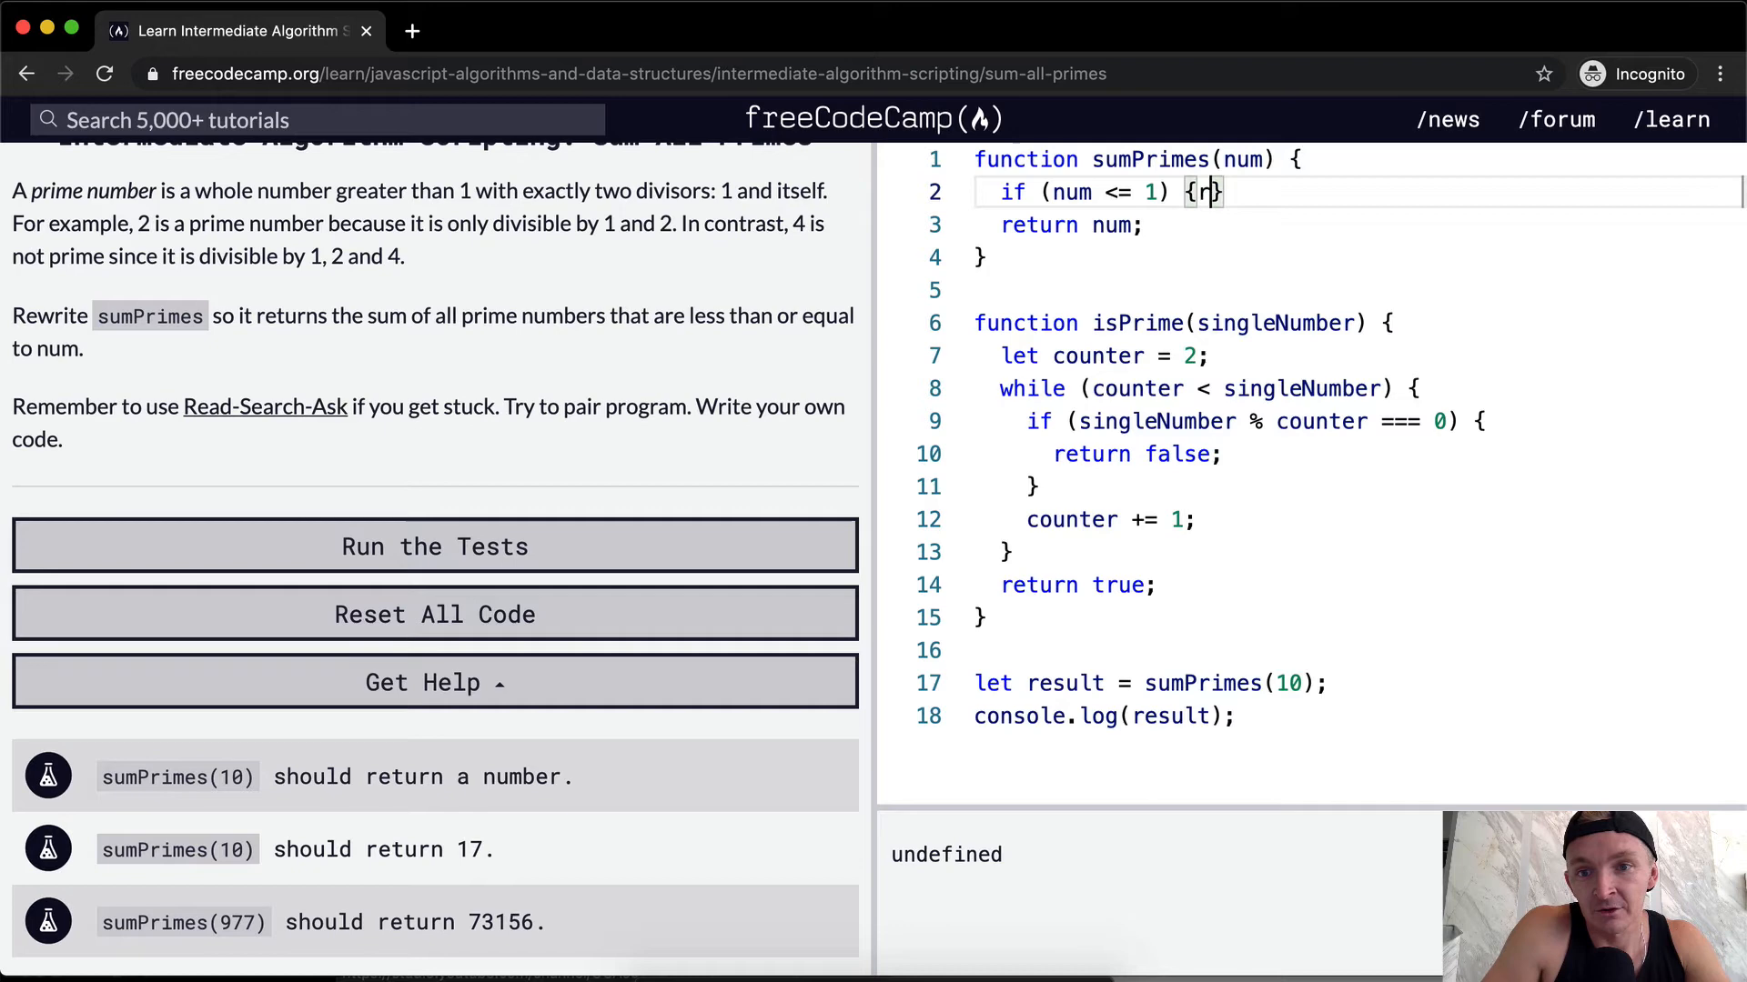
text(return false)
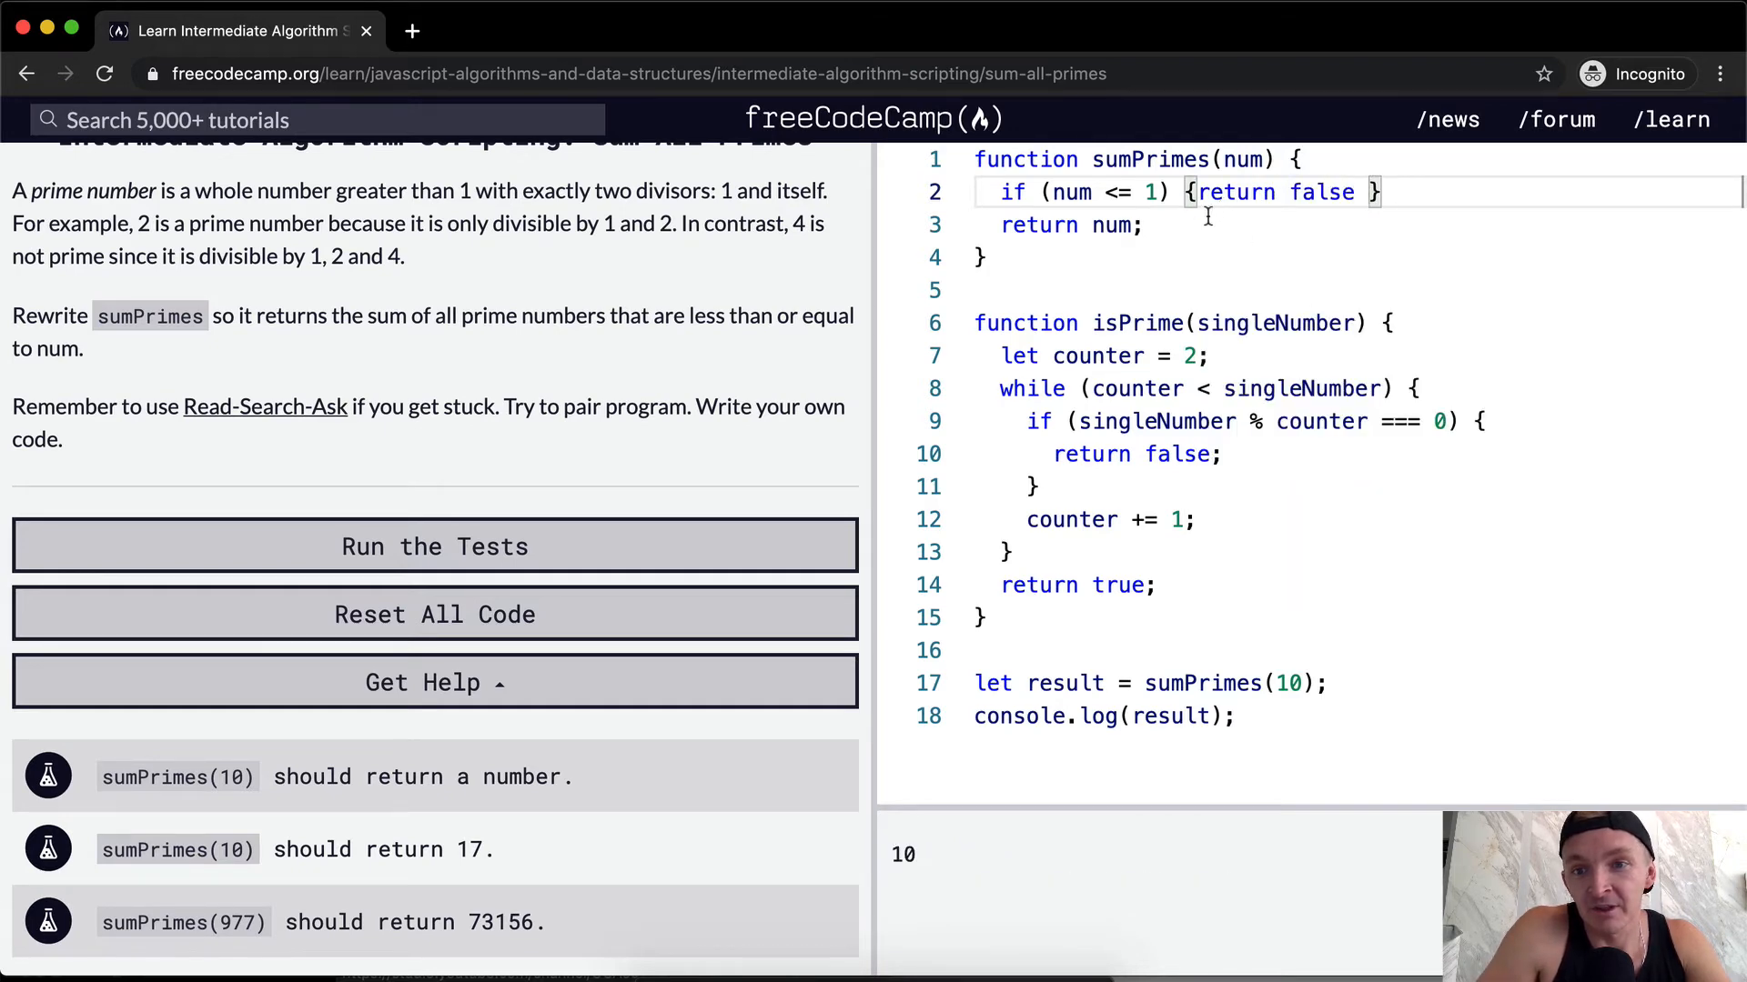
Make the guard return "Numbers lower than 0 don't work here" instead of false
click(1292, 683)
text(-)
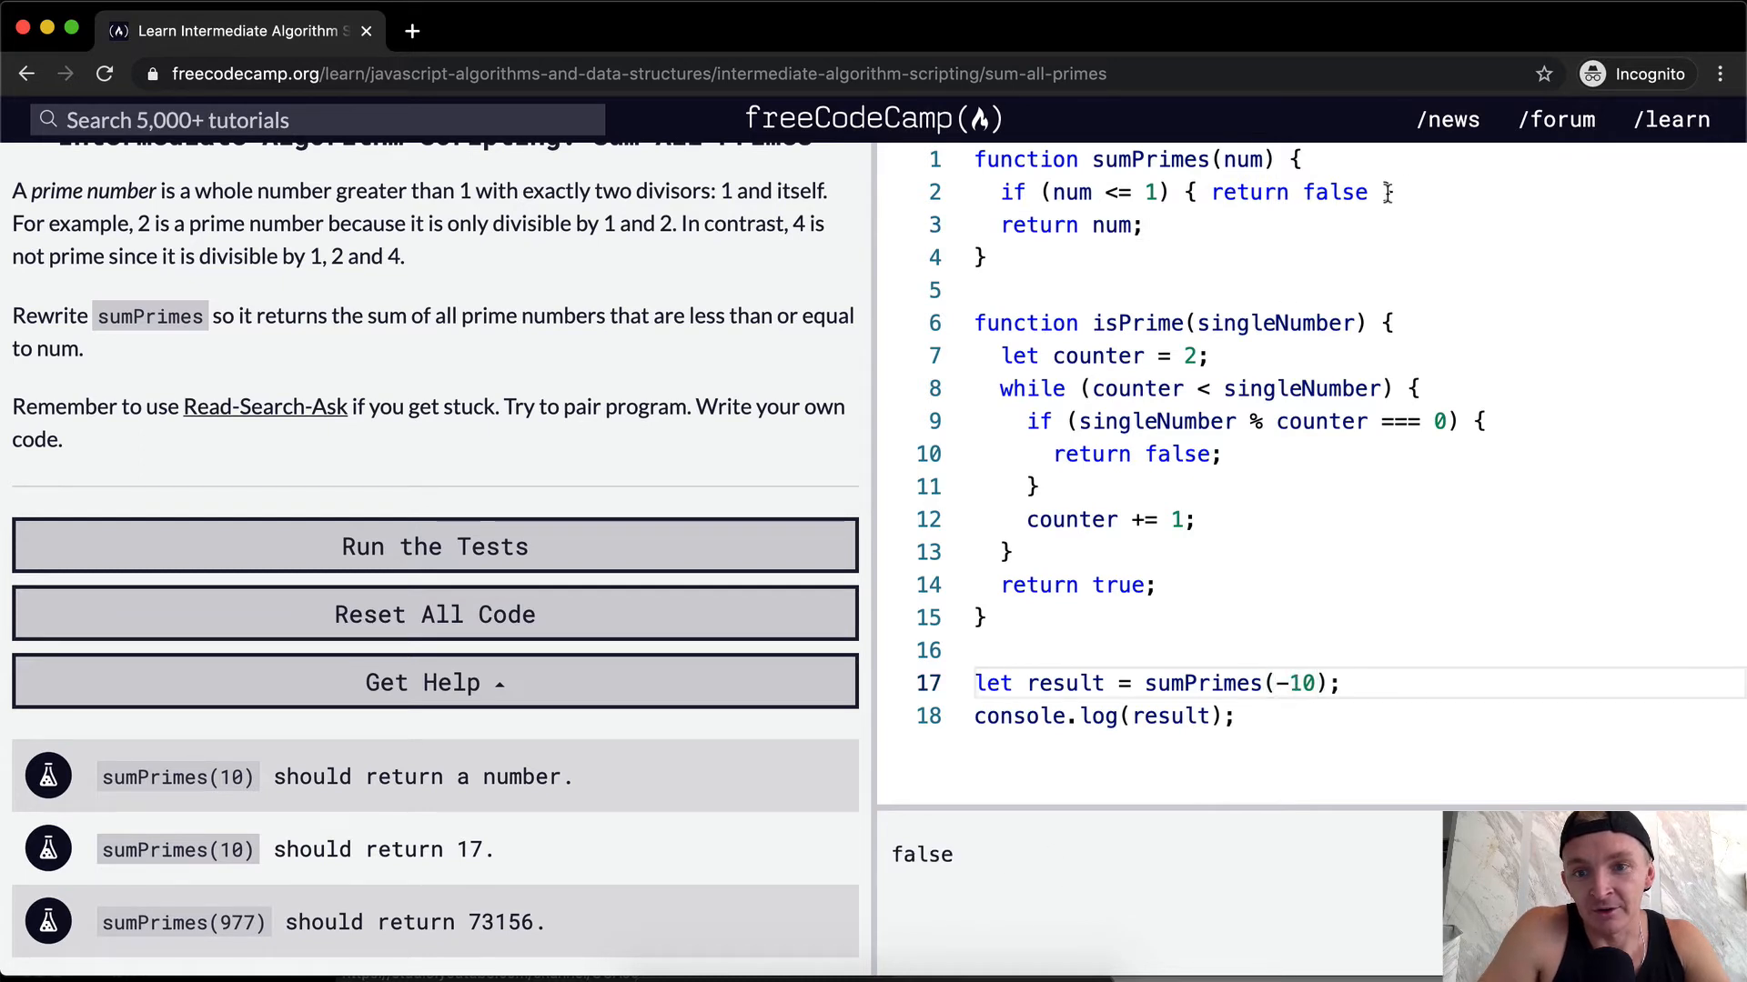
text("" })
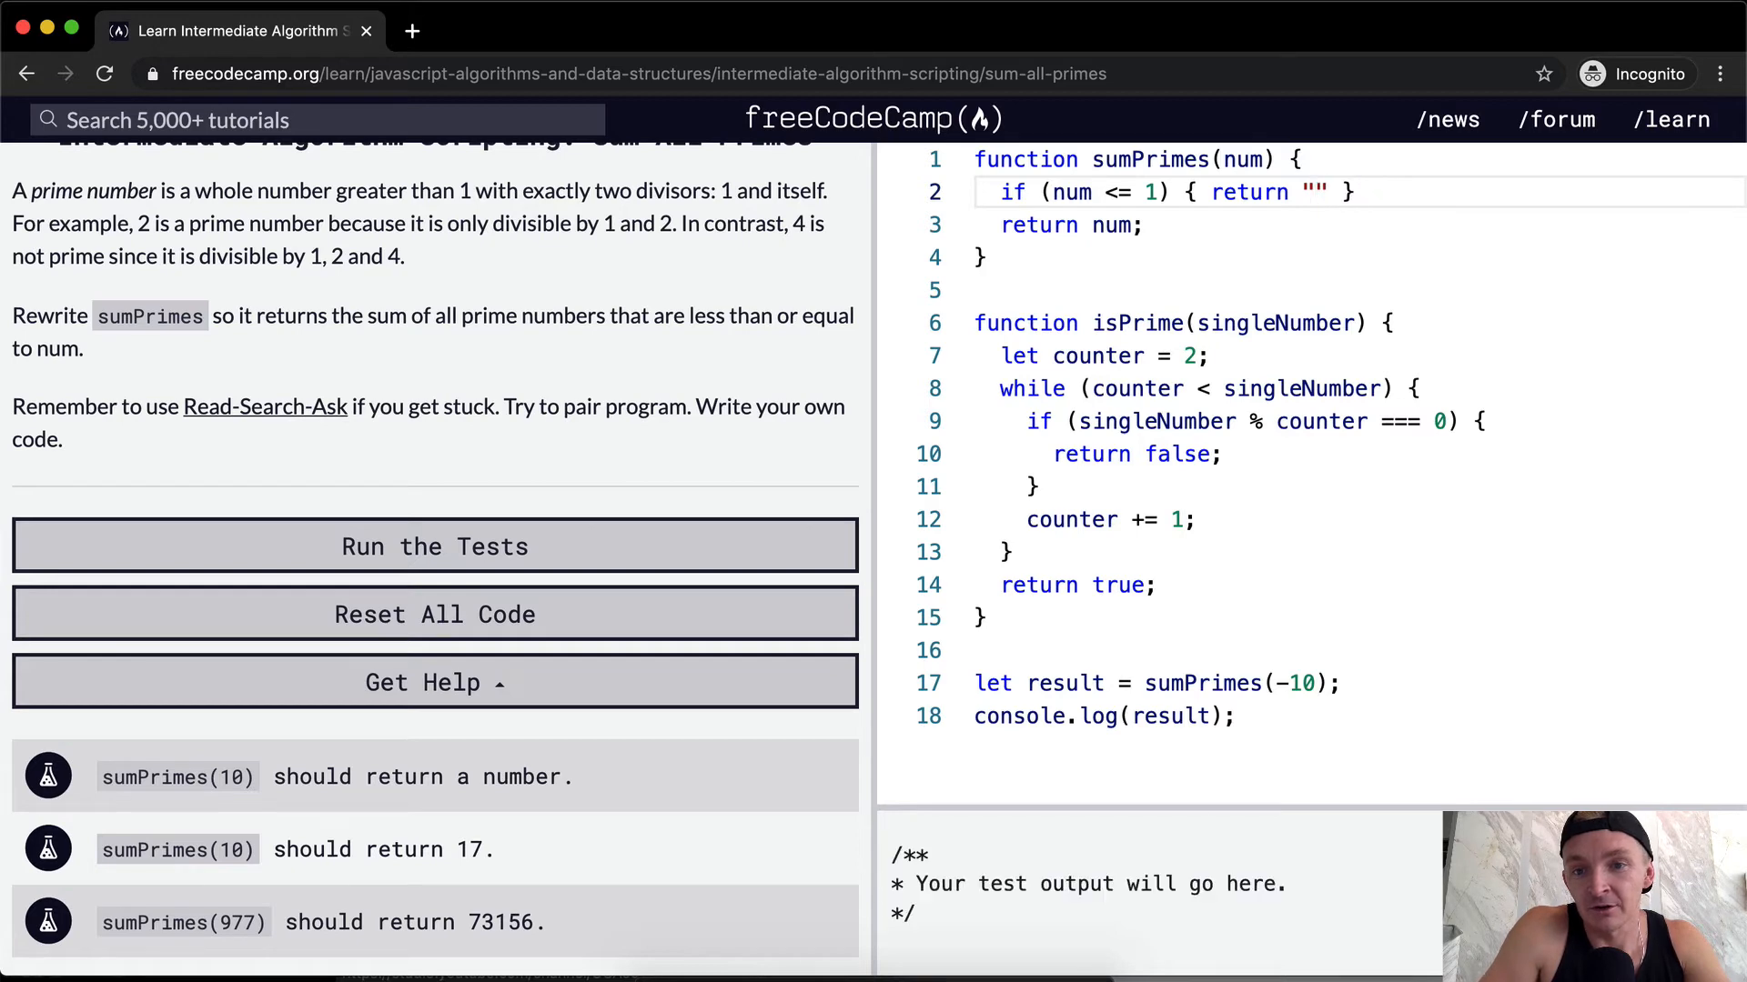
text(Numbers lower th)
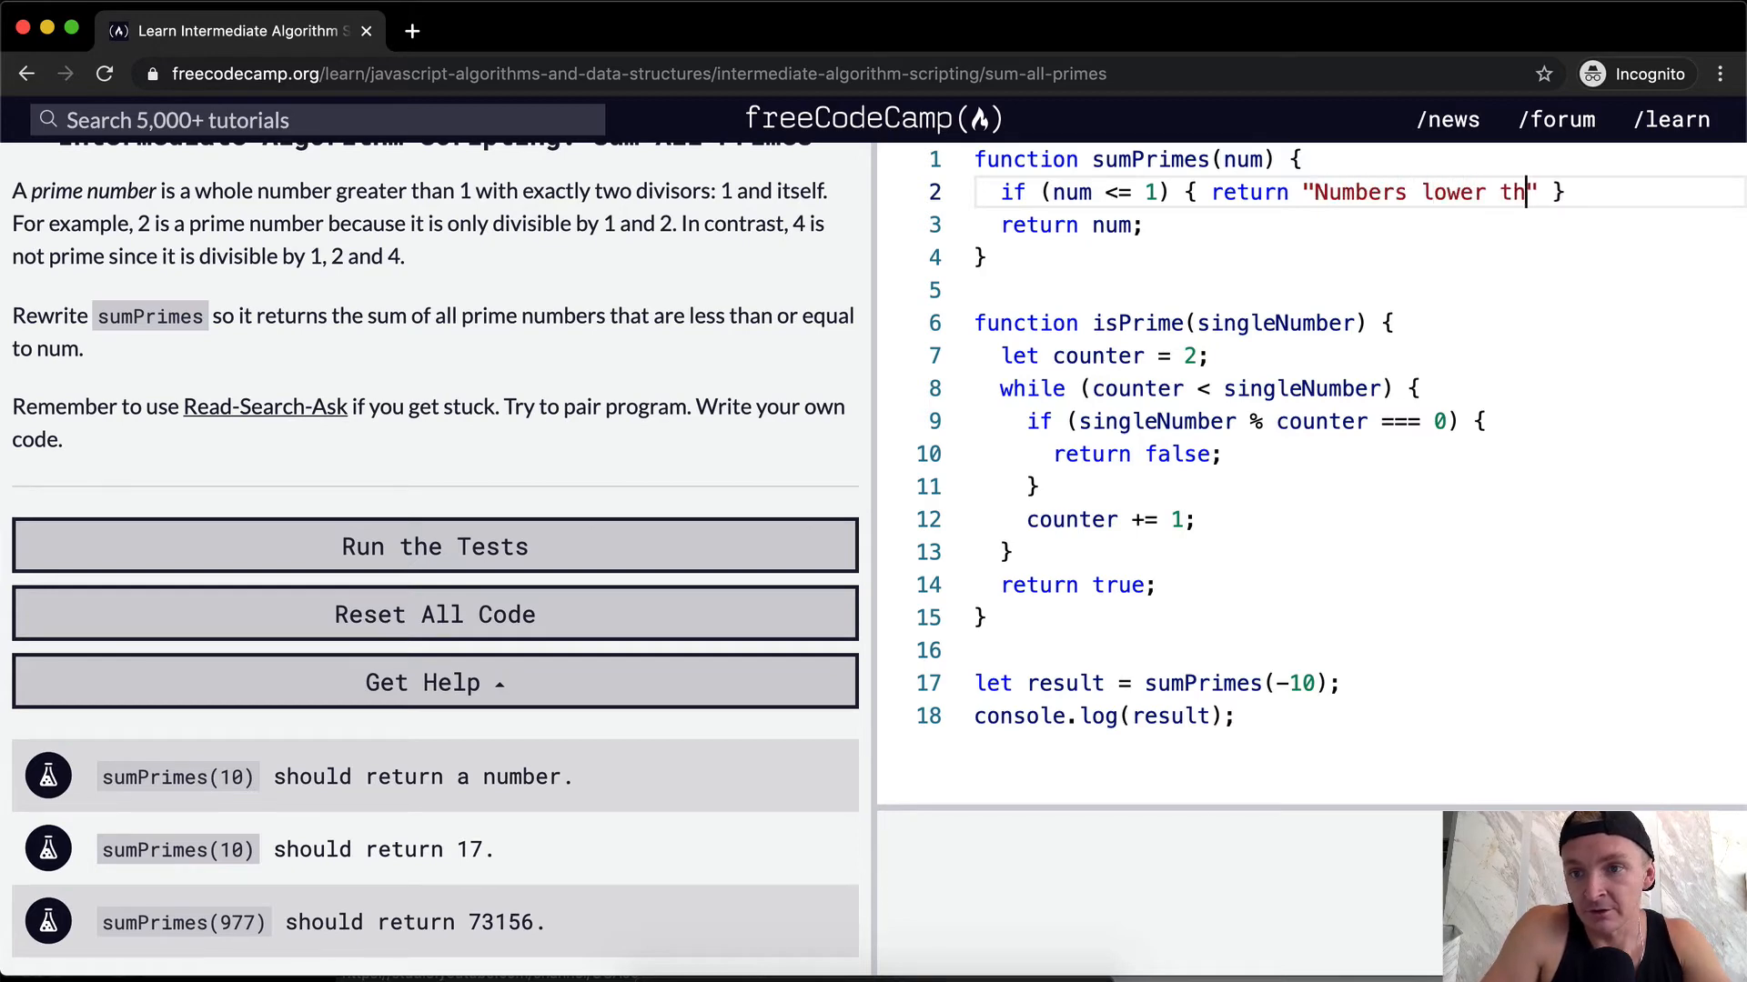
text(an 0 don')
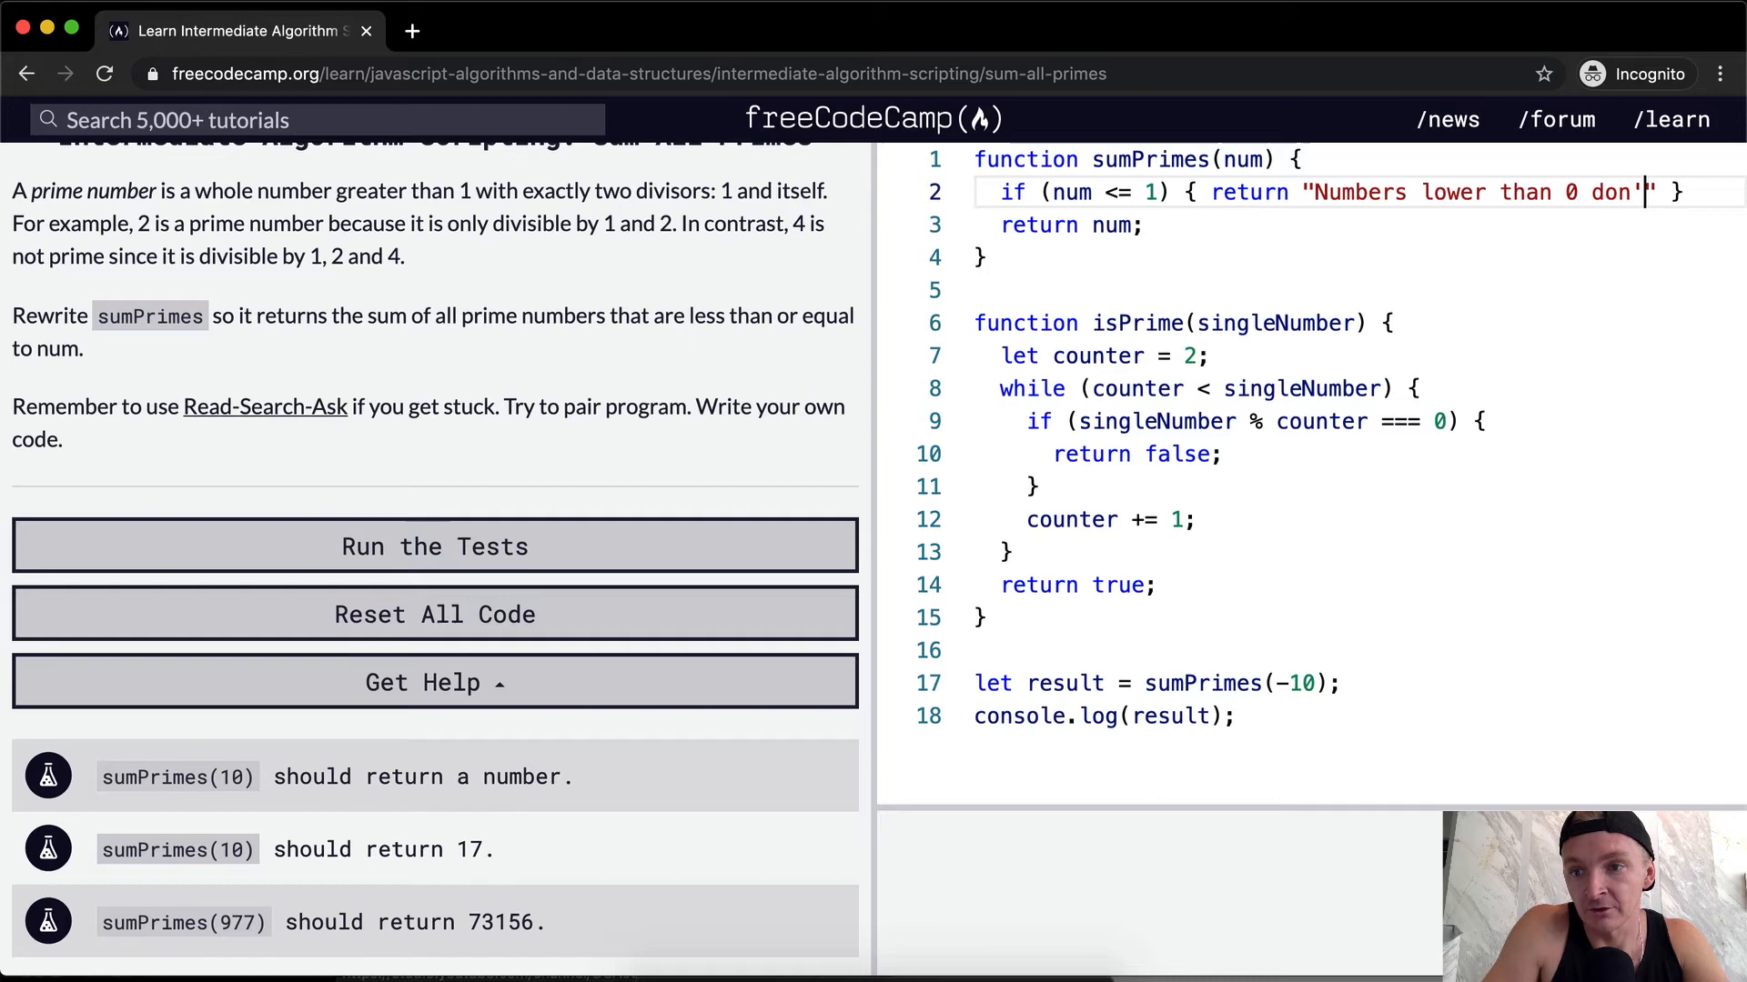
text(work here)
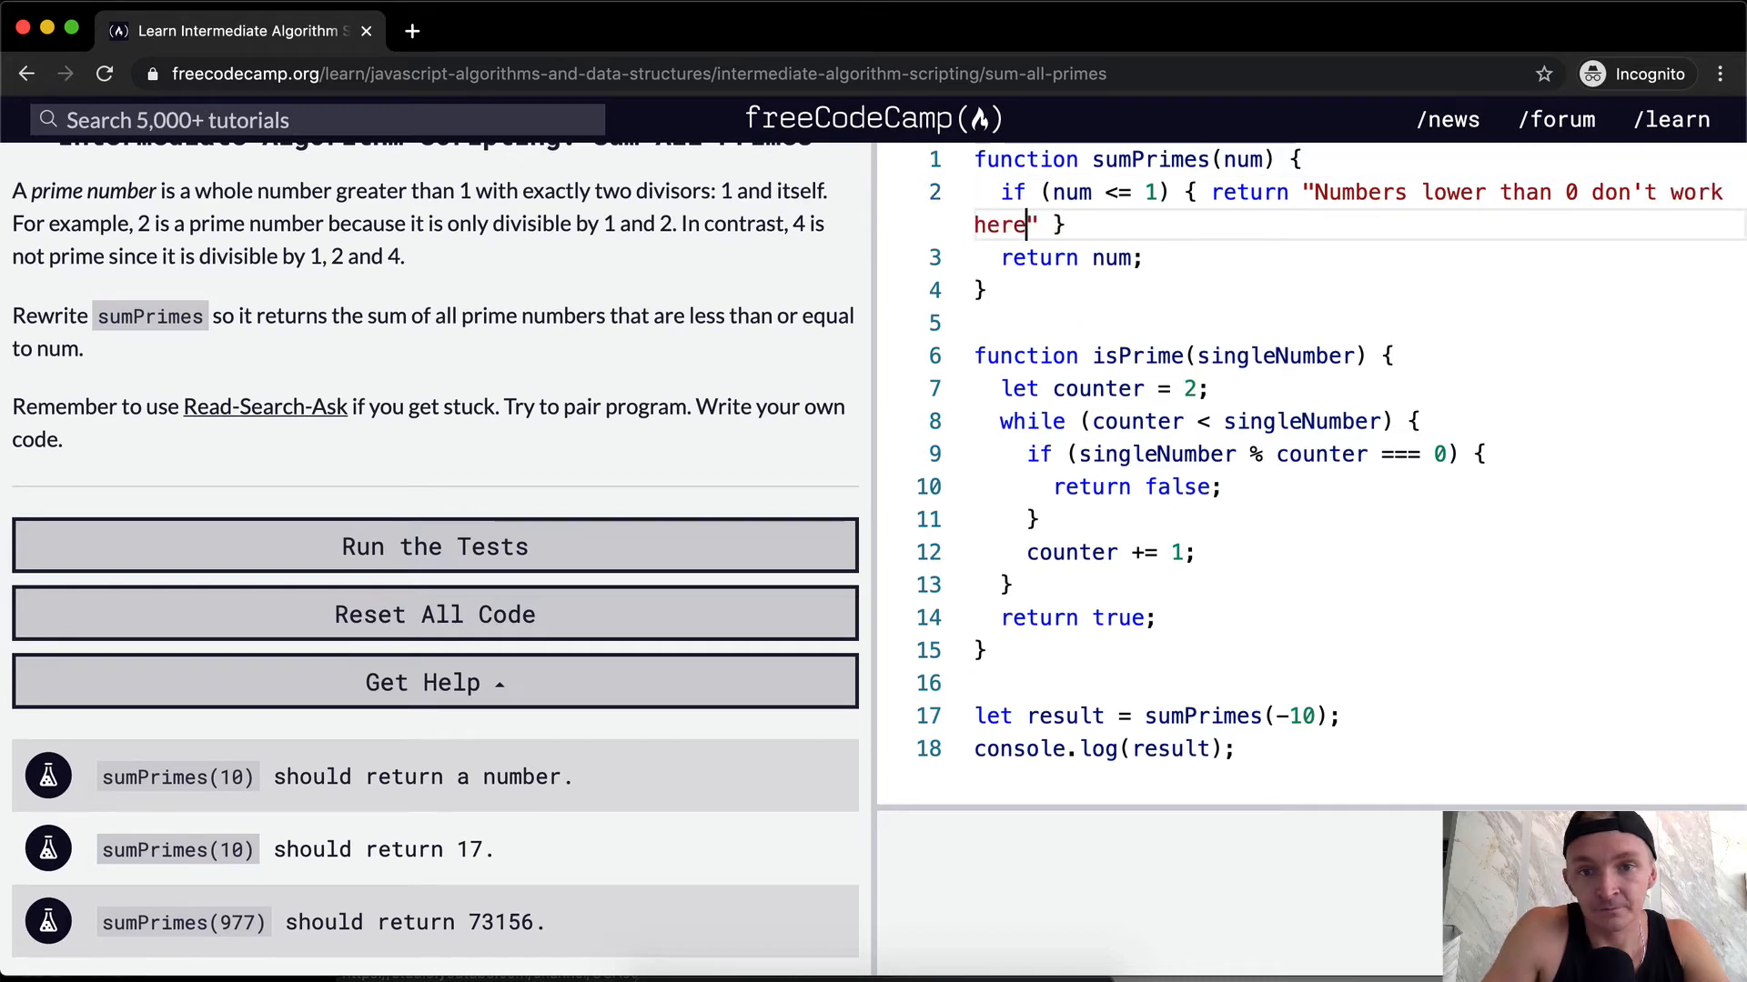
click(435, 546)
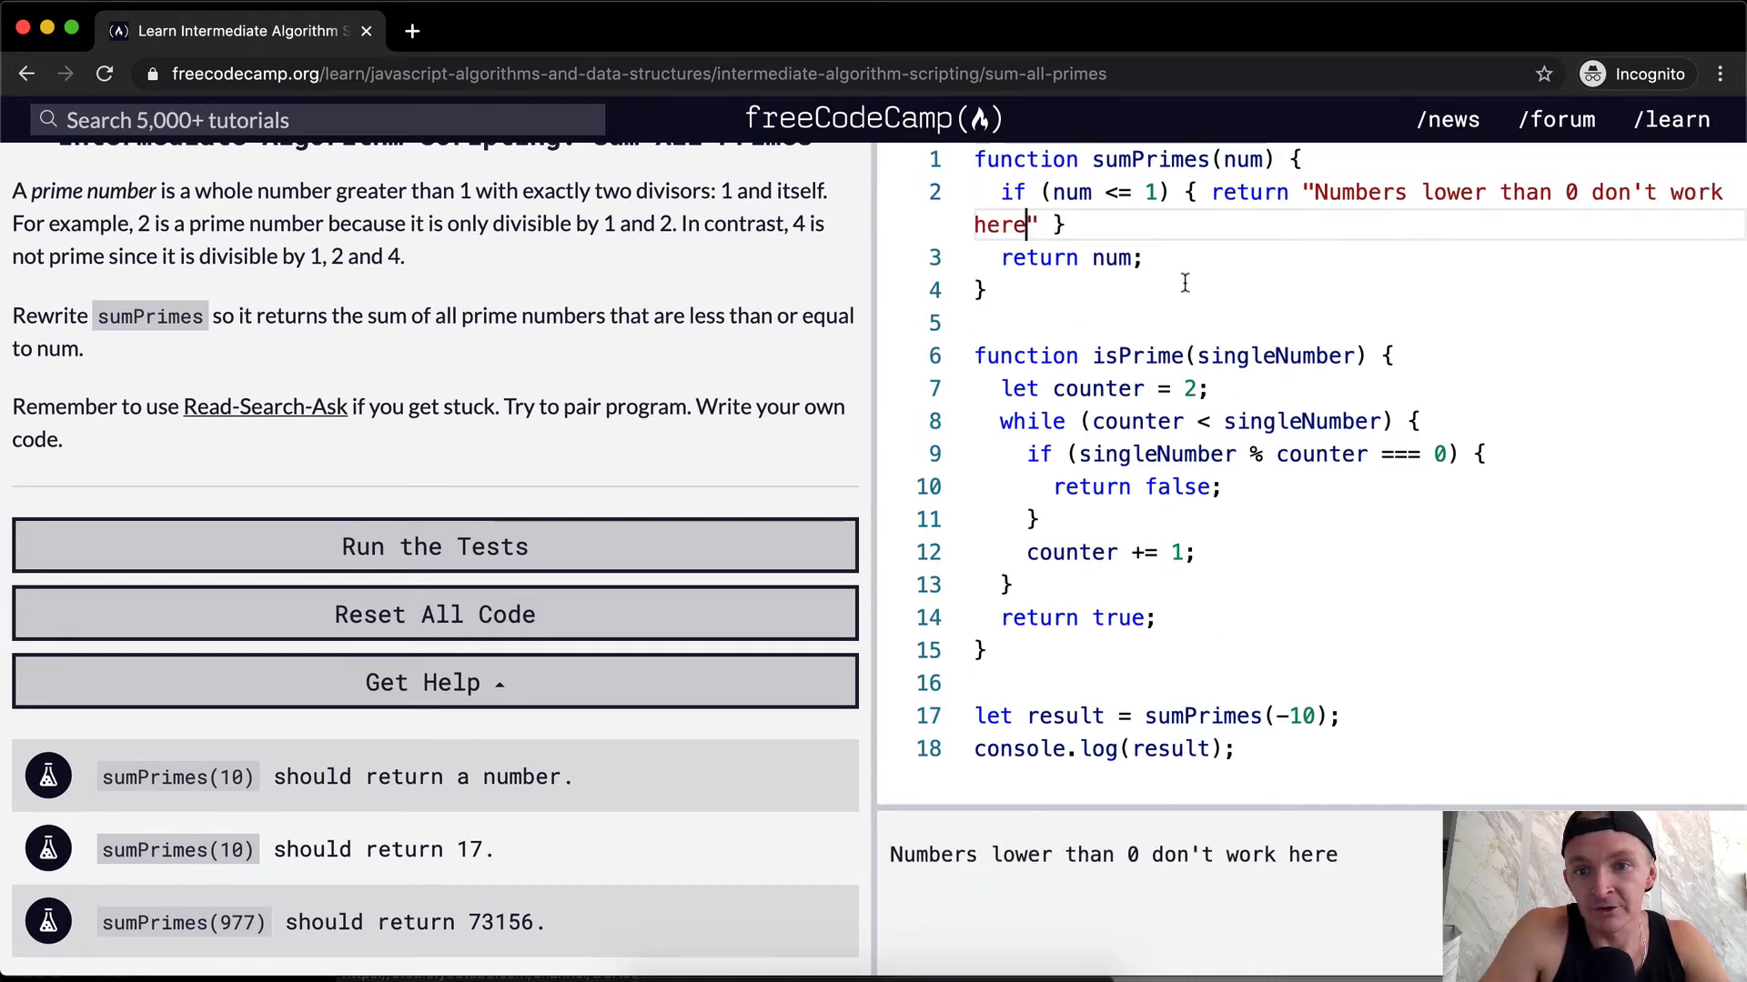
click(1298, 715)
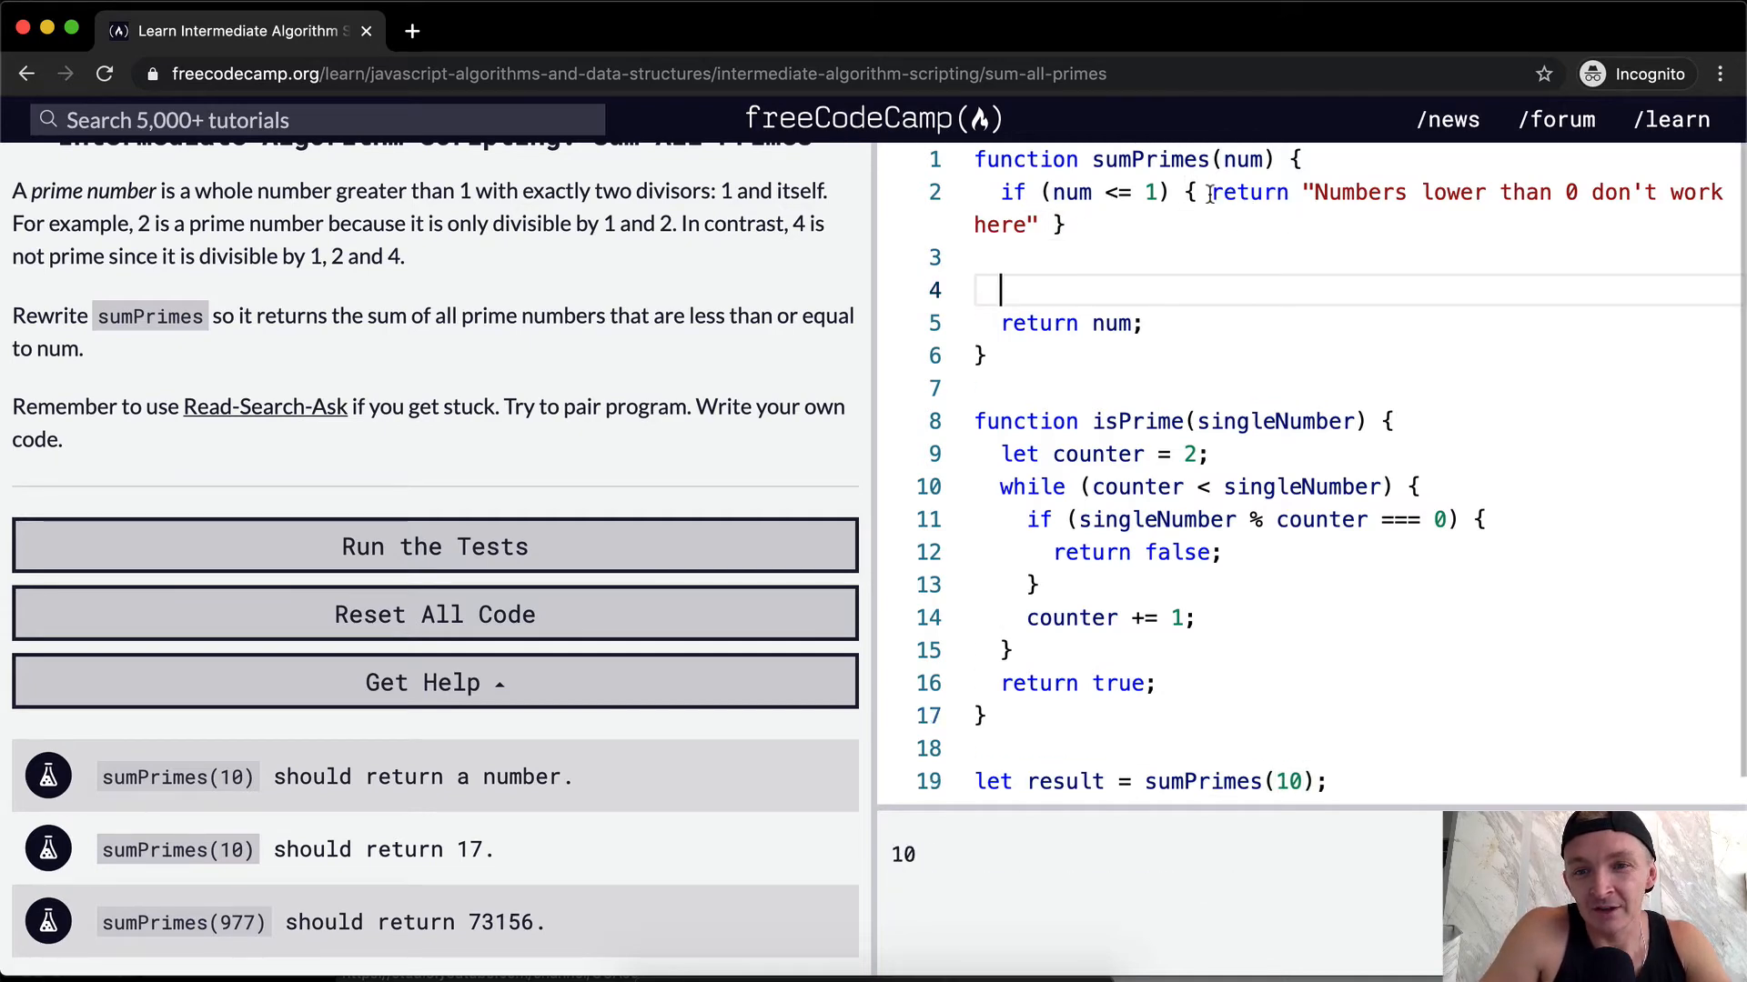
Declare let counter = 2 and let sum = 0 inside sumPrimes, returning sum
key(Enter)
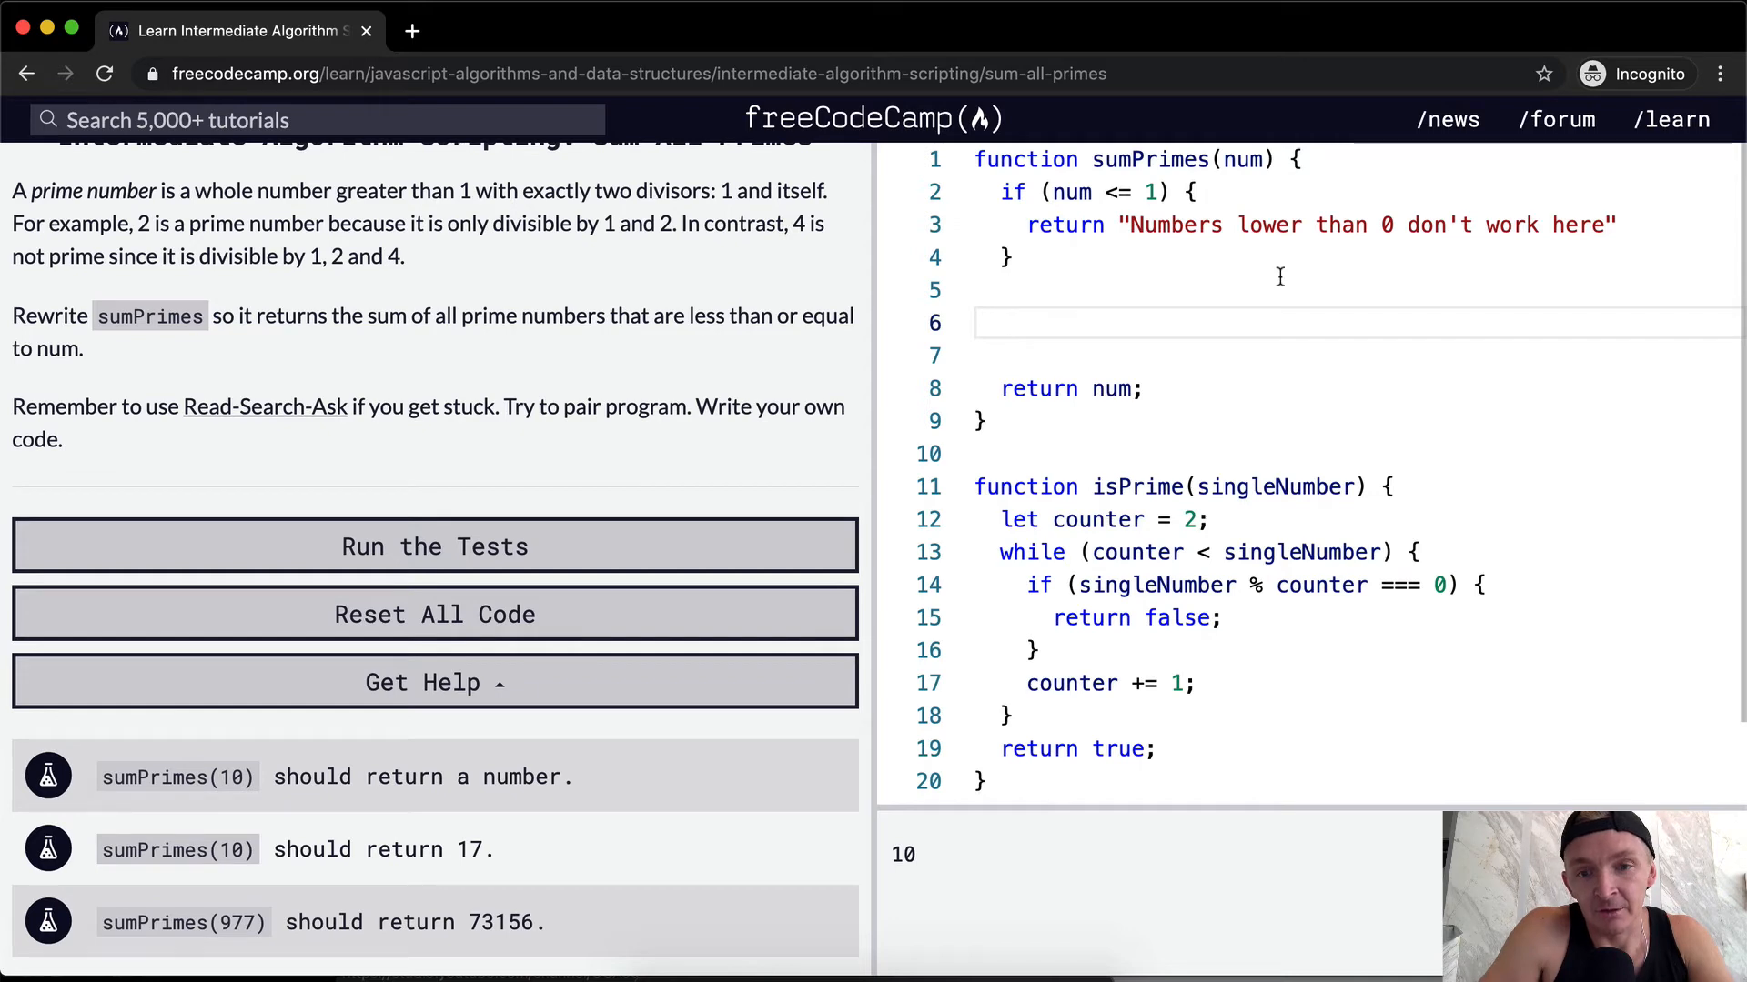
text(counter = 2)
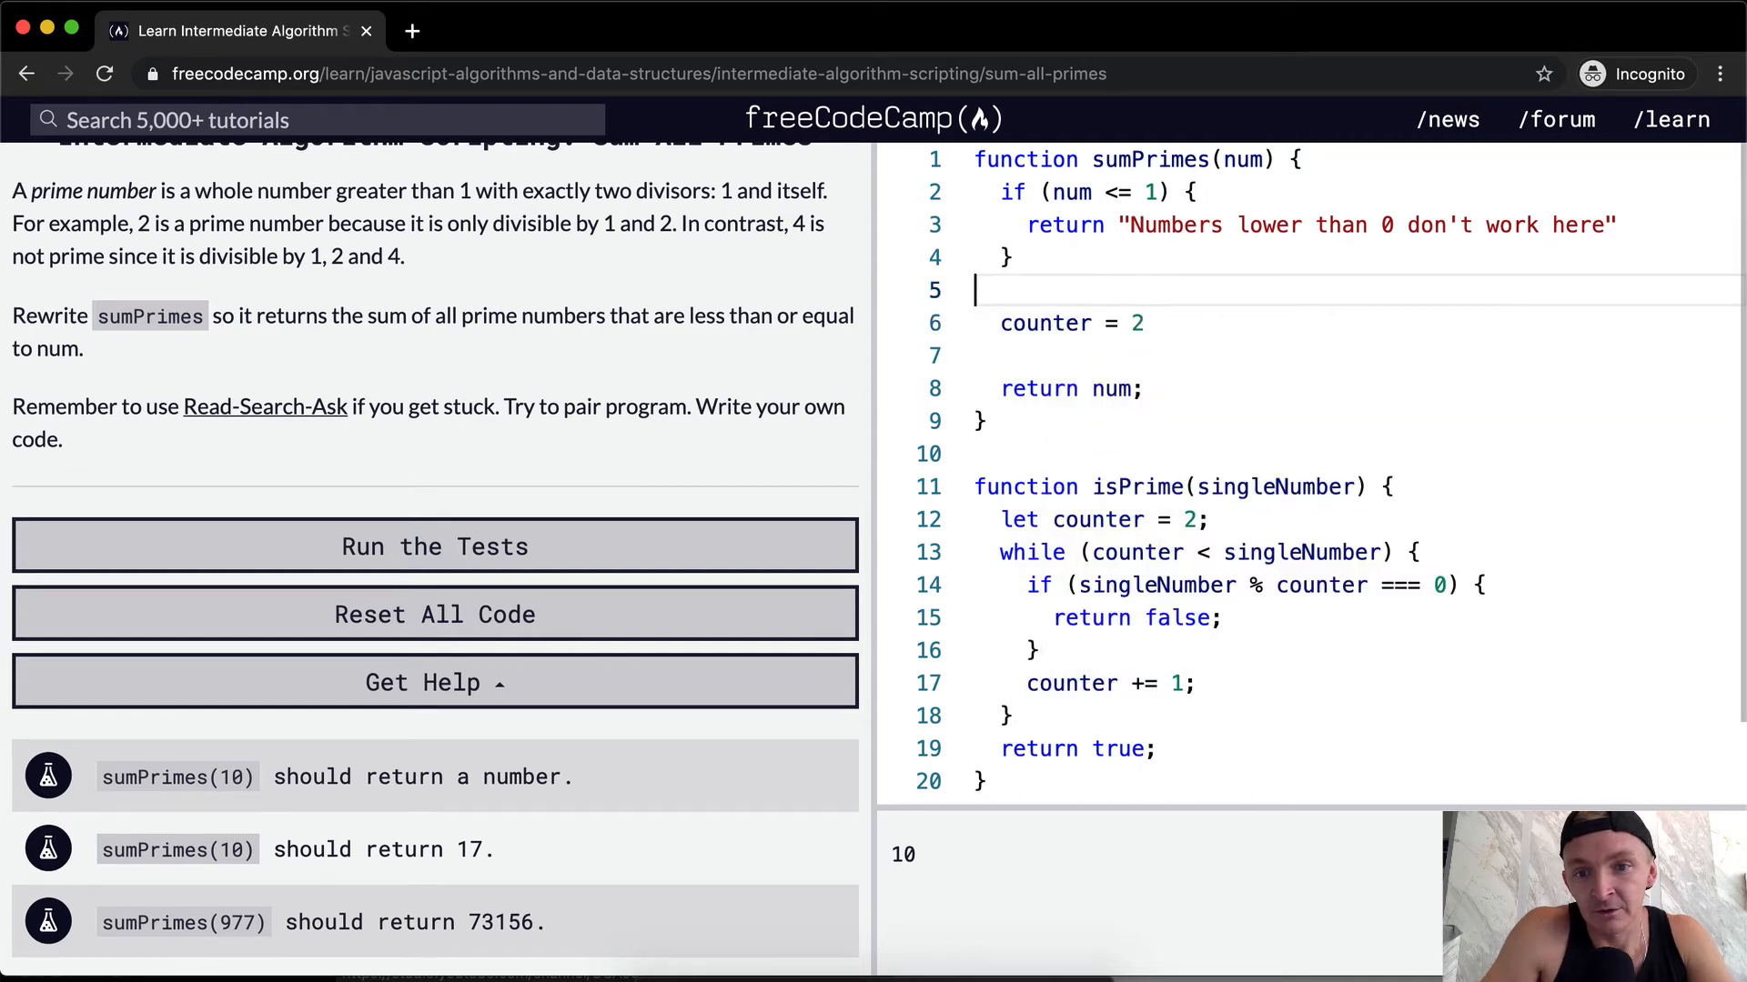
text(let)
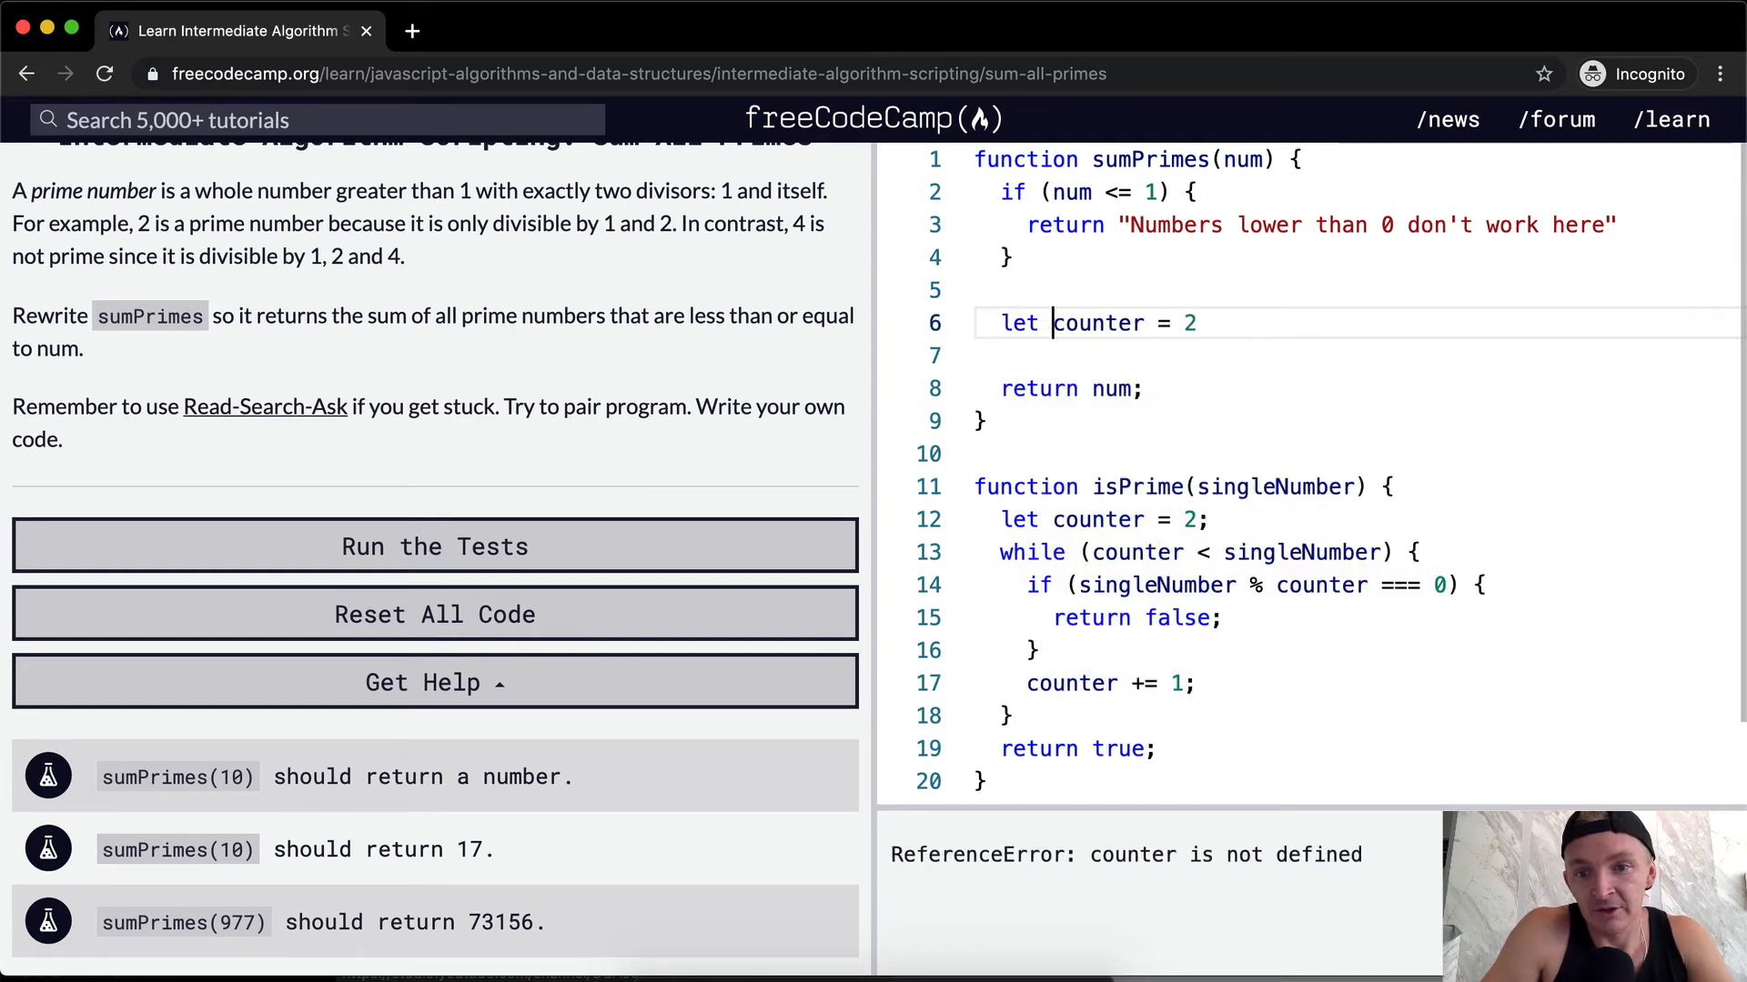
text(;)
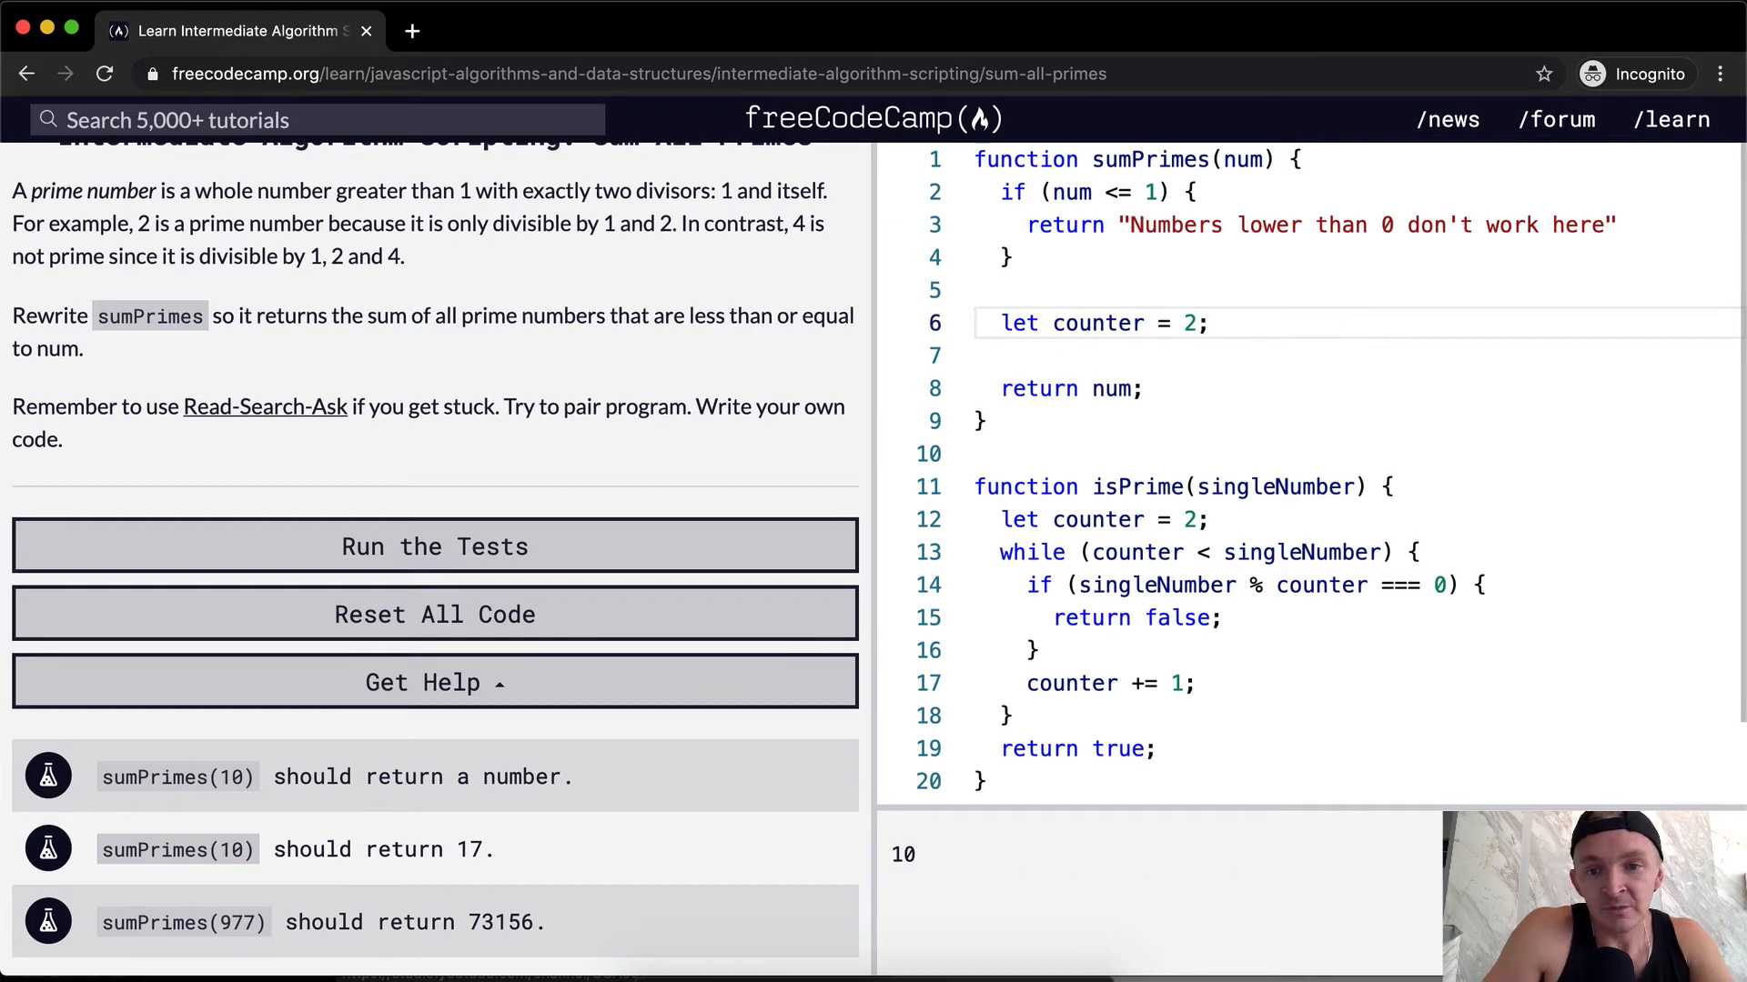
text(let)
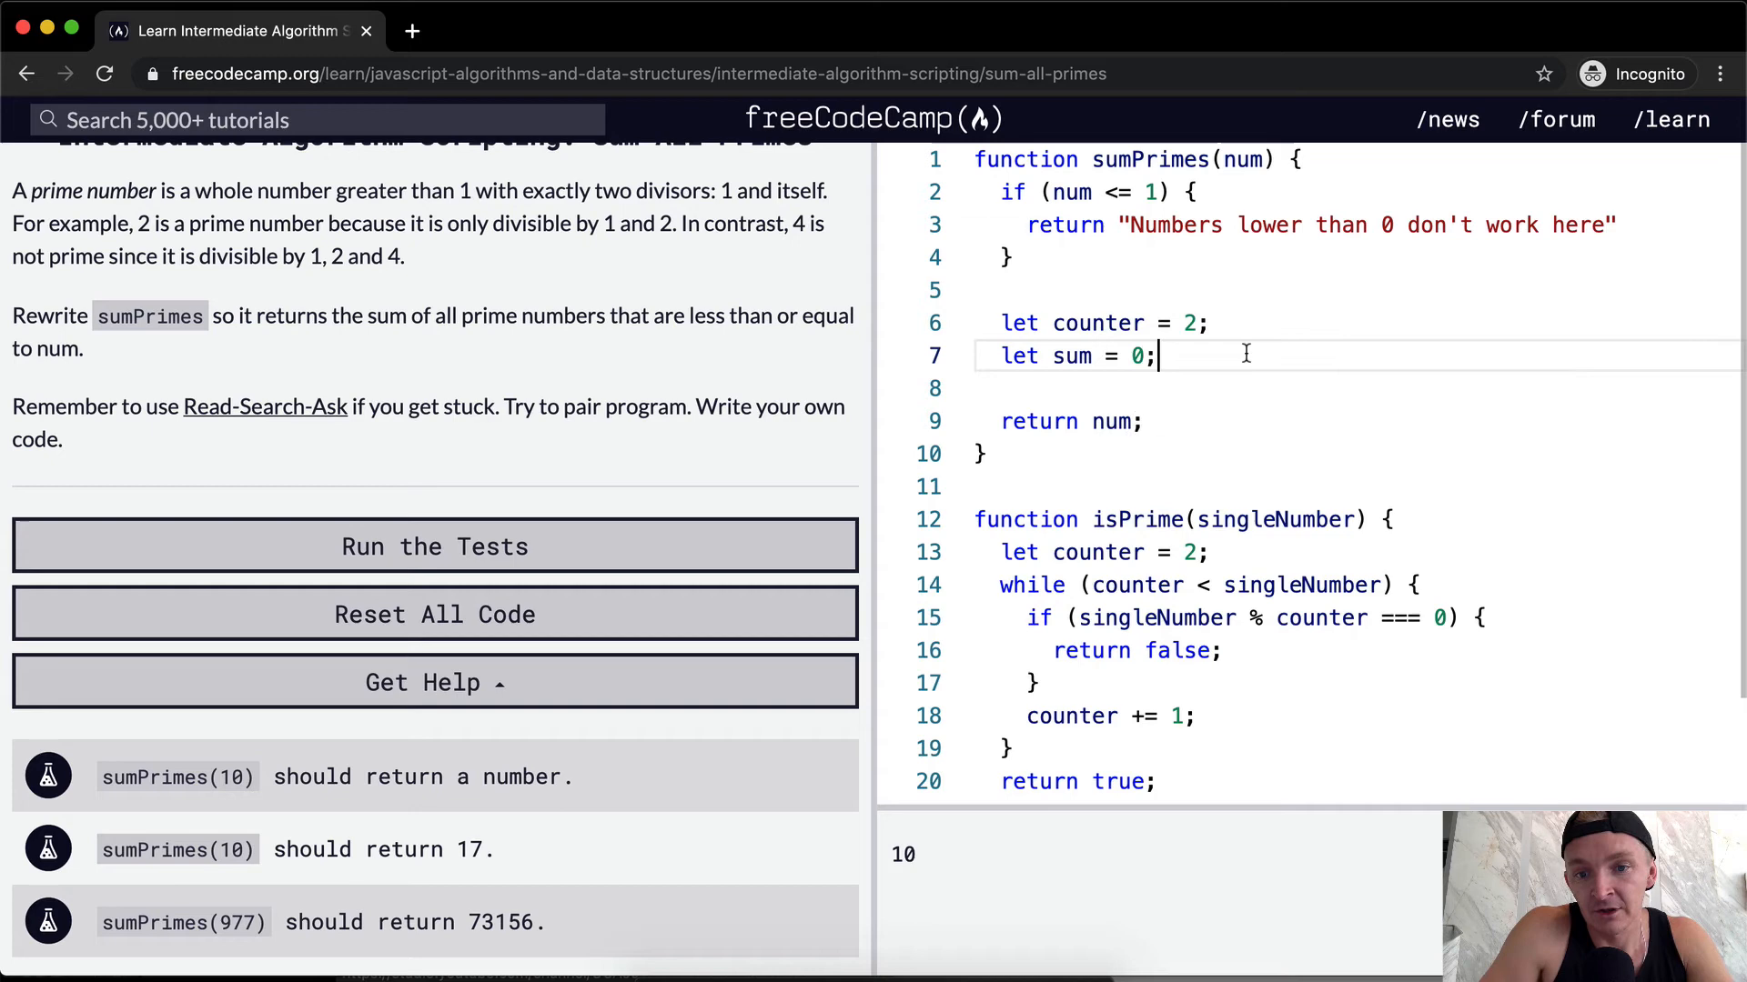
text(sum)
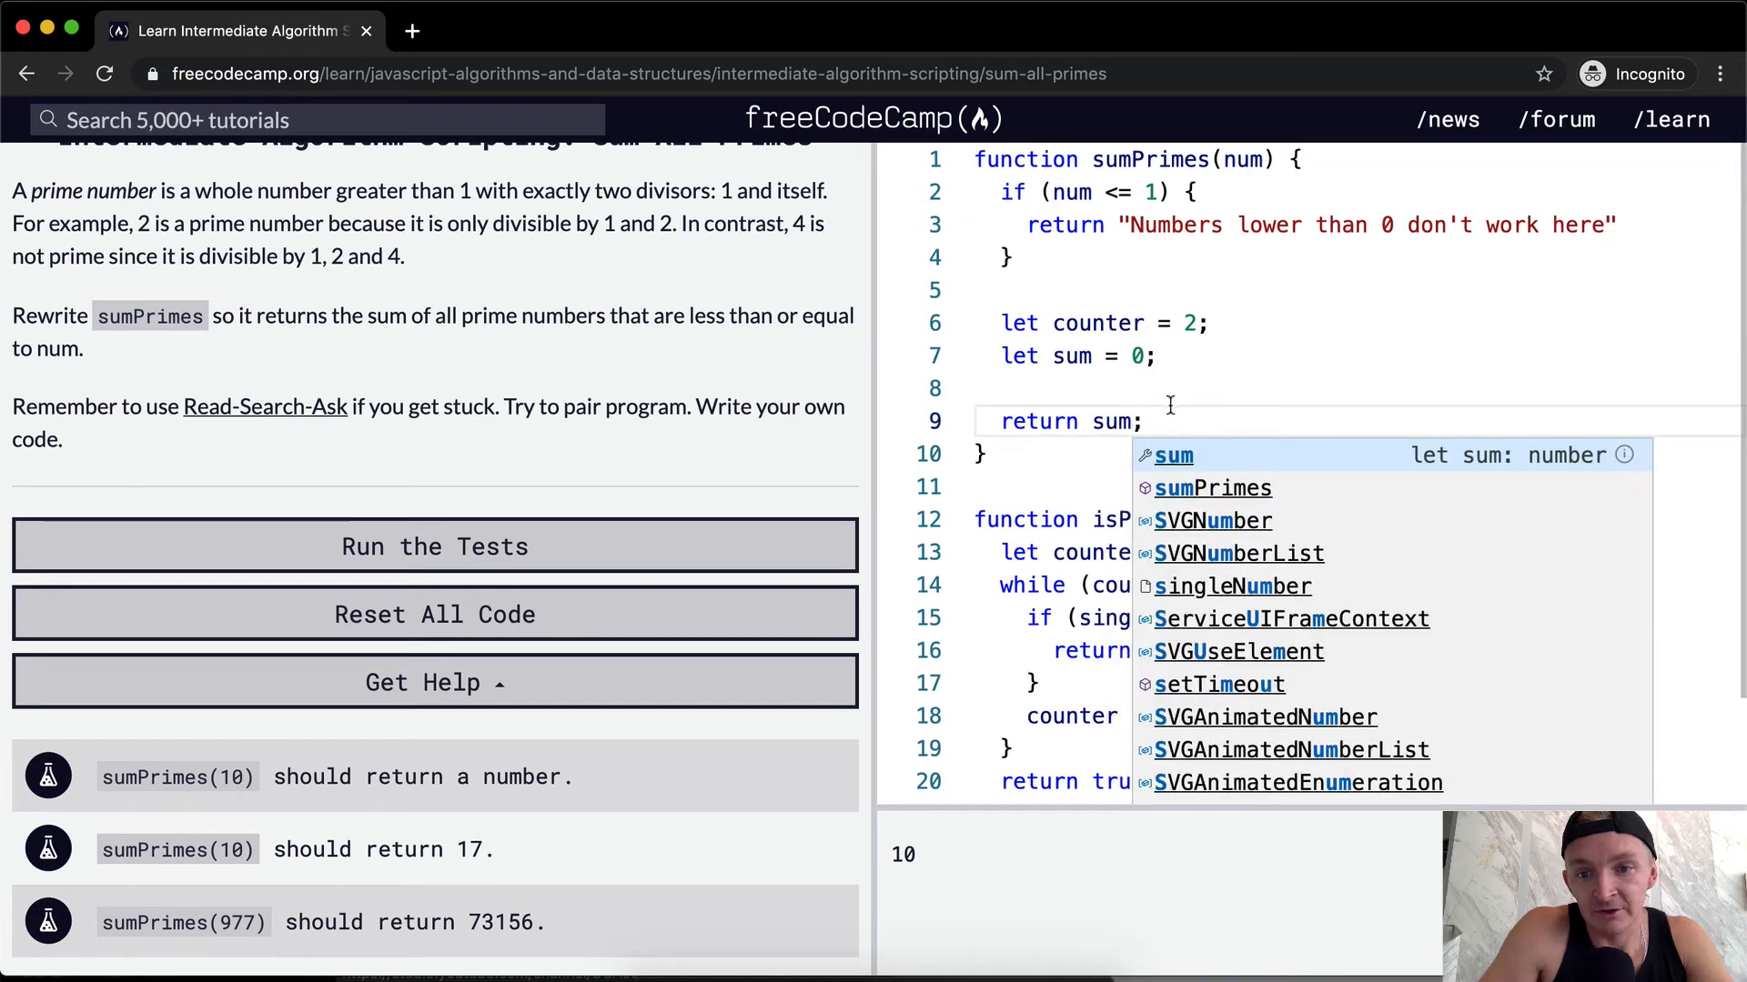
key(Escape)
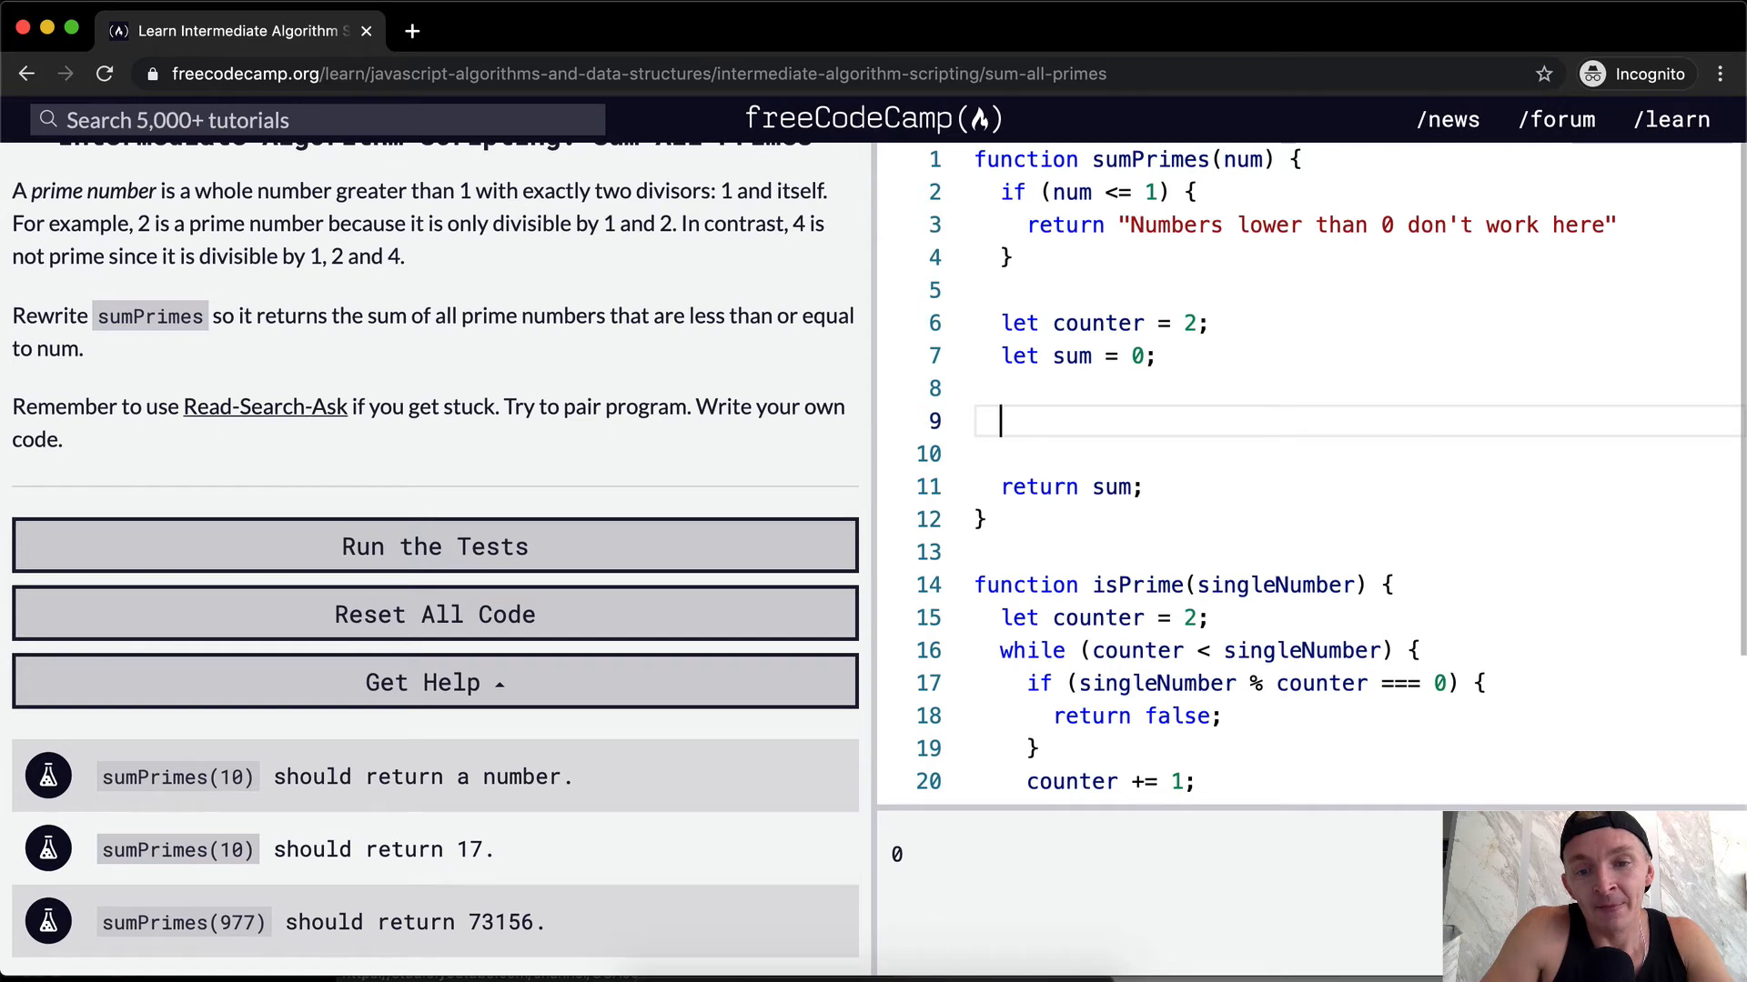
Add a while (counter < num) loop in sumPrimes that increments counter by 1
text(while (counter <)
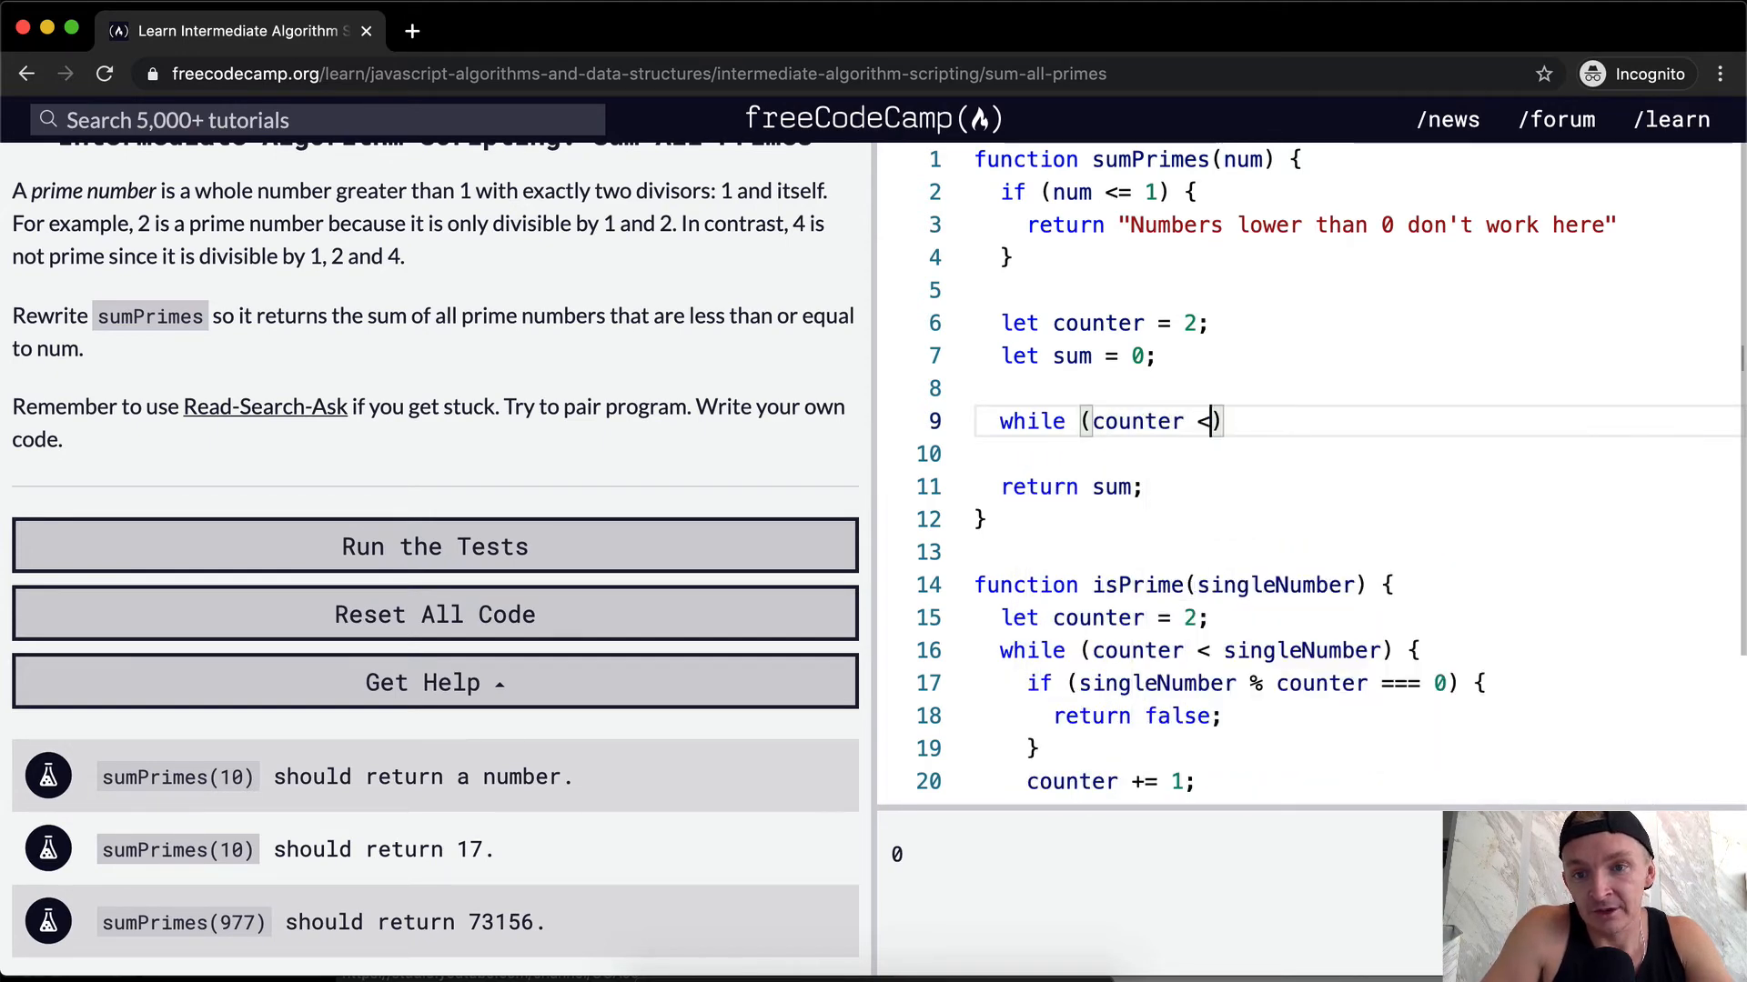
text(num) {)
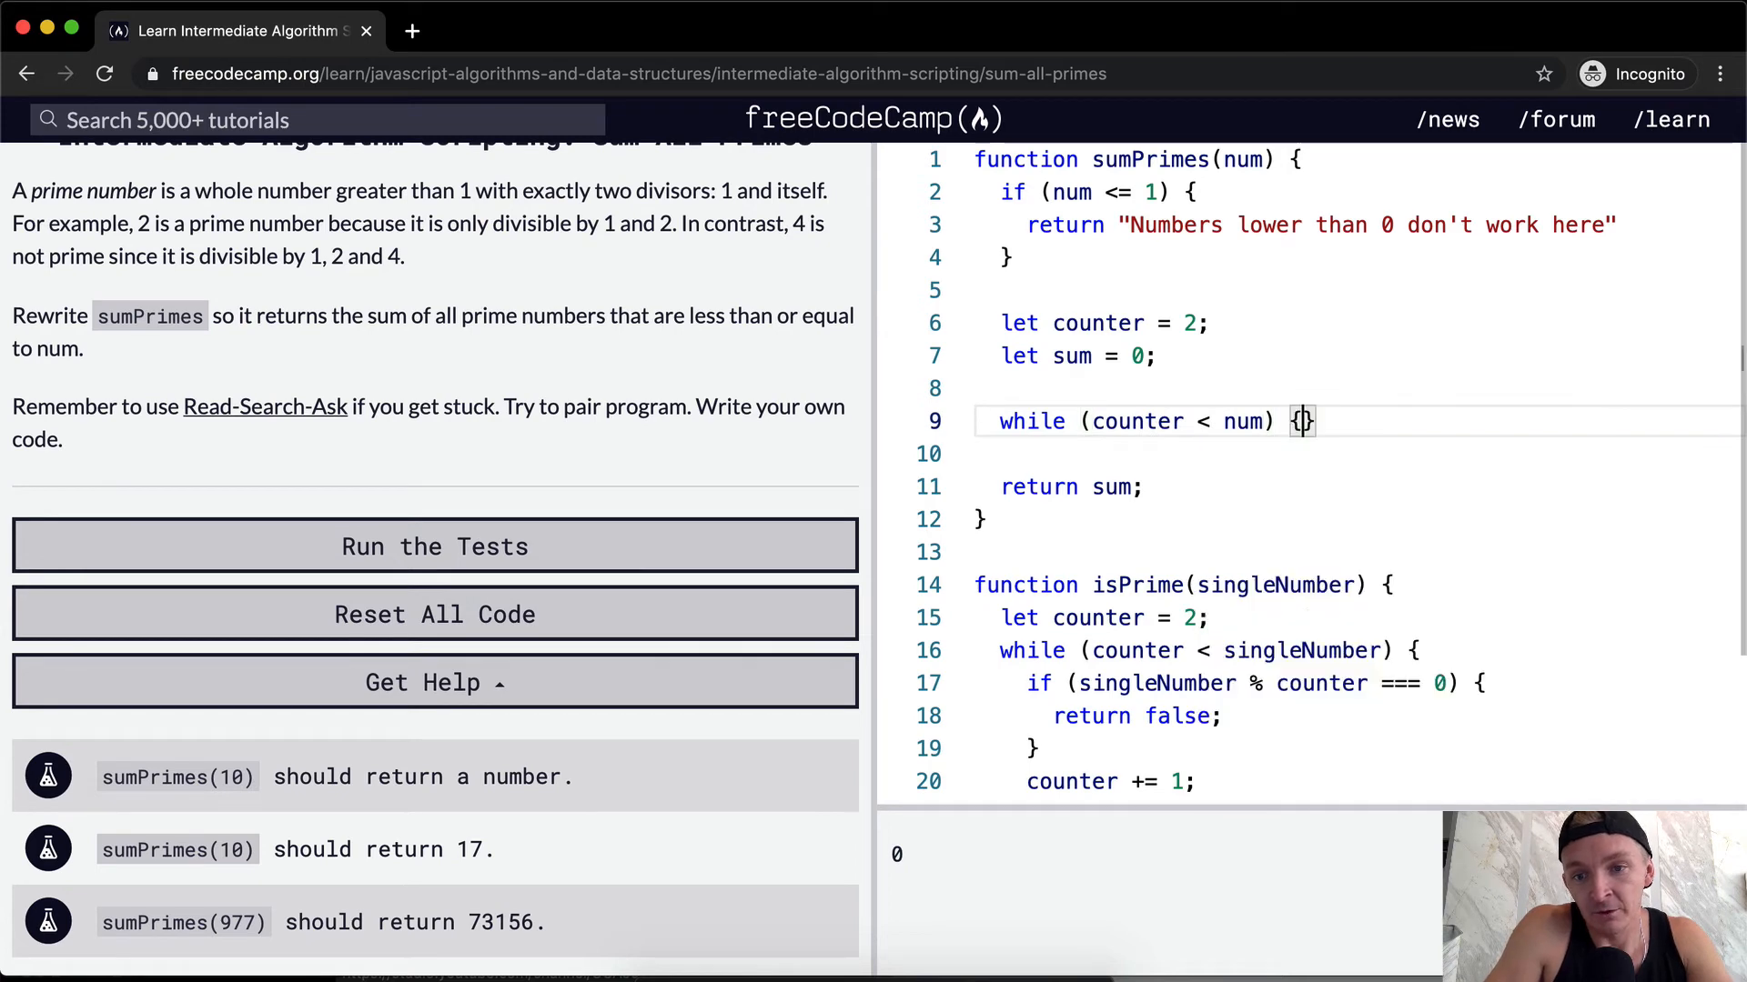
text(counter)
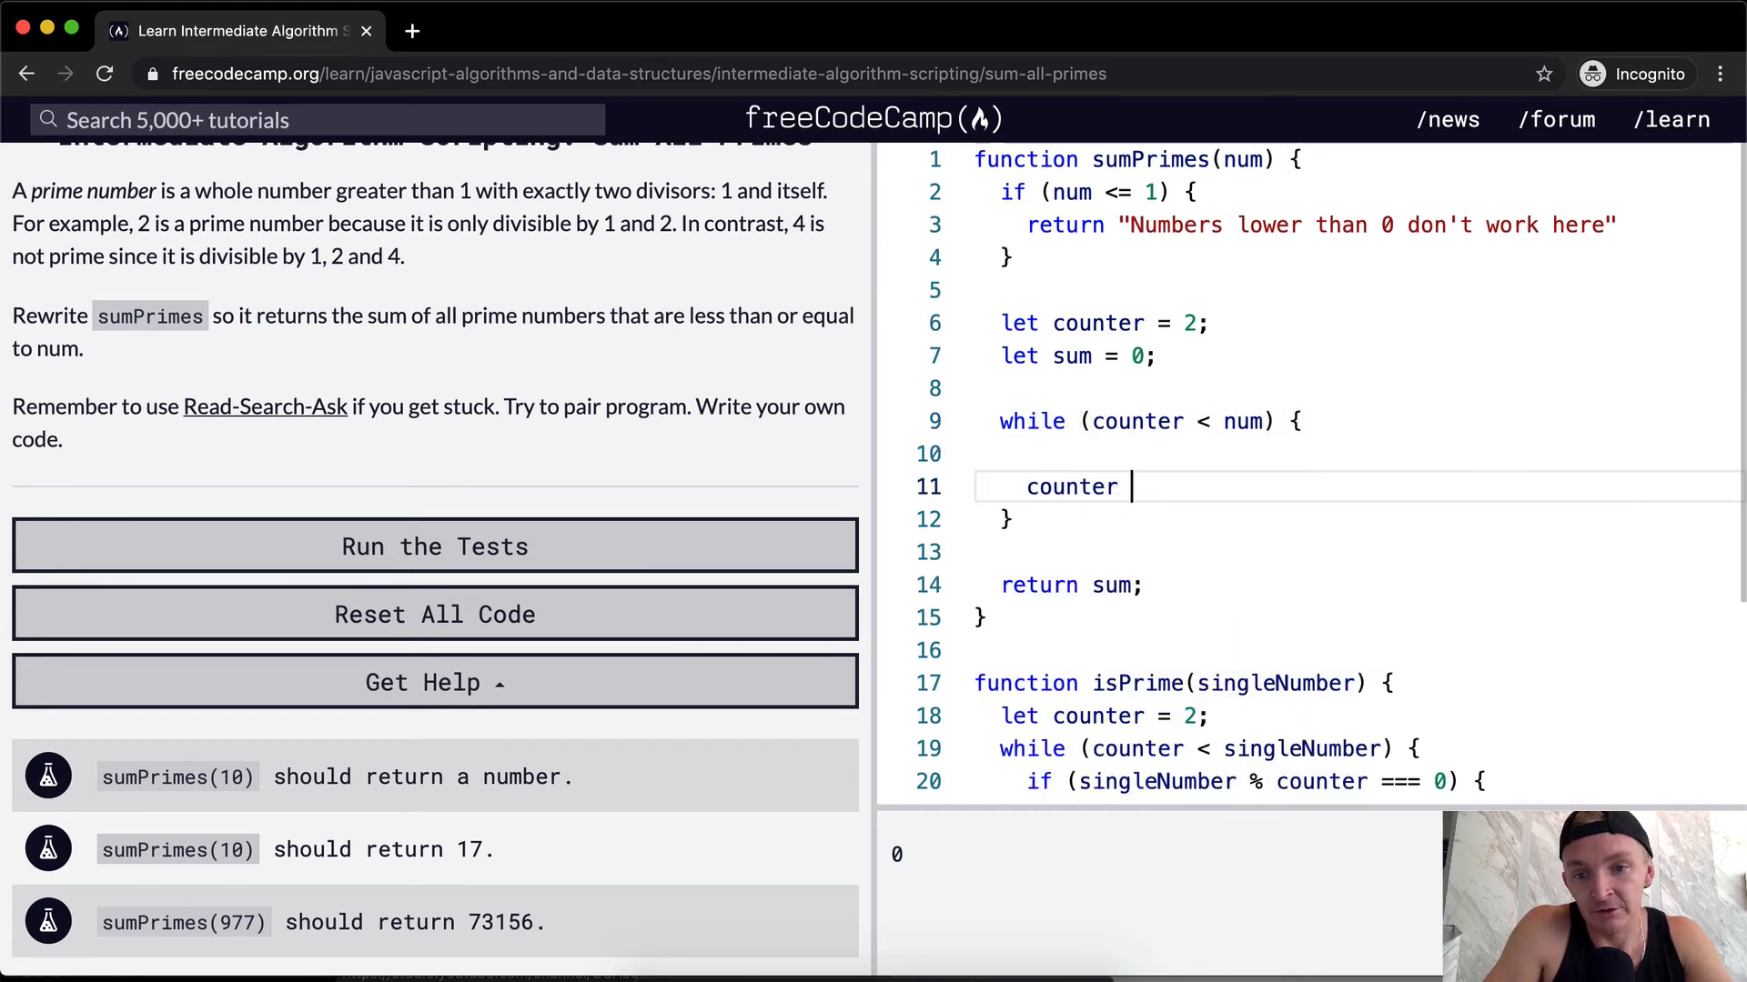
text(+= 1;)
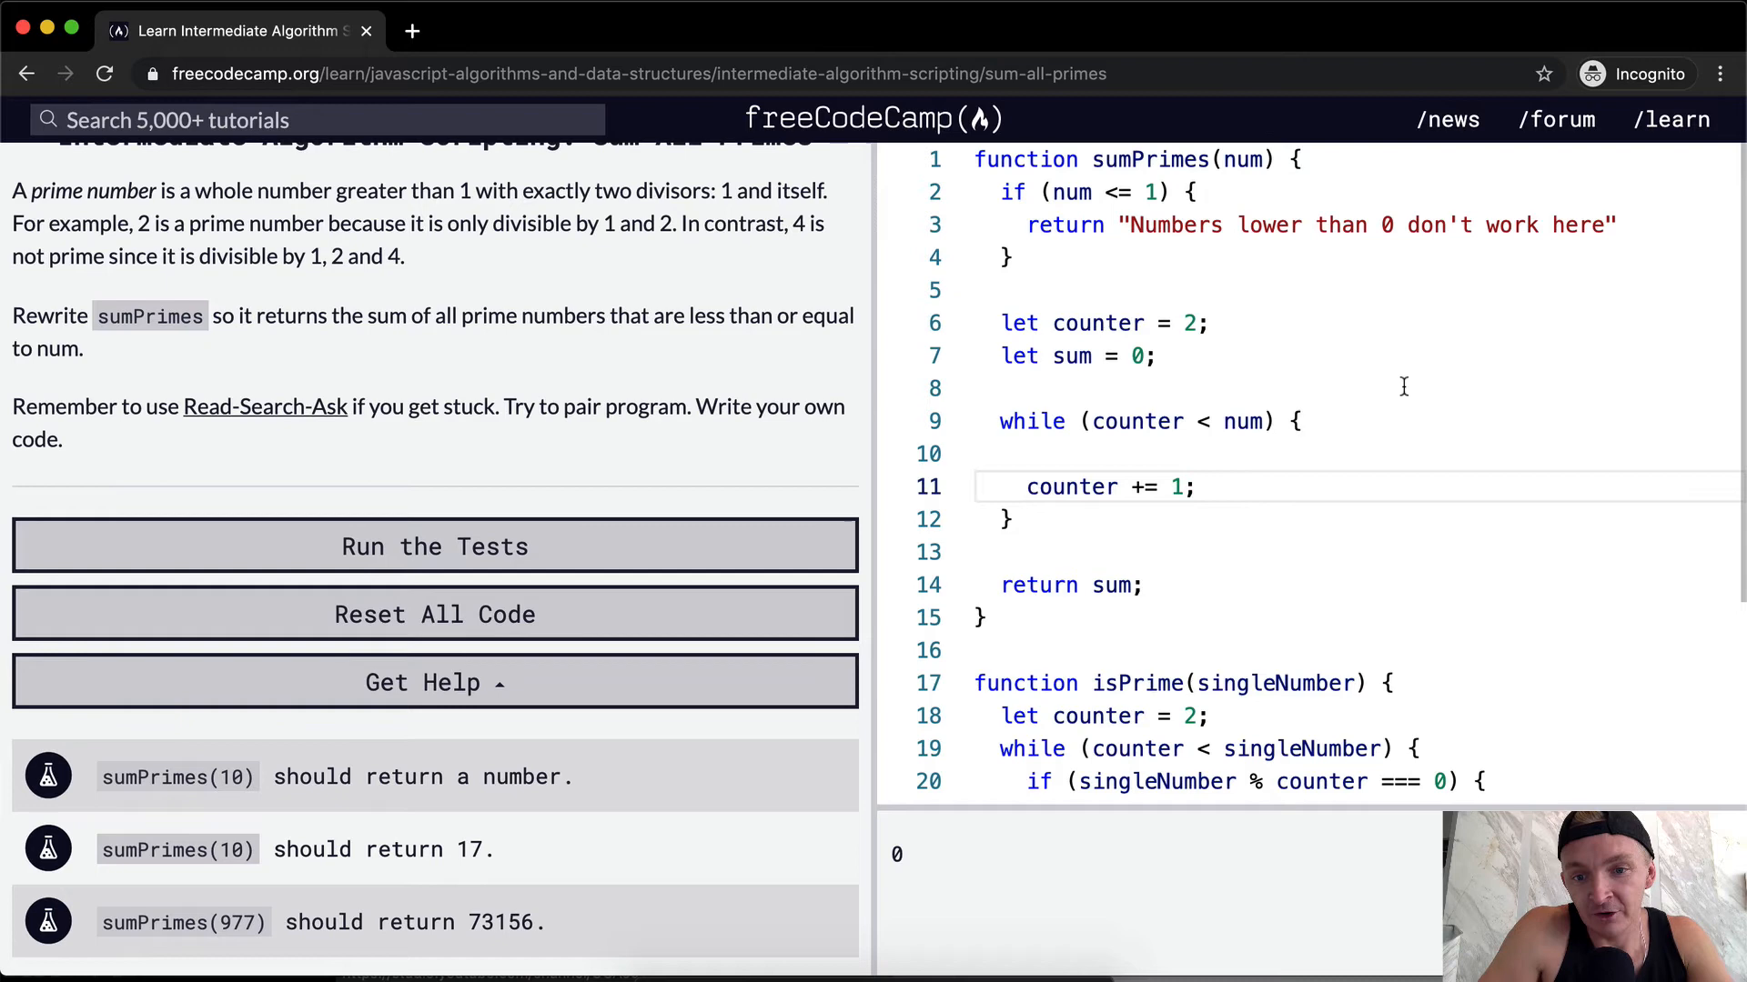
mouse_move(1151, 422)
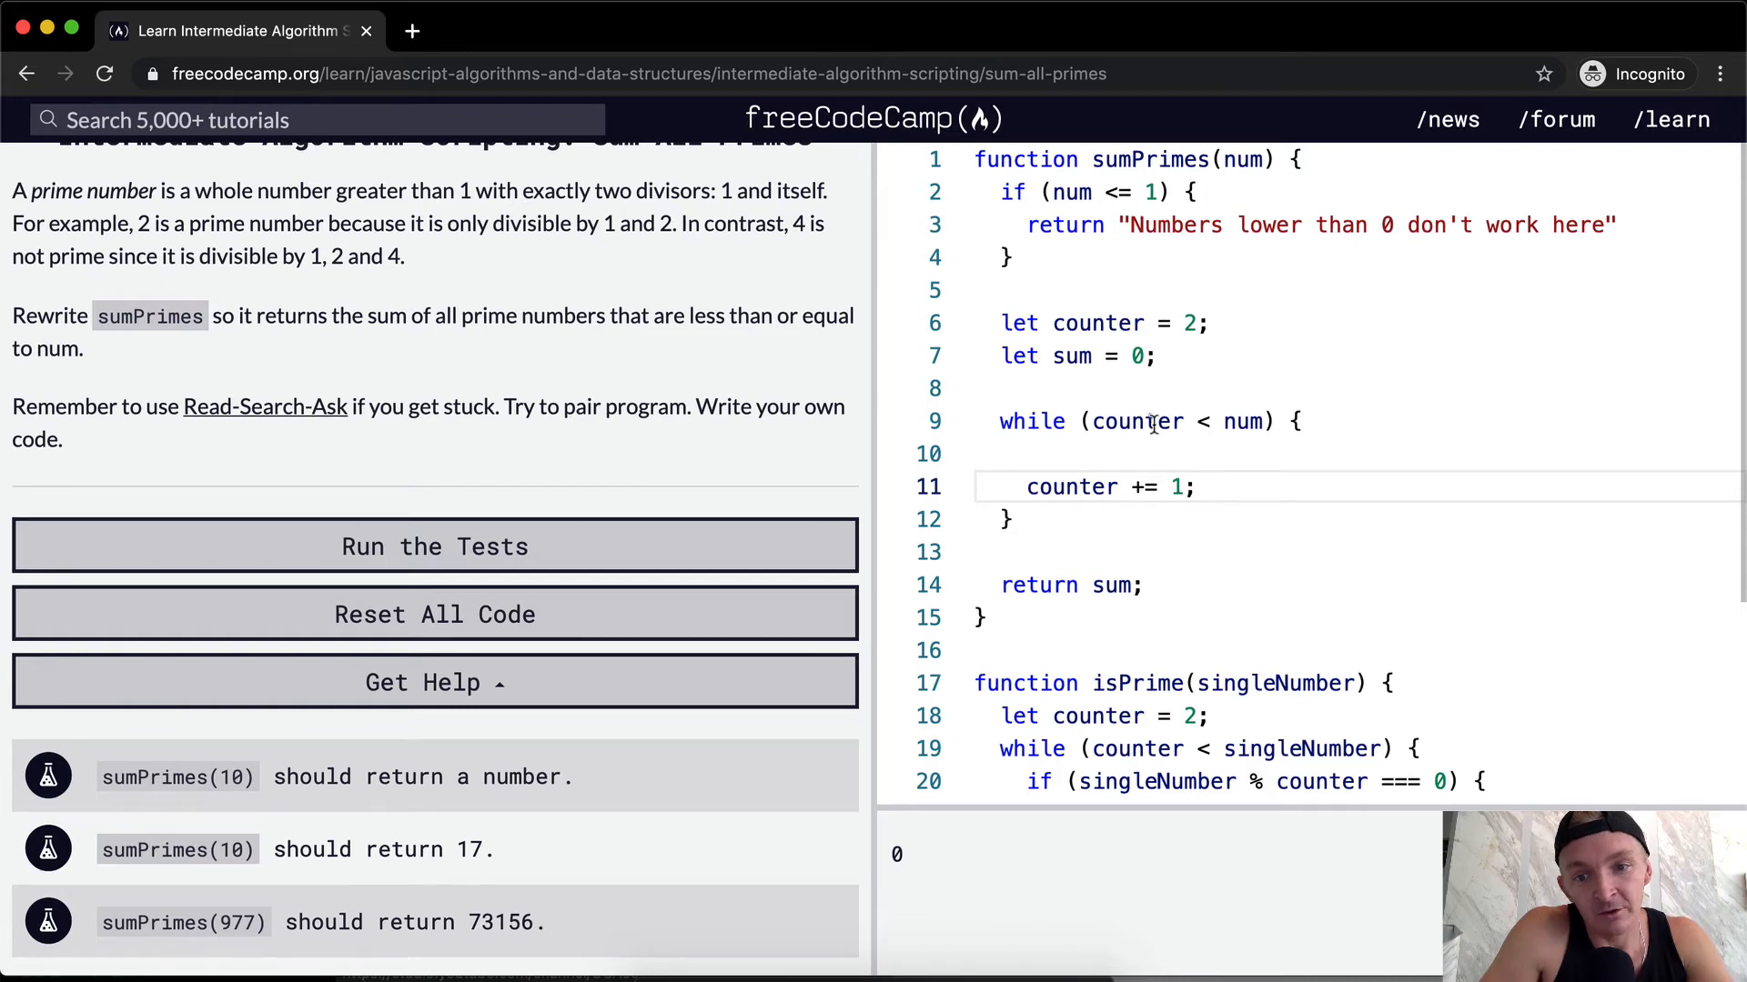
mouse_move(1201, 487)
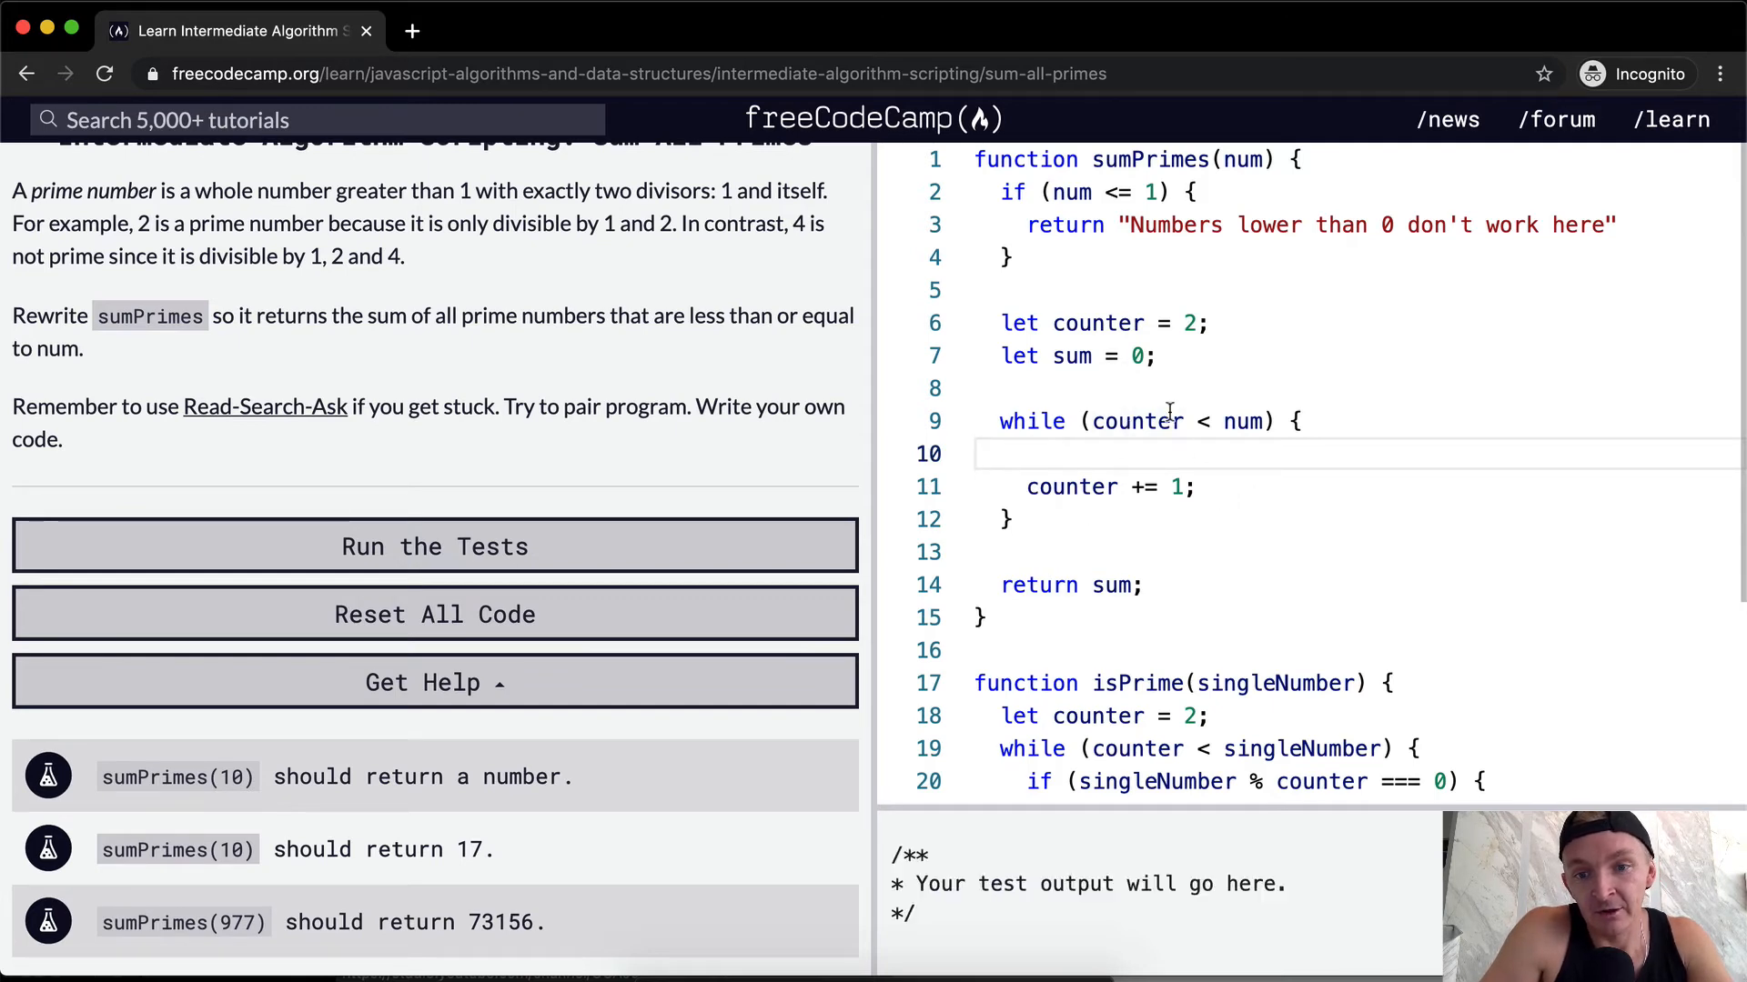
Add an if (num % counter === 0) block inside the loop
text(if ()
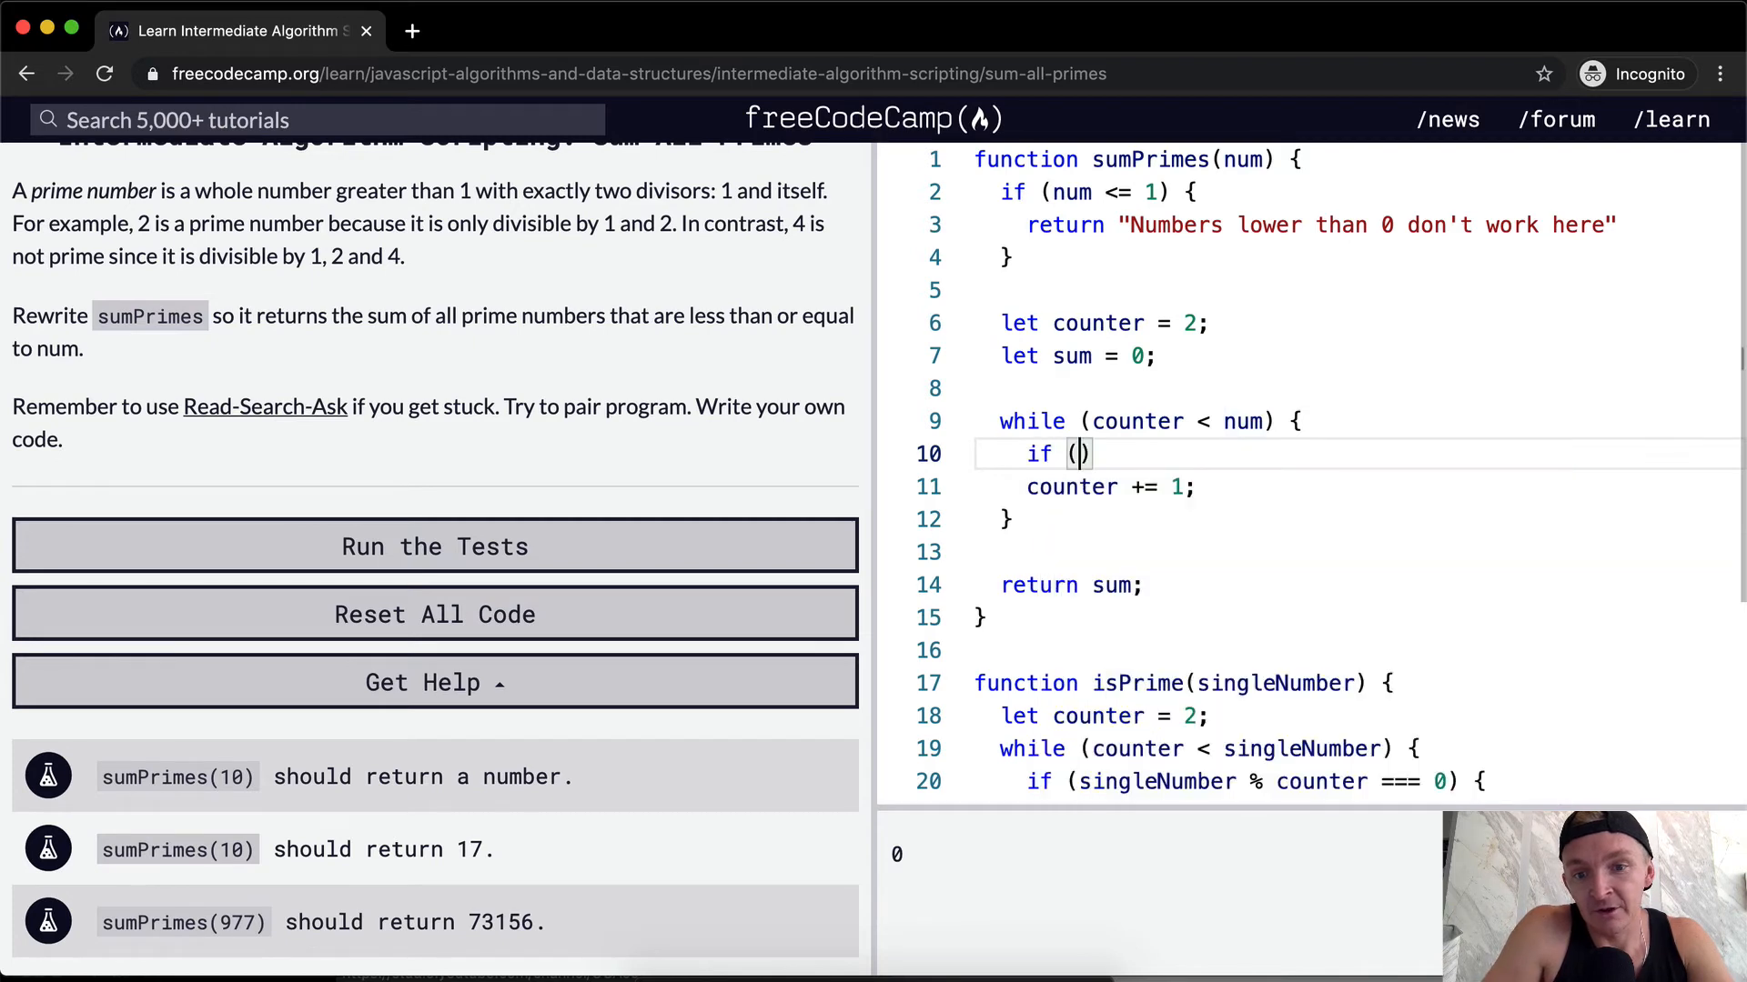
text(counter)
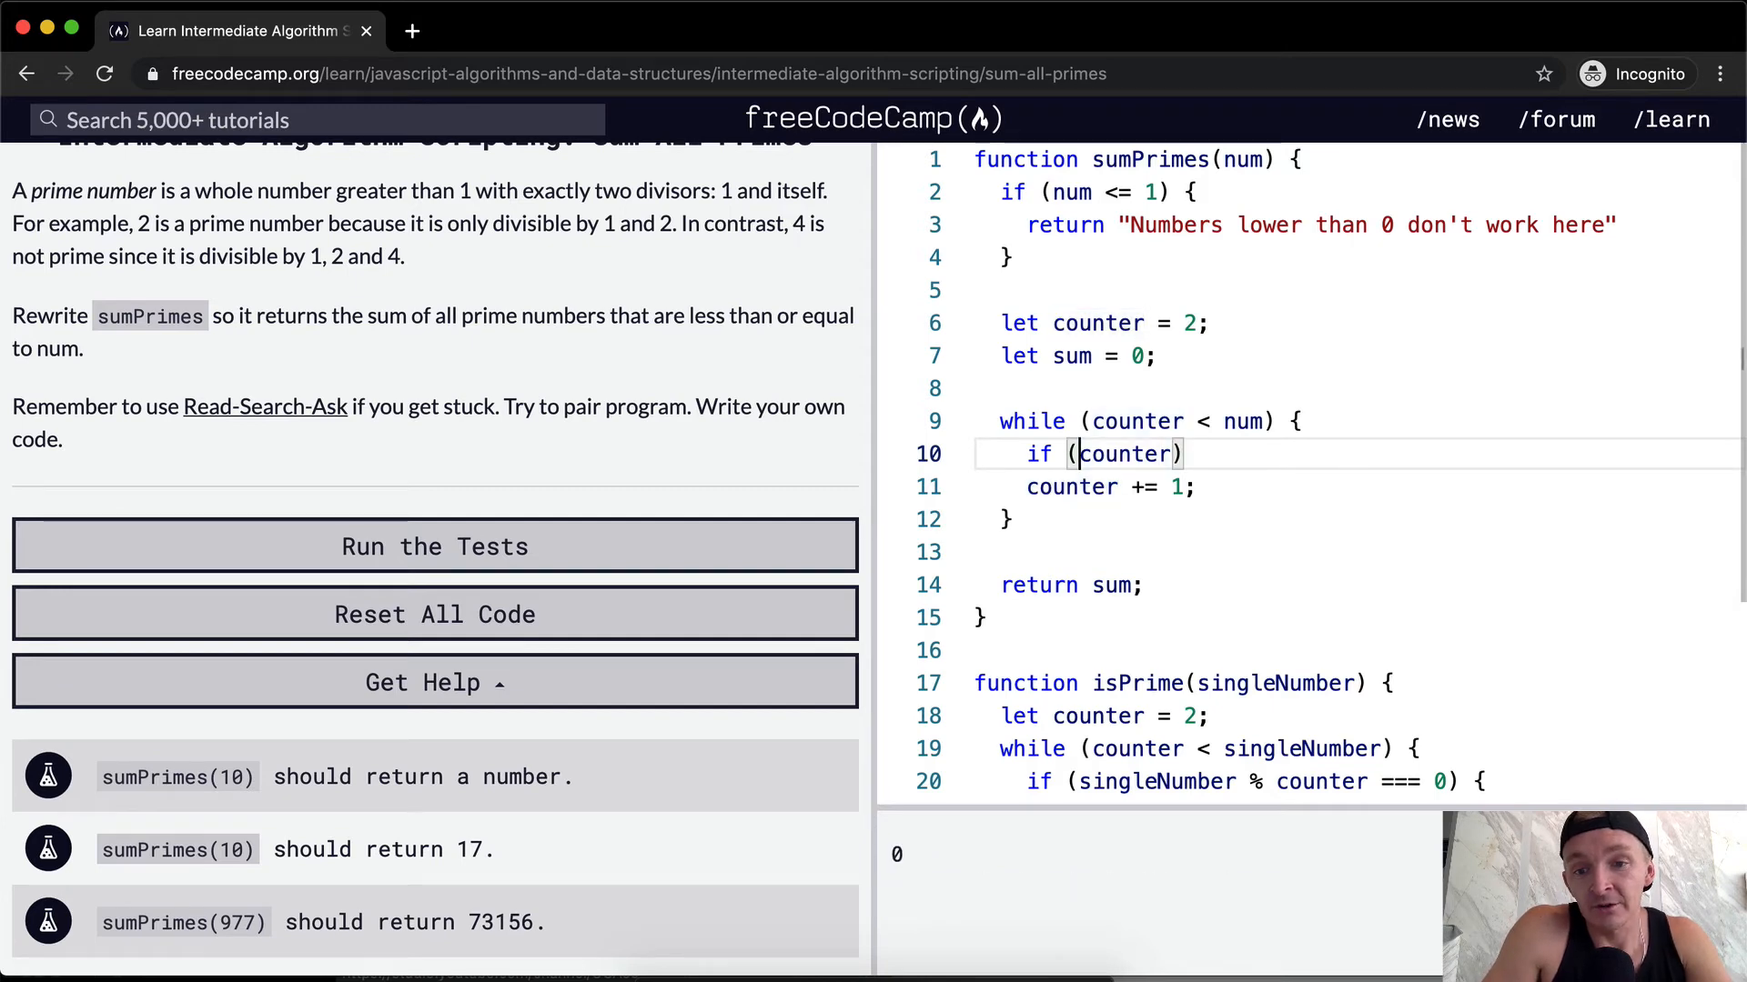
text(num)
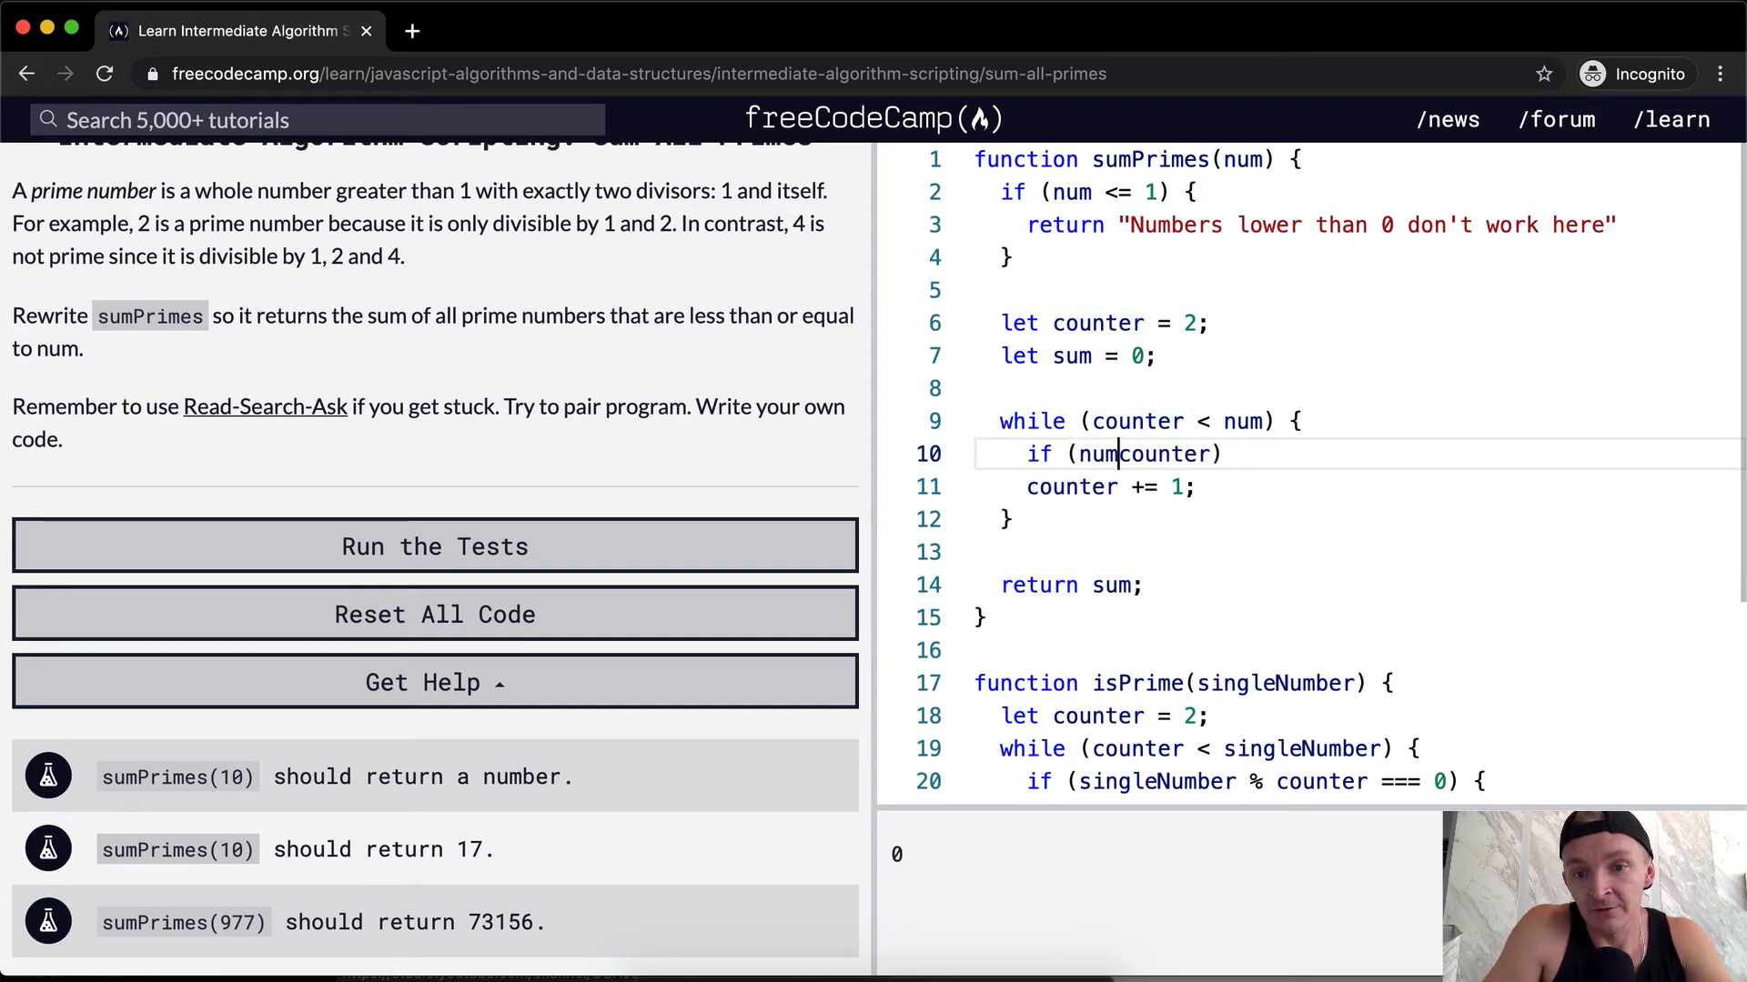
text(%)
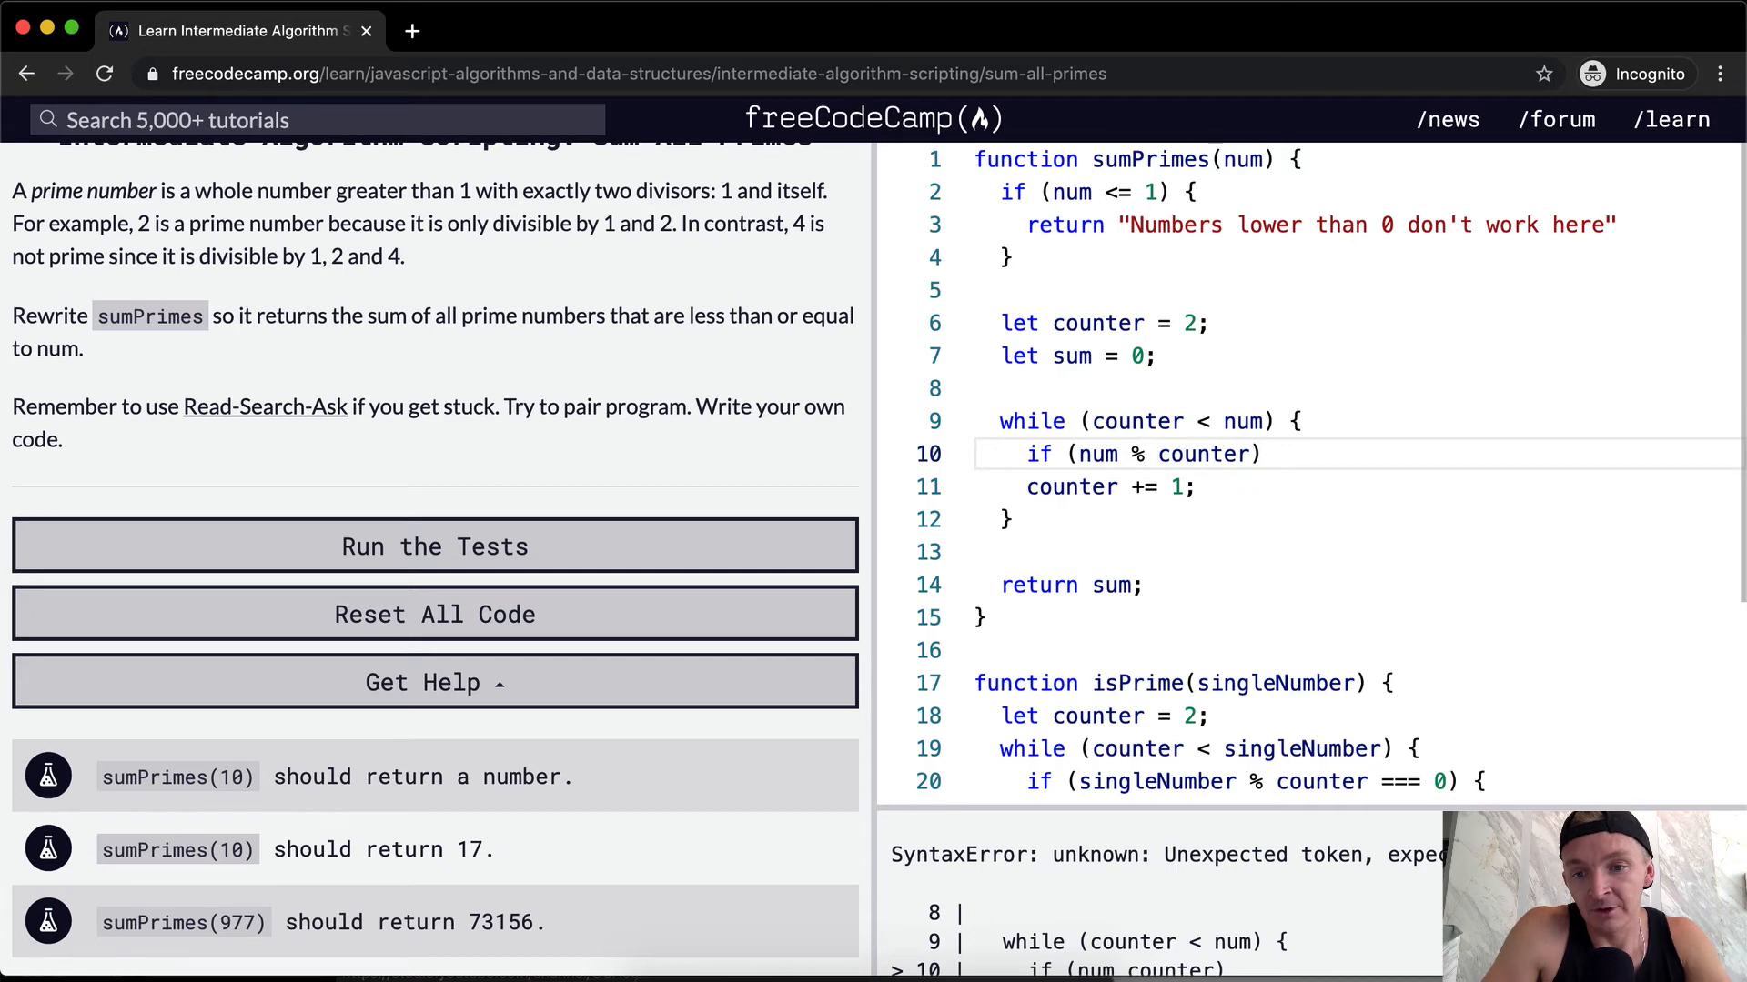
text(=== -)
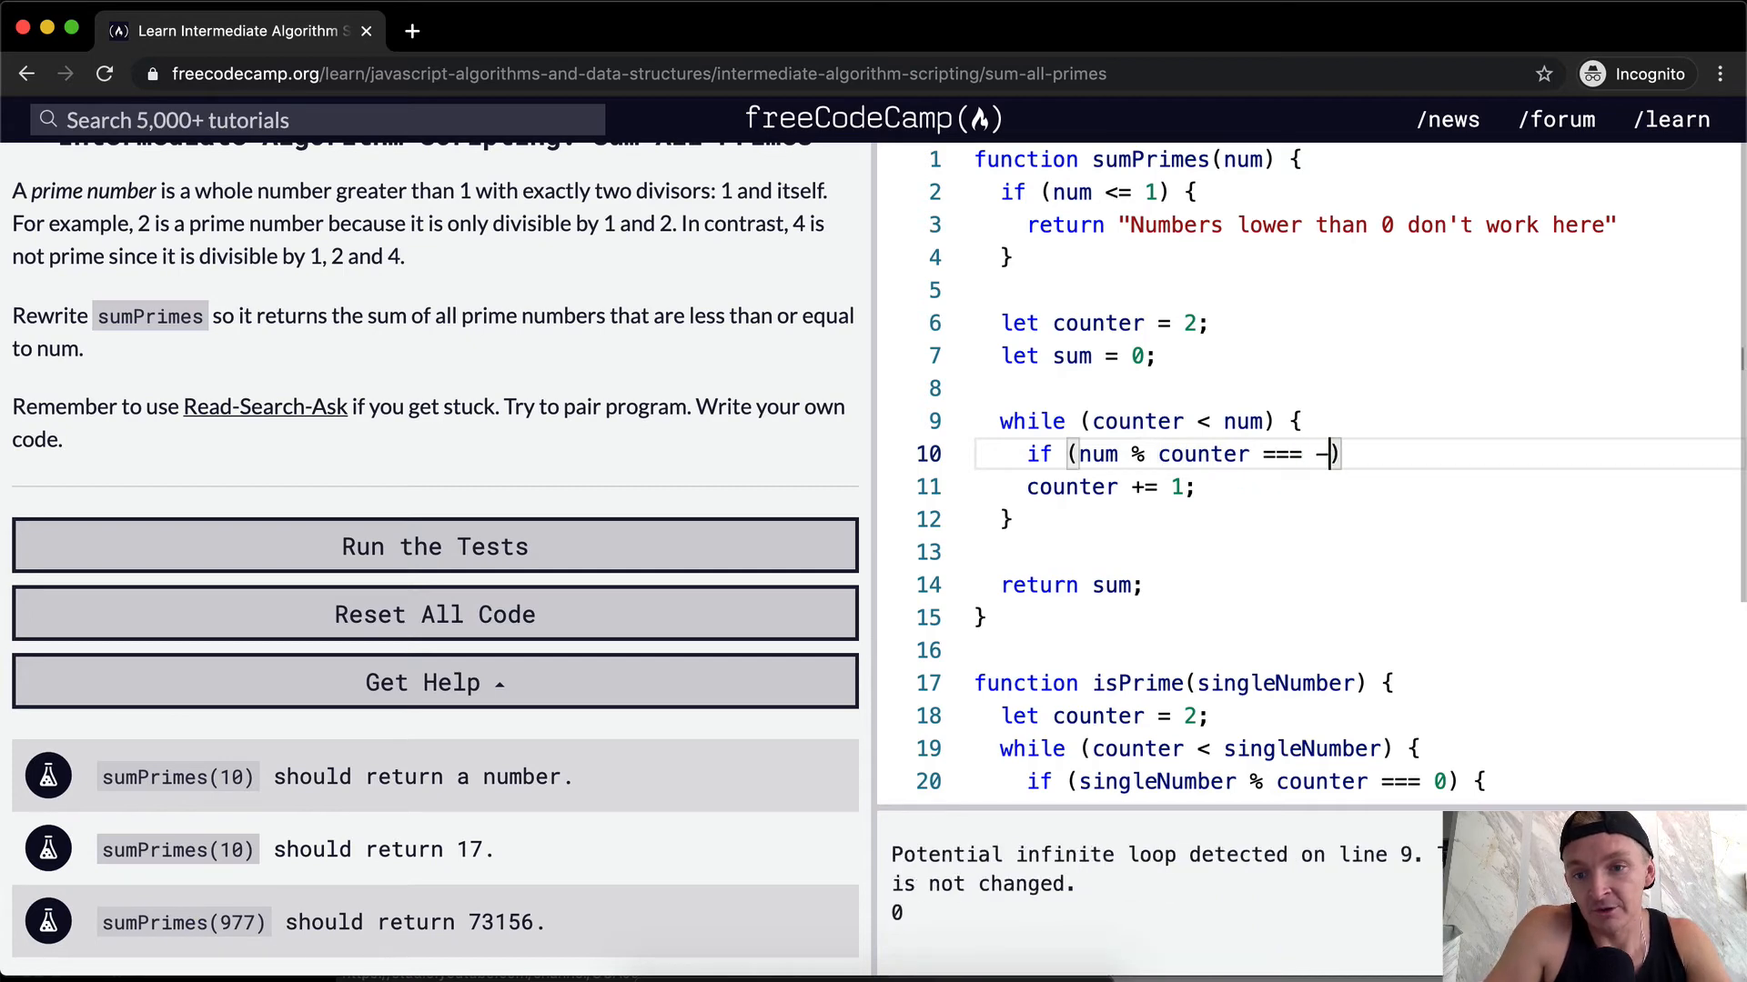
text(0)
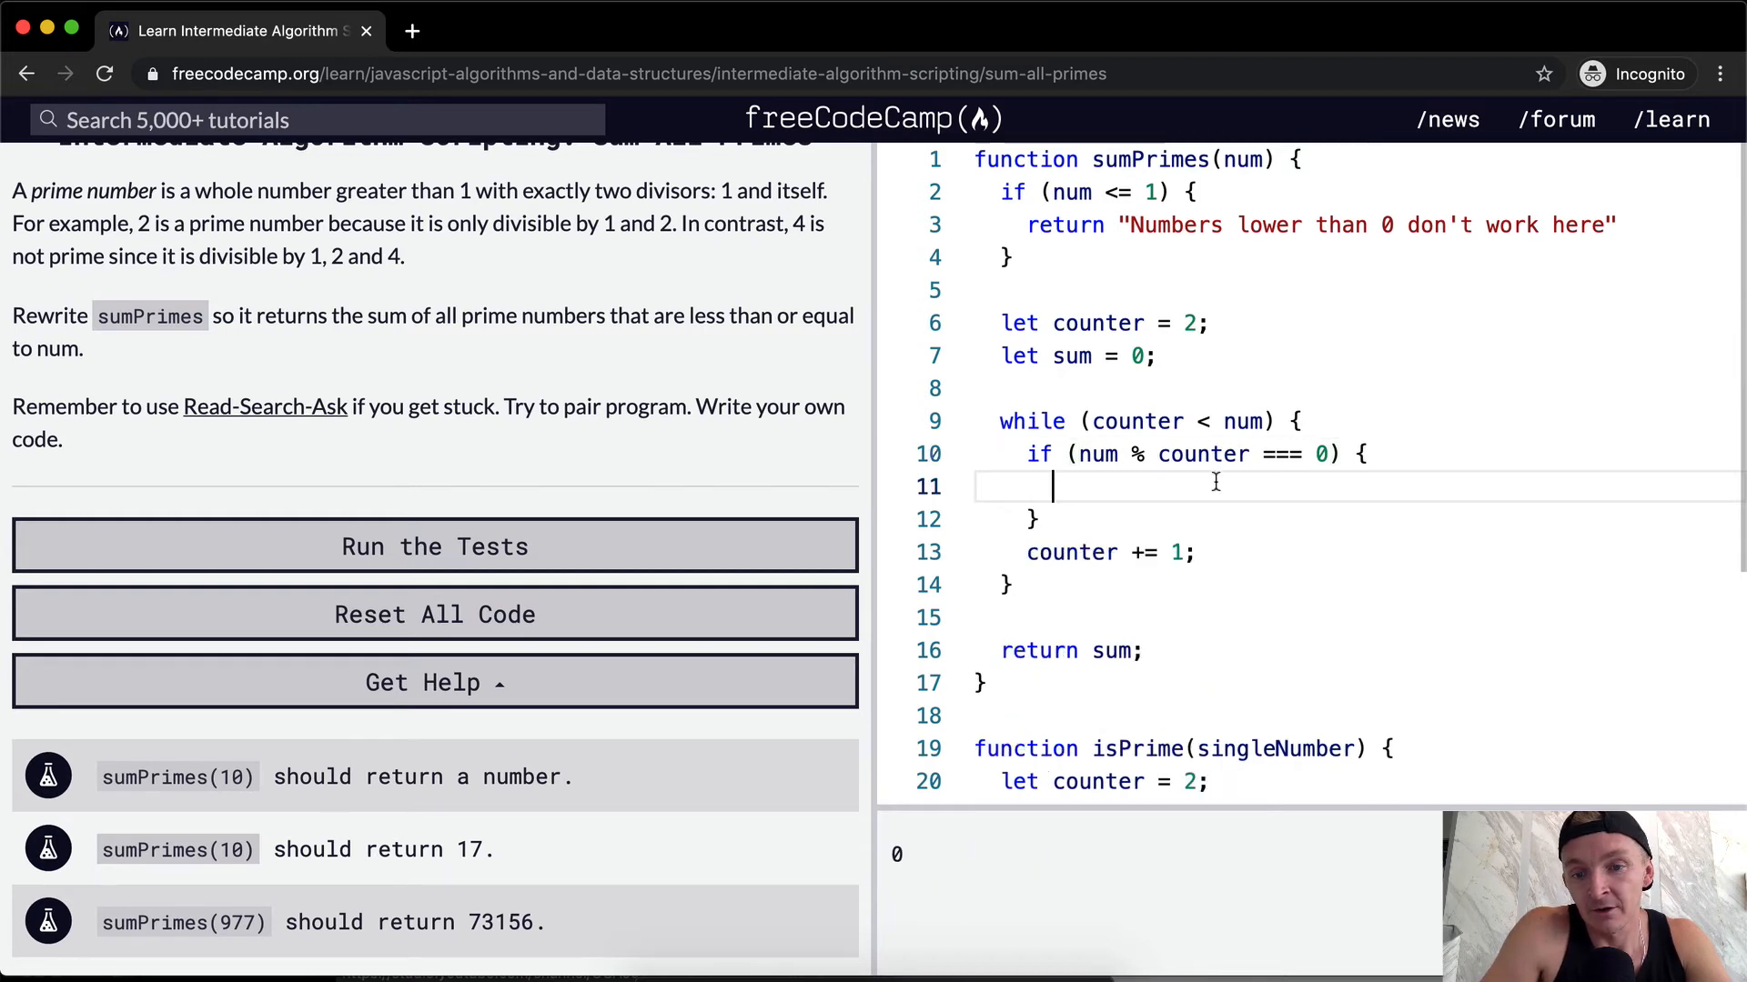
scroll(down, 3)
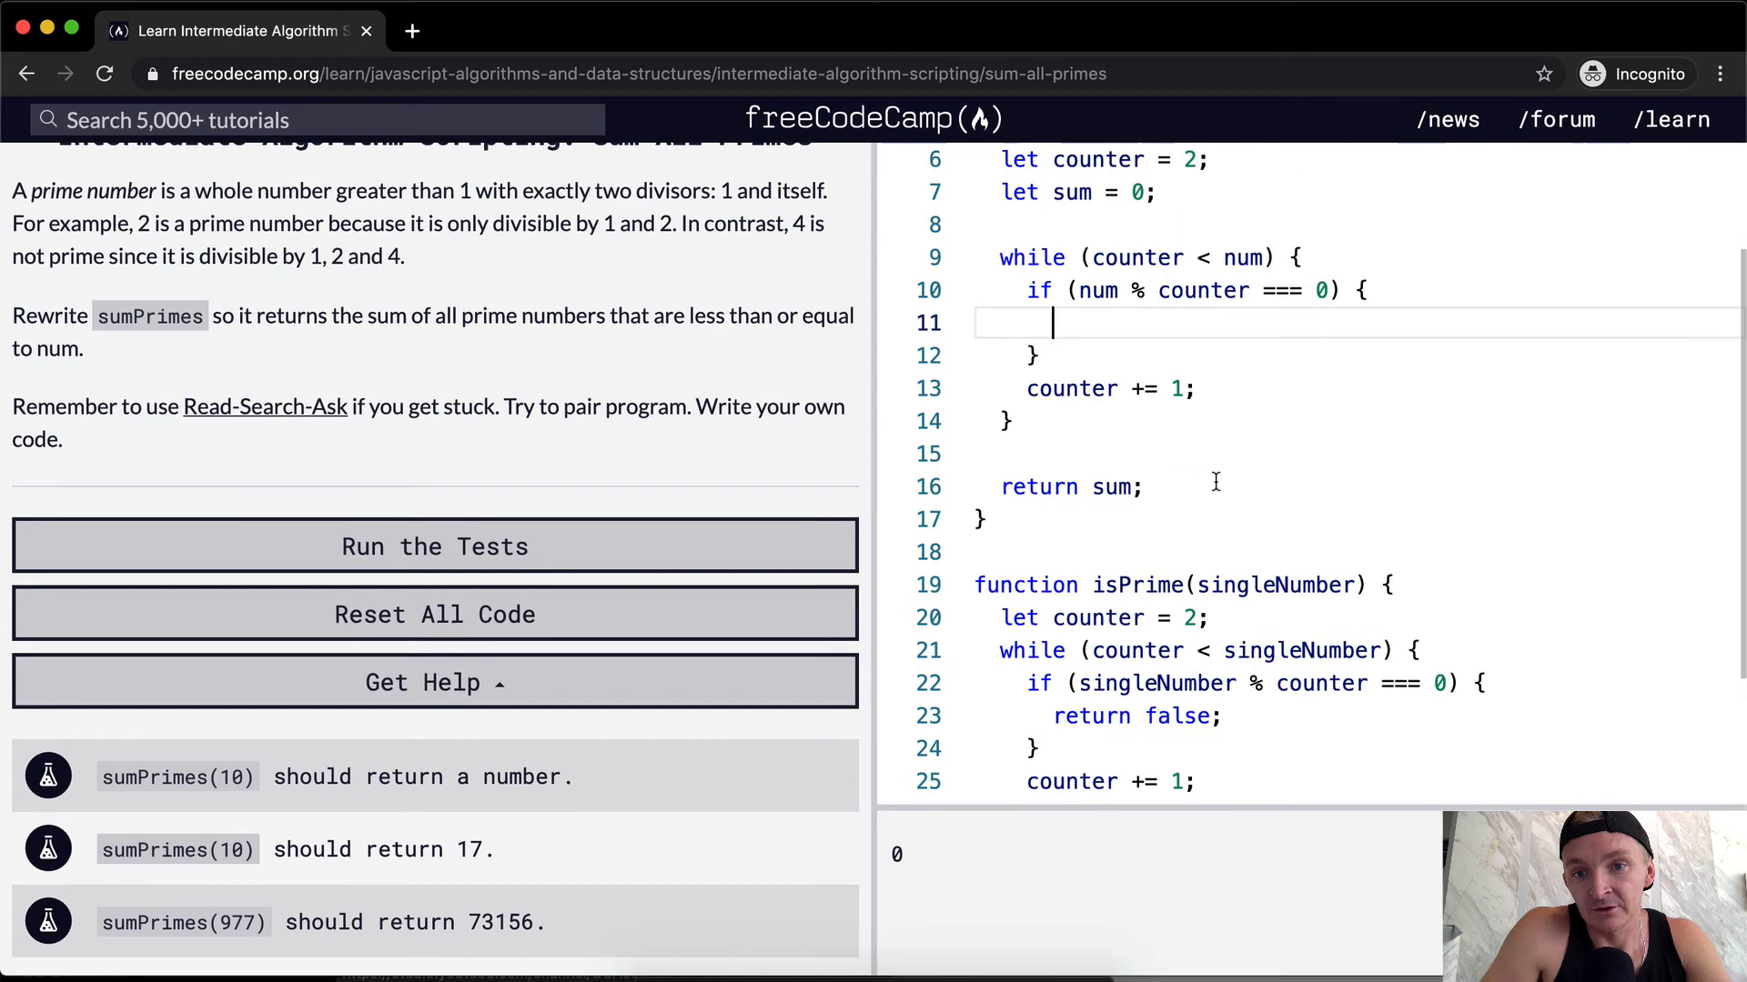
scroll(up, 3)
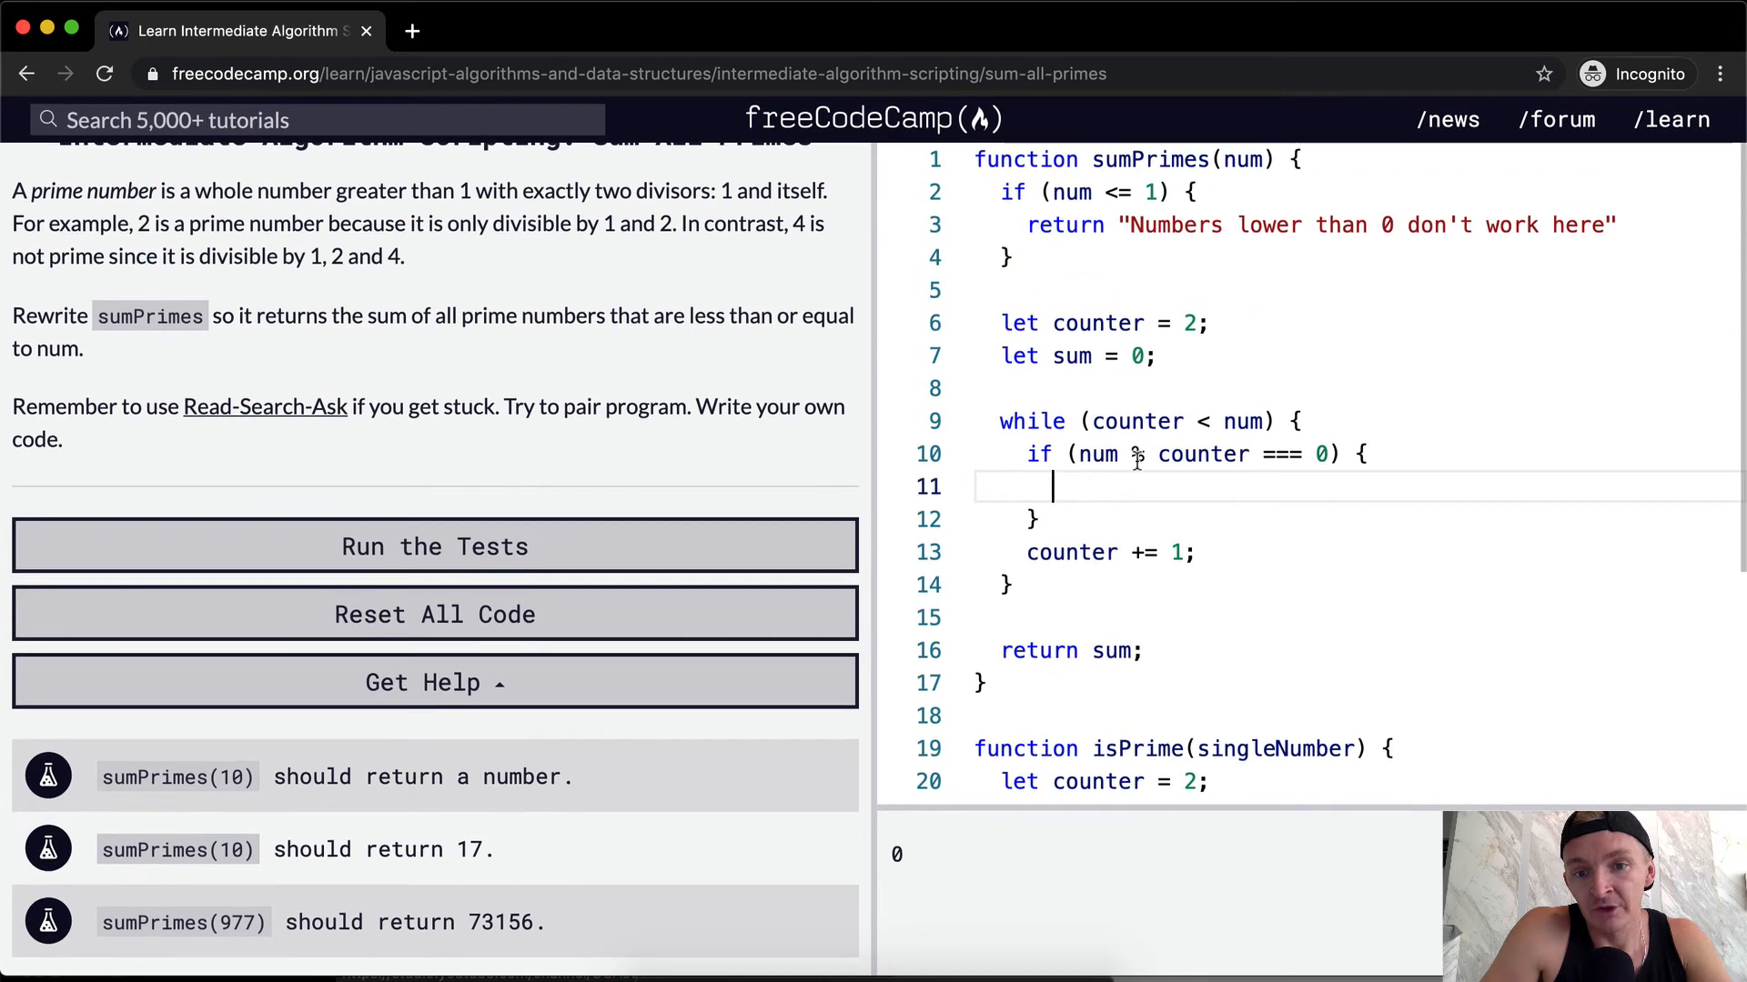
mouse_move(1136, 461)
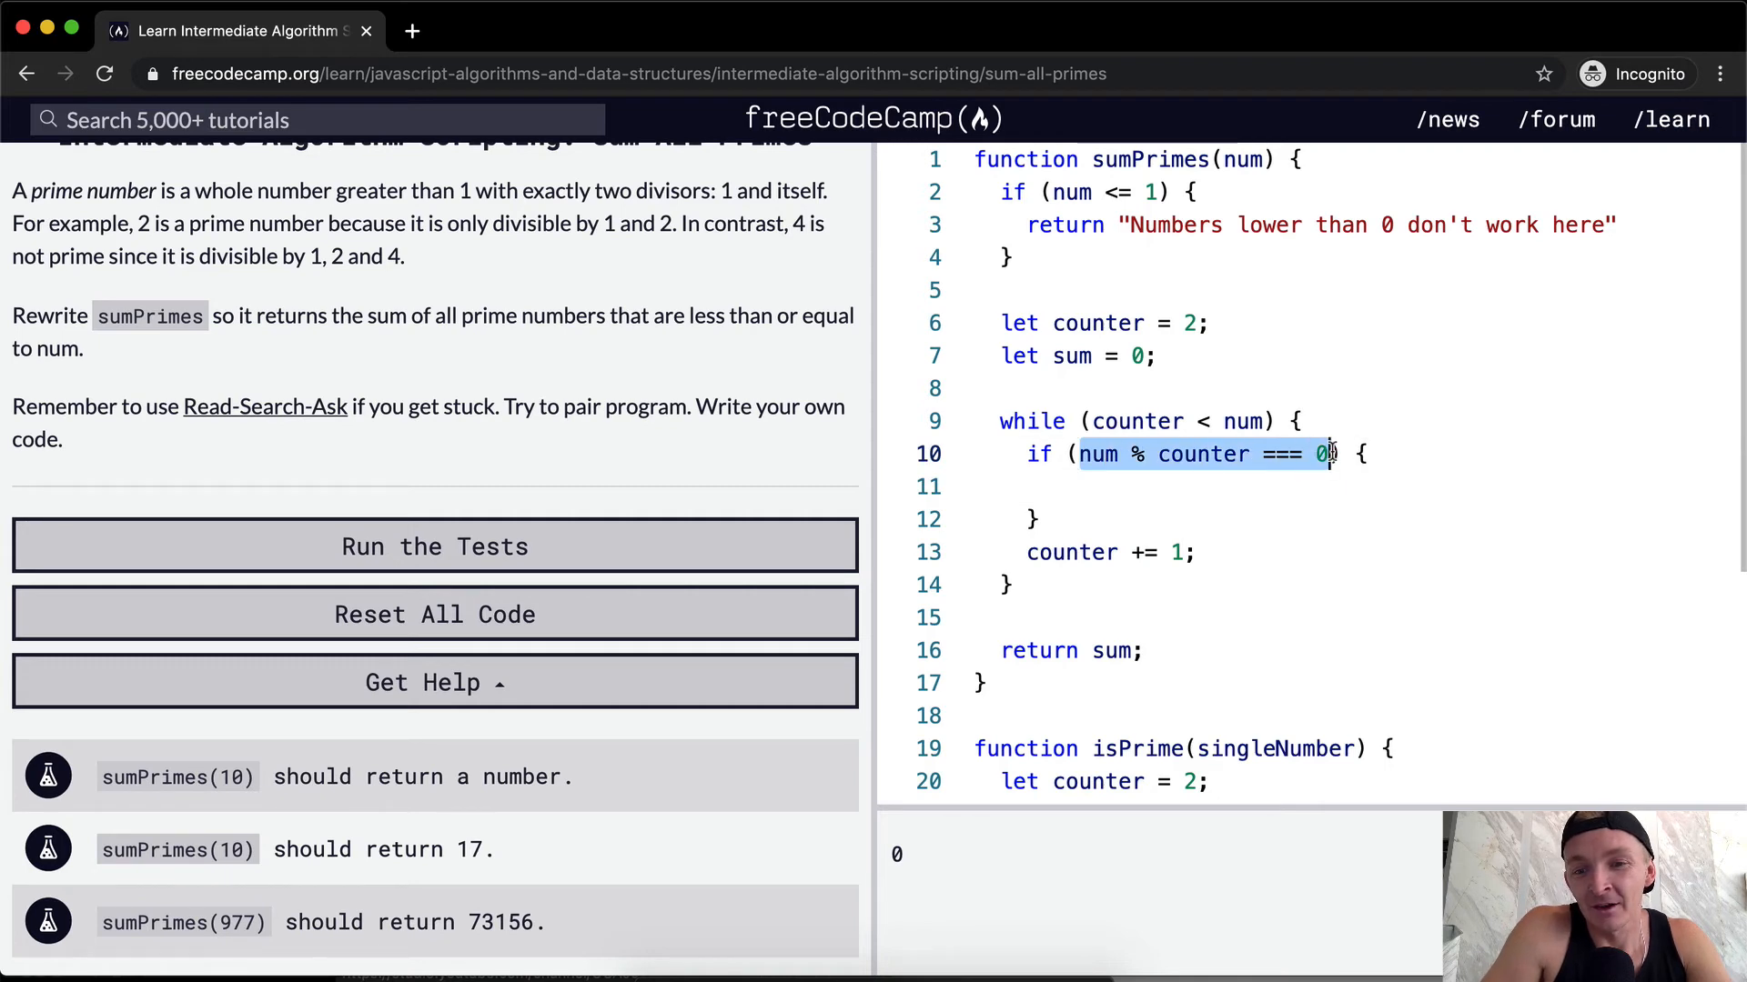
Change the if condition to isPrime(counter) and add sum += counter inside it
text(counter)
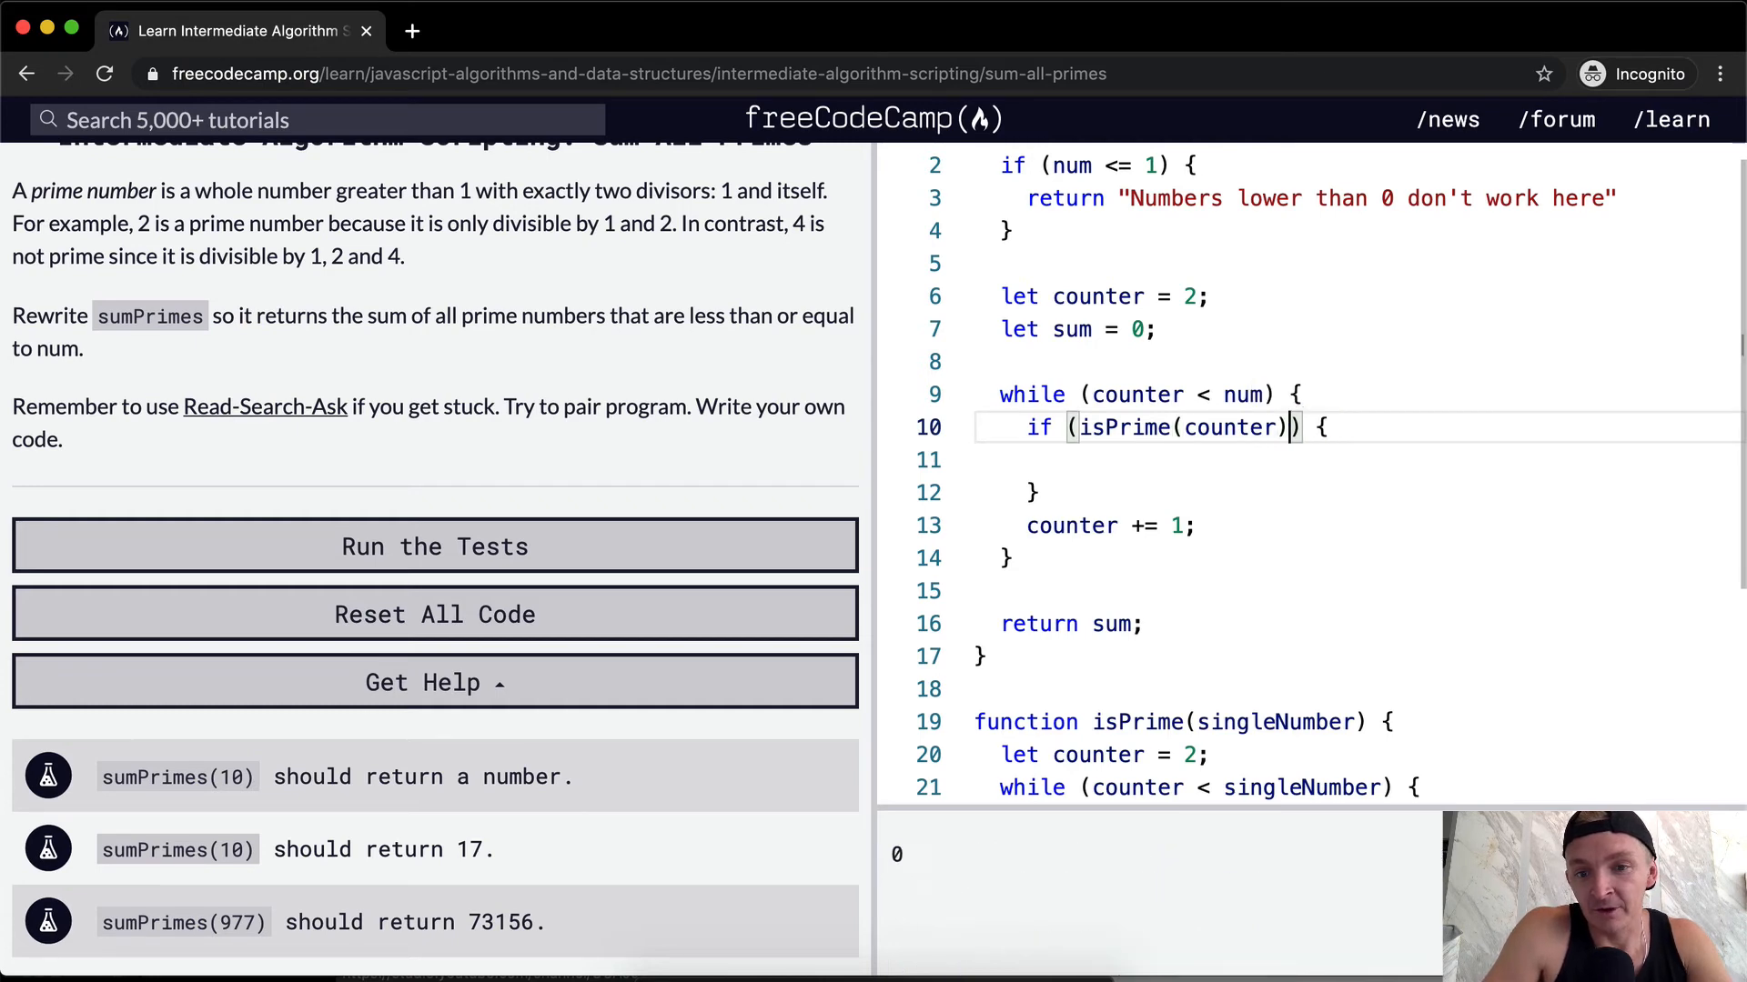
text(s)
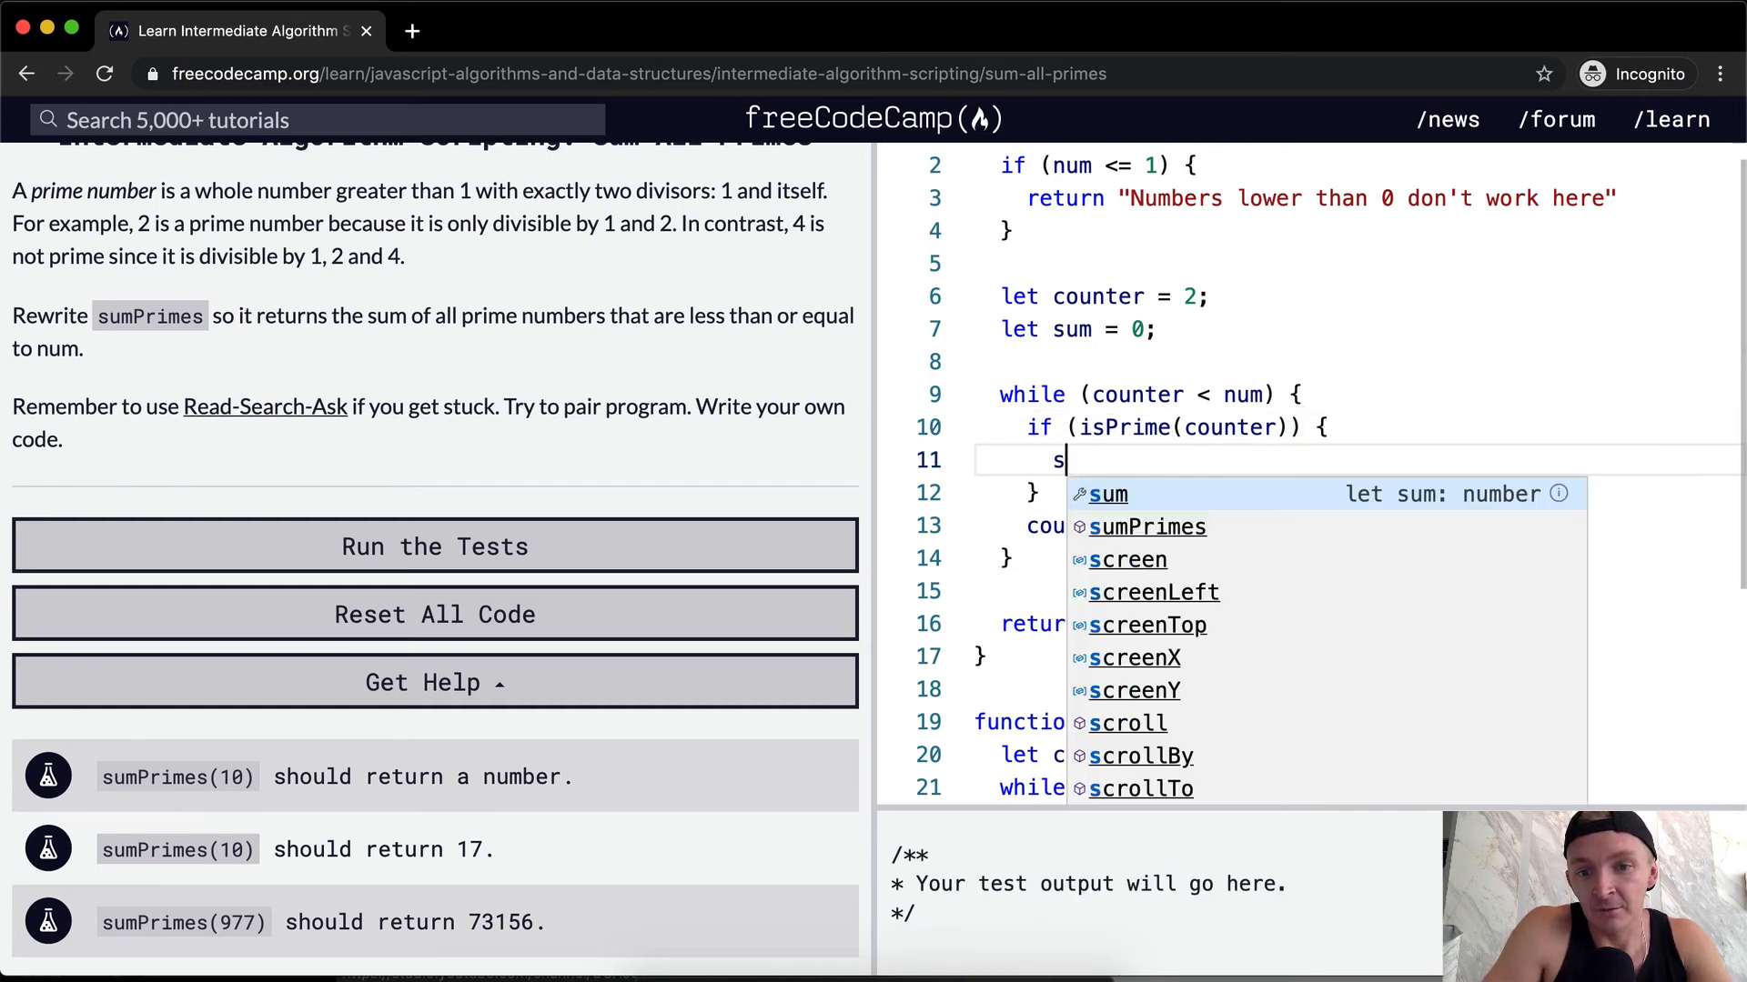
text(um +=)
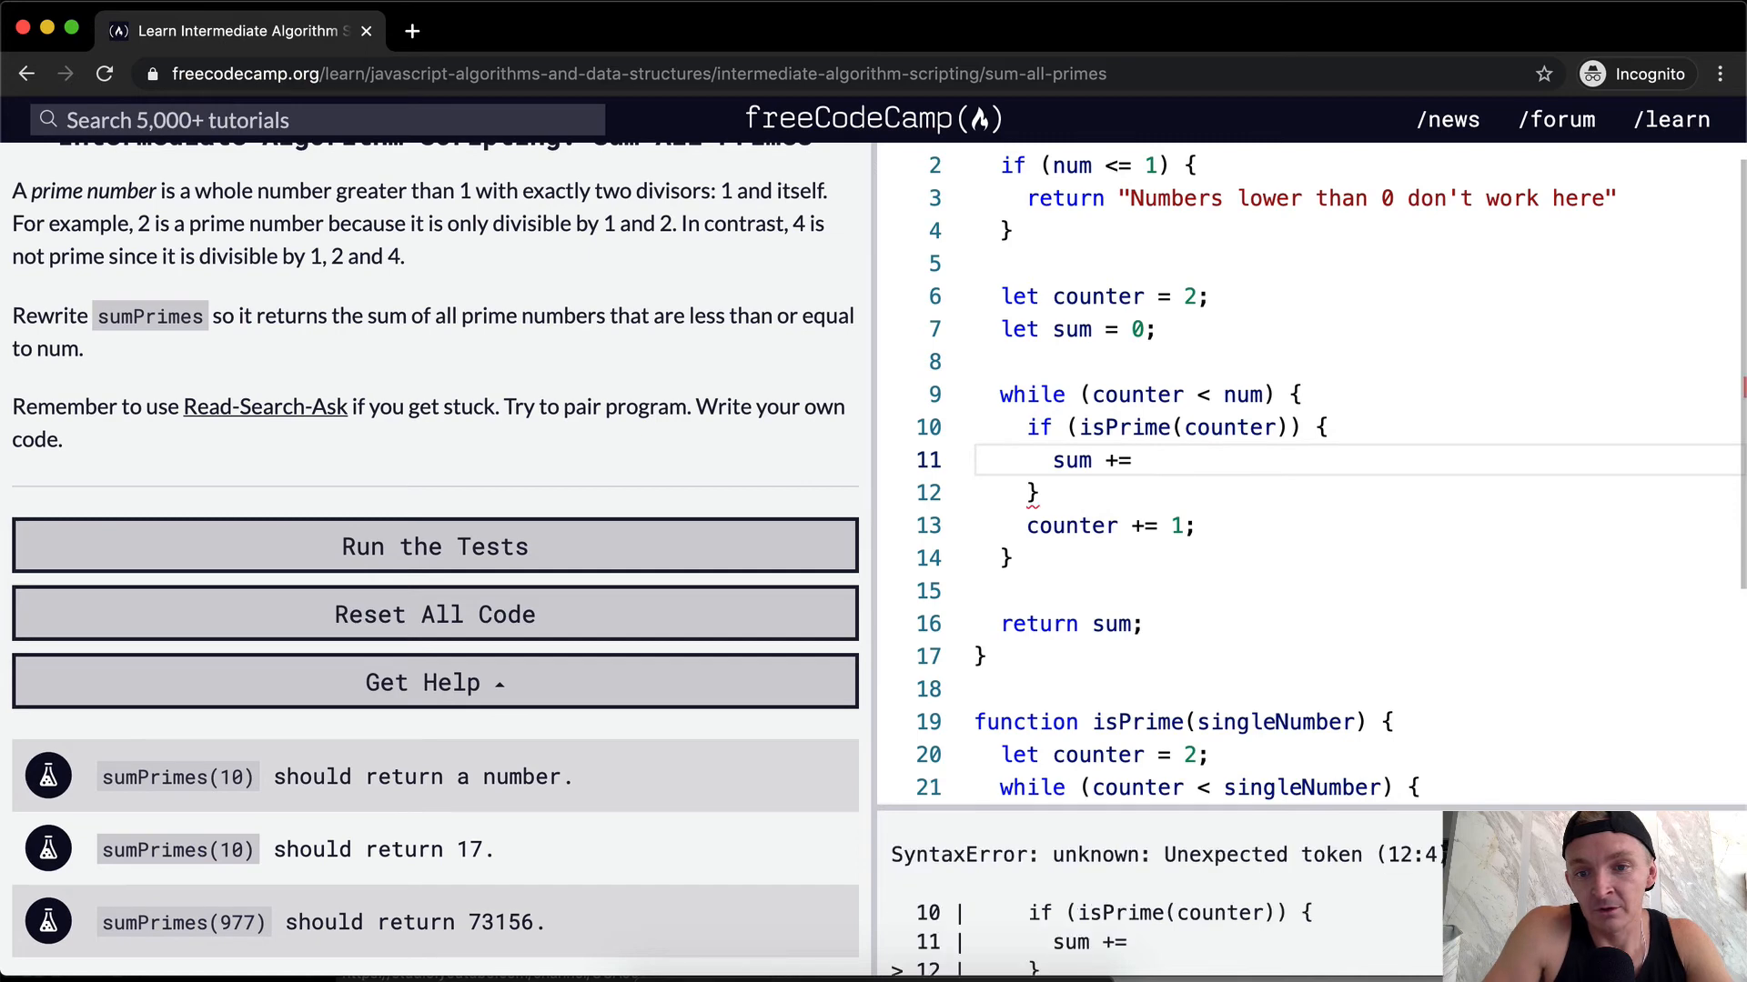
text(counter;)
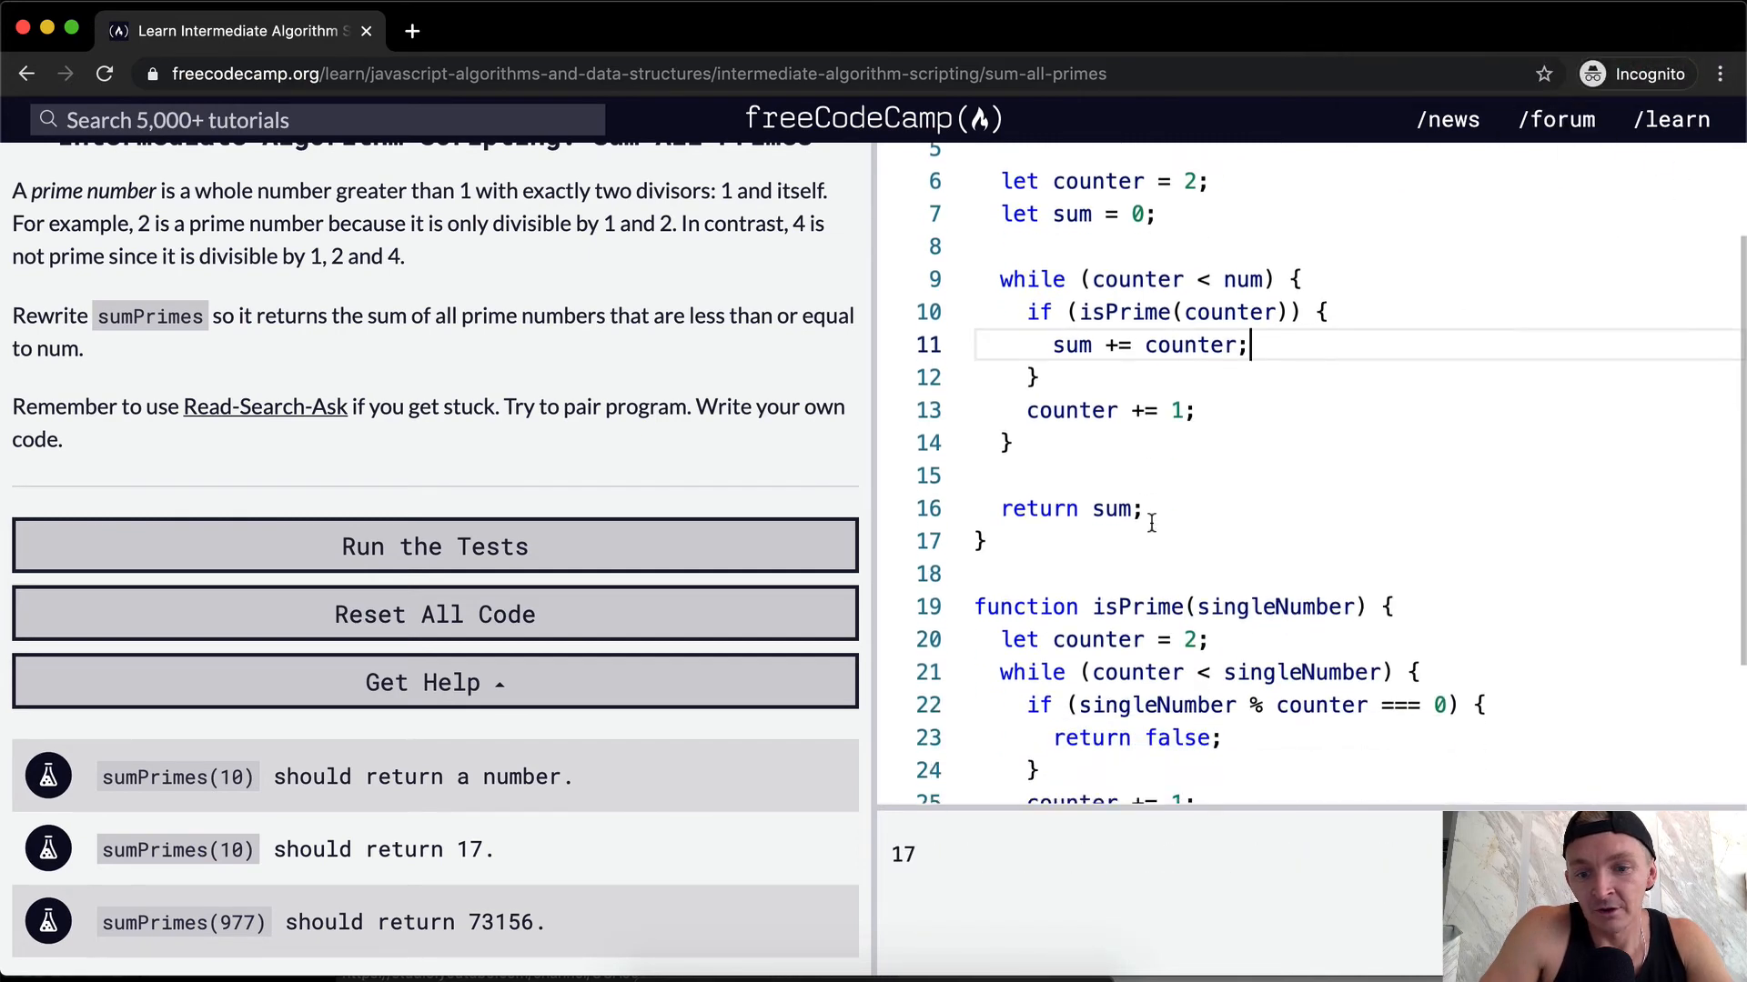
scroll(down, 3)
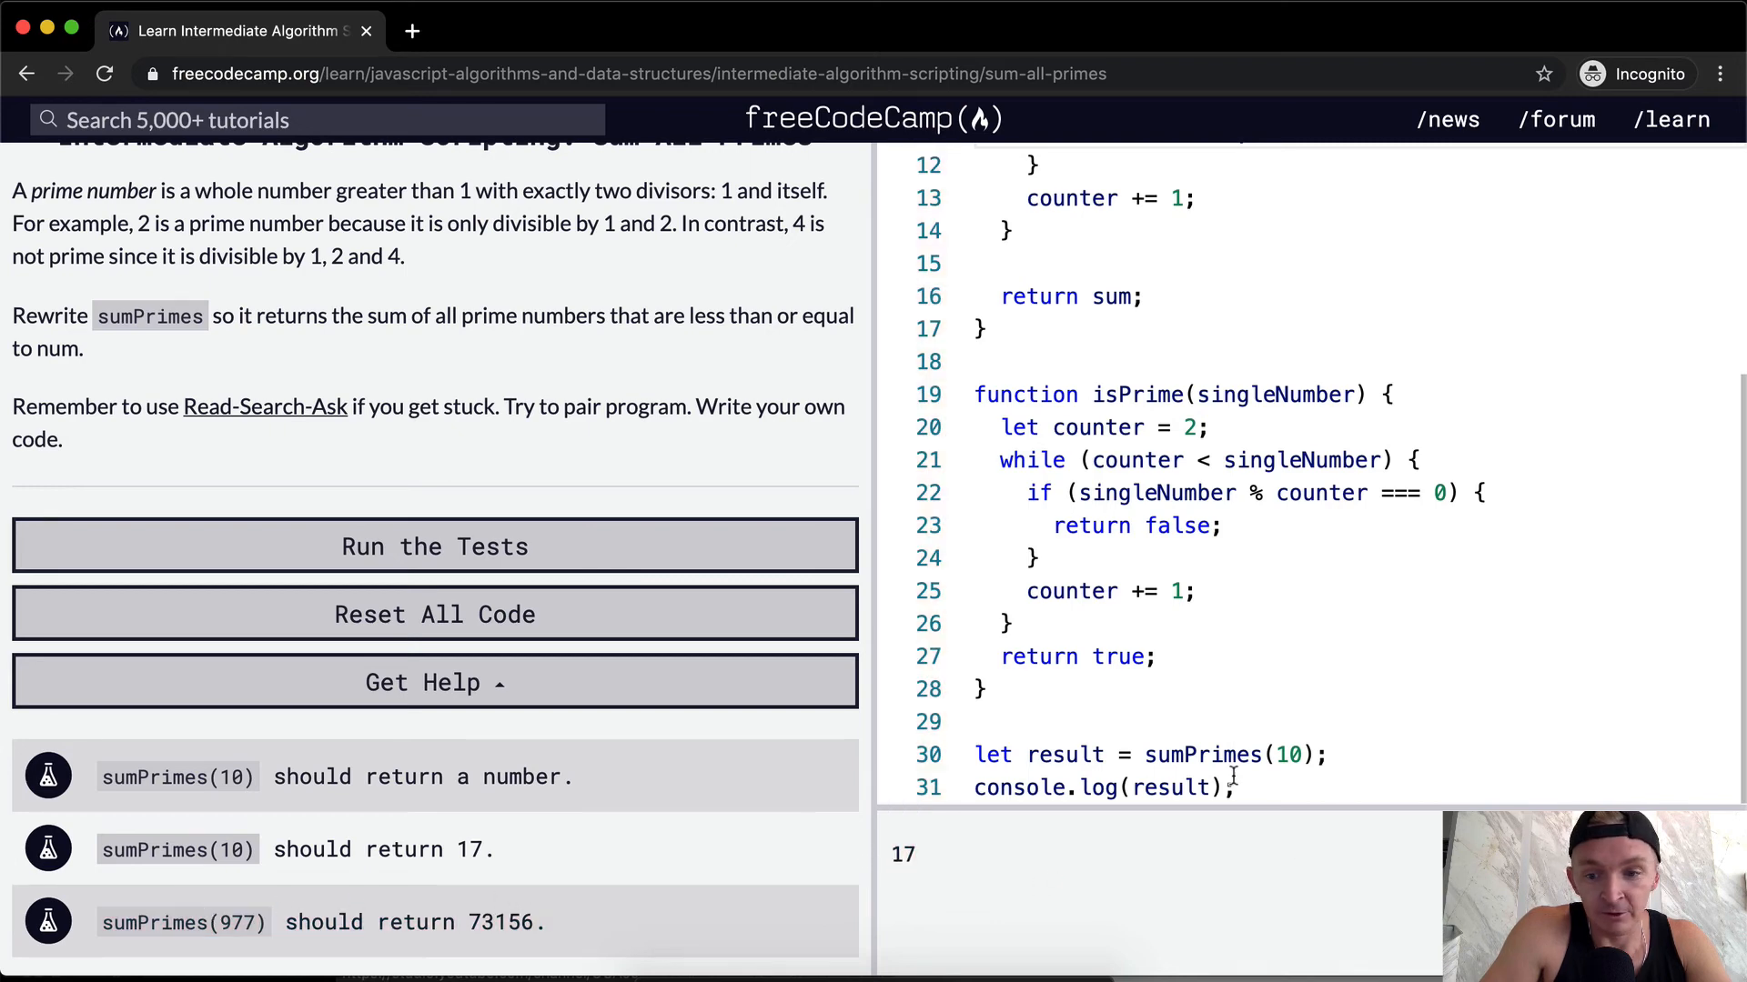
Call sumPrimes(977) and run the tests; the 73156 check fails with 72179
text(977)
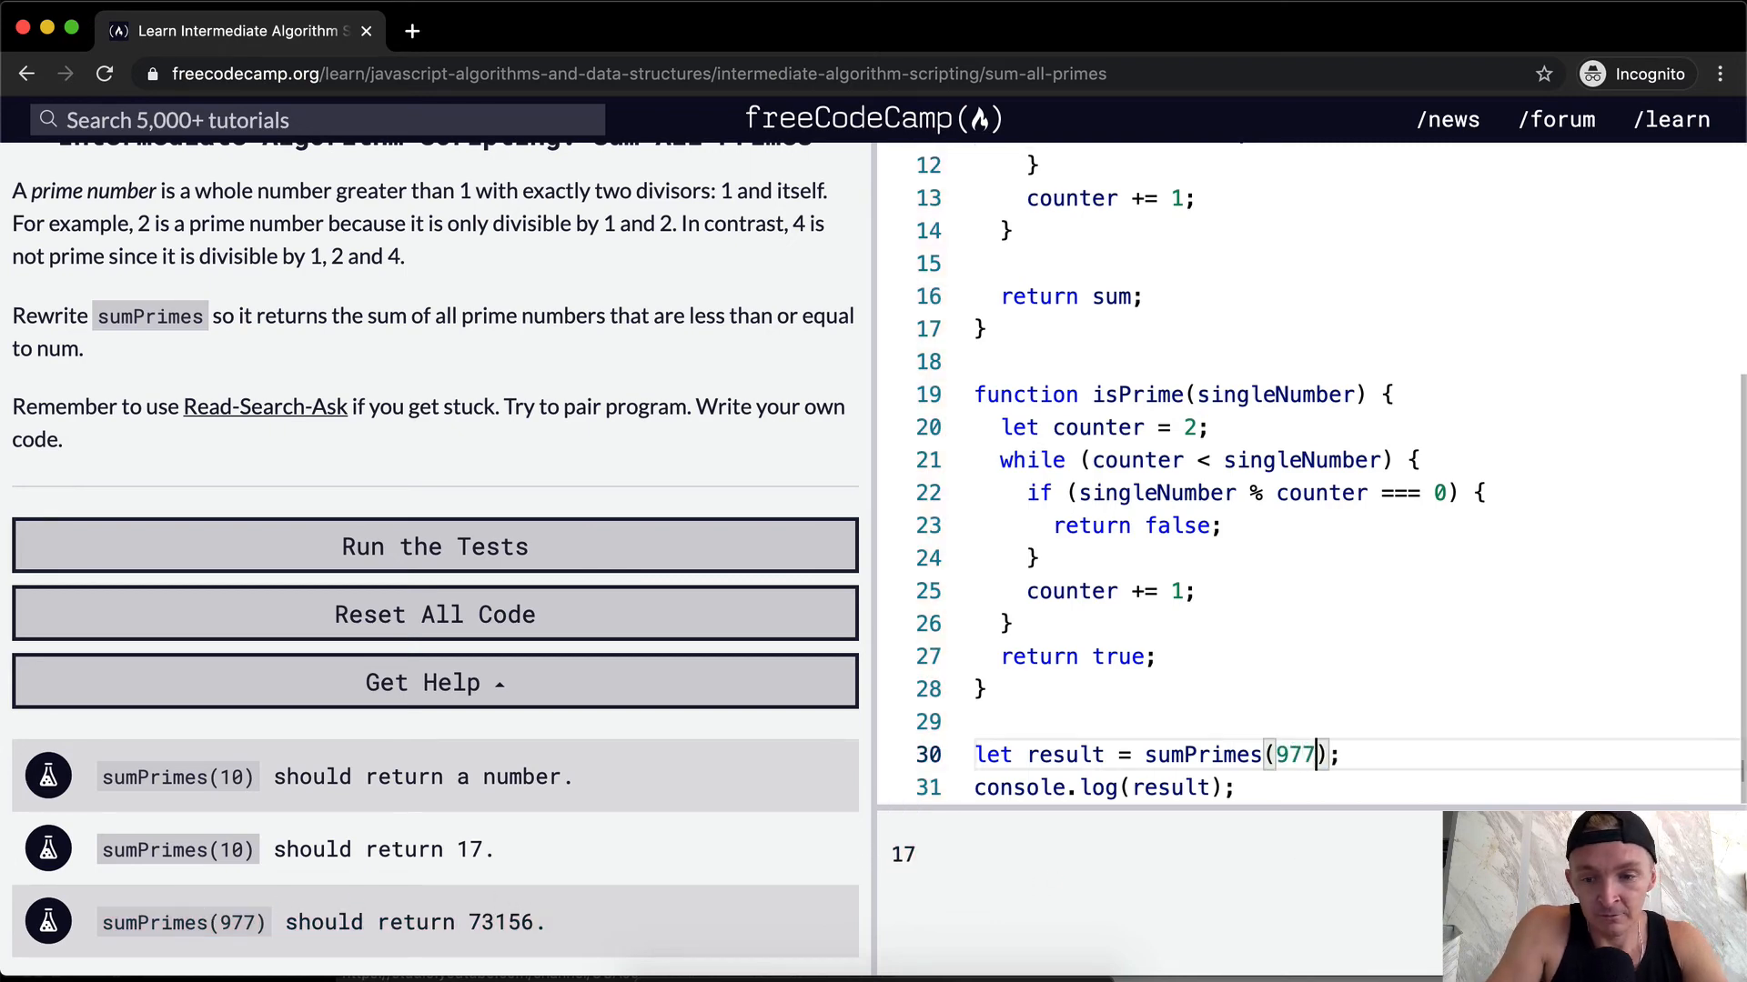
click(435, 546)
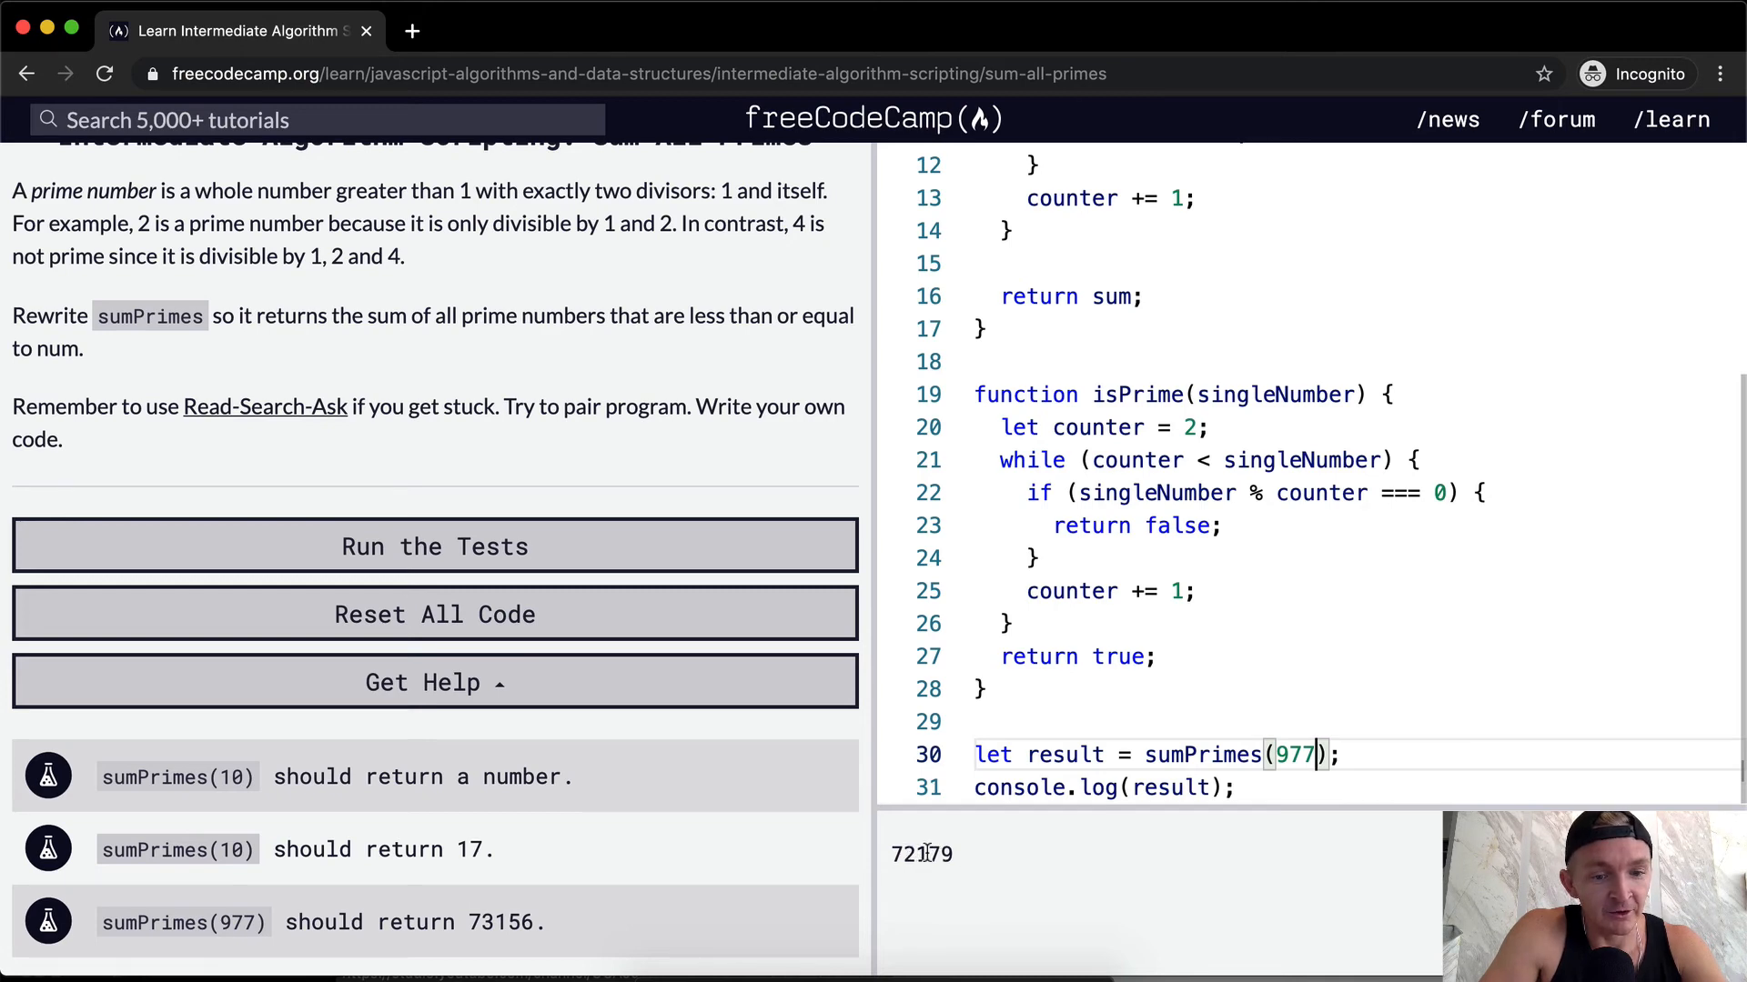
click(435, 546)
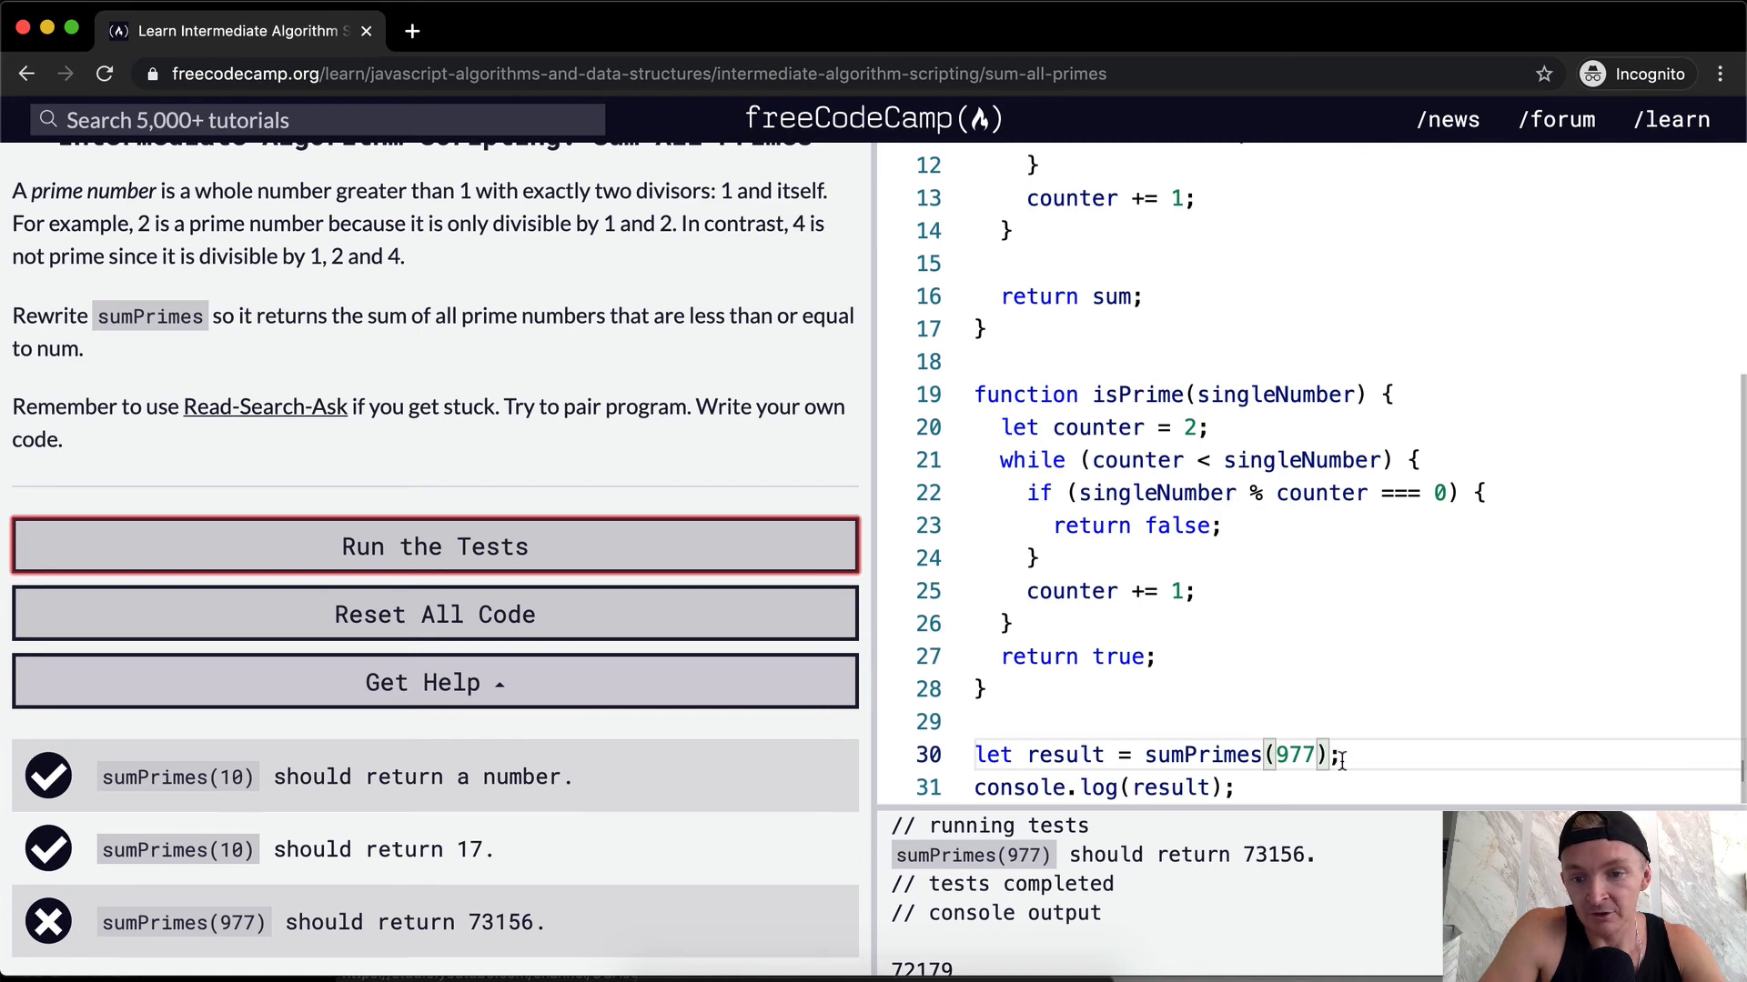
scroll(up, 3)
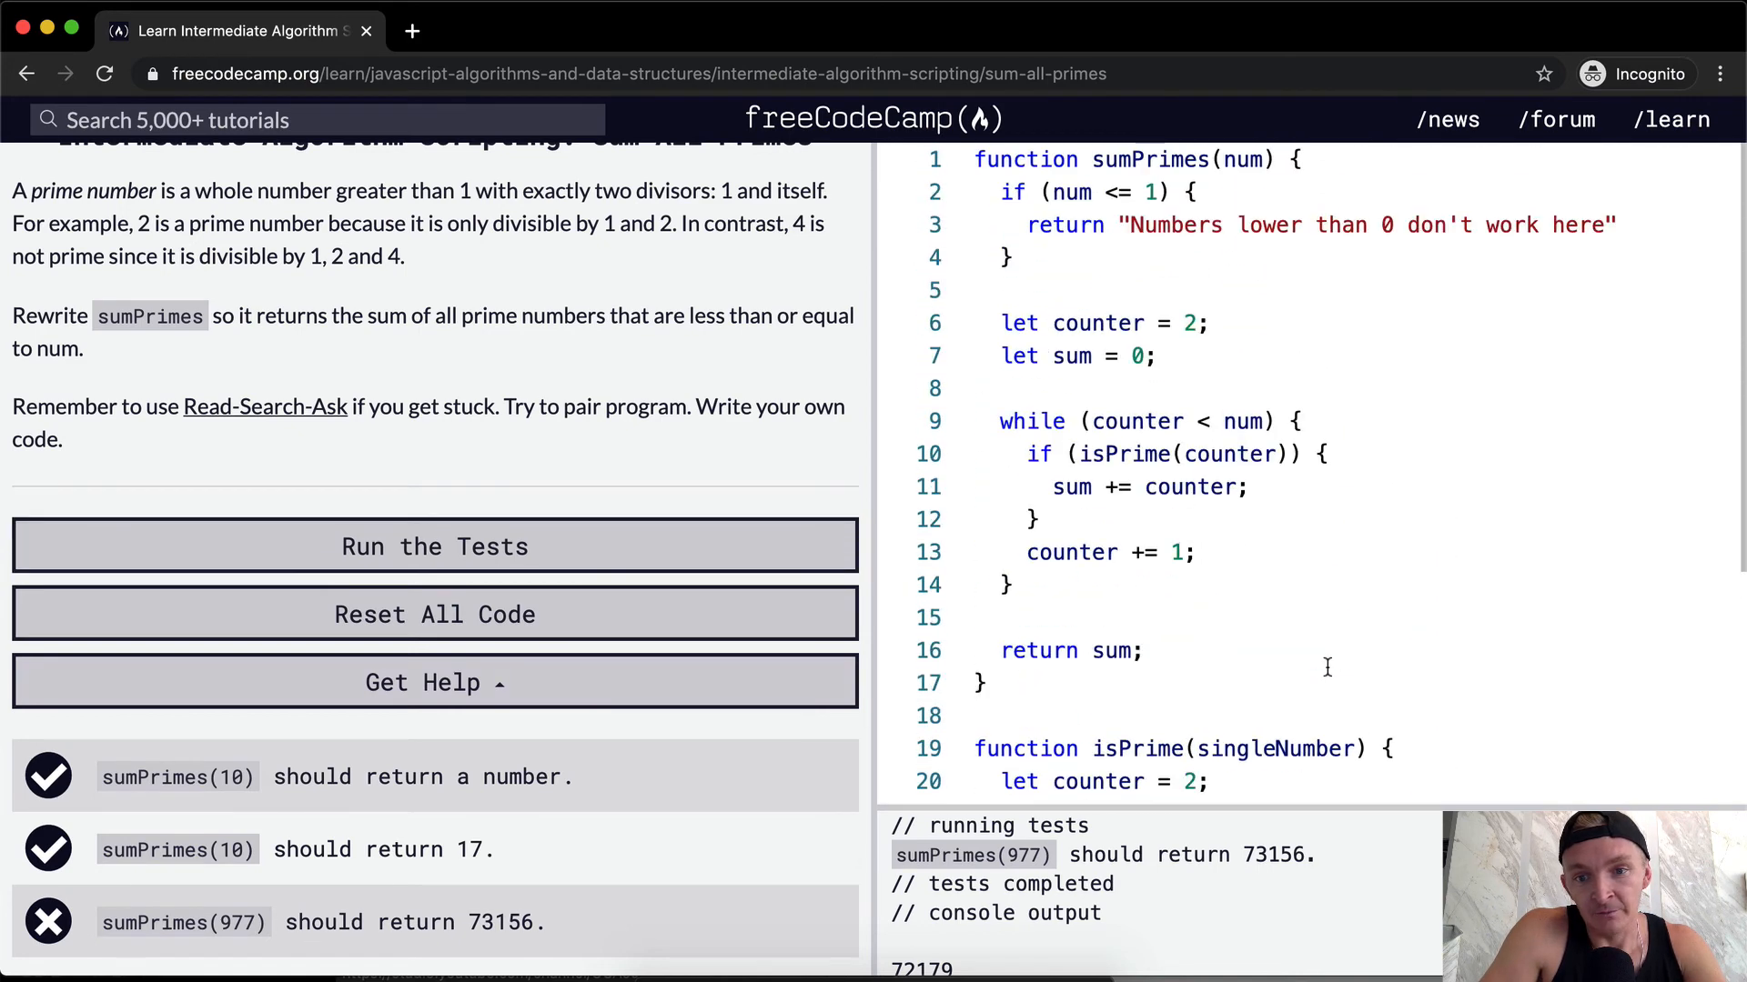
scroll(down, 3)
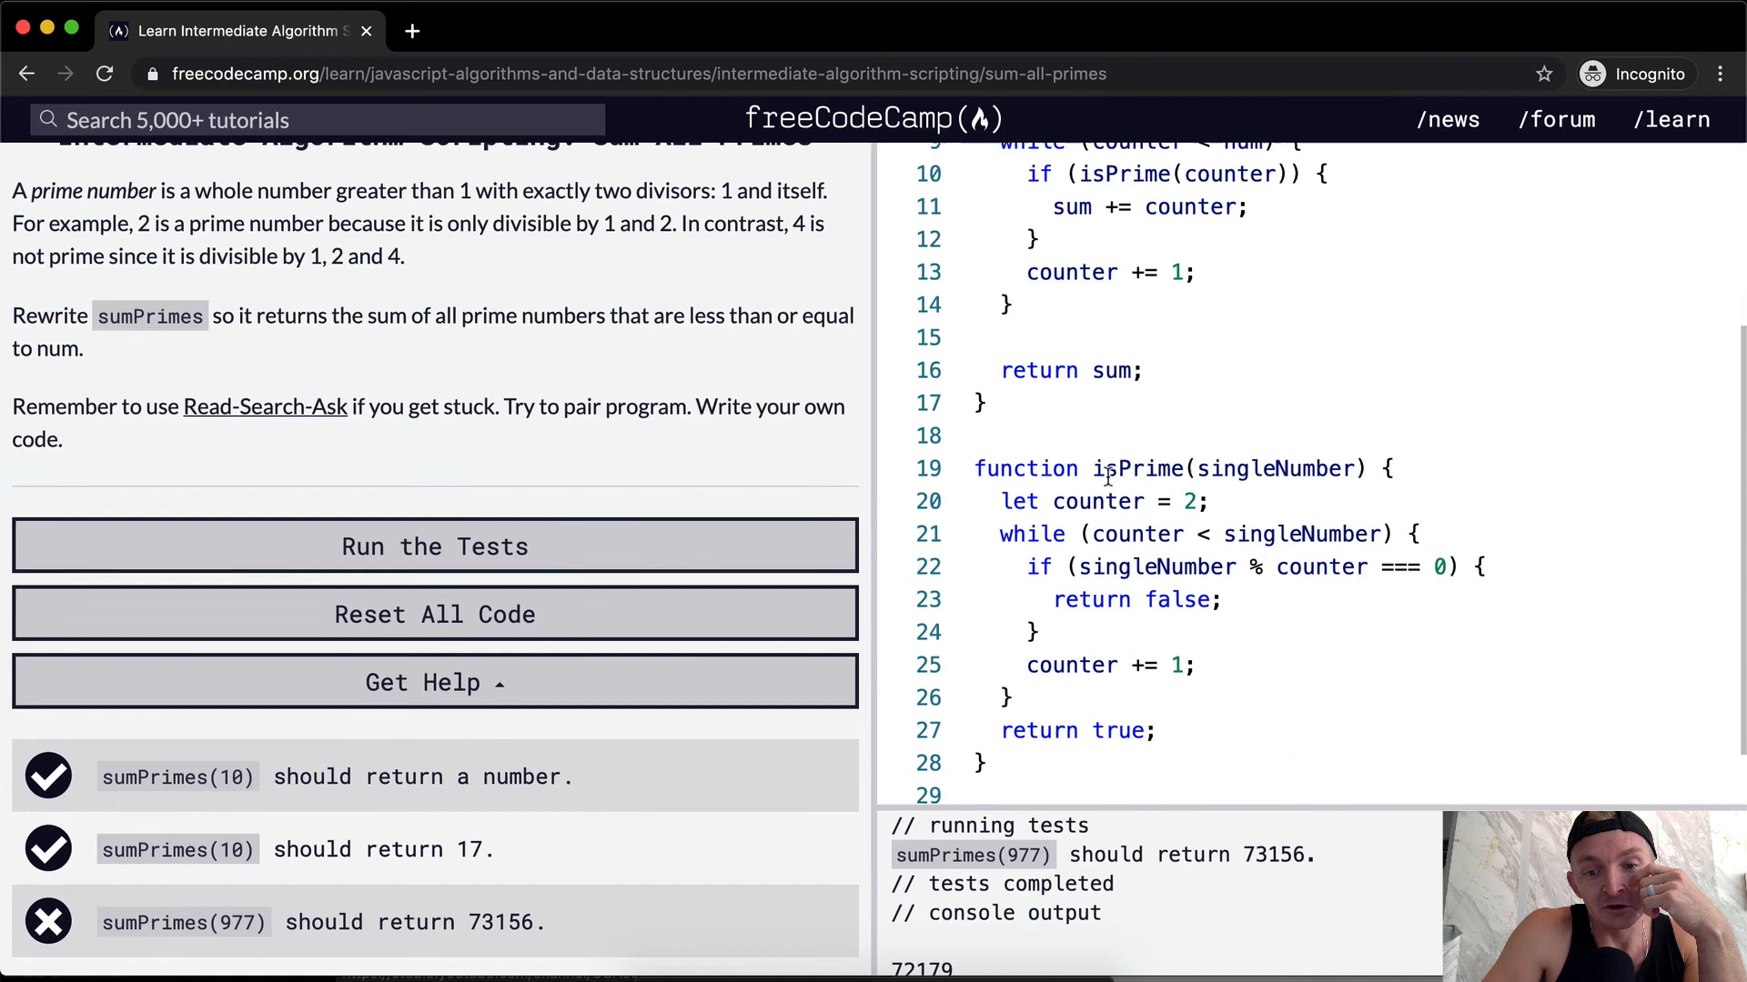
scroll(down, 3)
text(console.log(isPrime()
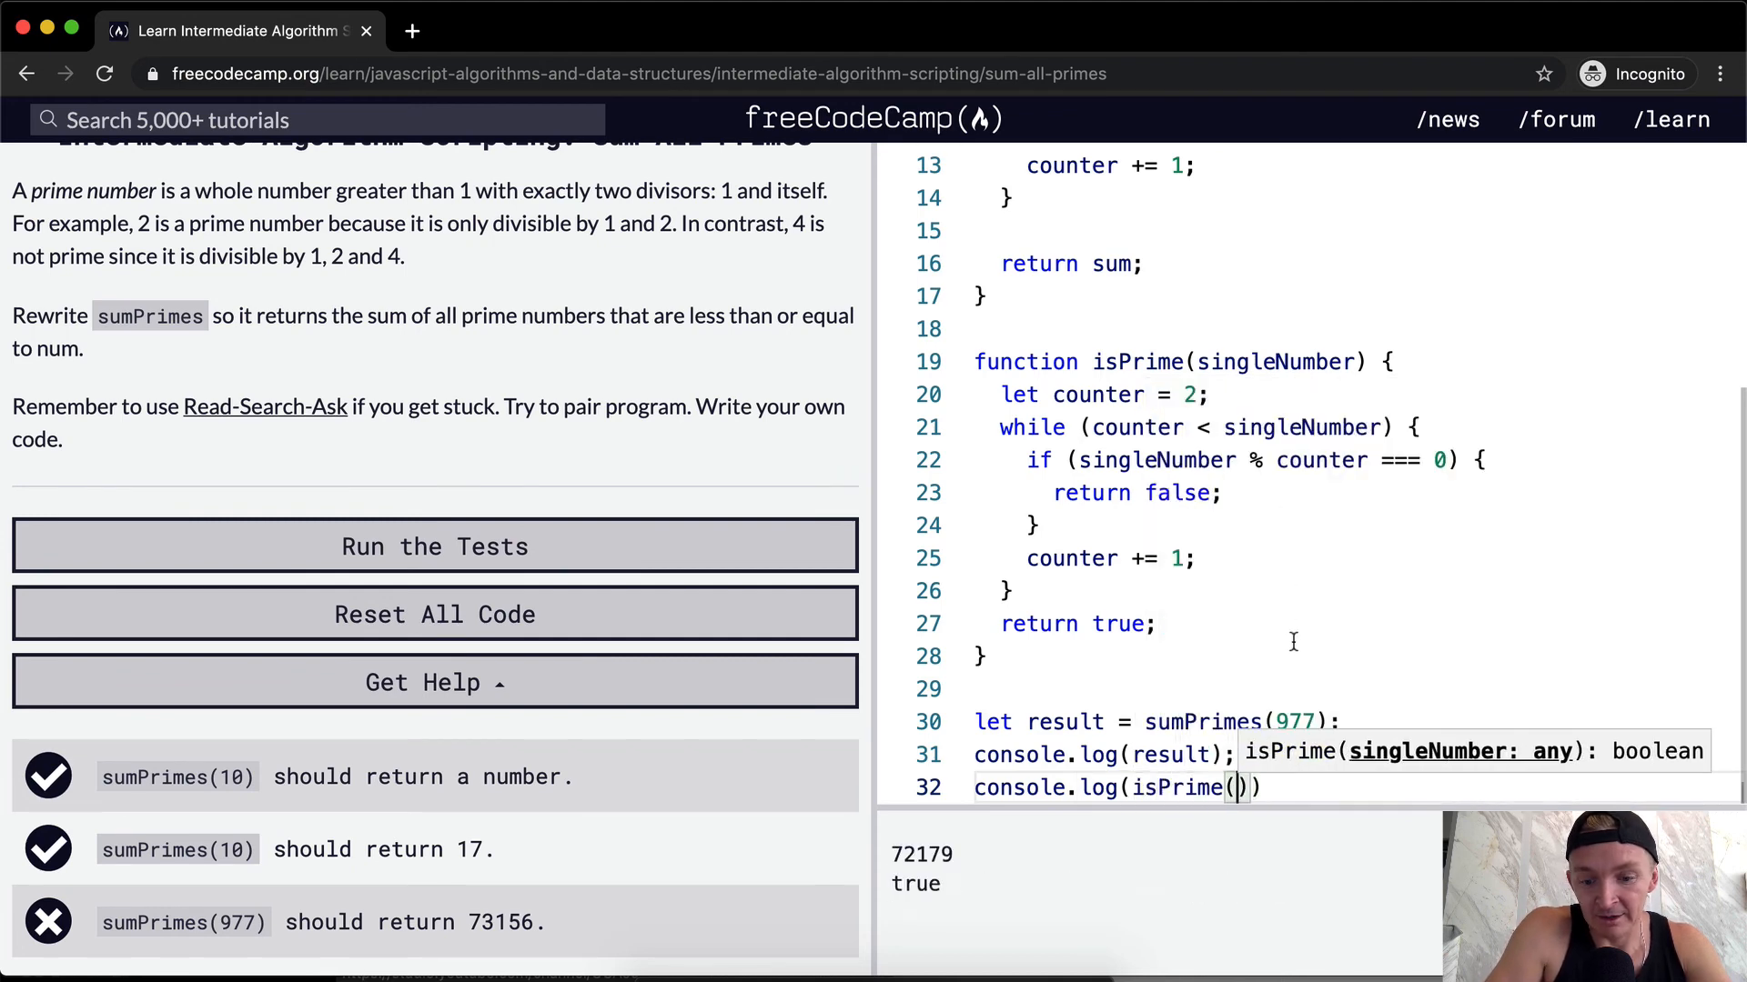
Change the while condition to counter <= num, rerun the tests, and dismiss the completion dialog
text(977)
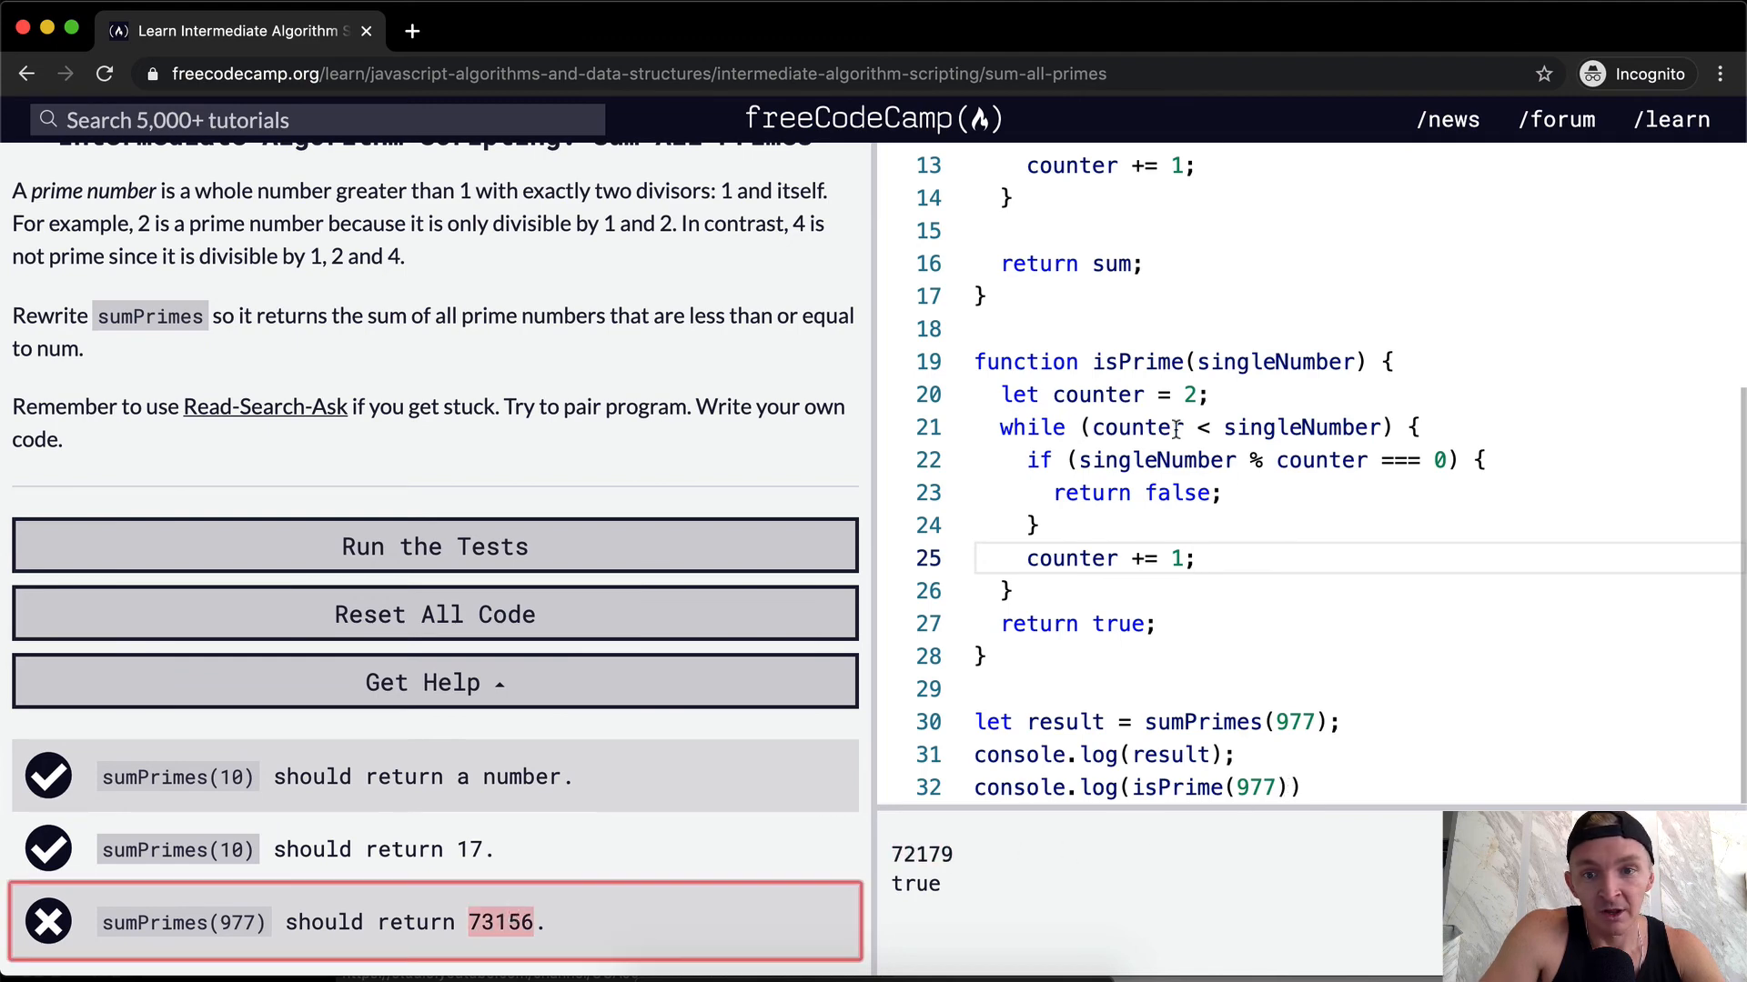
scroll(up, 3)
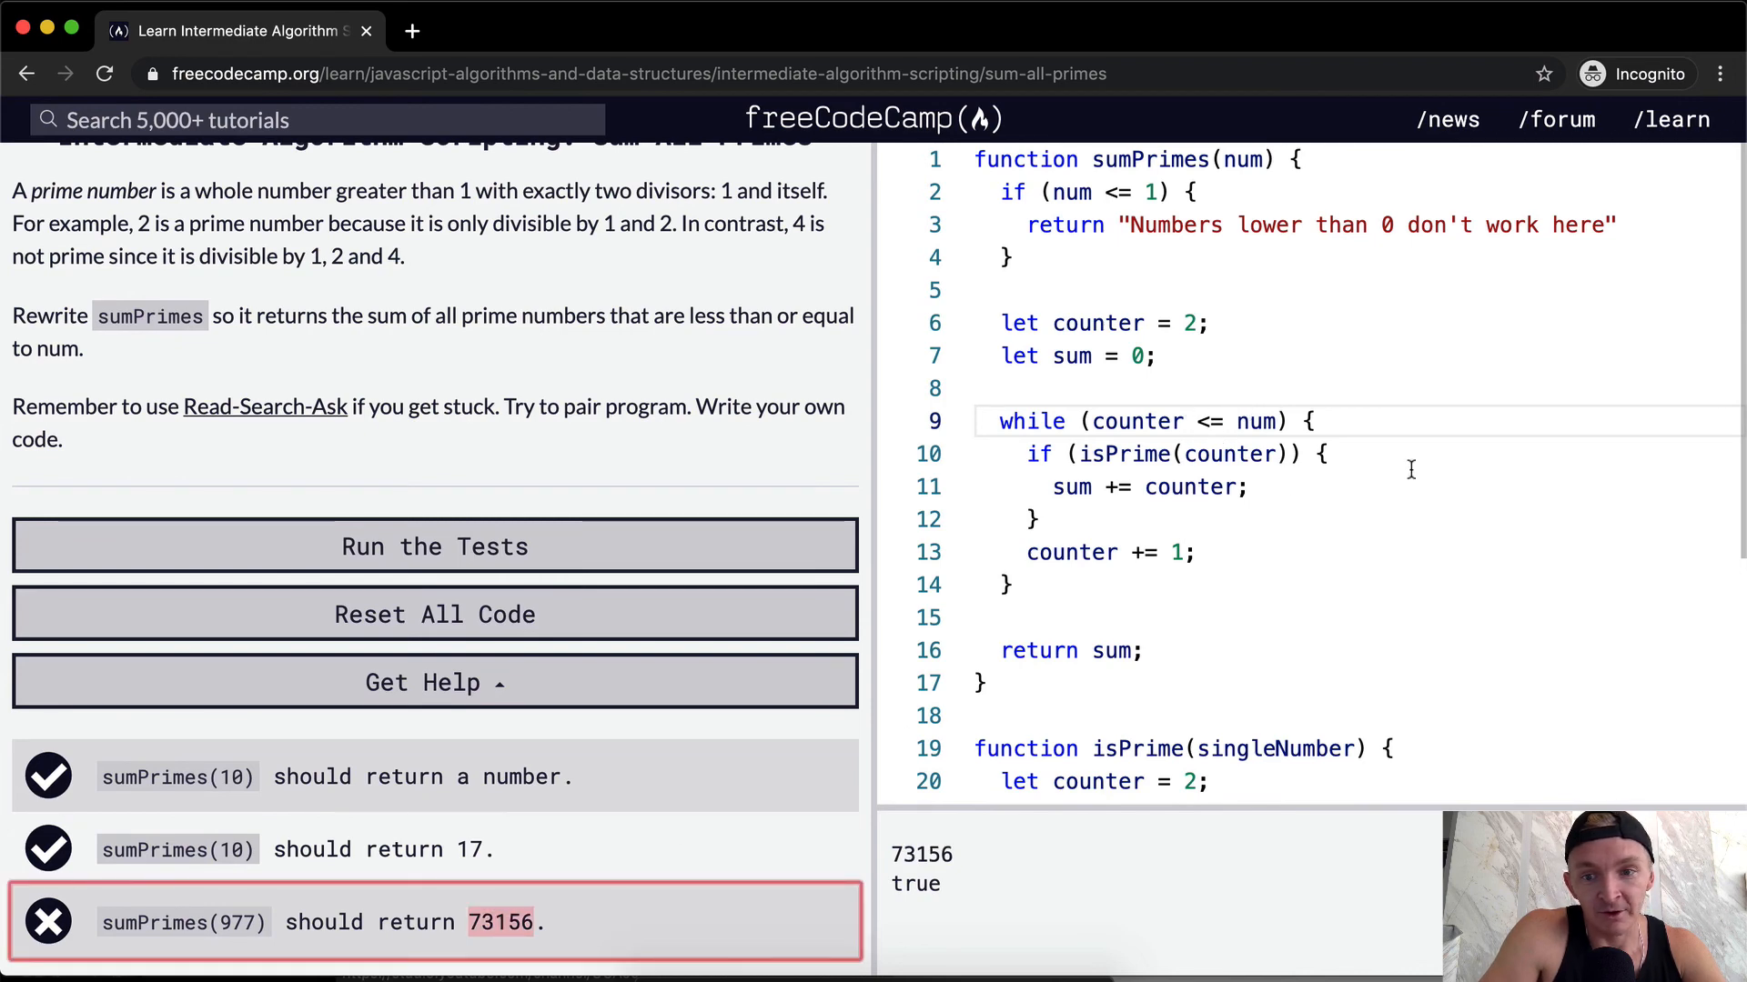
double_click(1254, 422)
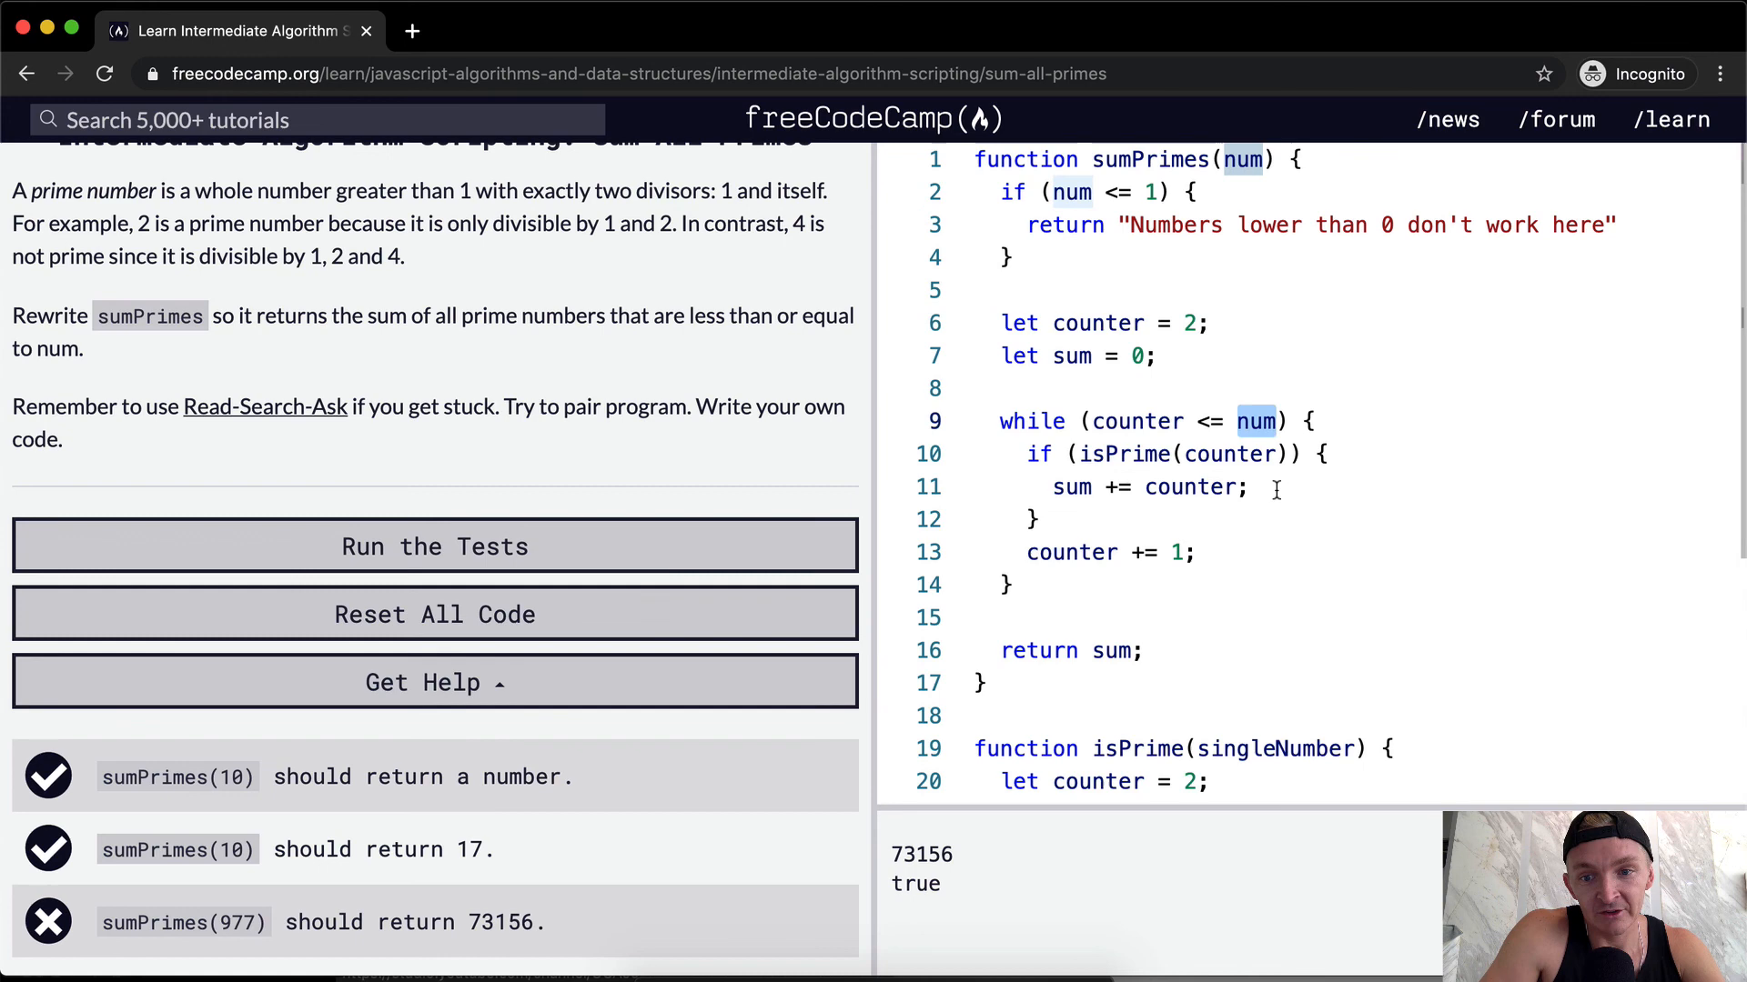
scroll(down, 3)
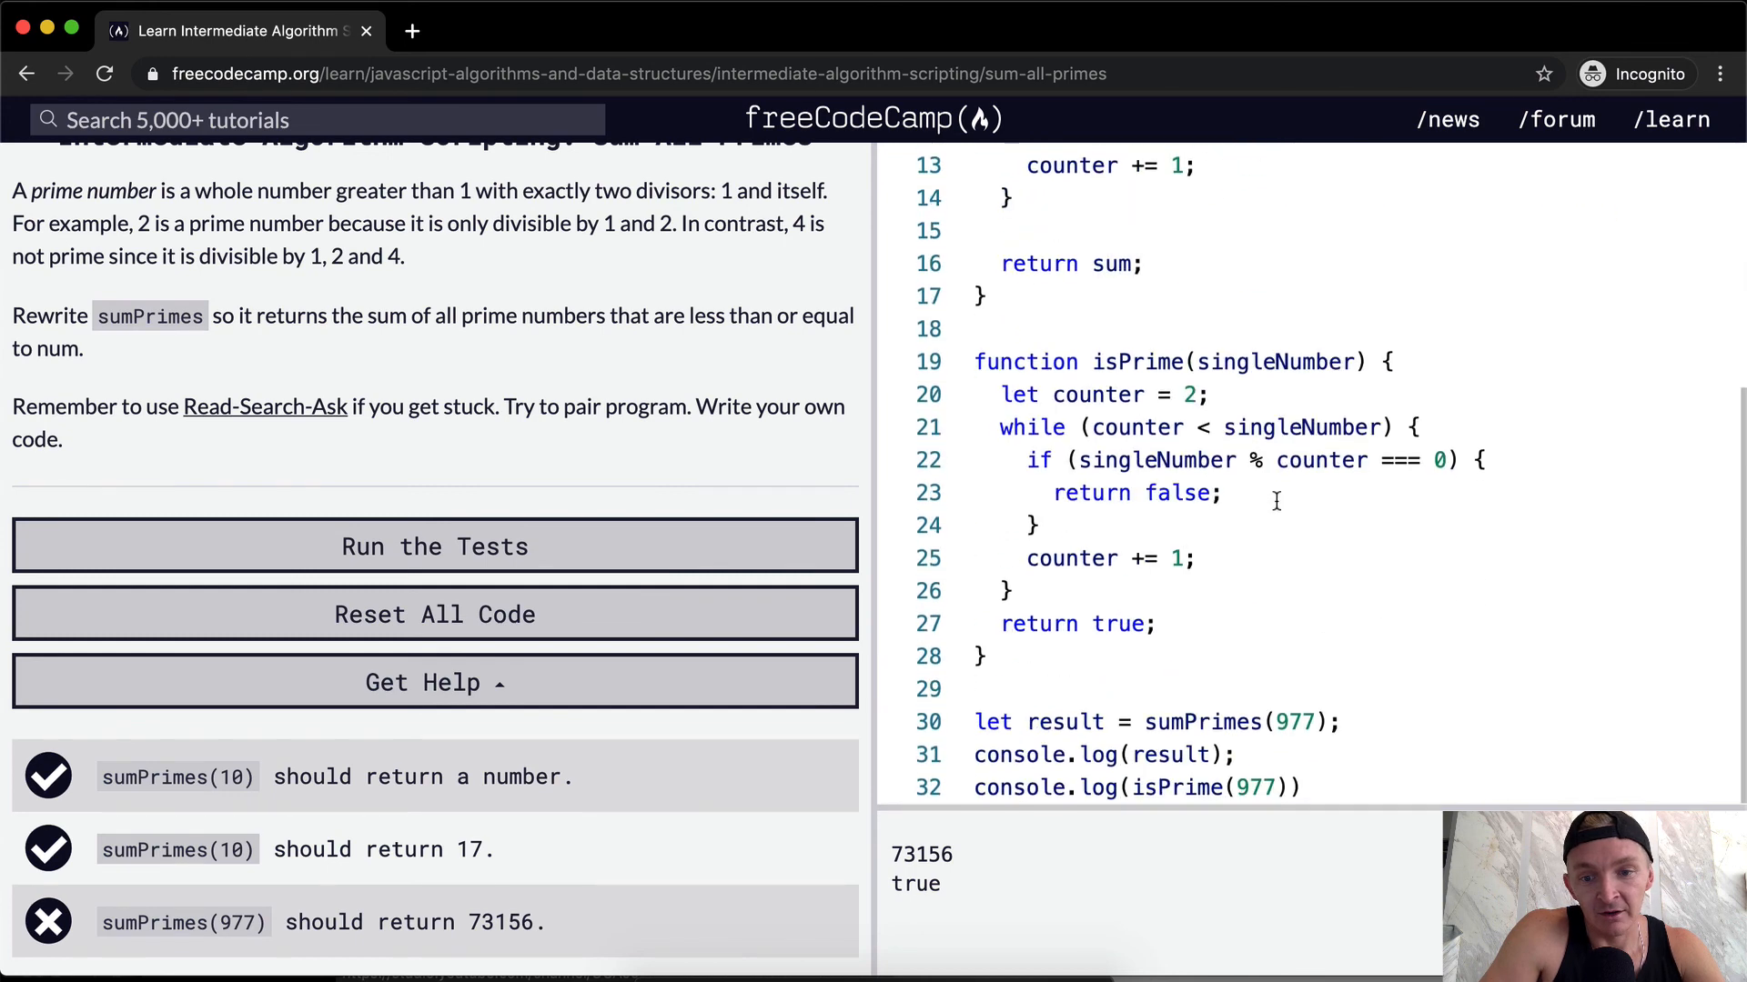
click(435, 546)
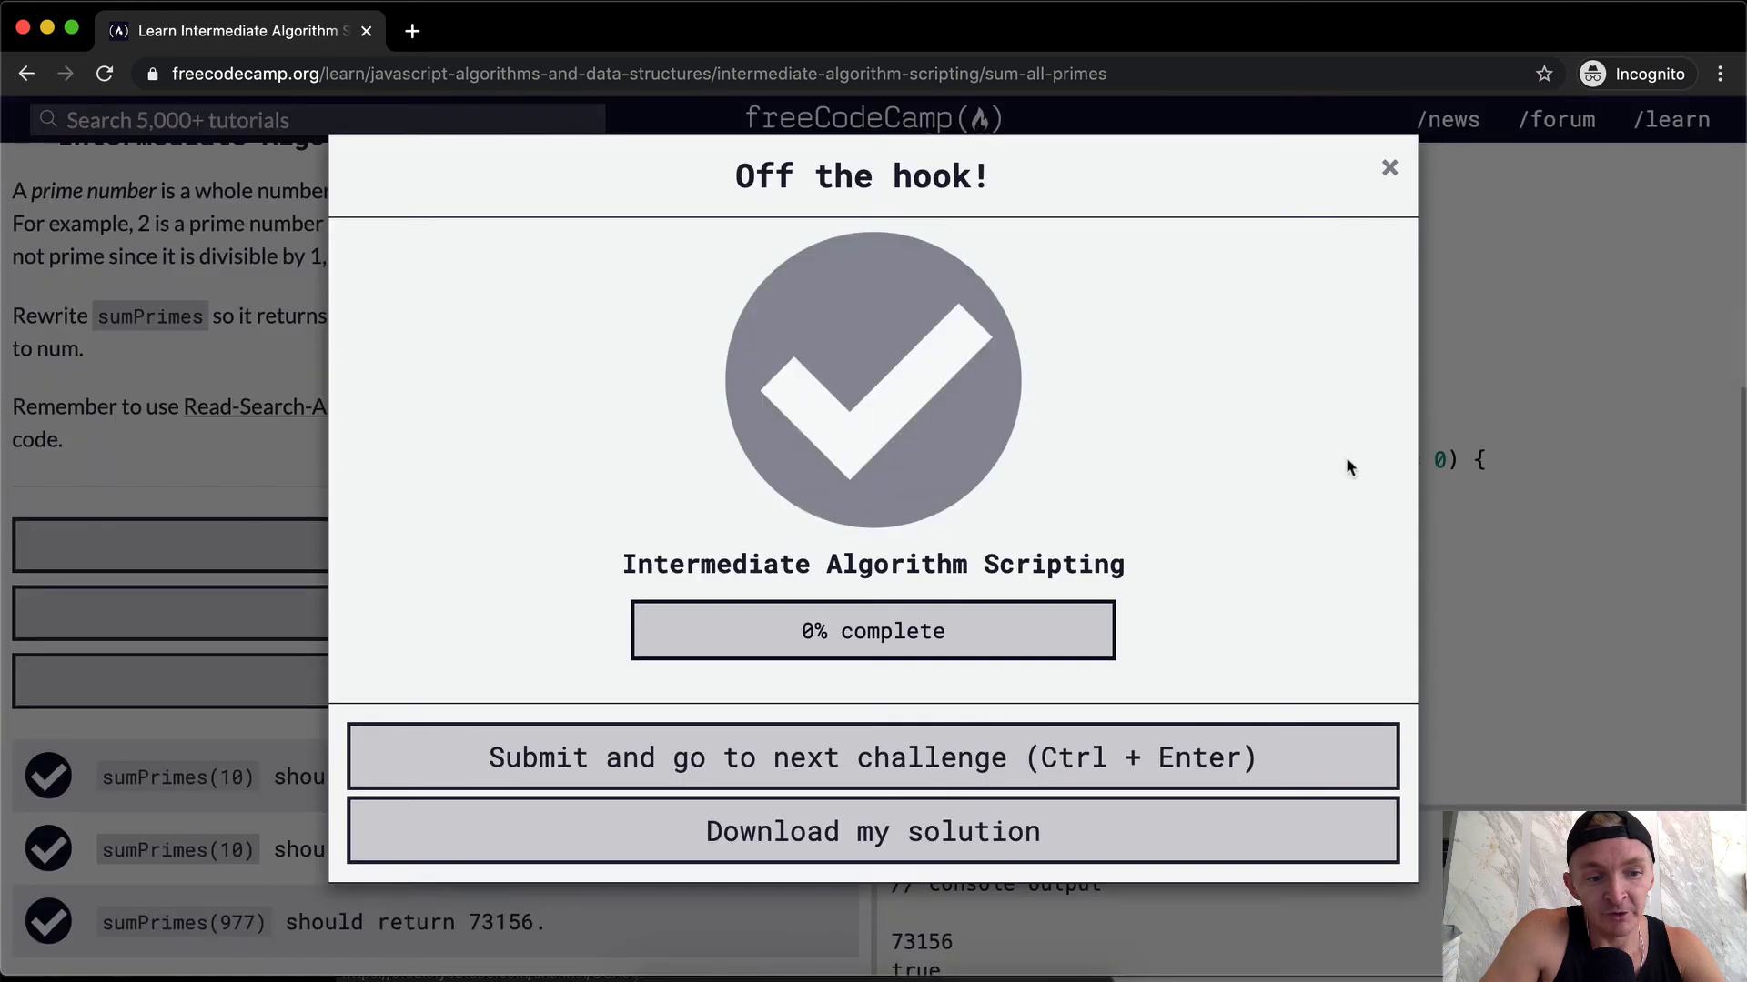
click(1389, 167)
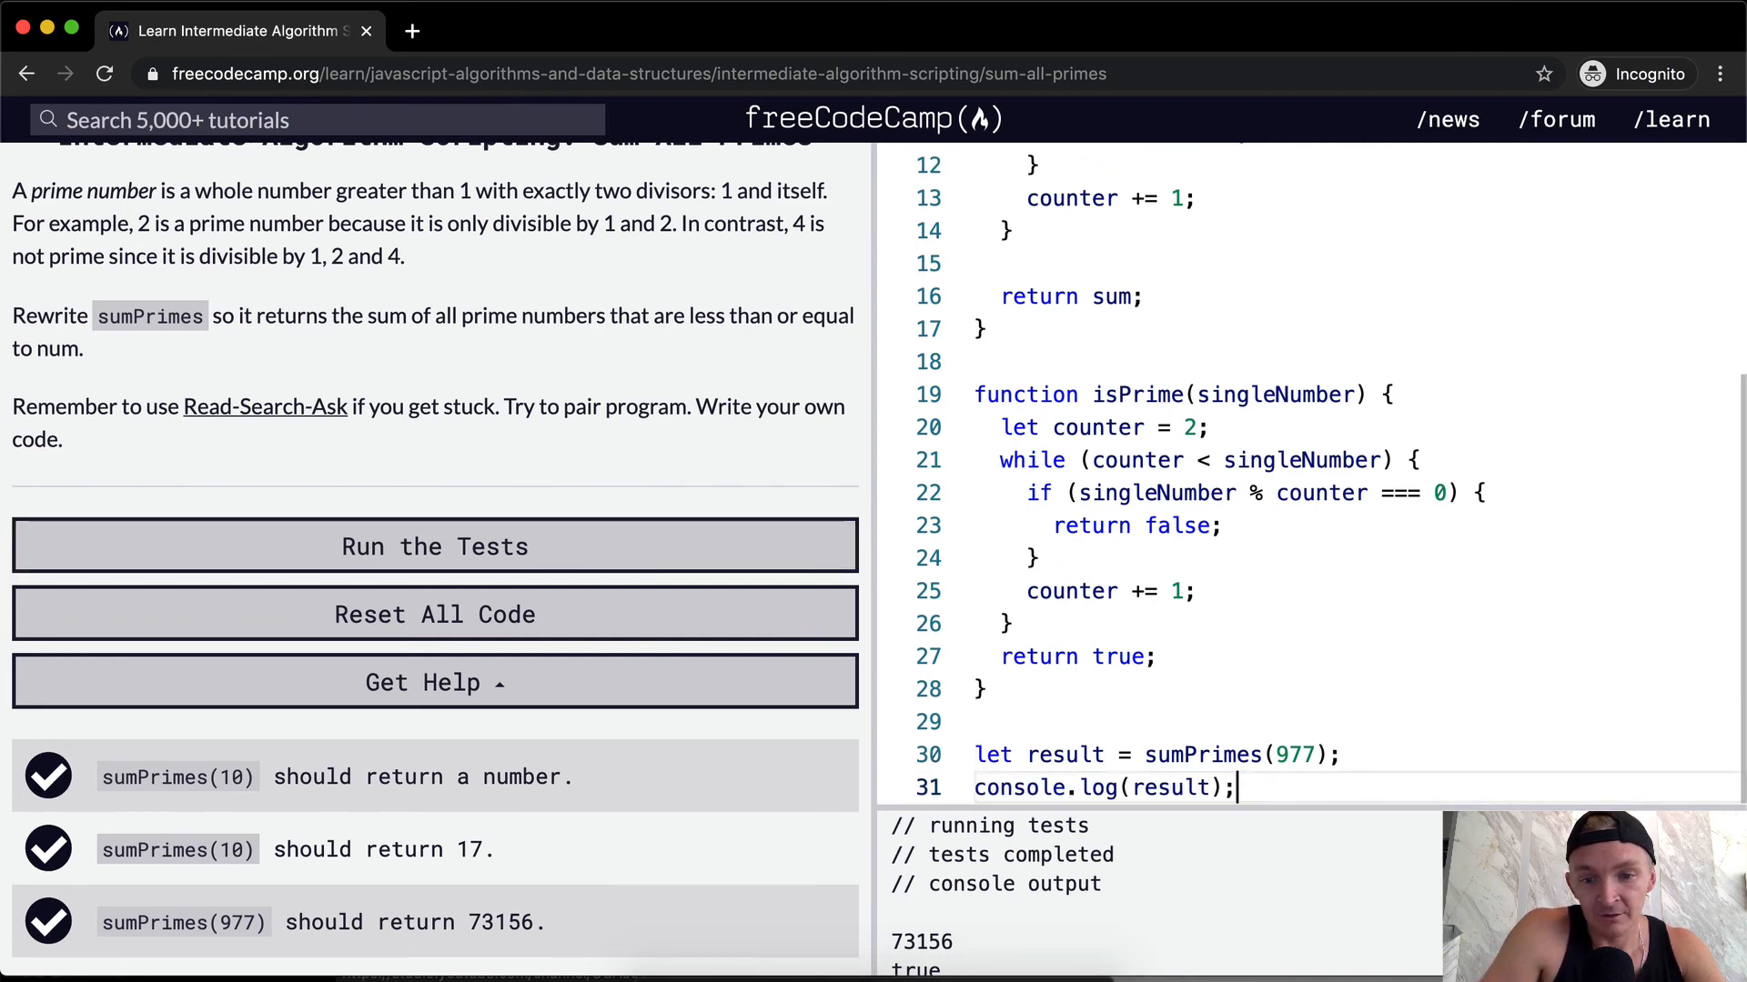
scroll(up, 3)
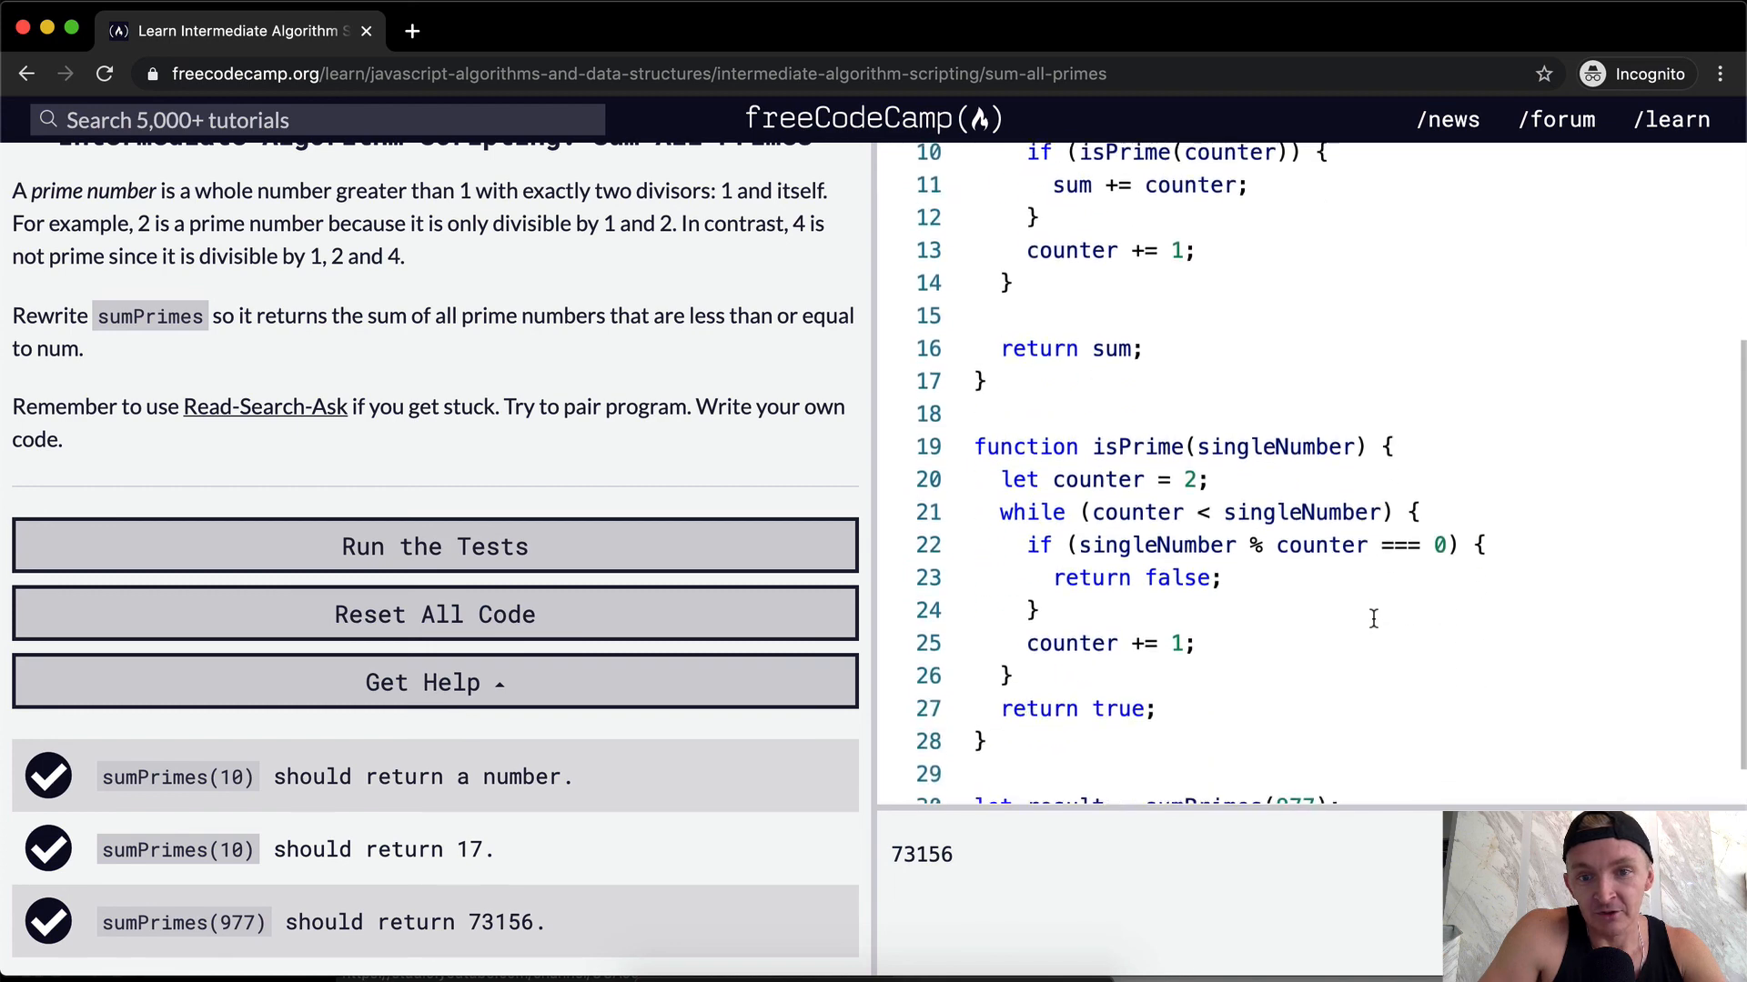
scroll(up, 3)
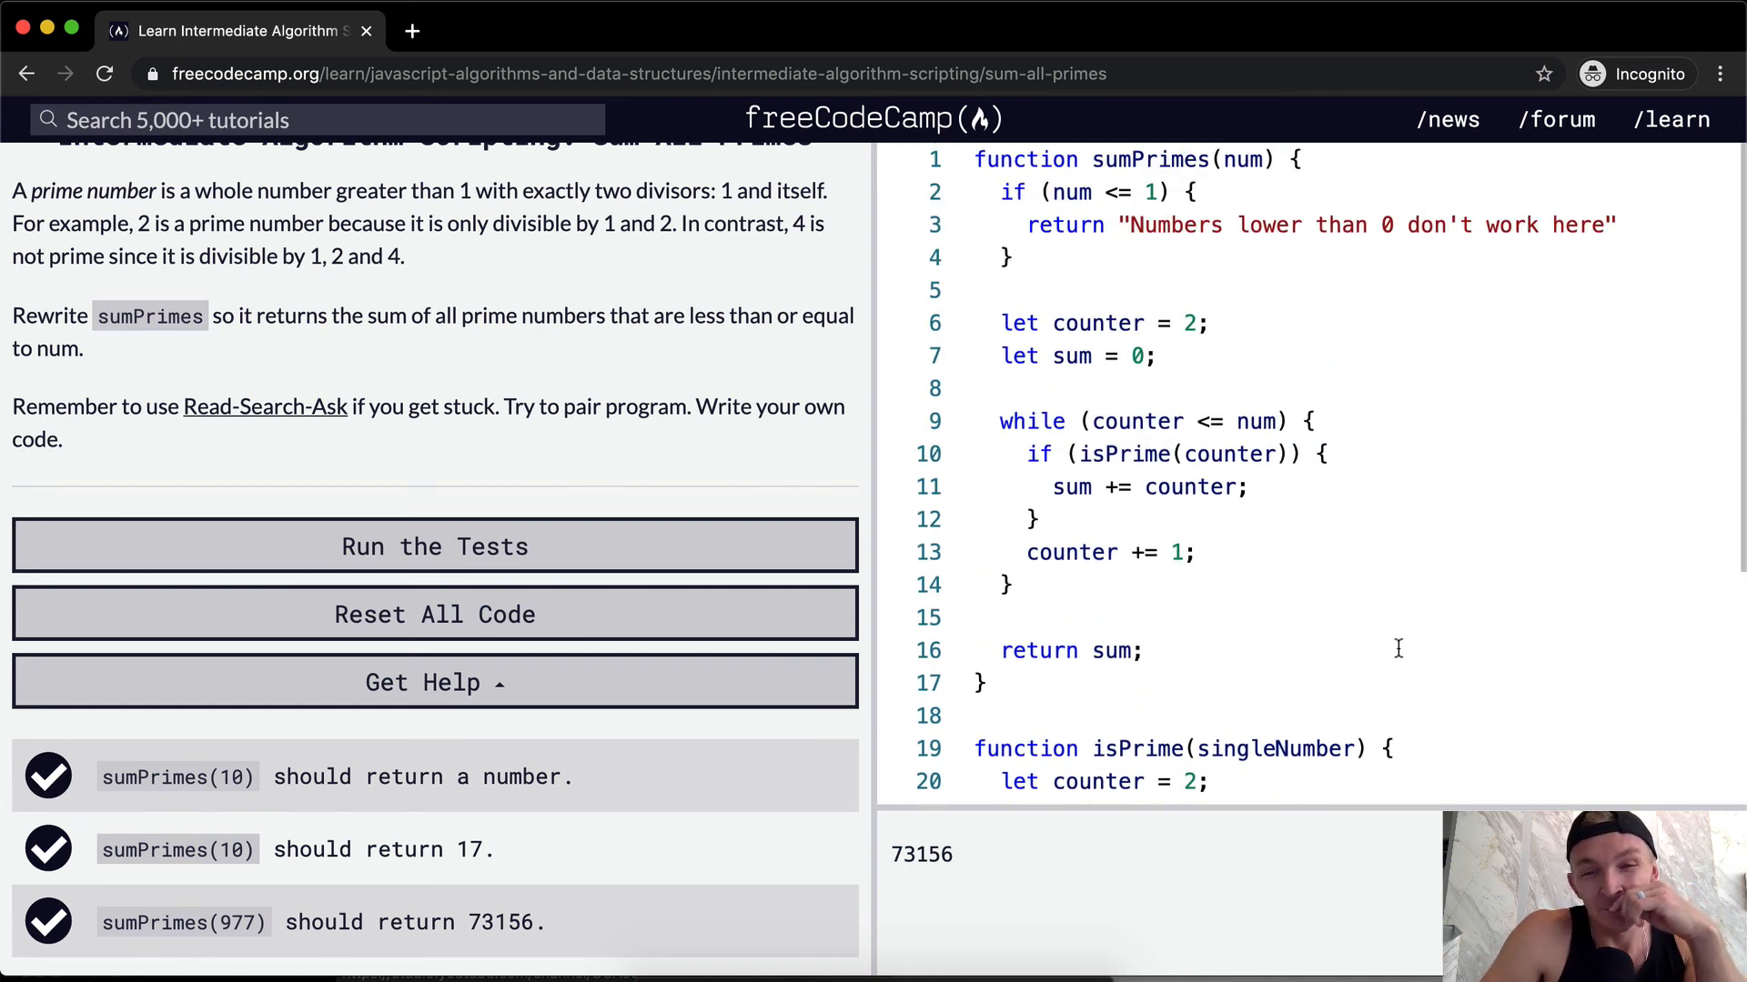
scroll(down, 3)
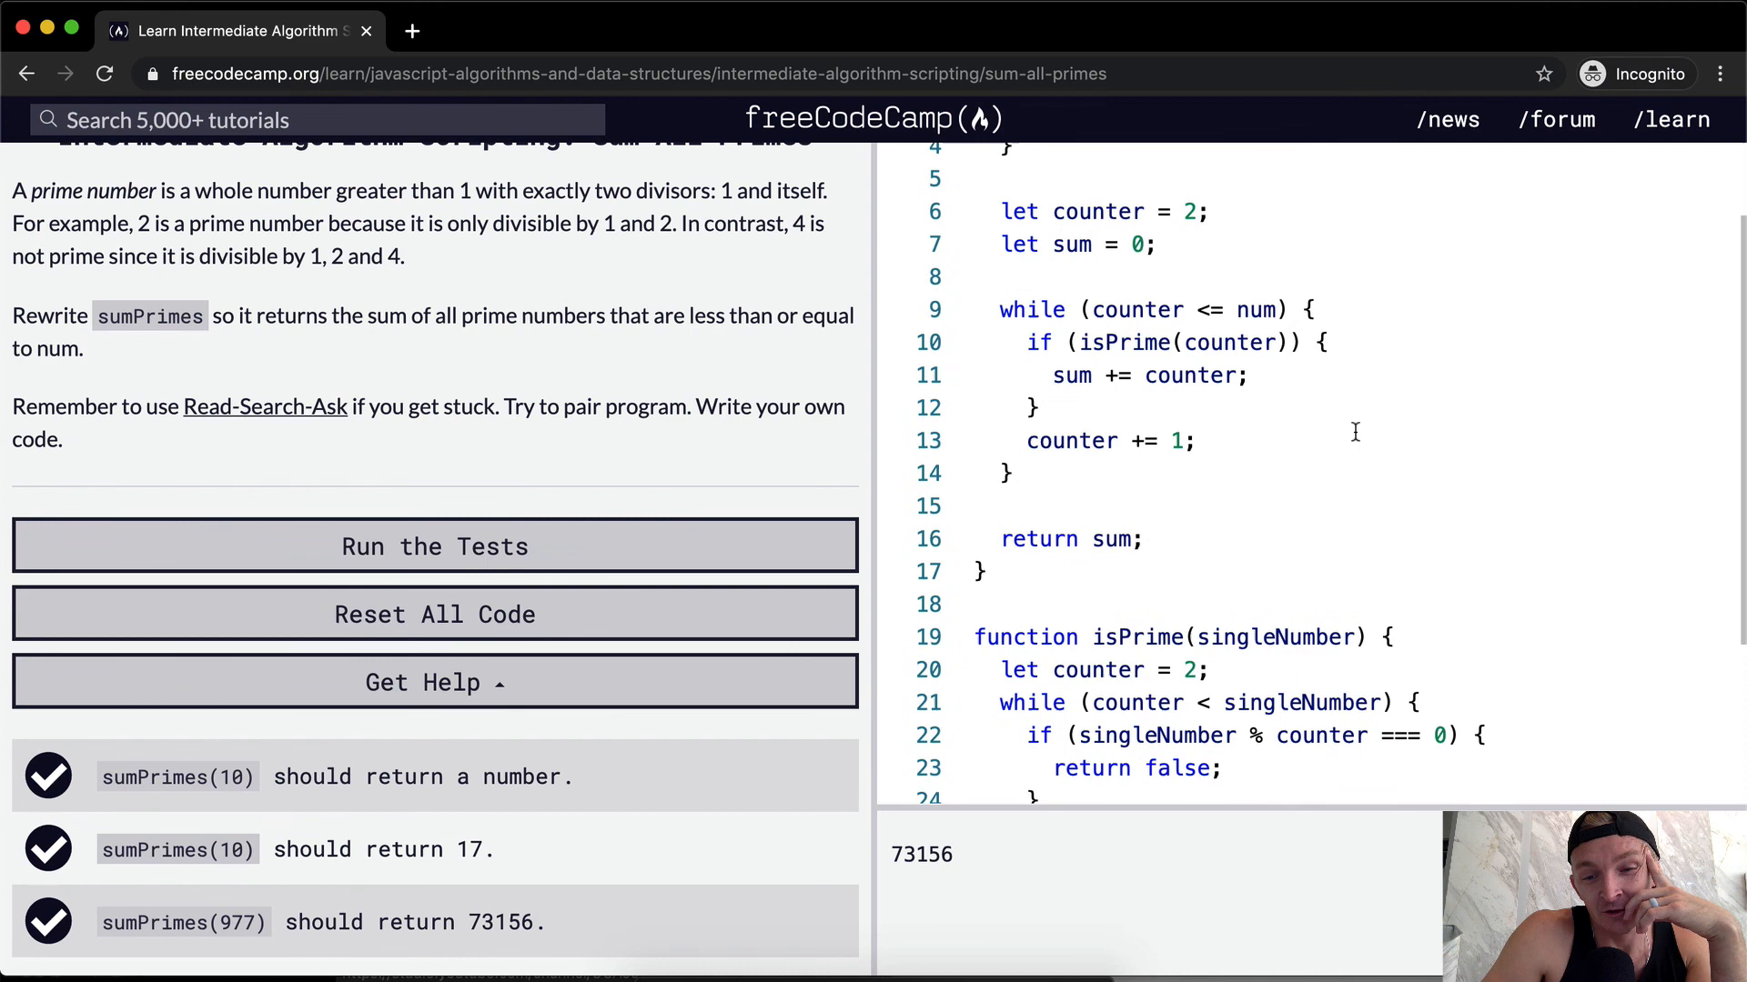
scroll(down, 3)
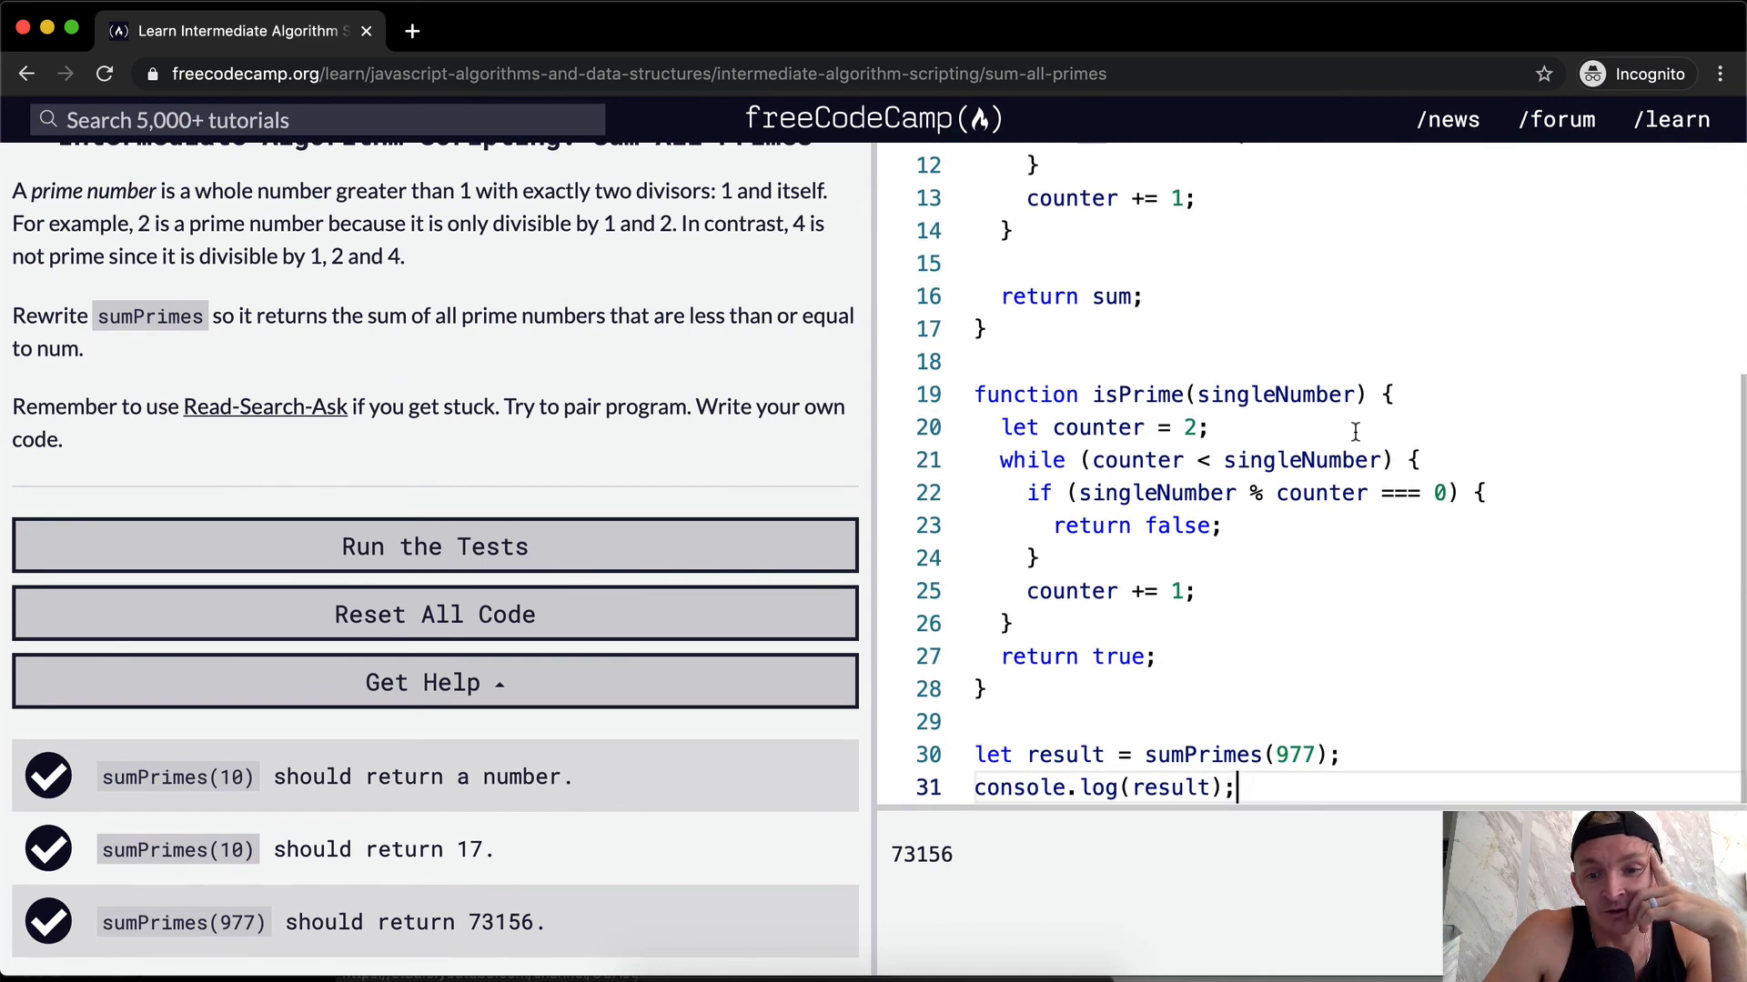
scroll(up, 3)
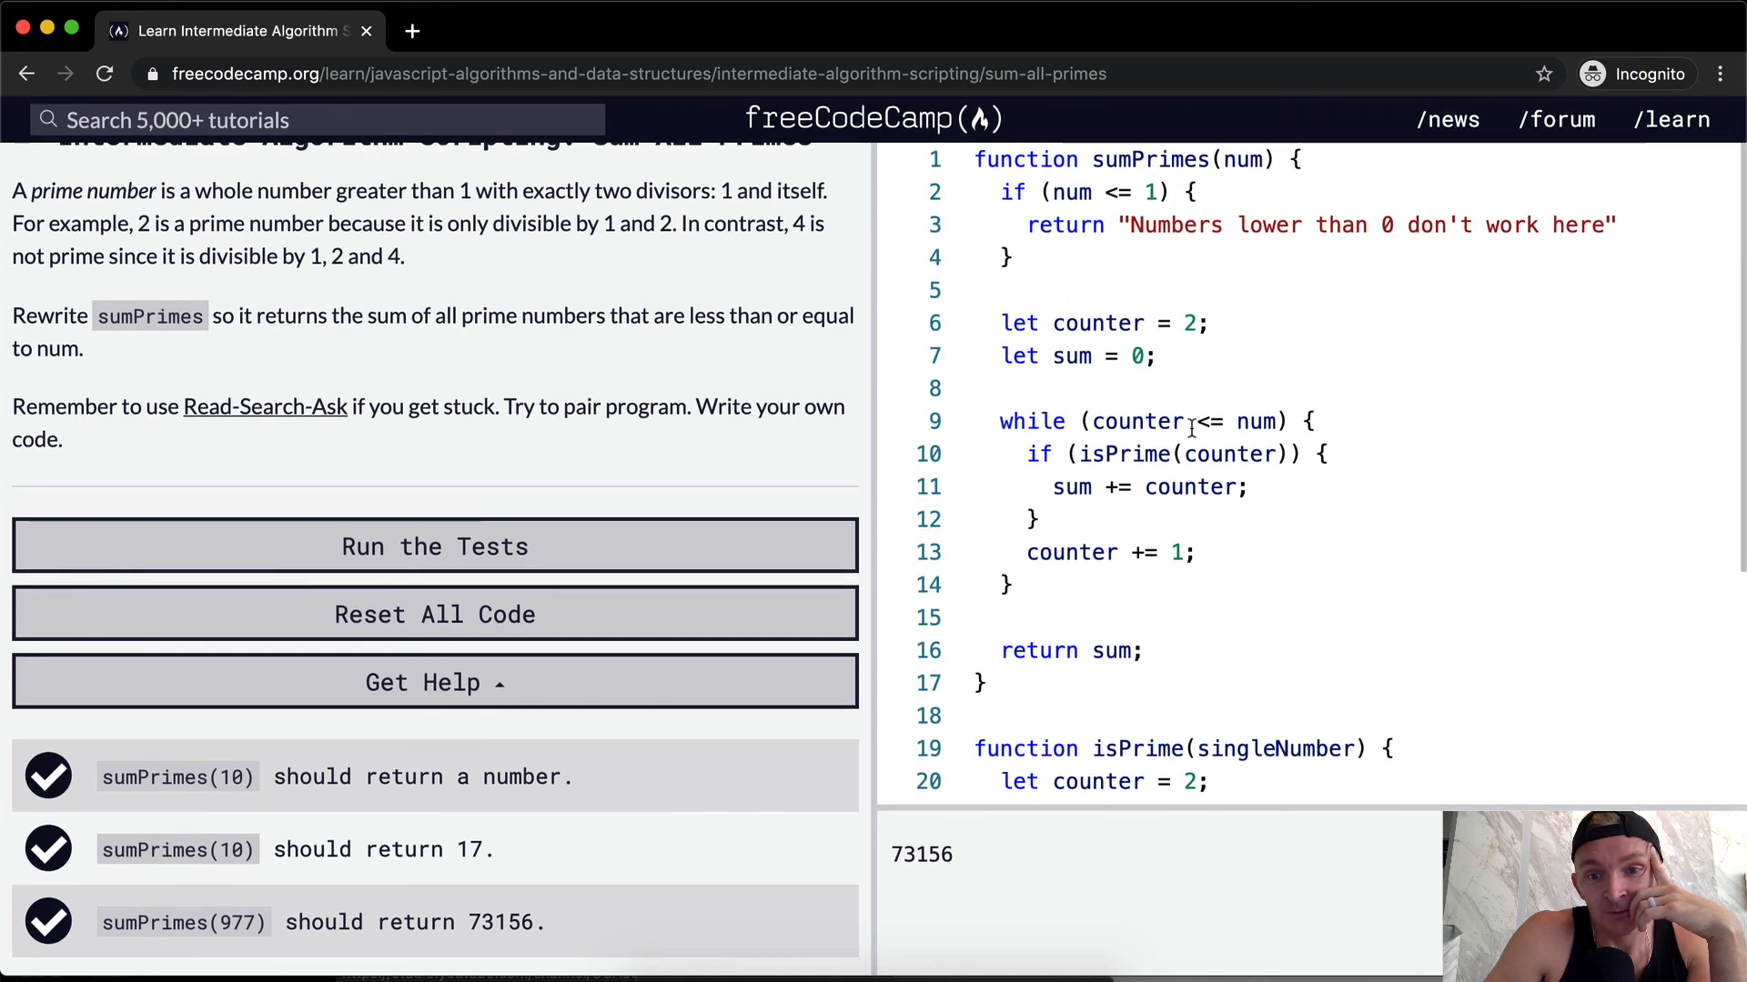
scroll(down, 3)
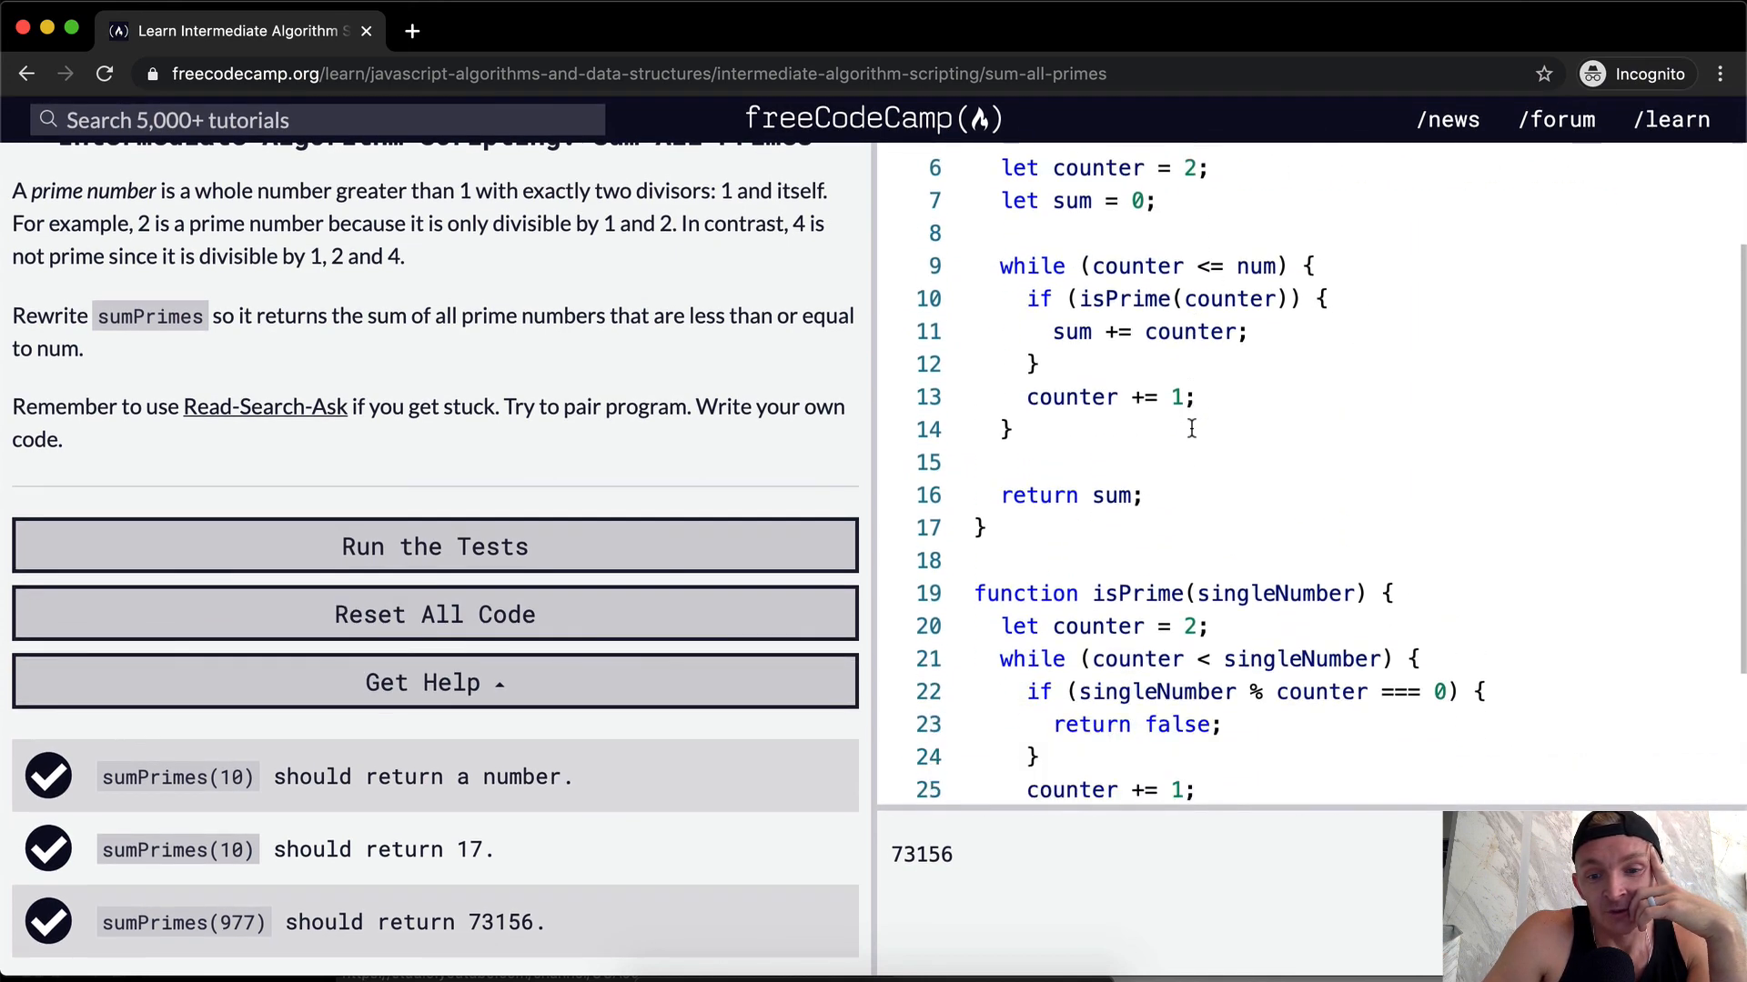
scroll(down, 3)
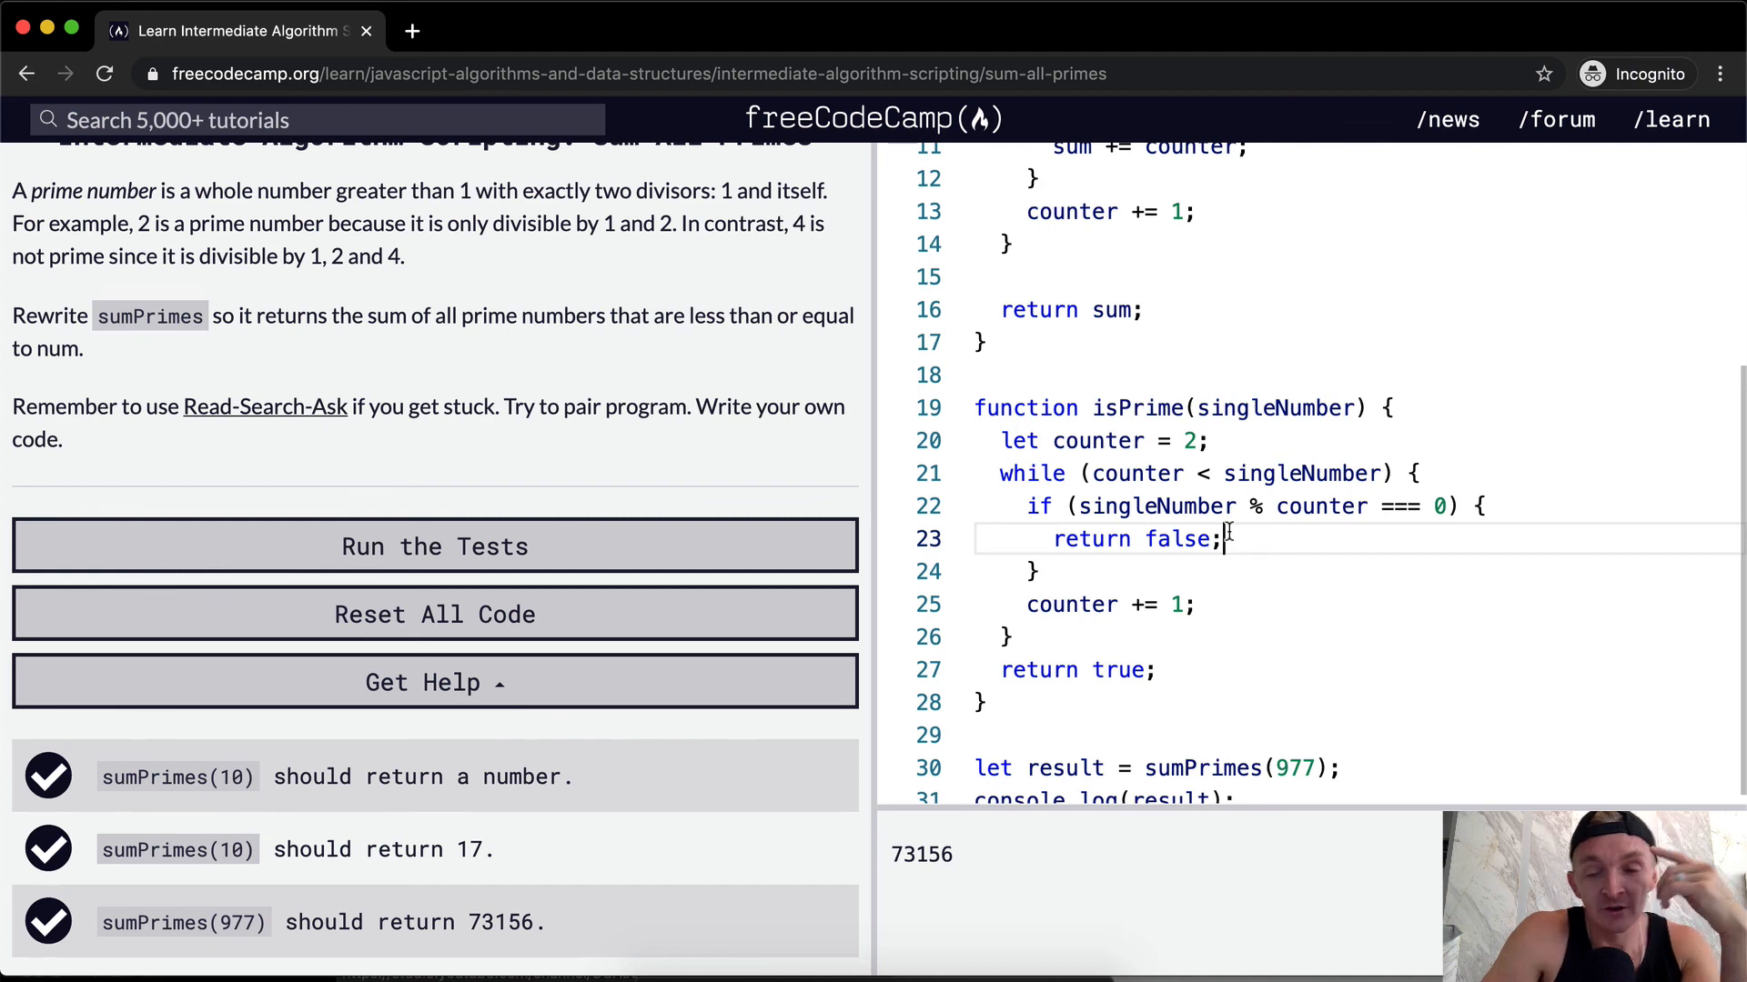
mouse_move(818, 534)
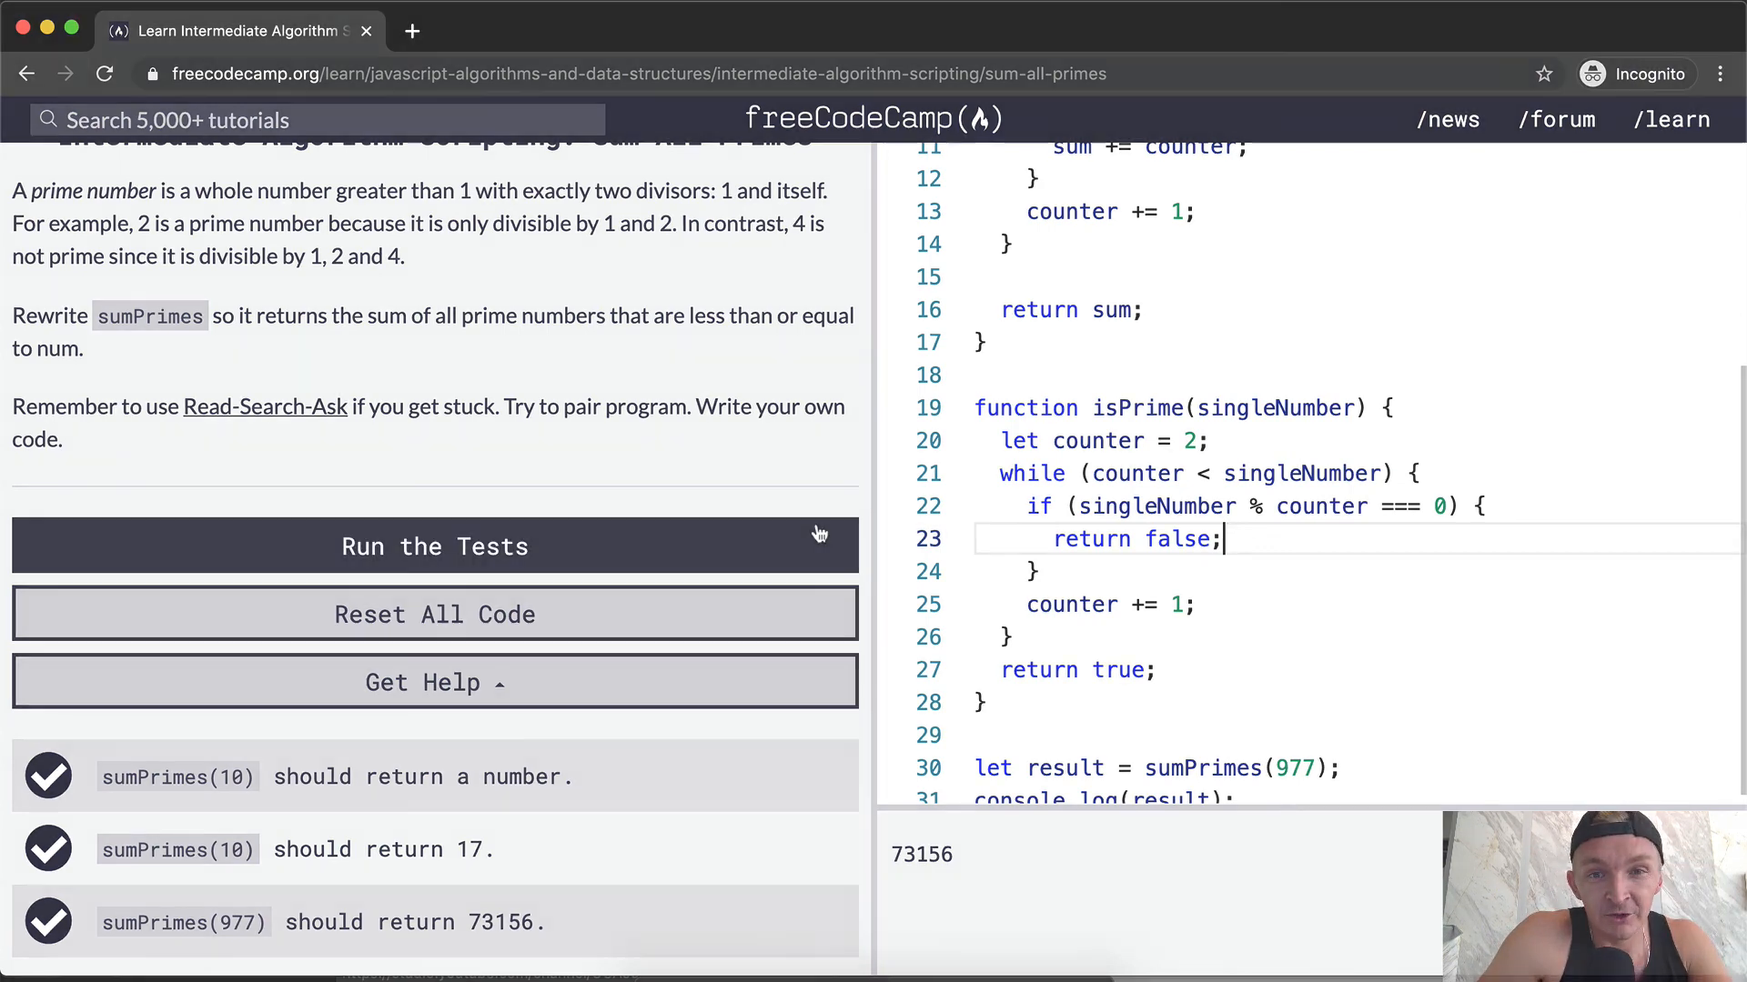